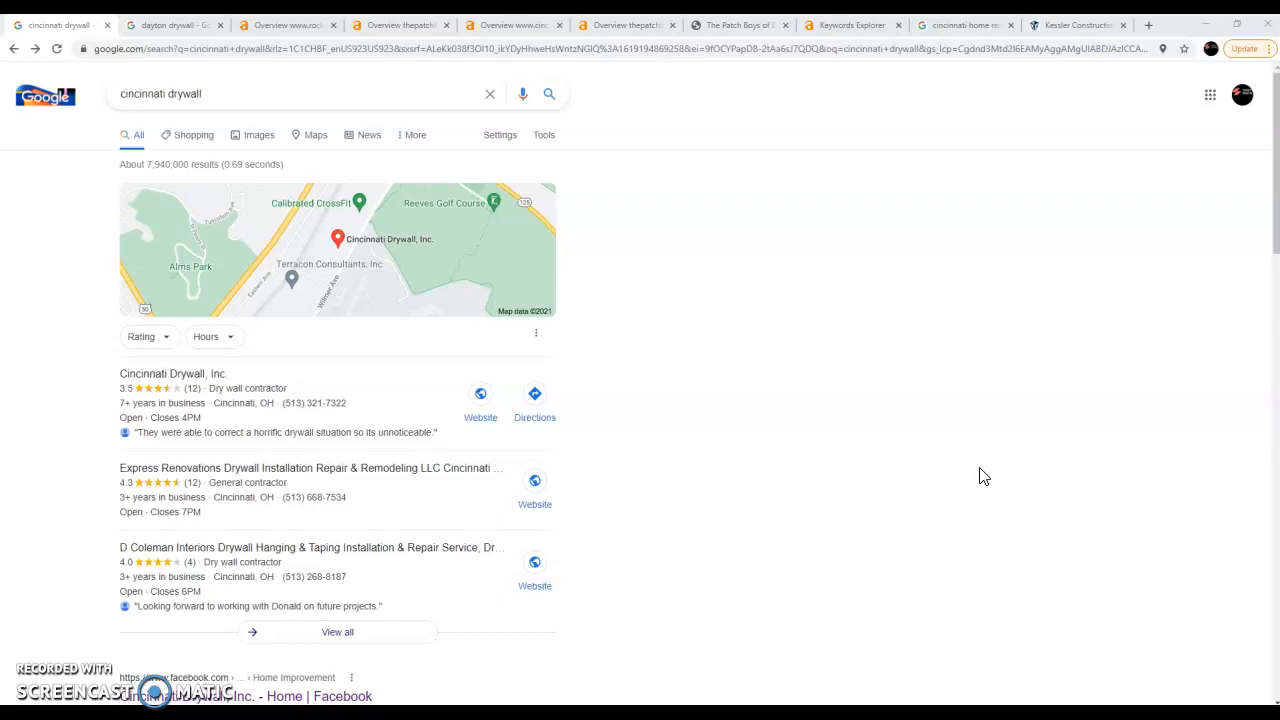
{"action": "mouse_move", "coordinate": [810, 408]}
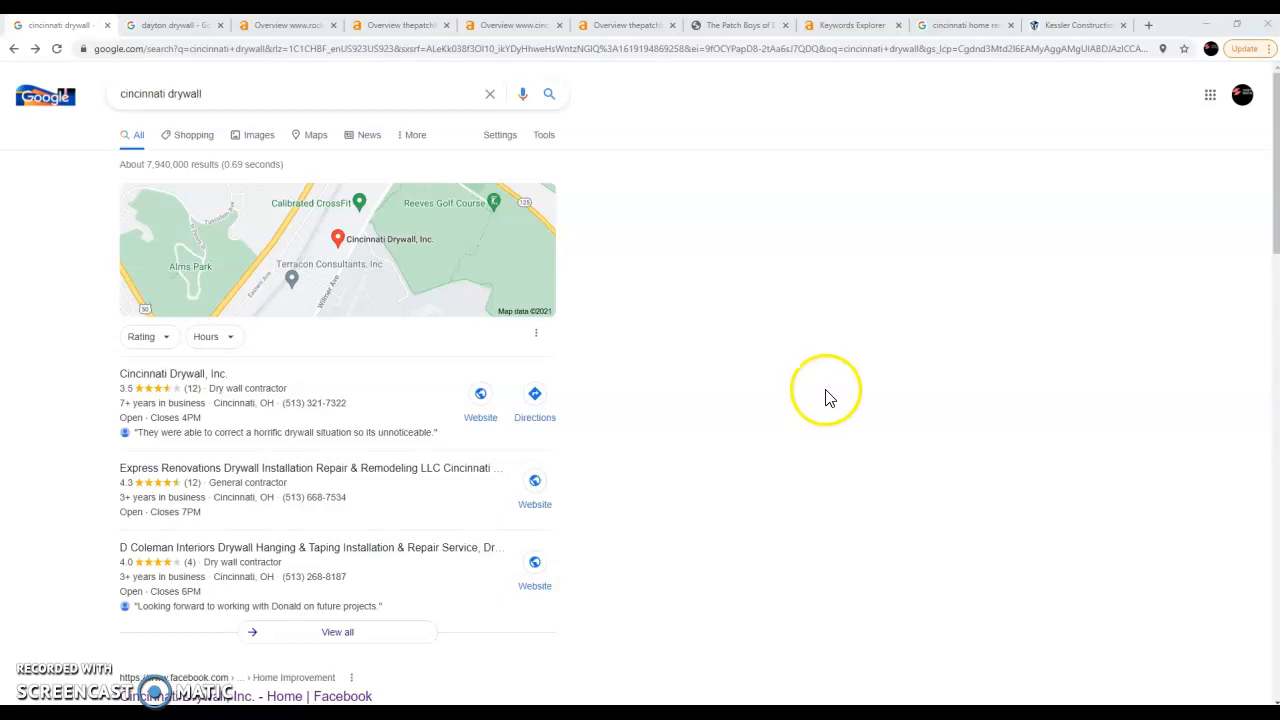
{"action": "mouse_move", "coordinate": [844, 408]}
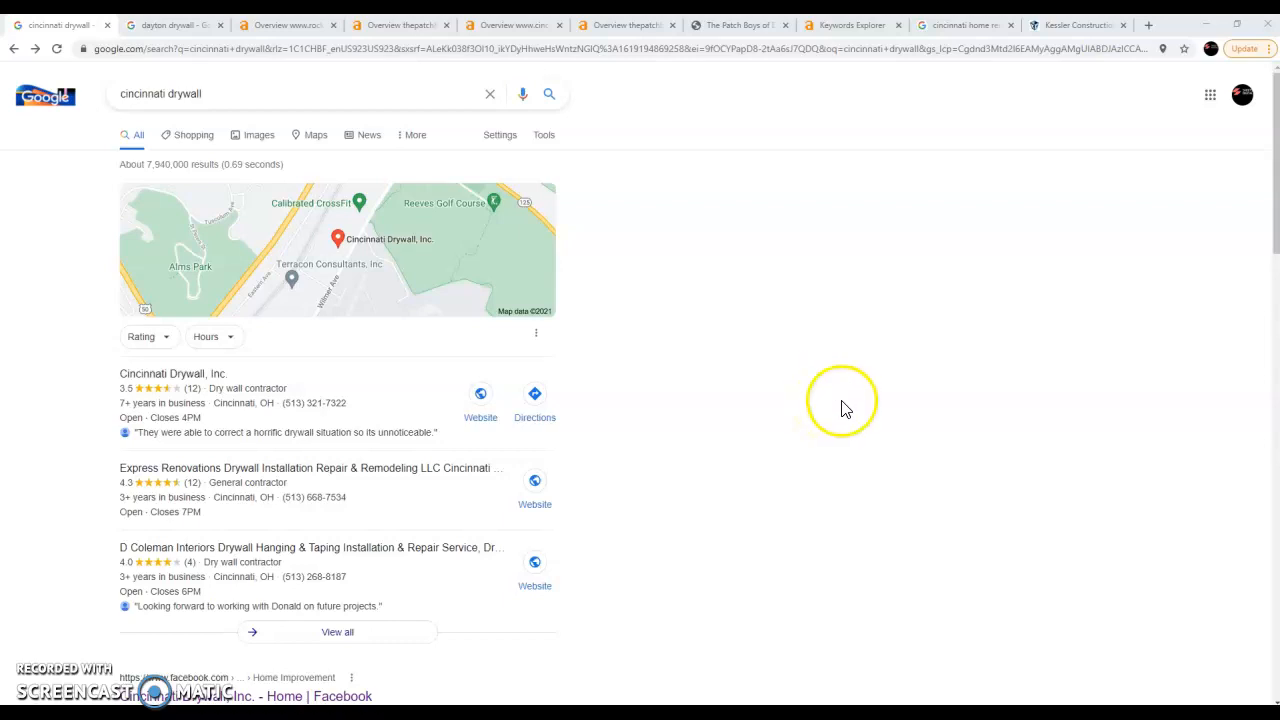
{"action": "mouse_move", "coordinate": [784, 344]}
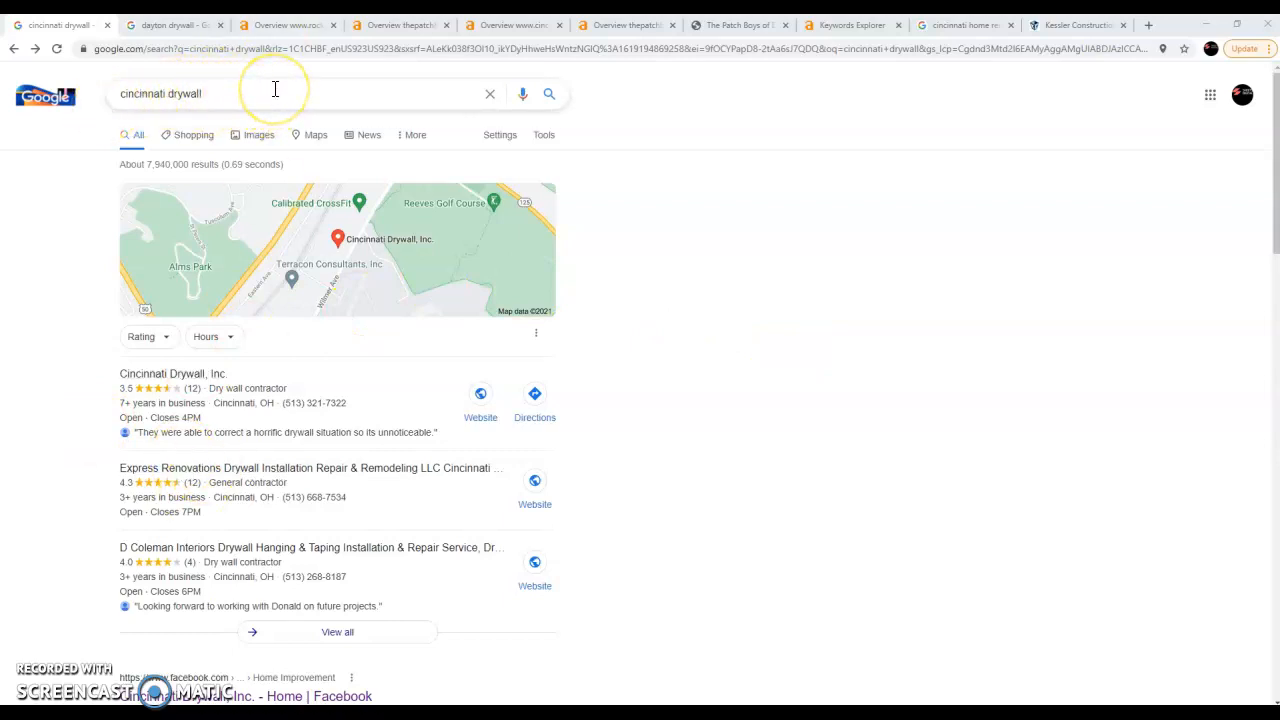
{"action": "mouse_move", "coordinate": [436, 118]}
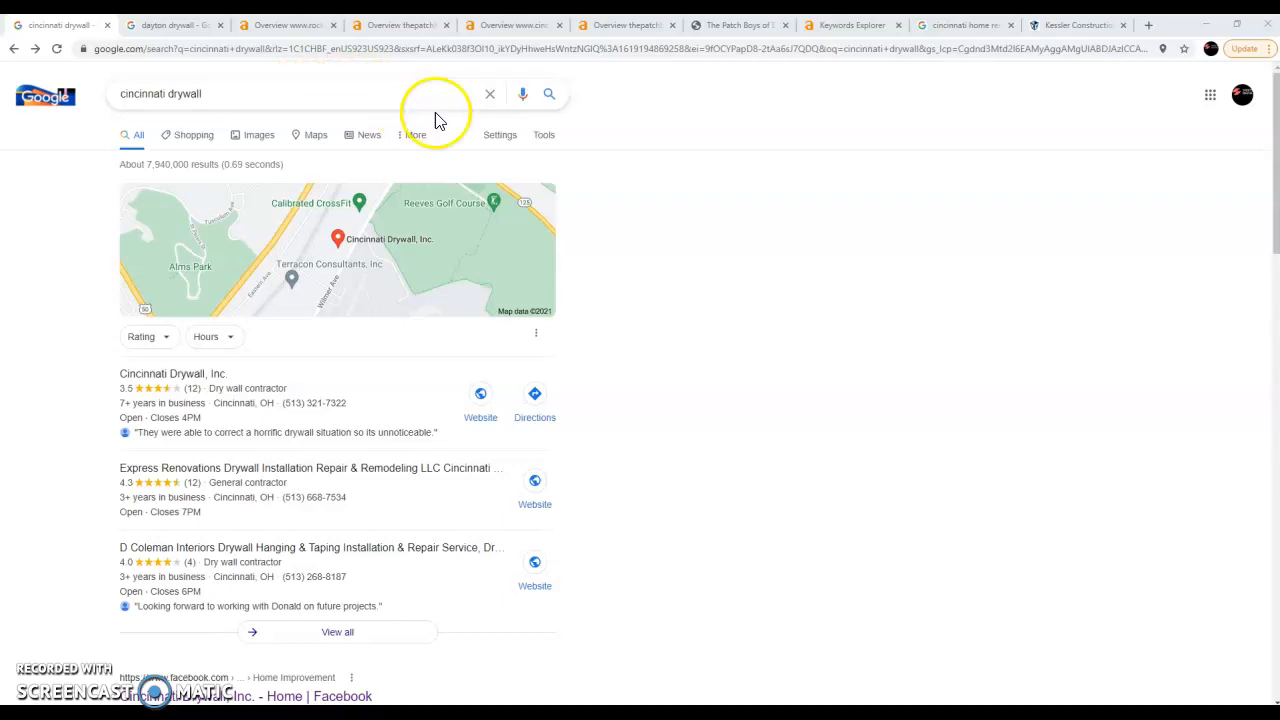
{"action": "mouse_move", "coordinate": [704, 190]}
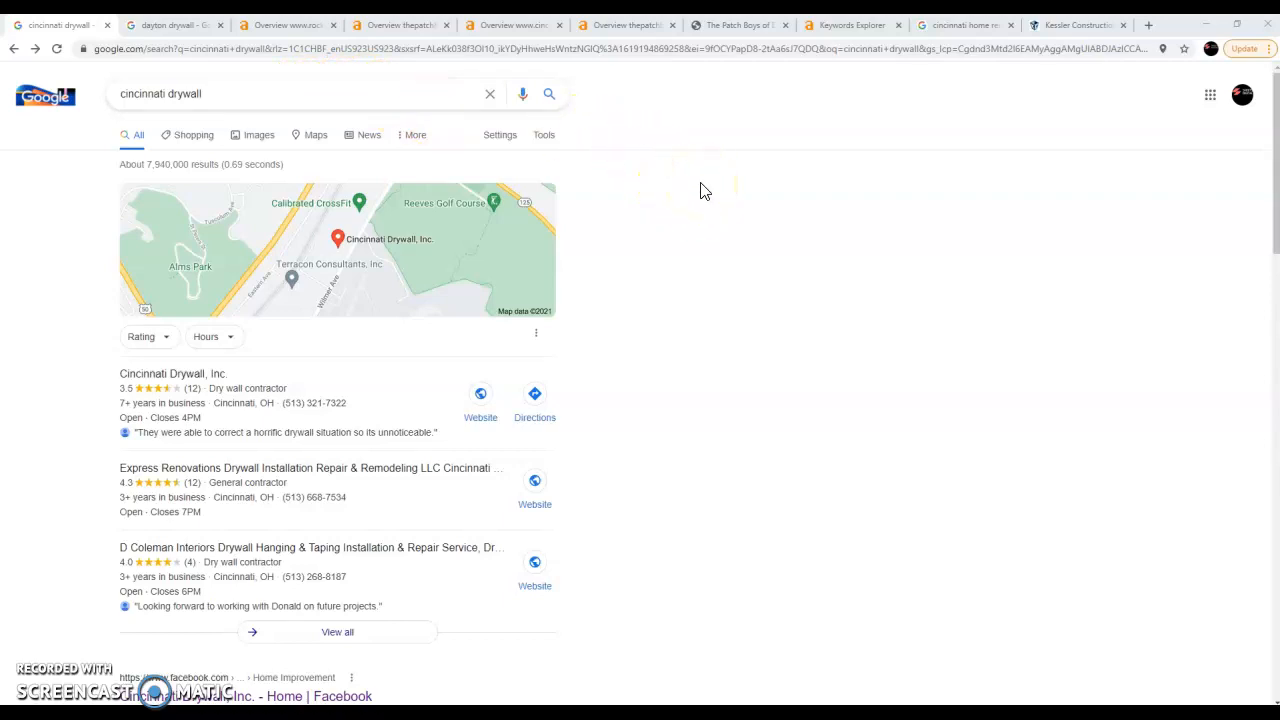
{"action": "mouse_move", "coordinate": [700, 192]}
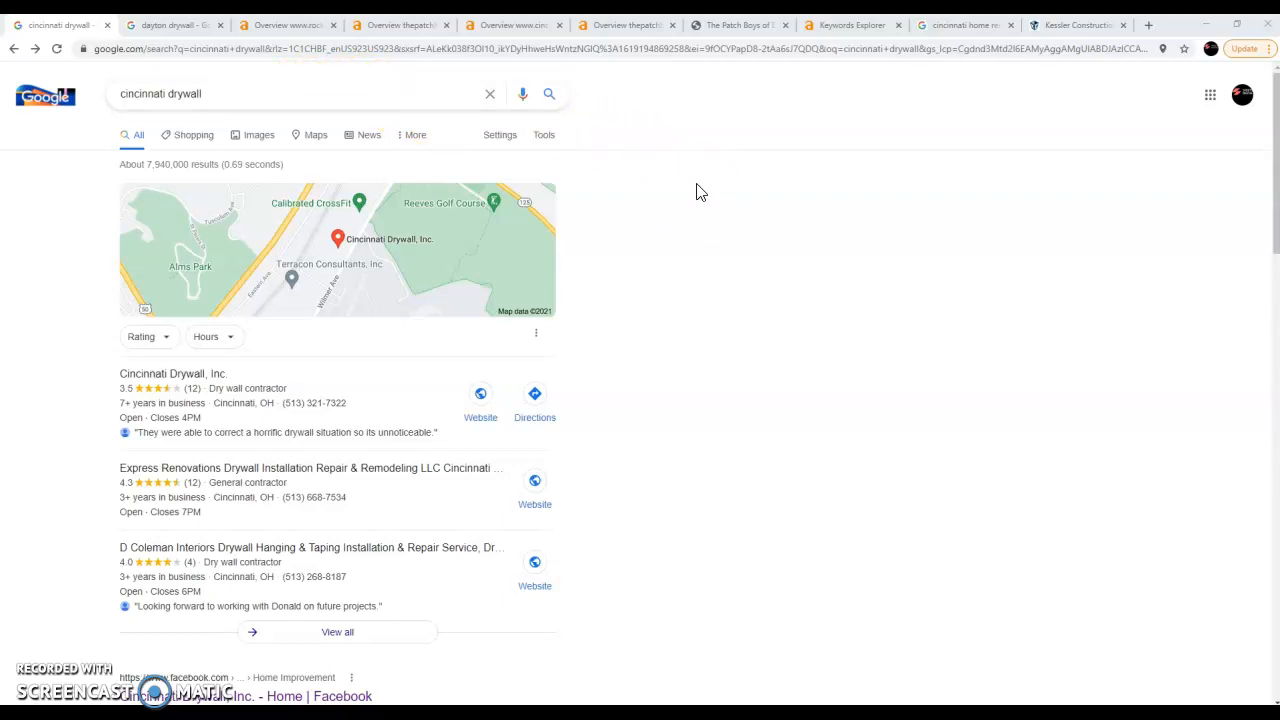
{"action": "mouse_move", "coordinate": [284, 110]}
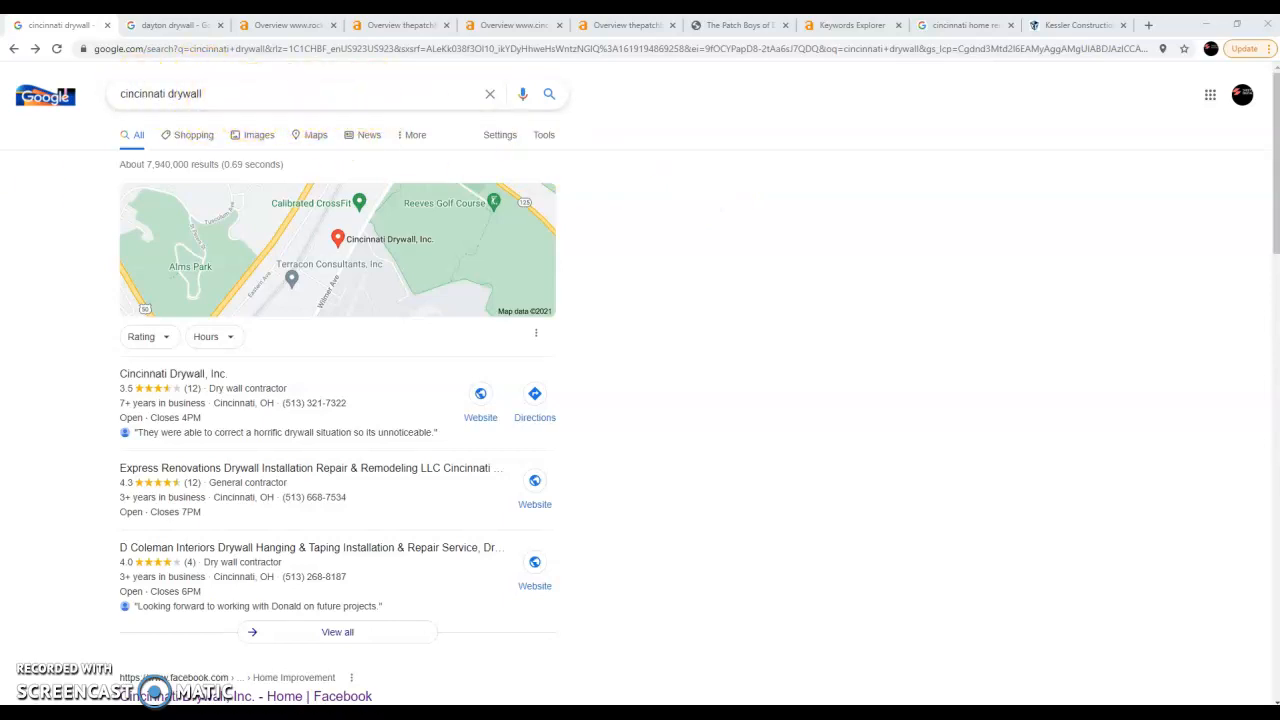
Step: Scroll through the 'cincinnati drywall' results around the local map pack
{"action": "scroll", "scroll_direction": "down", "scroll_amount": 3}
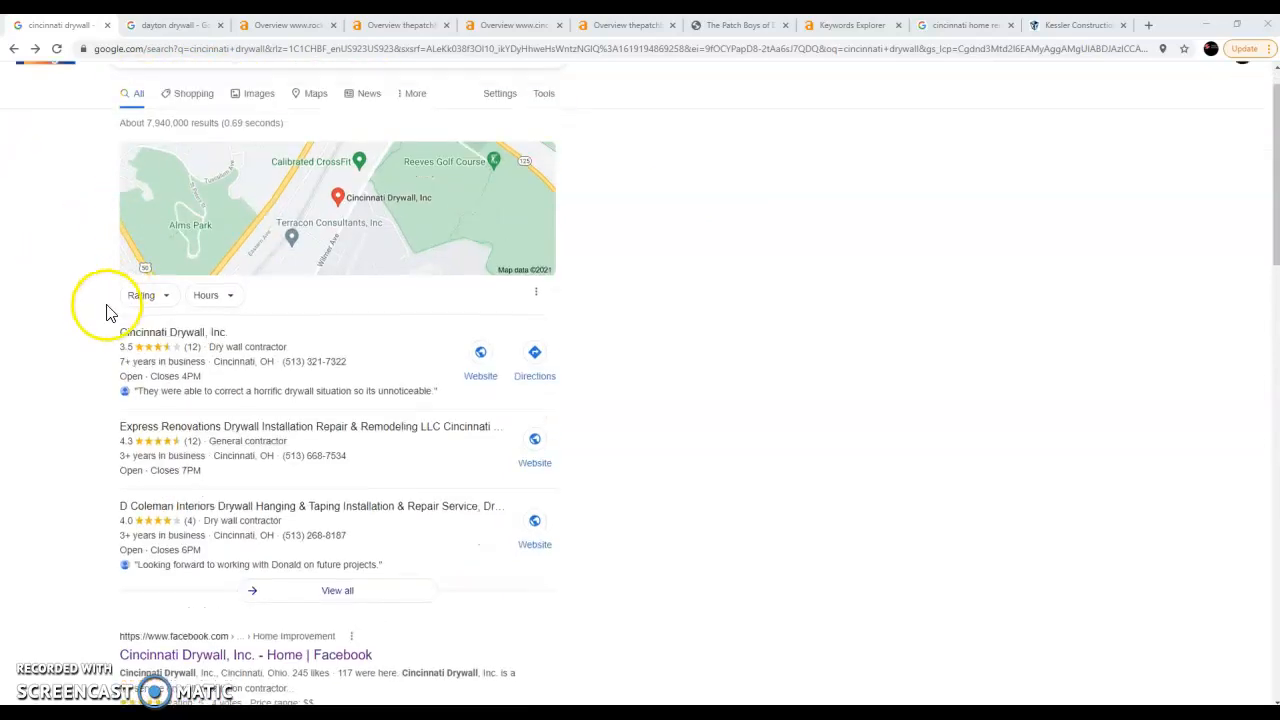
{"action": "scroll", "scroll_direction": "up", "scroll_amount": 3}
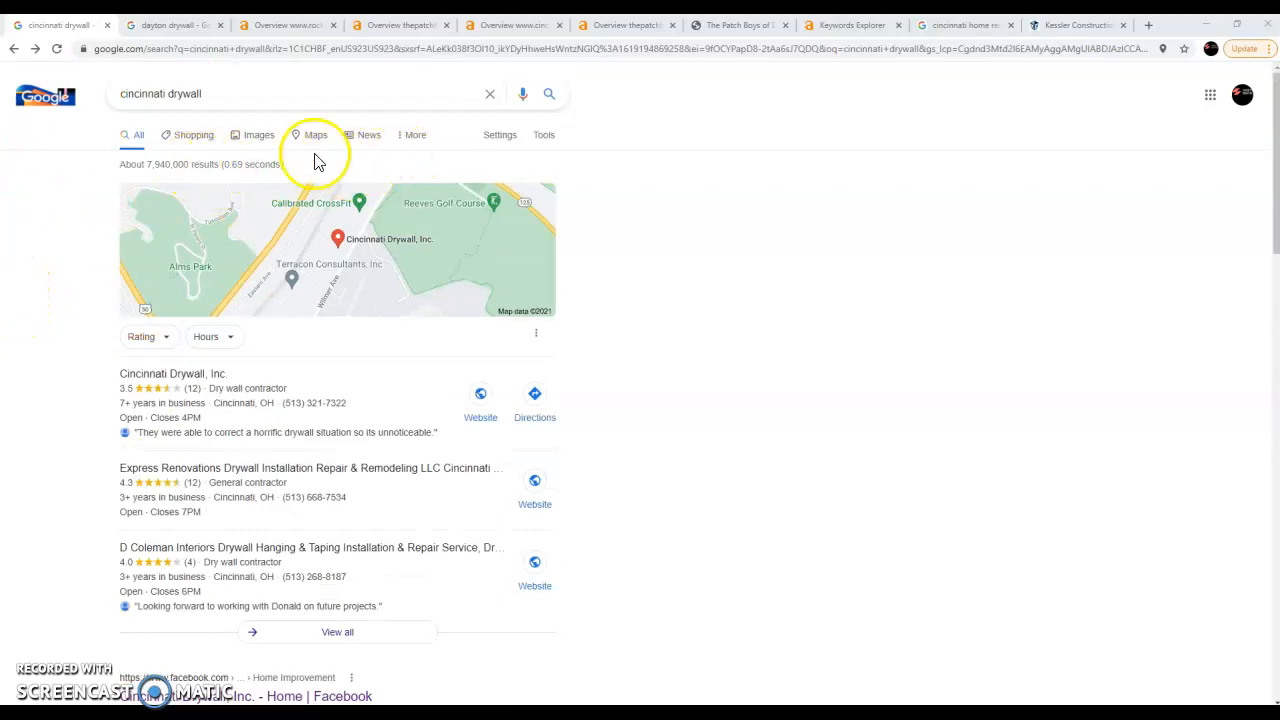
{"action": "mouse_move", "coordinate": [184, 184]}
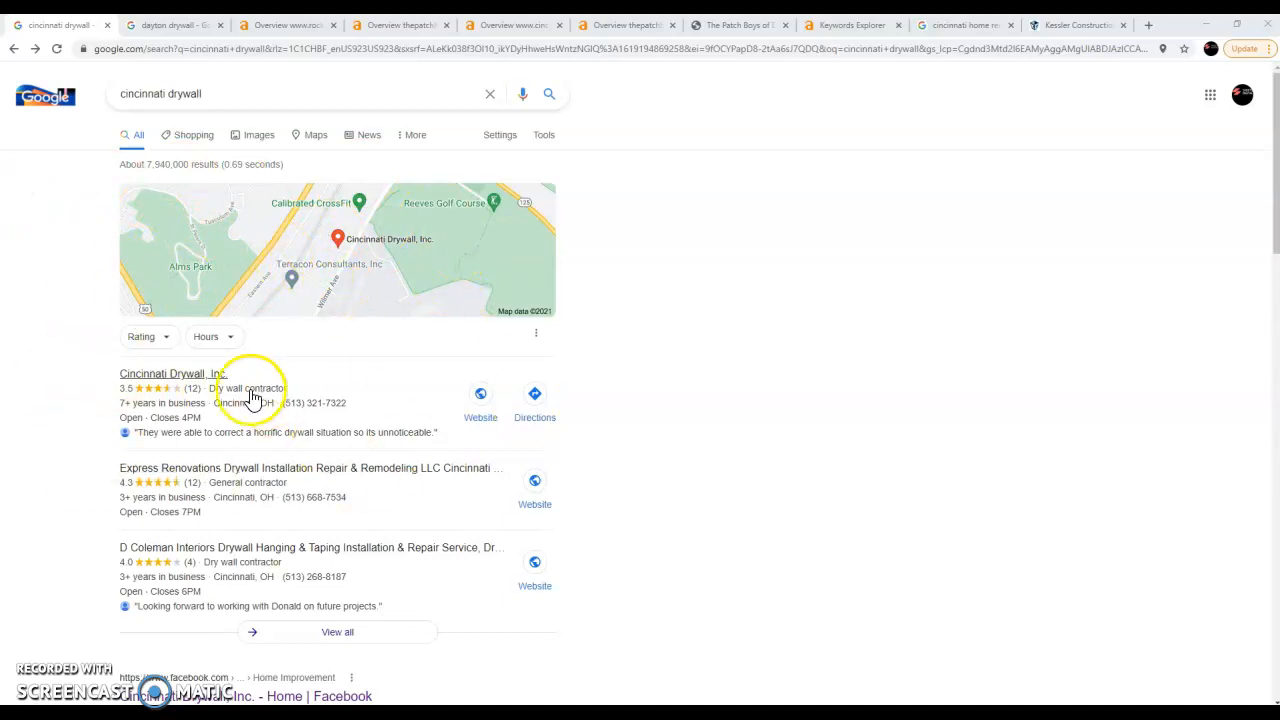
{"action": "scroll", "scroll_direction": "down", "scroll_amount": 3}
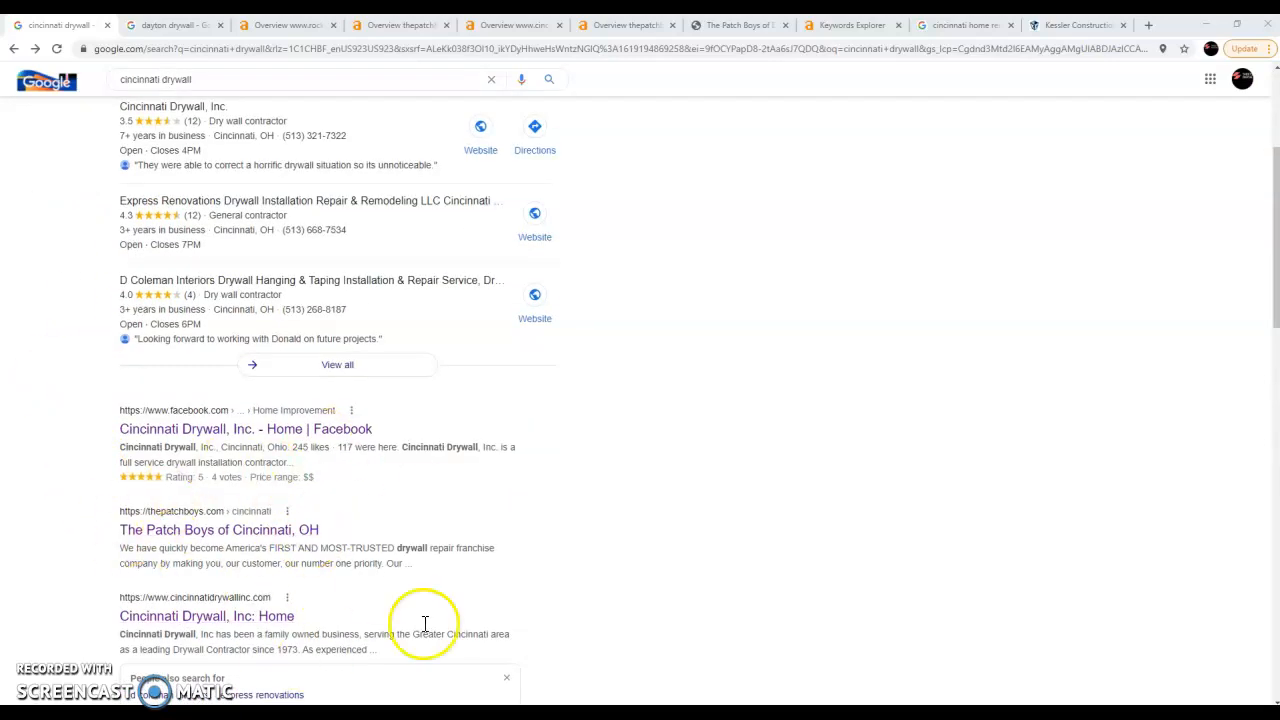
{"action": "scroll", "scroll_direction": "up", "scroll_amount": 3}
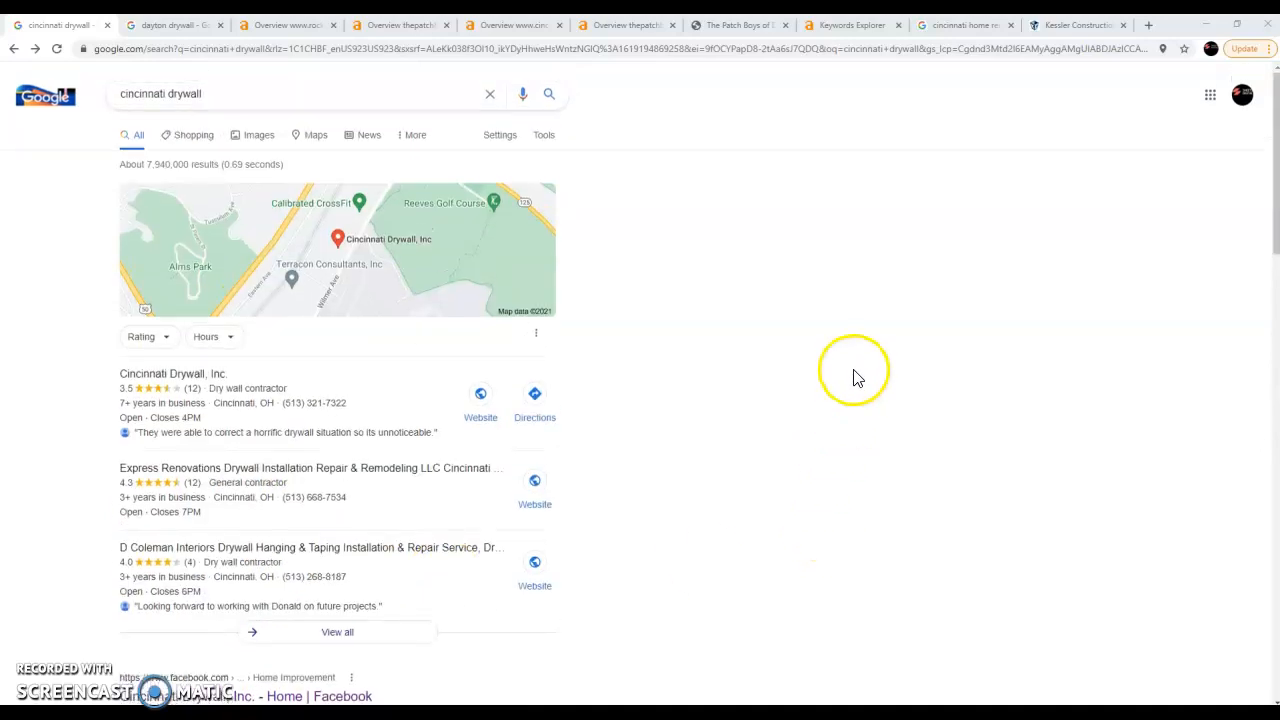
{"action": "mouse_move", "coordinate": [392, 344]}
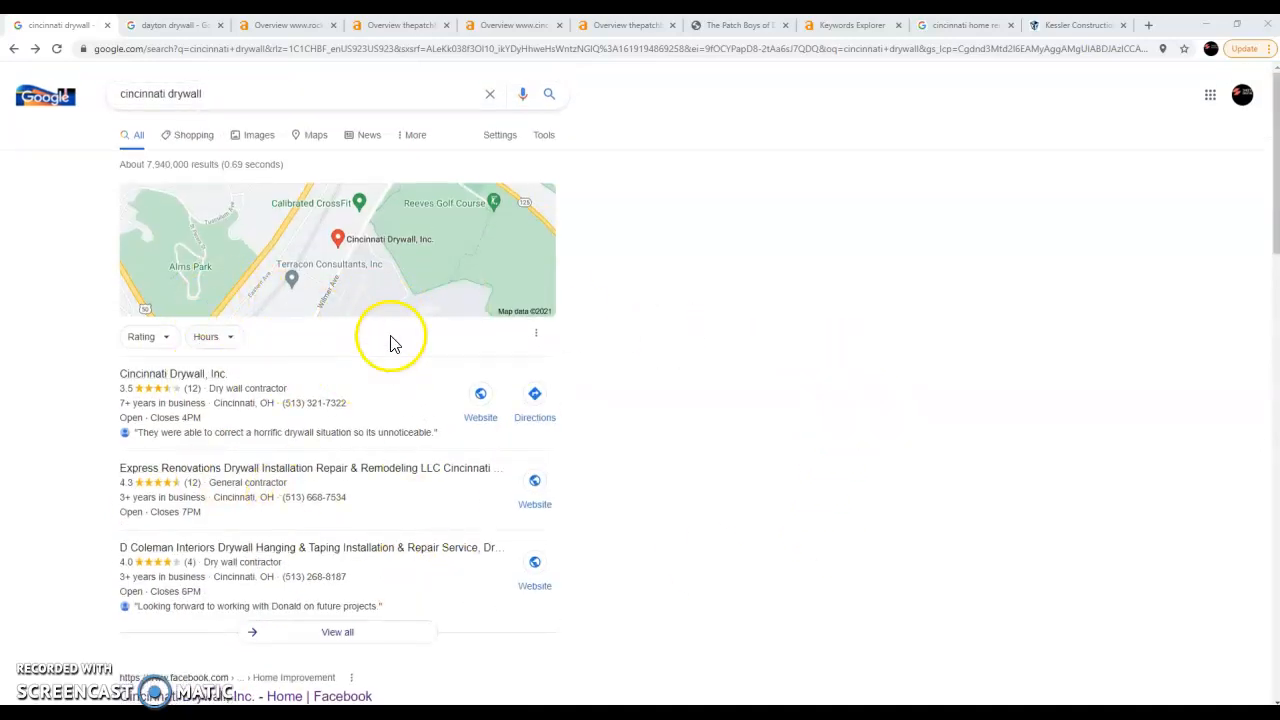
{"action": "mouse_move", "coordinate": [340, 536]}
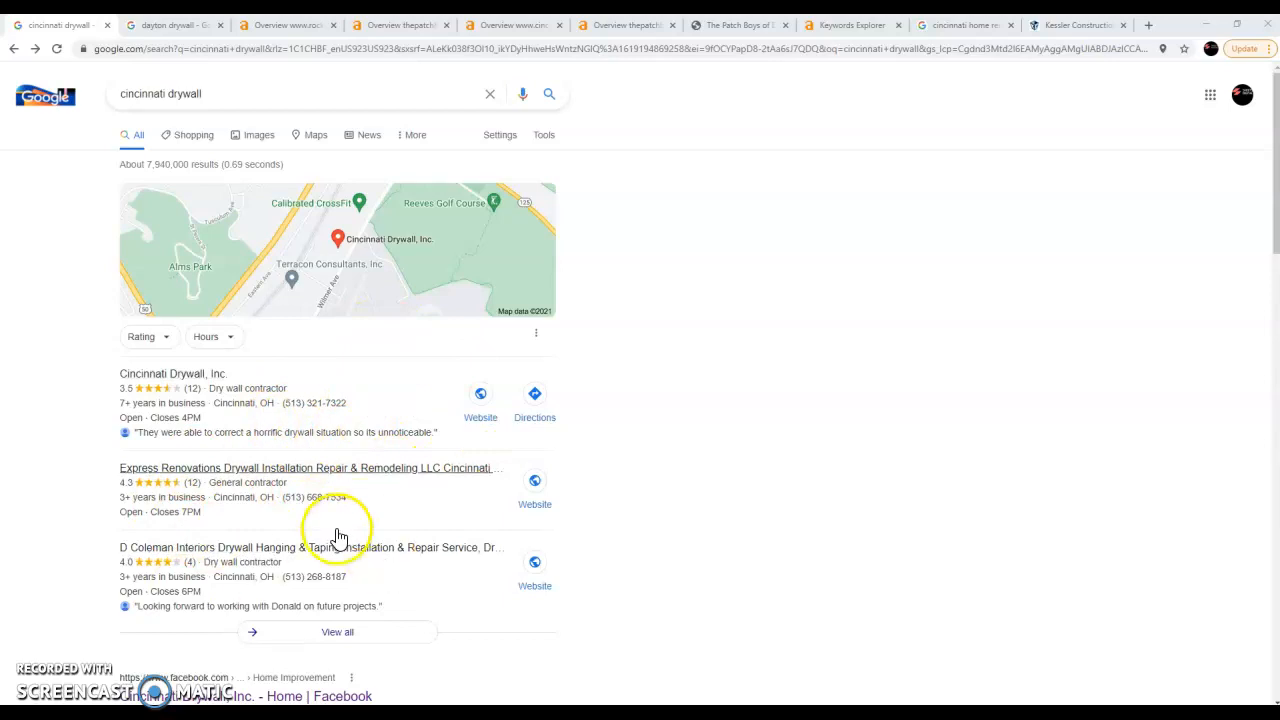
{"action": "scroll", "scroll_direction": "down", "scroll_amount": 3}
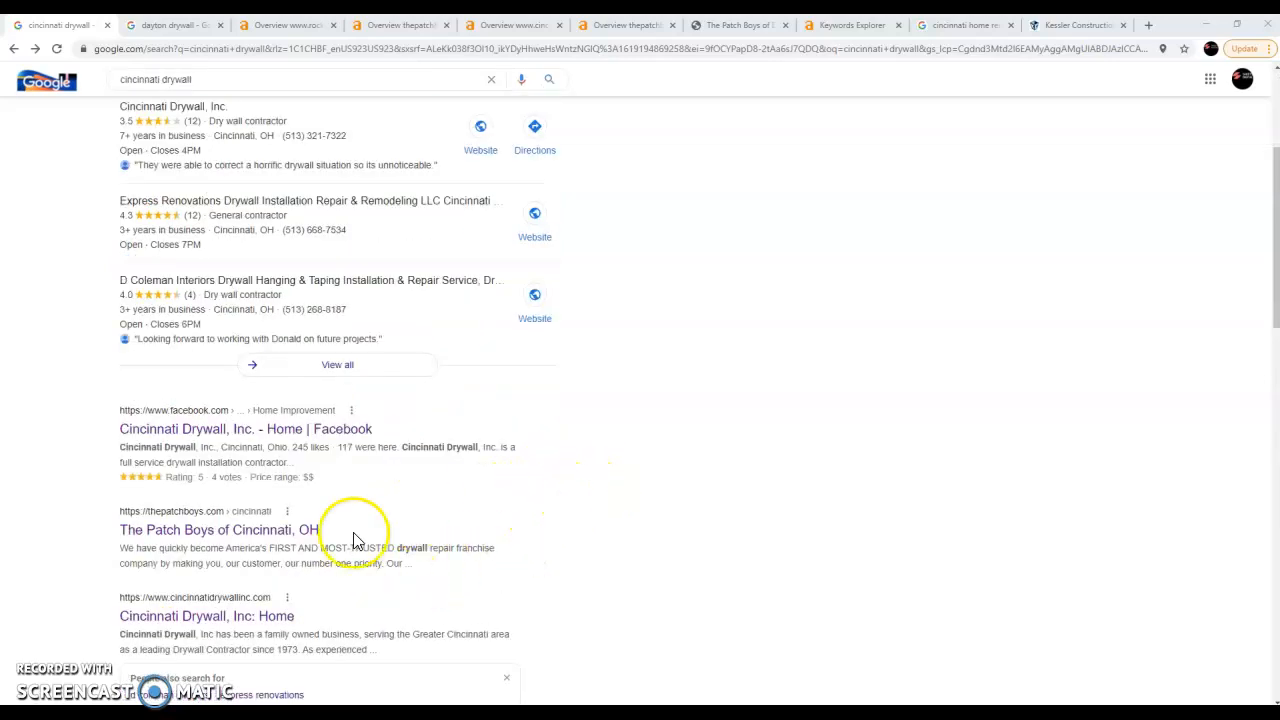
{"action": "mouse_move", "coordinate": [336, 516]}
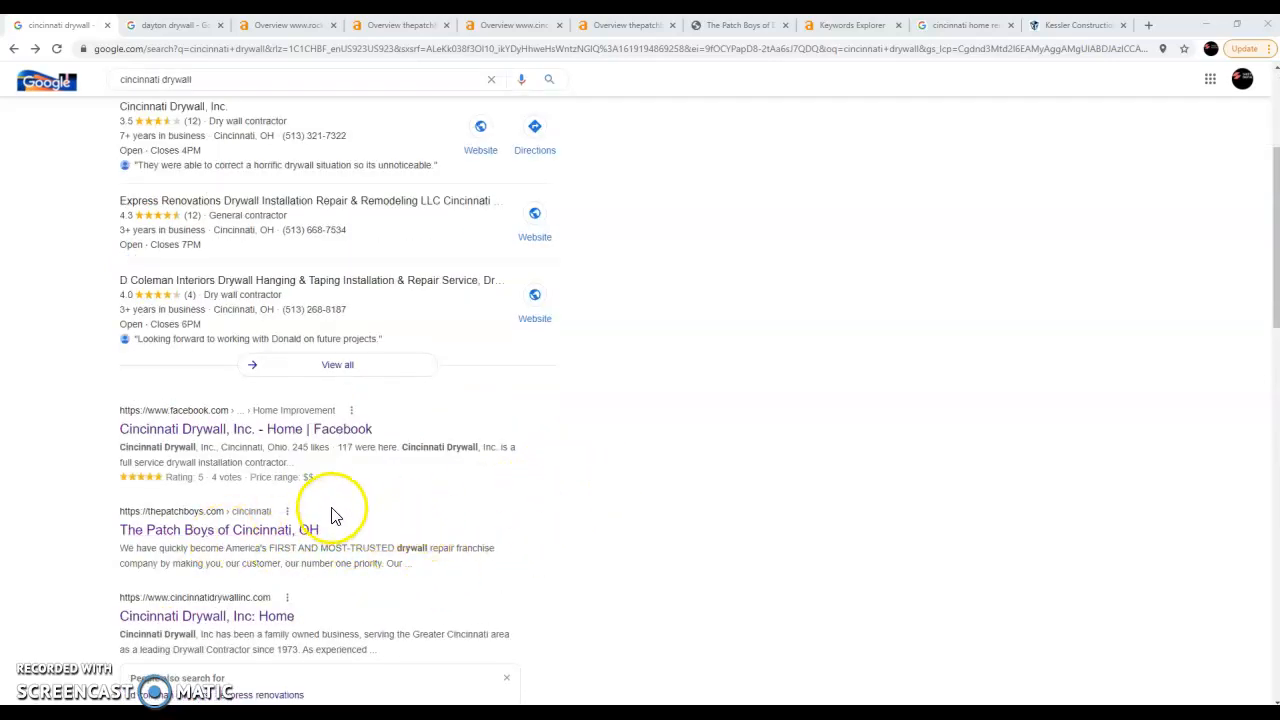
{"action": "mouse_move", "coordinate": [364, 524]}
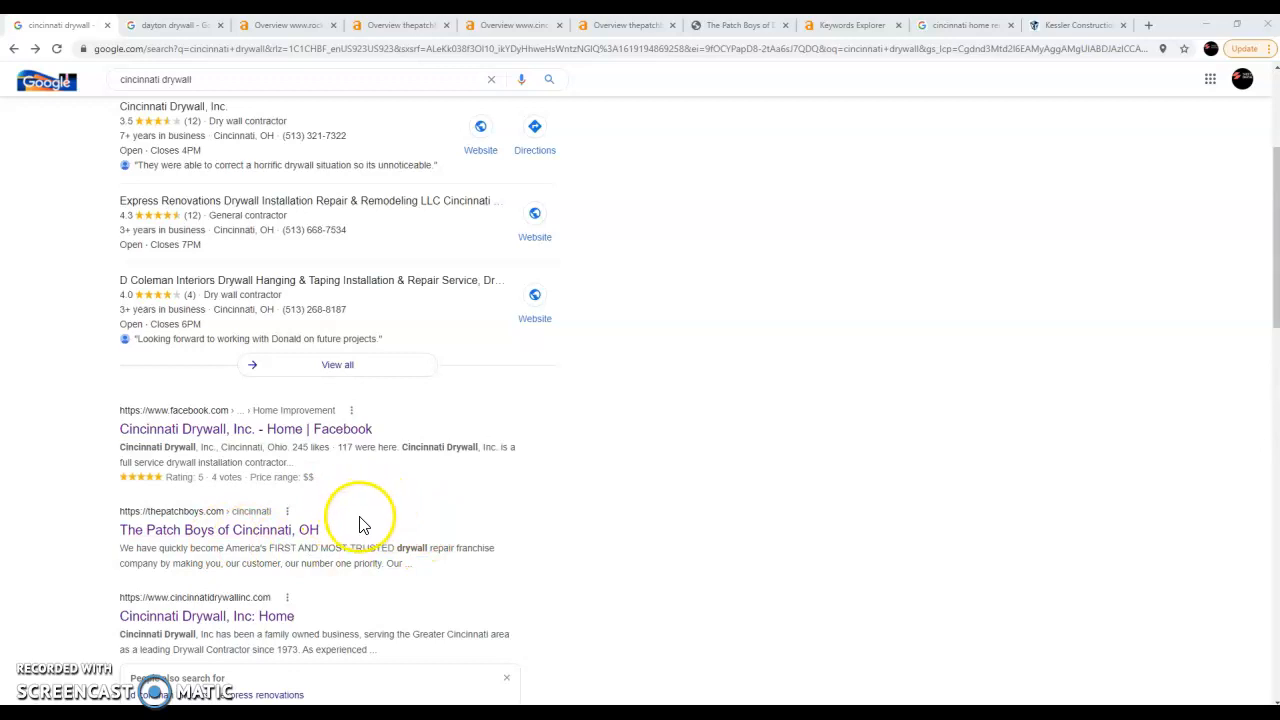
{"action": "mouse_move", "coordinate": [380, 540]}
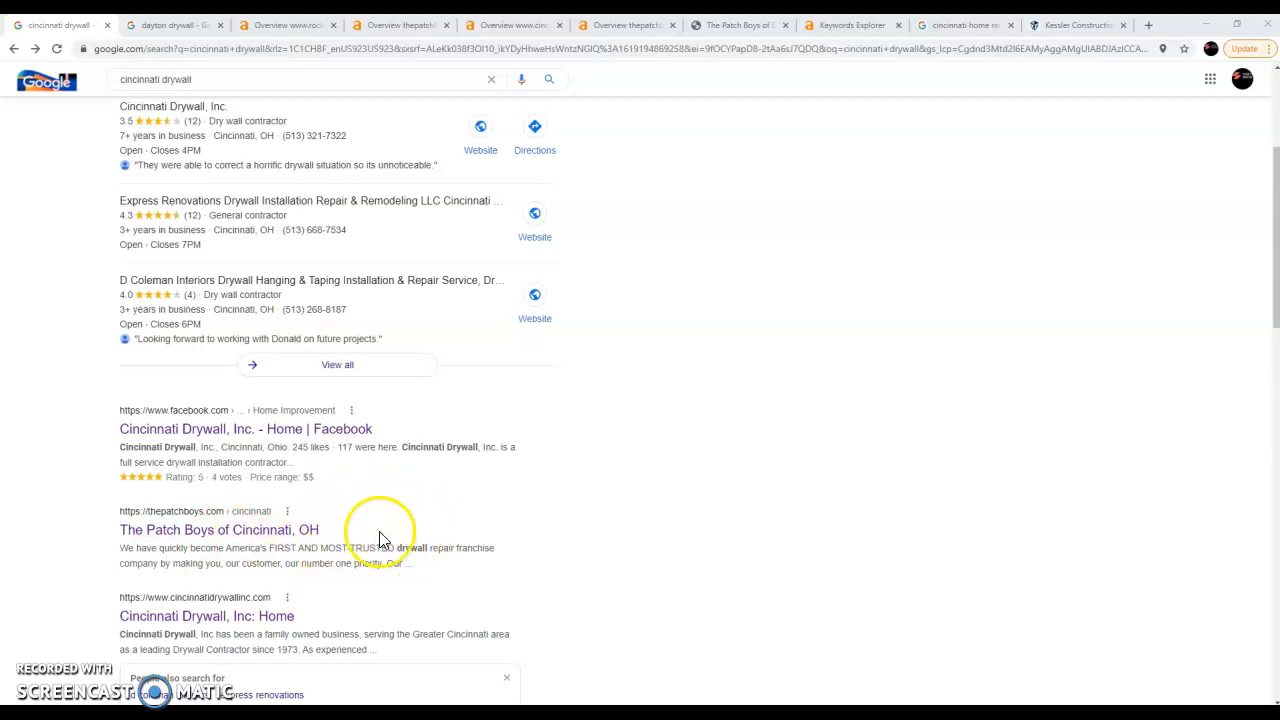
{"action": "scroll", "scroll_direction": "up", "scroll_amount": 3}
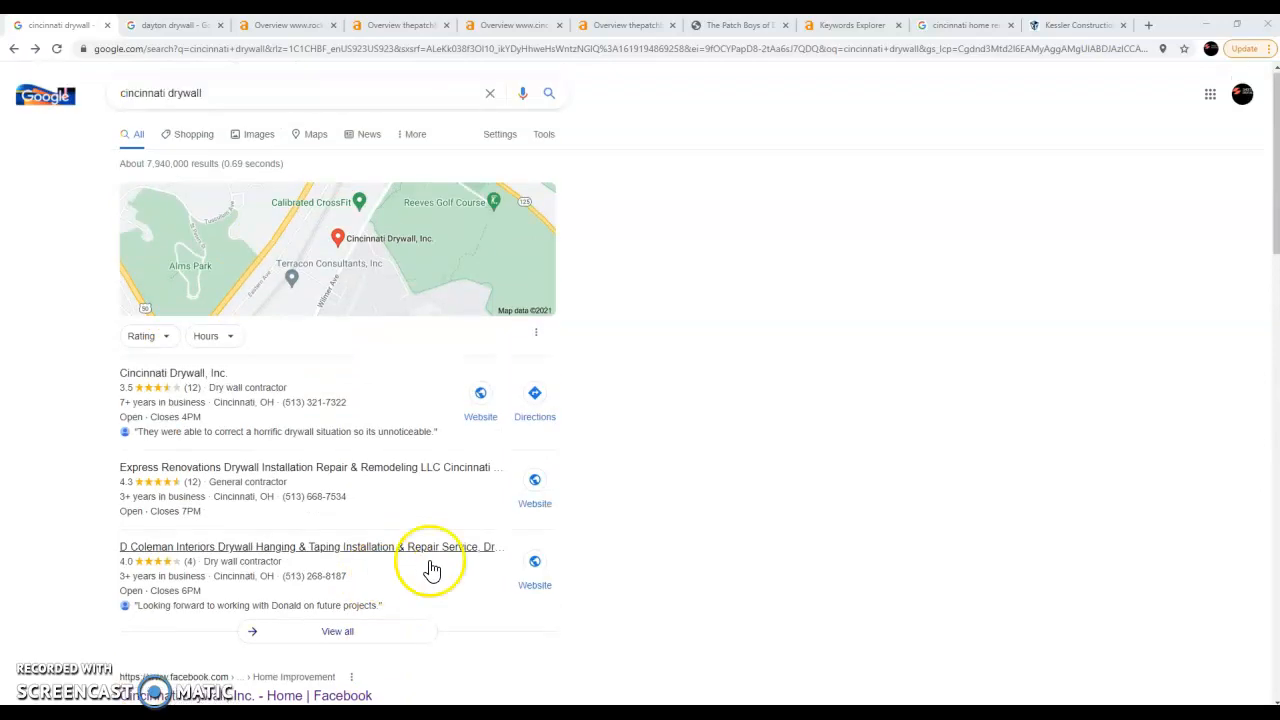
{"action": "mouse_move", "coordinate": [316, 448]}
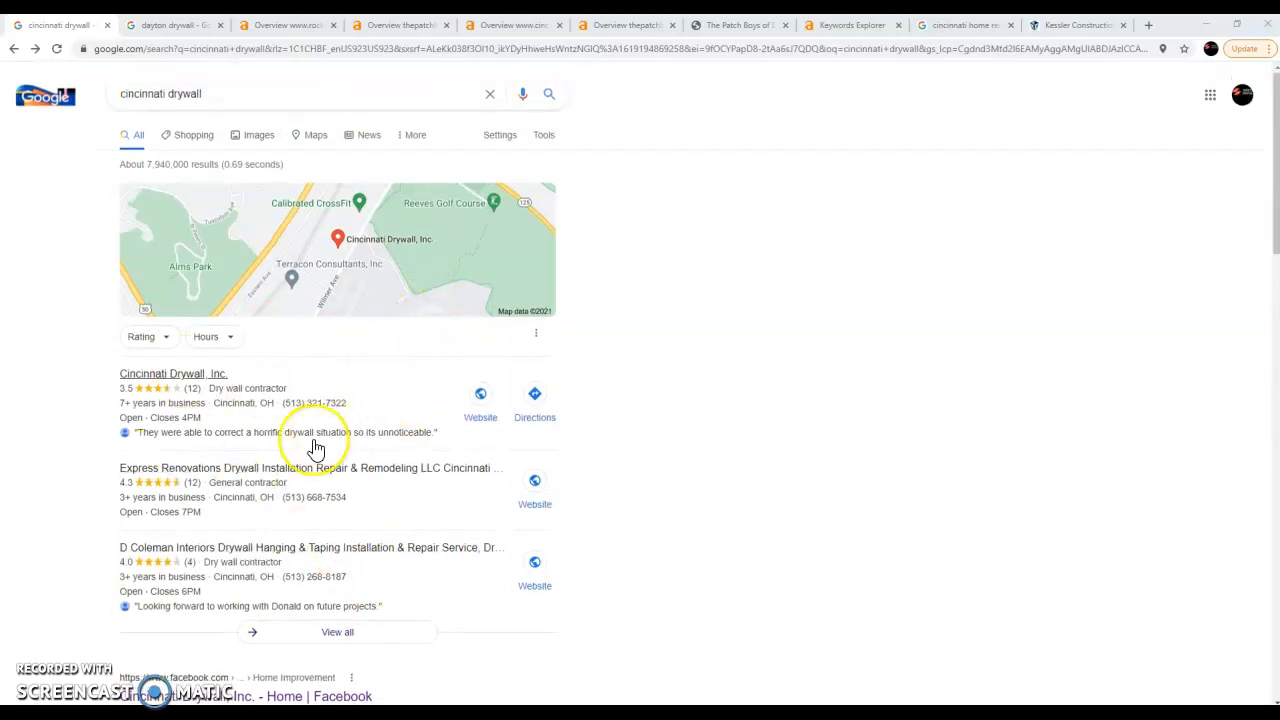
{"action": "mouse_move", "coordinate": [330, 456]}
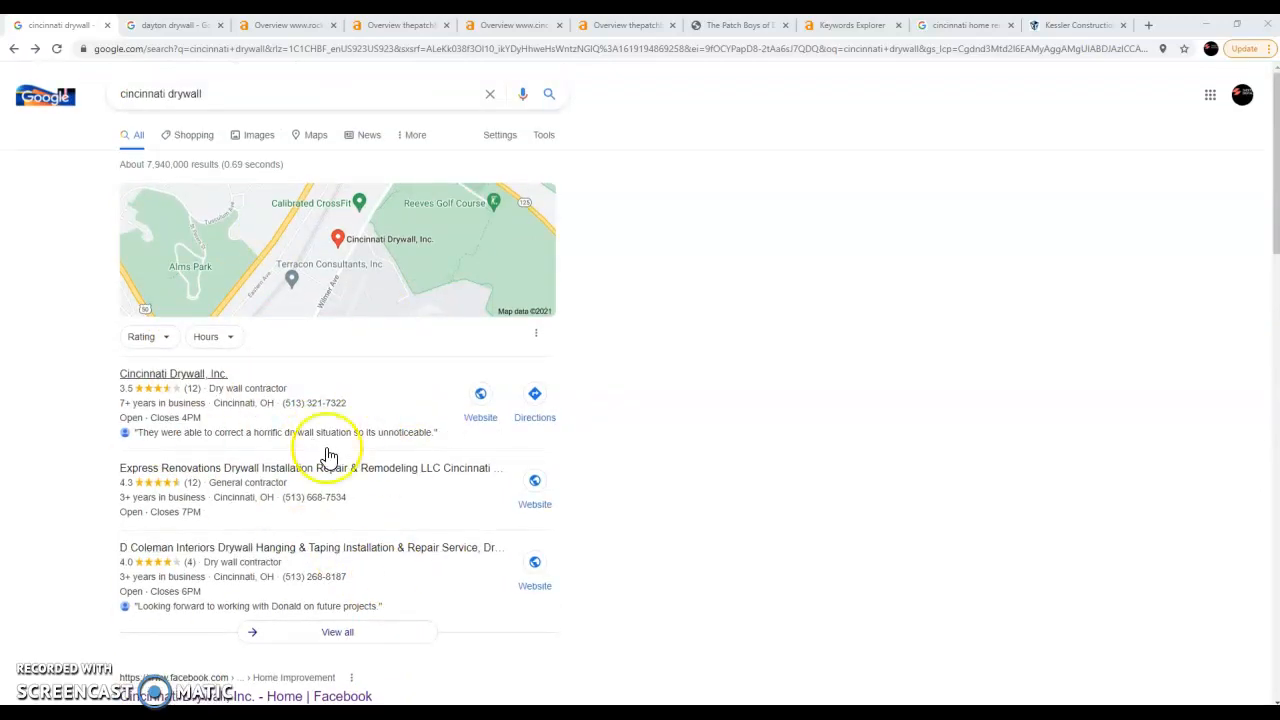
{"action": "mouse_move", "coordinate": [470, 462]}
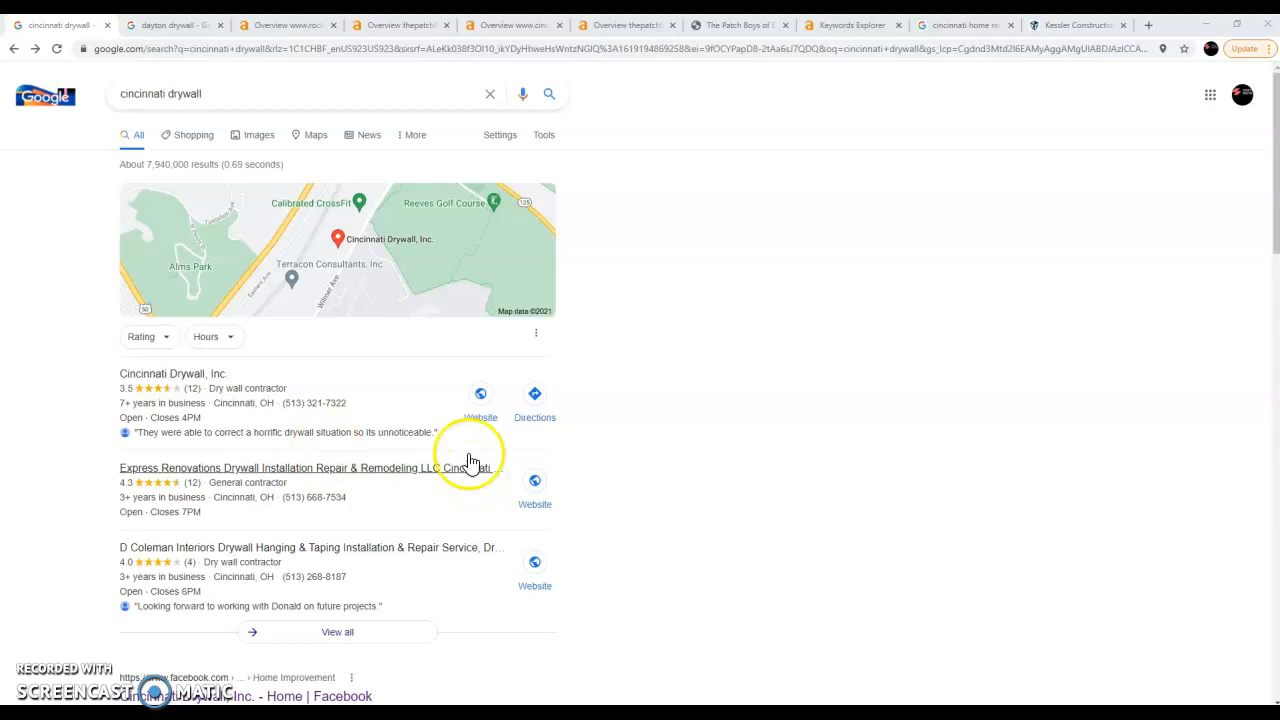
{"action": "mouse_move", "coordinate": [464, 444]}
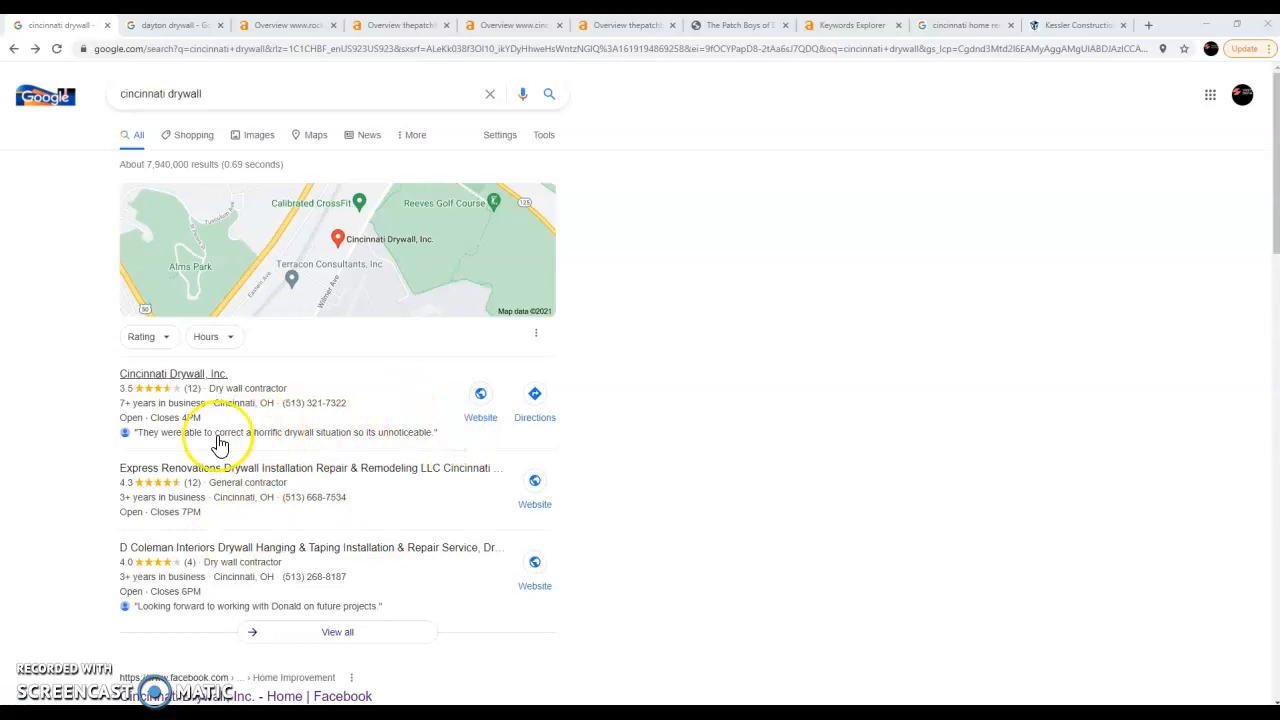
{"action": "mouse_move", "coordinate": [290, 482]}
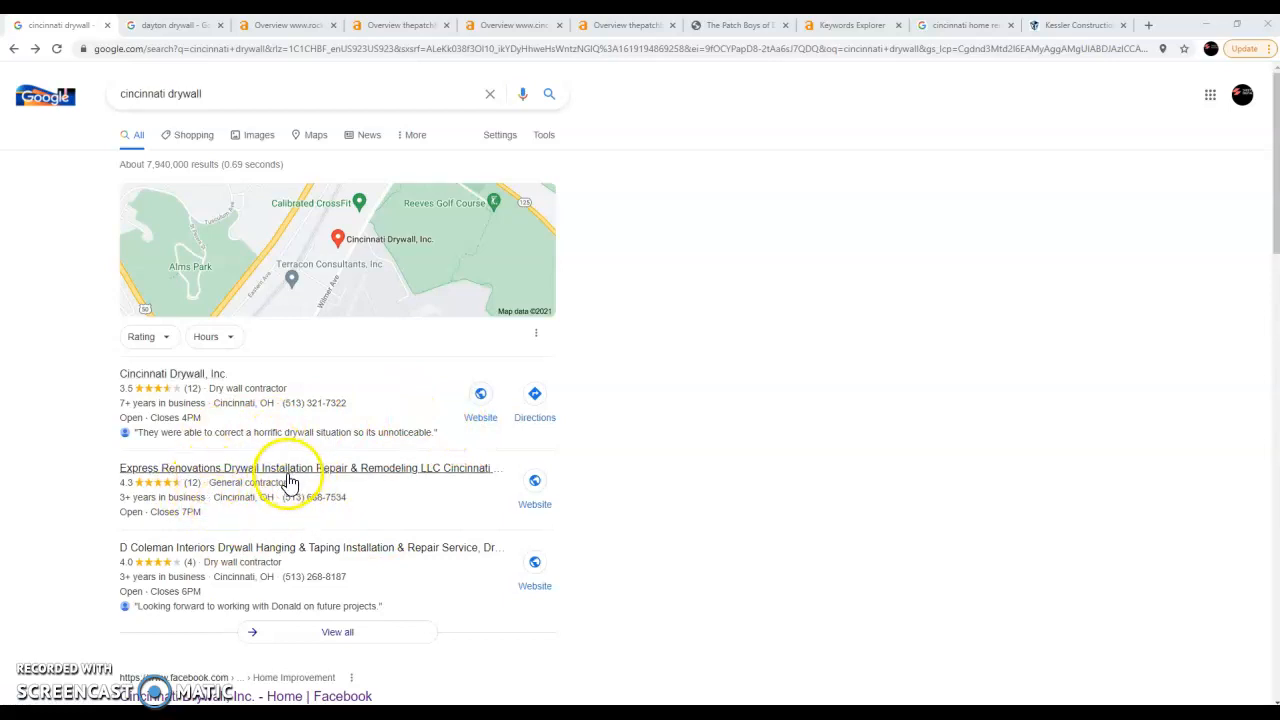
{"action": "mouse_move", "coordinate": [262, 484]}
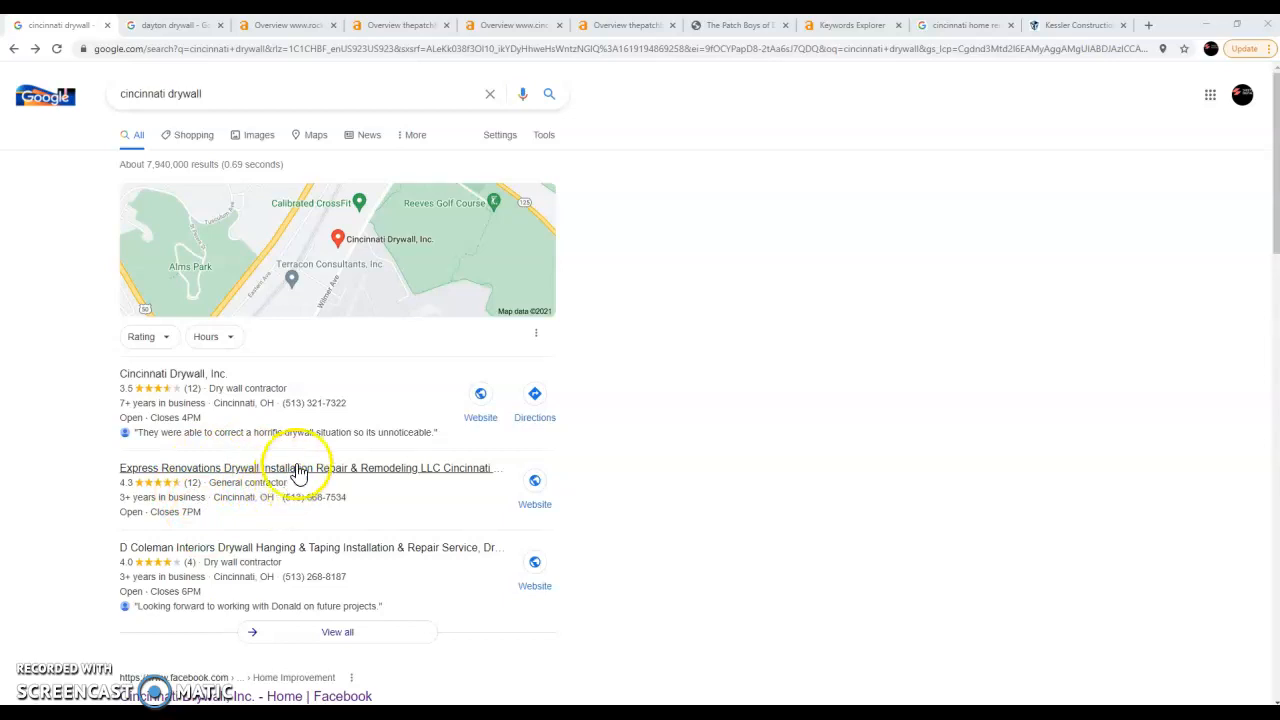
{"action": "mouse_move", "coordinate": [448, 520]}
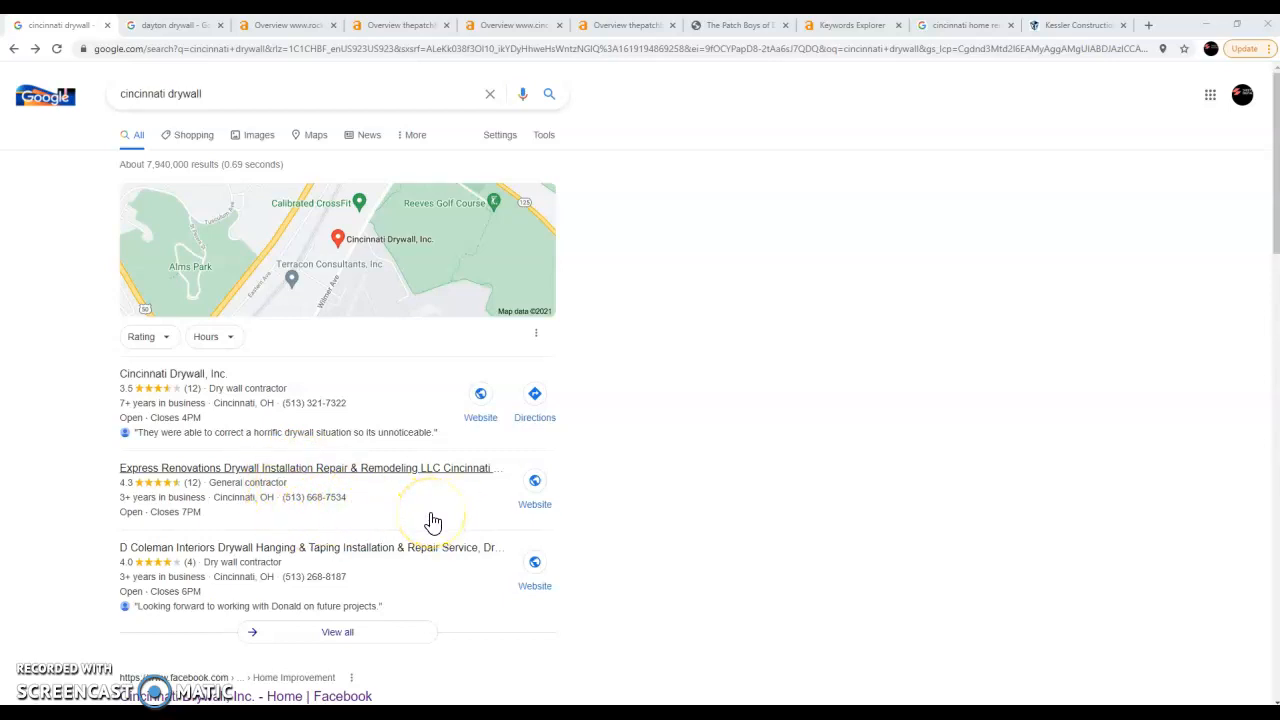
{"action": "mouse_move", "coordinate": [400, 516]}
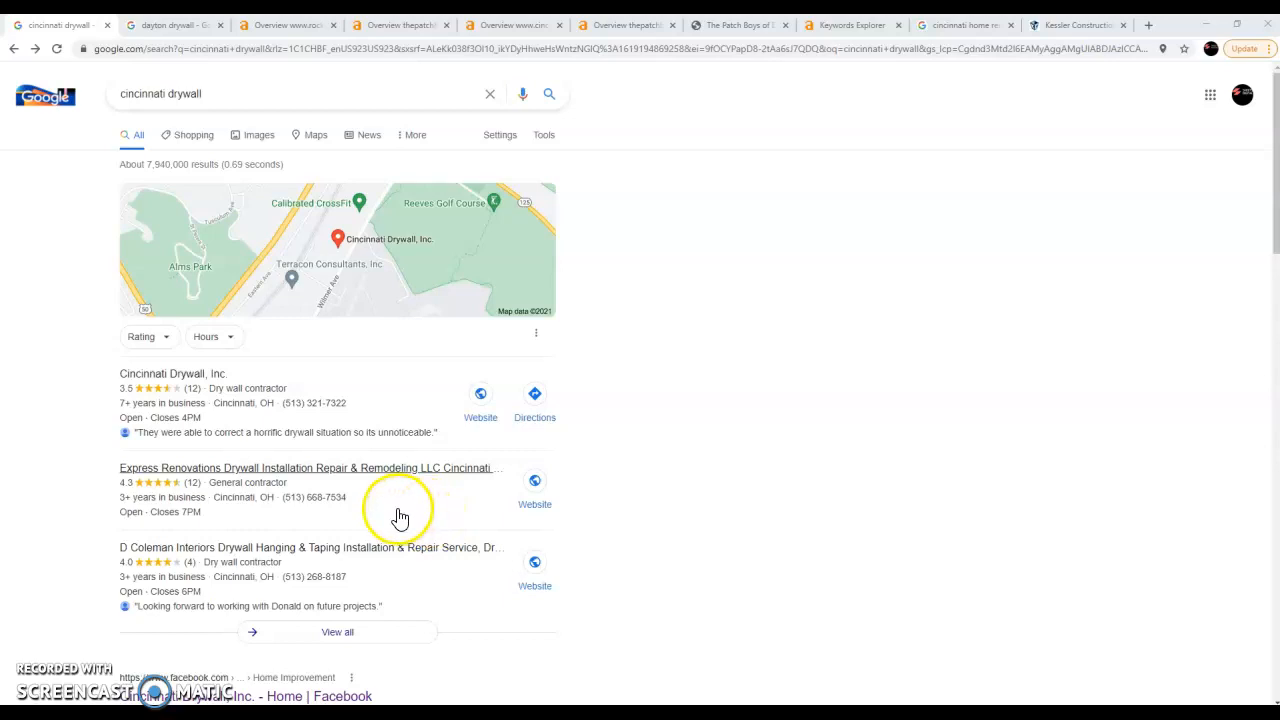
Step: Open the Cincinnati Drywall, Inc. listing and reach its 3.5-star, 12-review summary
{"action": "left_click", "coordinate": [172, 374]}
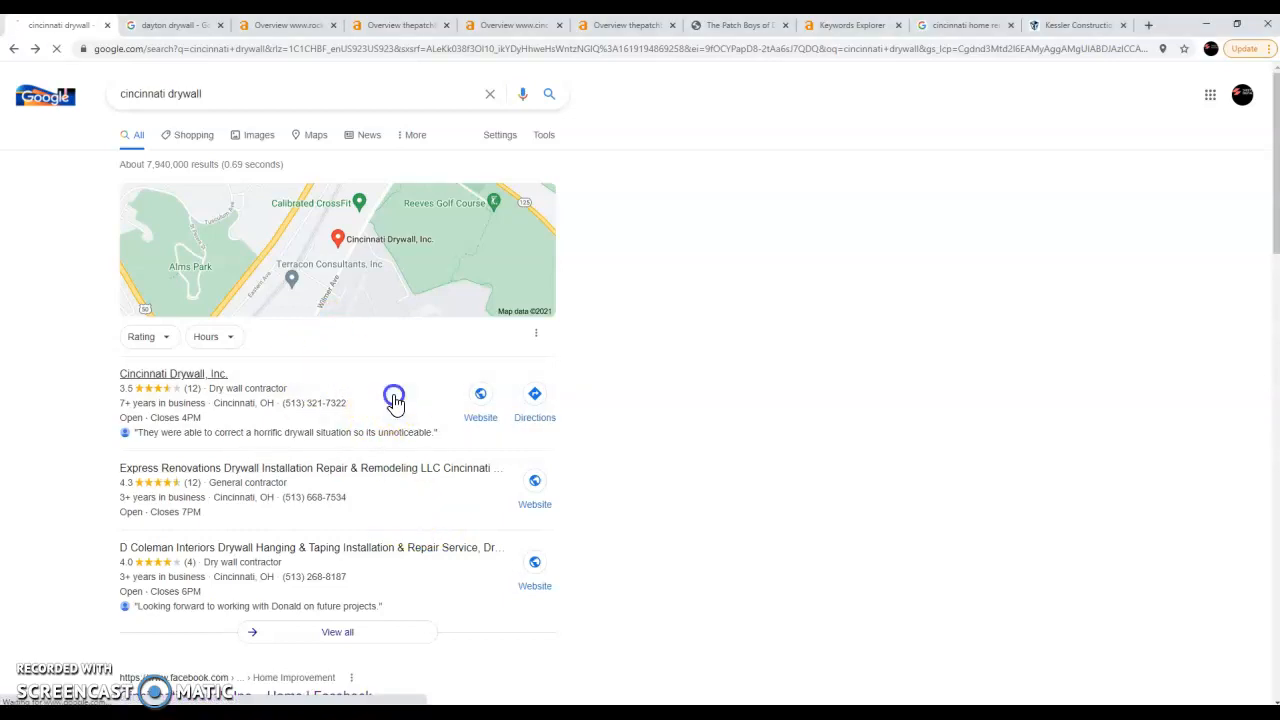
{"action": "left_click", "coordinate": [172, 374]}
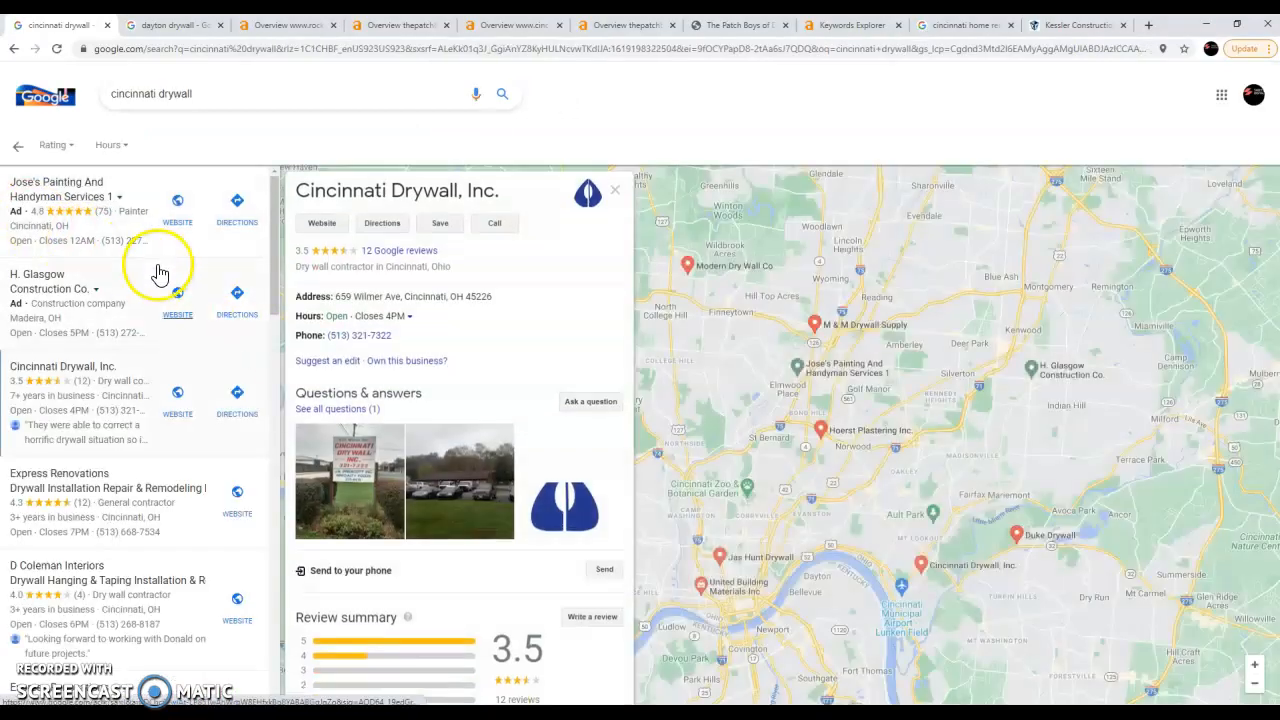
{"action": "scroll", "scroll_direction": "down", "scroll_amount": 3}
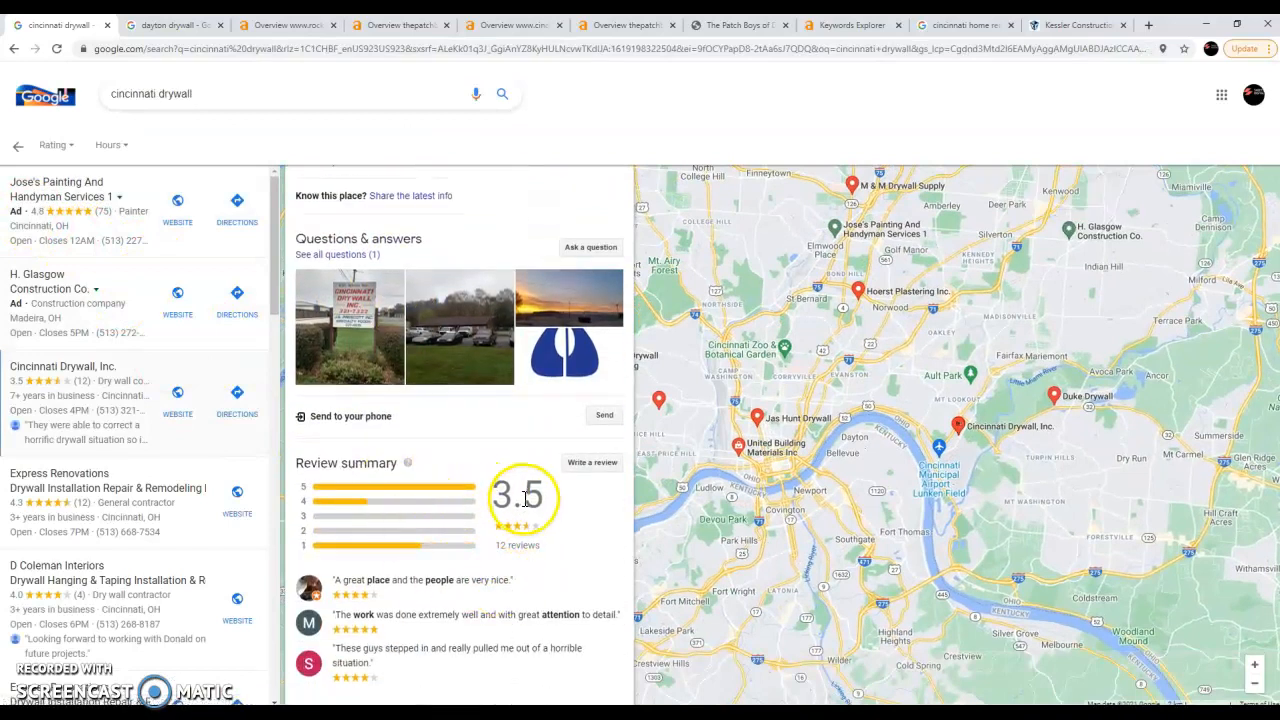
{"action": "mouse_move", "coordinate": [44, 310]}
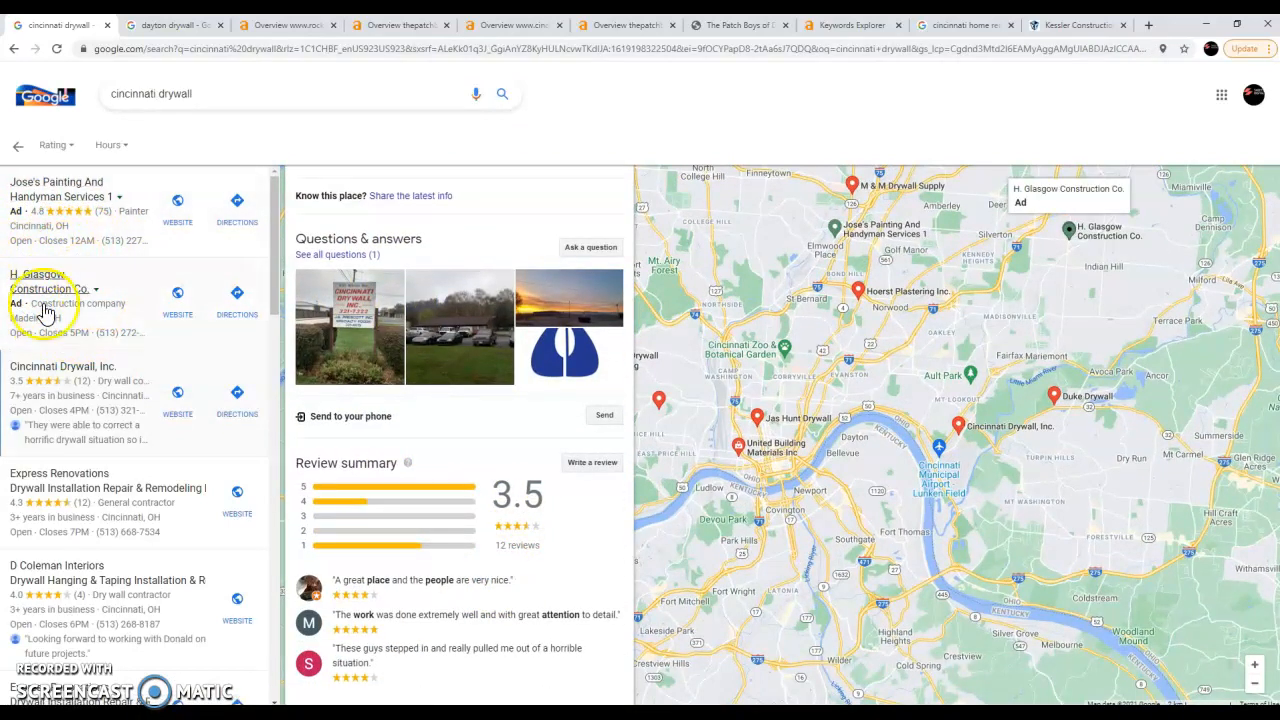
{"action": "scroll", "scroll_direction": "down", "scroll_amount": 3}
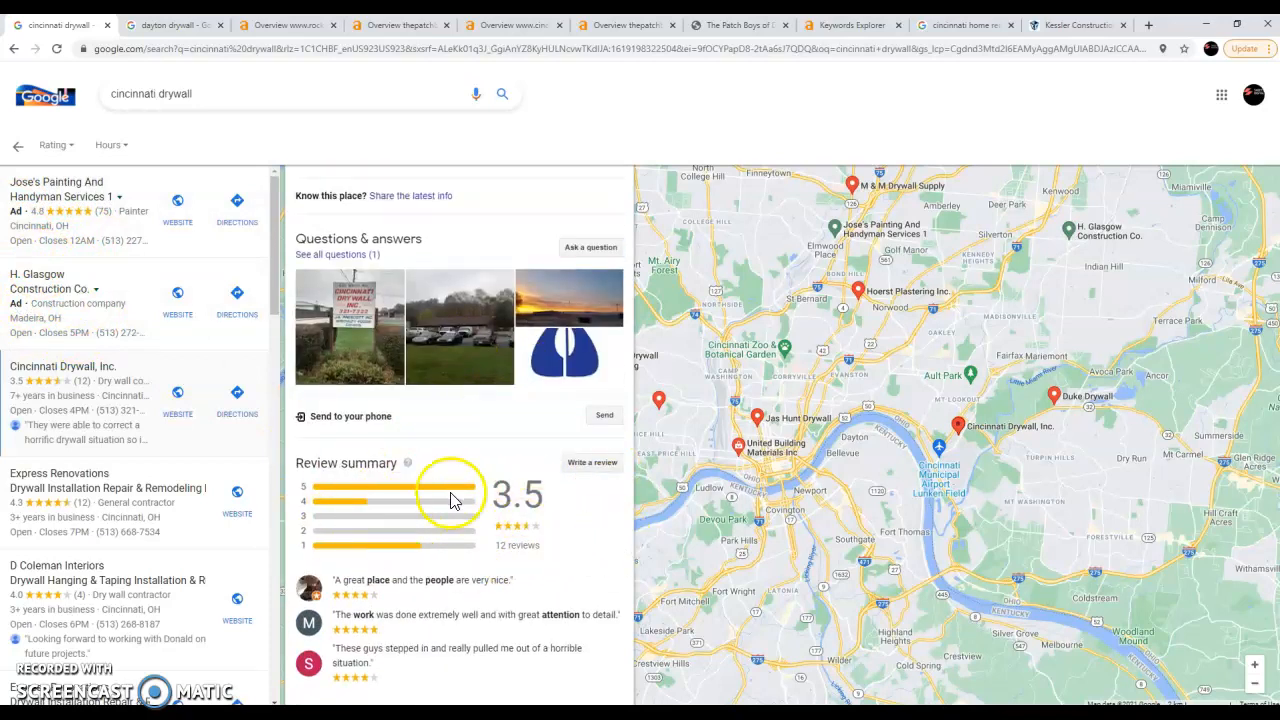
{"action": "mouse_move", "coordinate": [484, 470]}
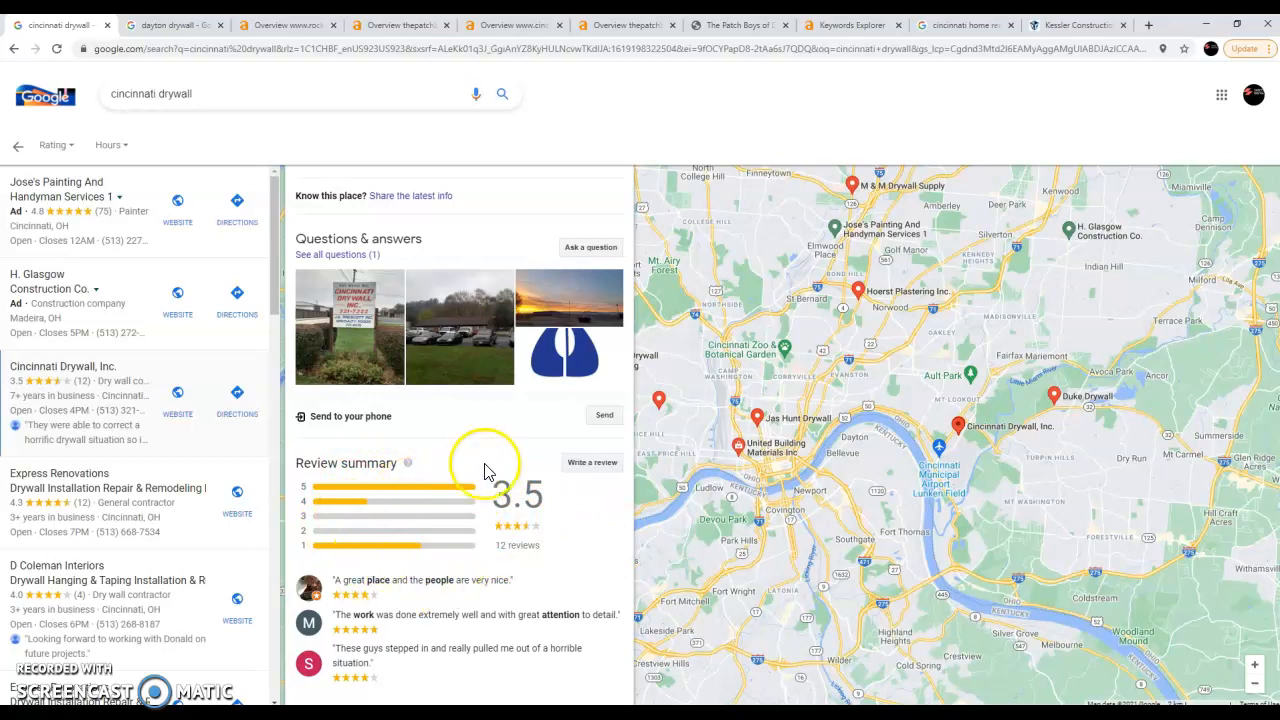
{"action": "mouse_move", "coordinate": [432, 440]}
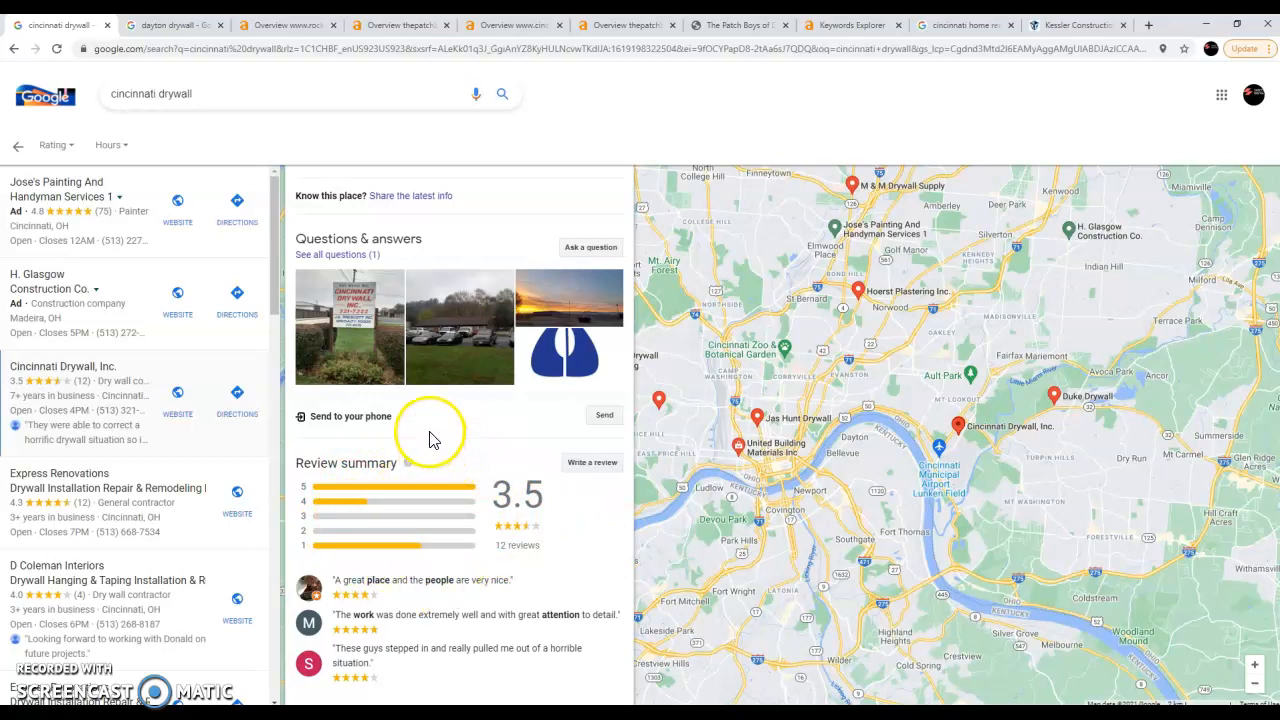
{"action": "scroll", "scroll_direction": "down", "scroll_amount": 3}
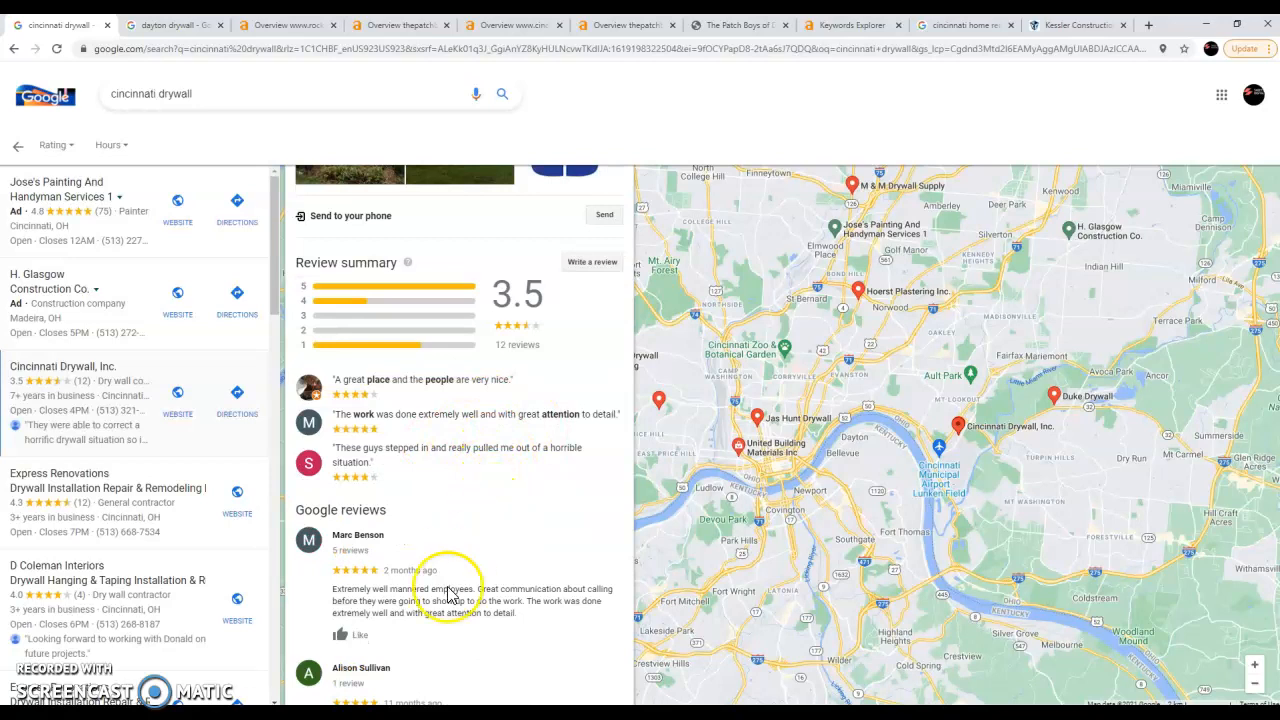
{"action": "scroll", "scroll_direction": "down", "scroll_amount": 3}
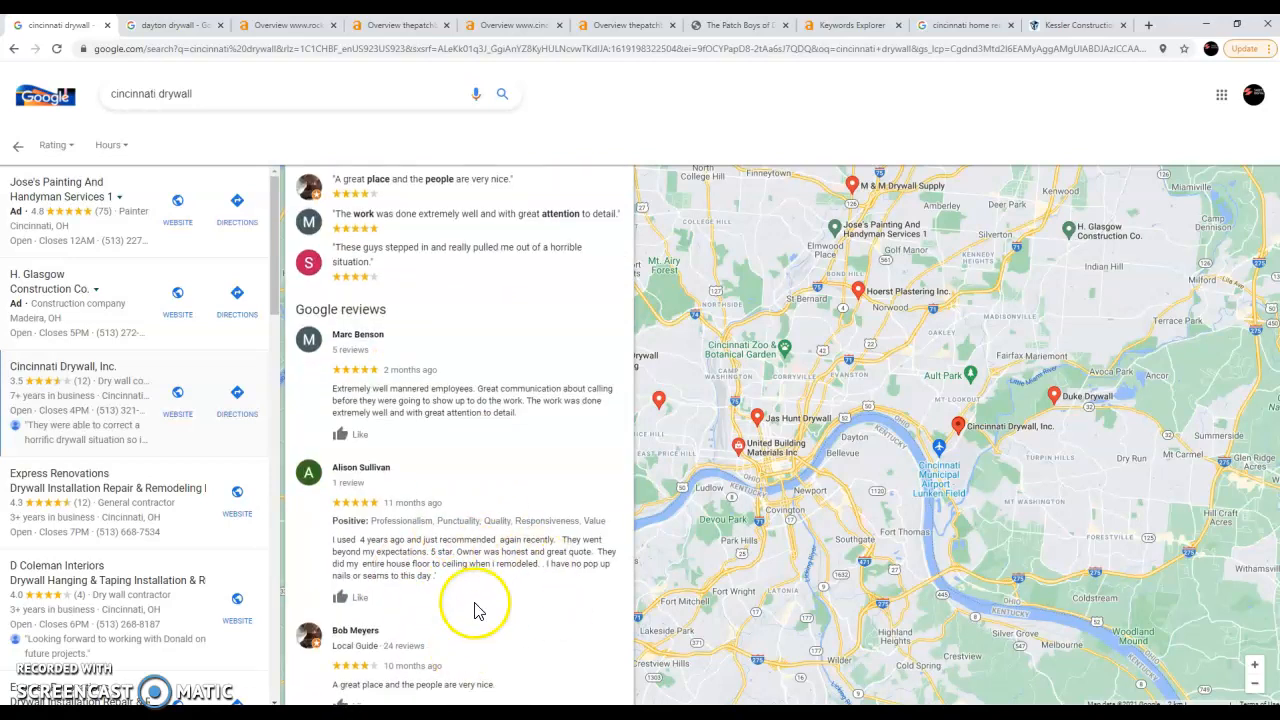
{"action": "scroll", "scroll_direction": "down", "scroll_amount": 3}
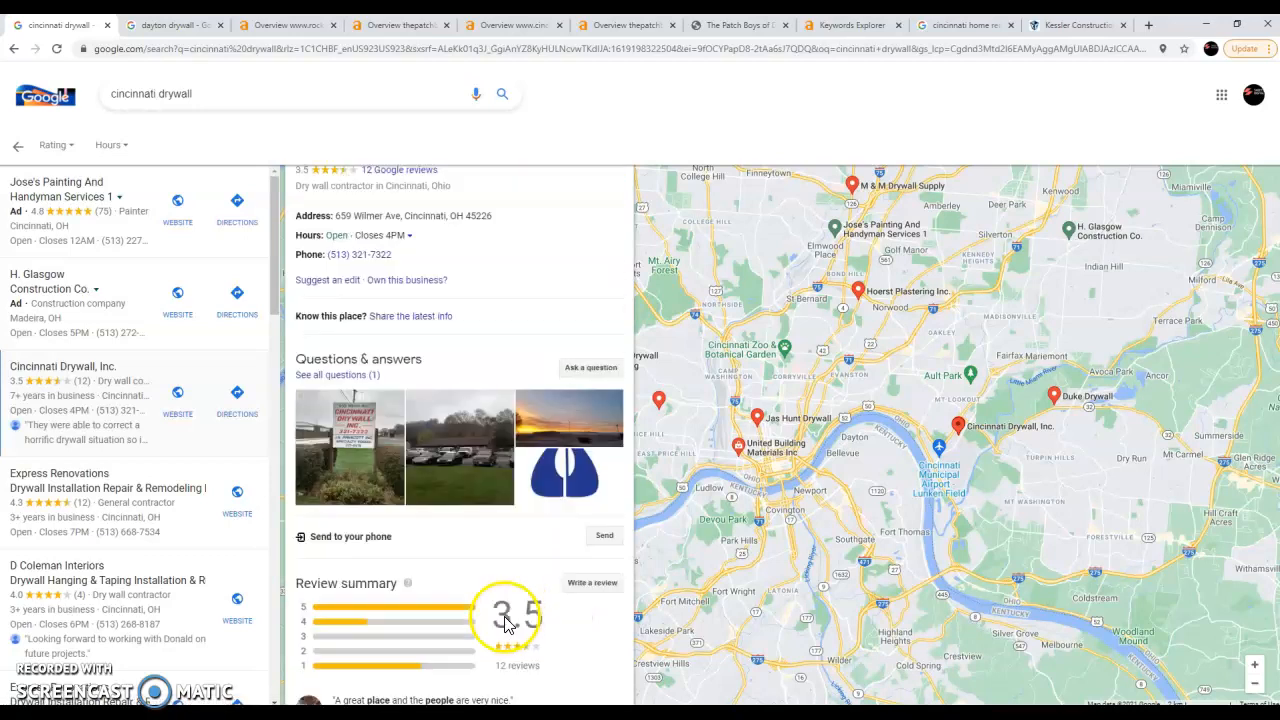
{"action": "scroll", "scroll_direction": "down", "scroll_amount": 3}
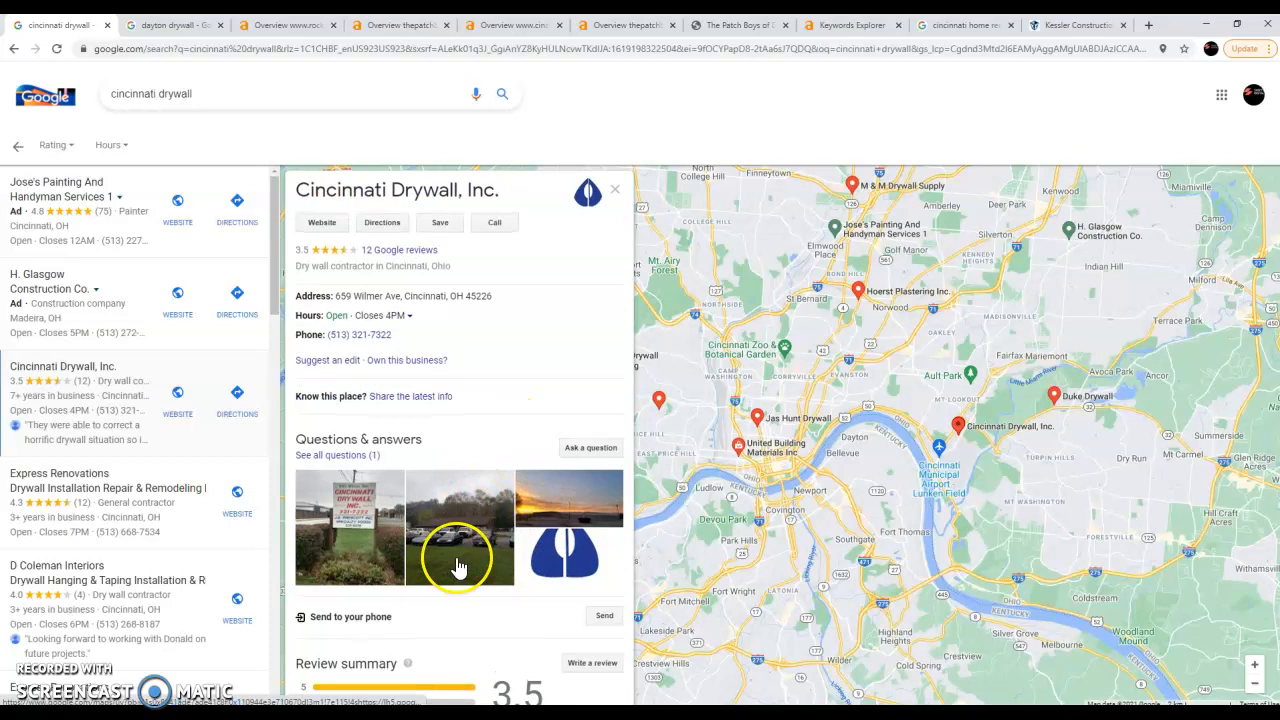
{"action": "mouse_move", "coordinate": [500, 408]}
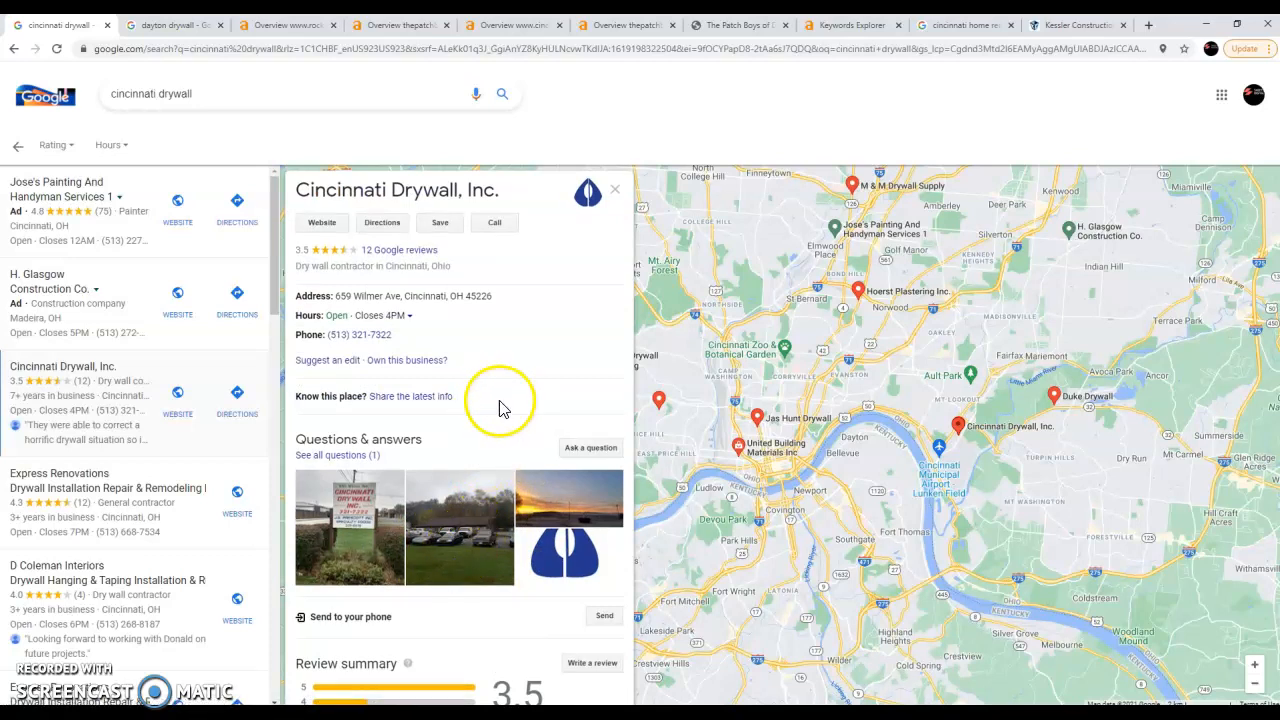
{"action": "mouse_move", "coordinate": [496, 420]}
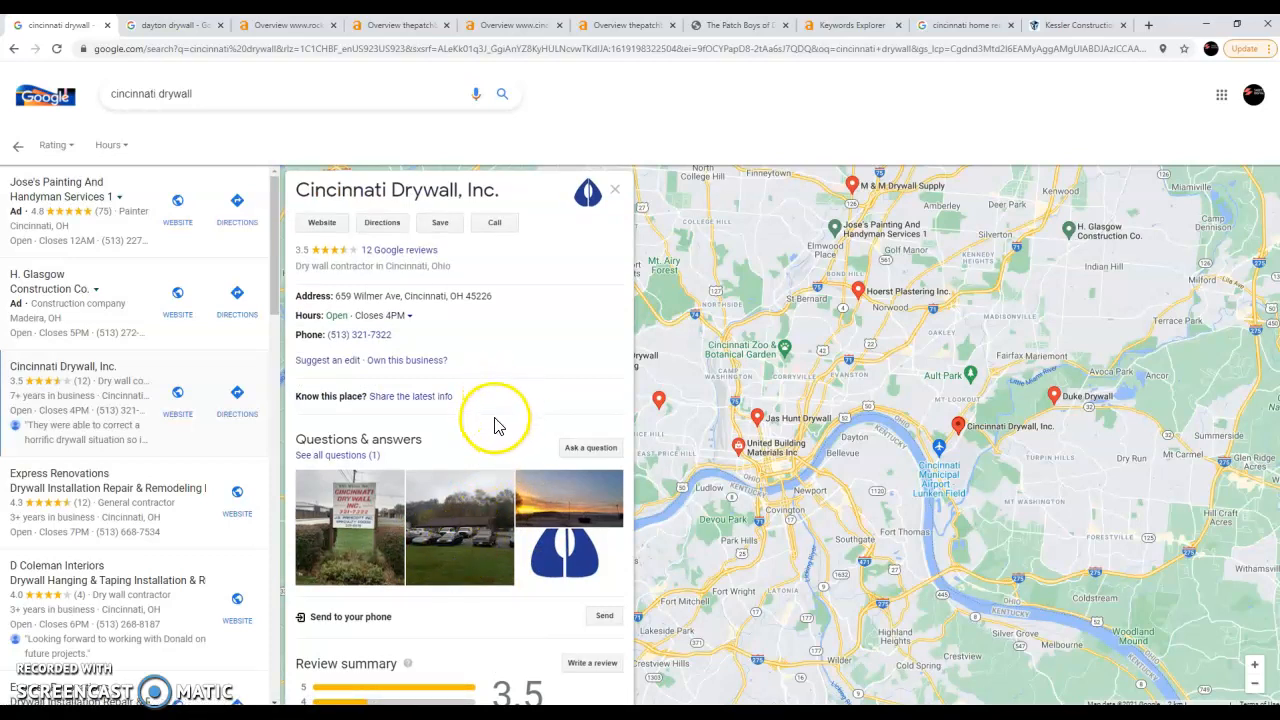
{"action": "mouse_move", "coordinate": [500, 414]}
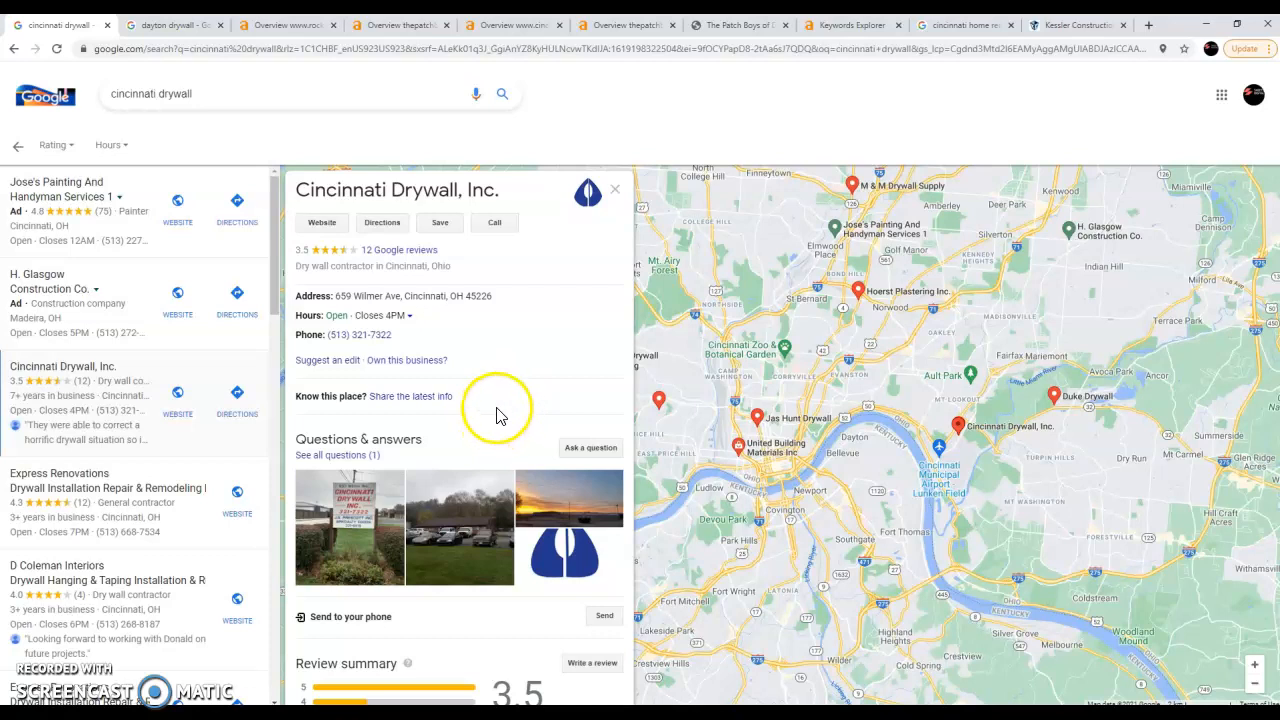
{"action": "mouse_move", "coordinate": [504, 404]}
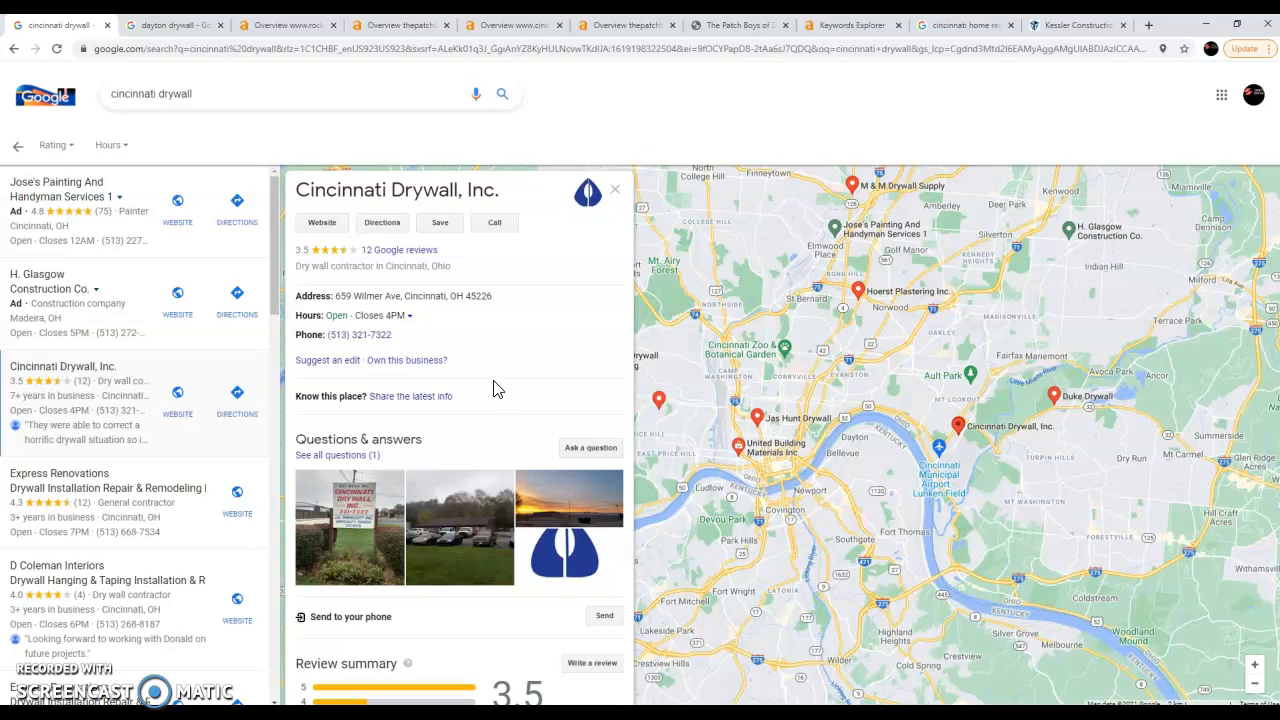
{"action": "mouse_move", "coordinate": [490, 382]}
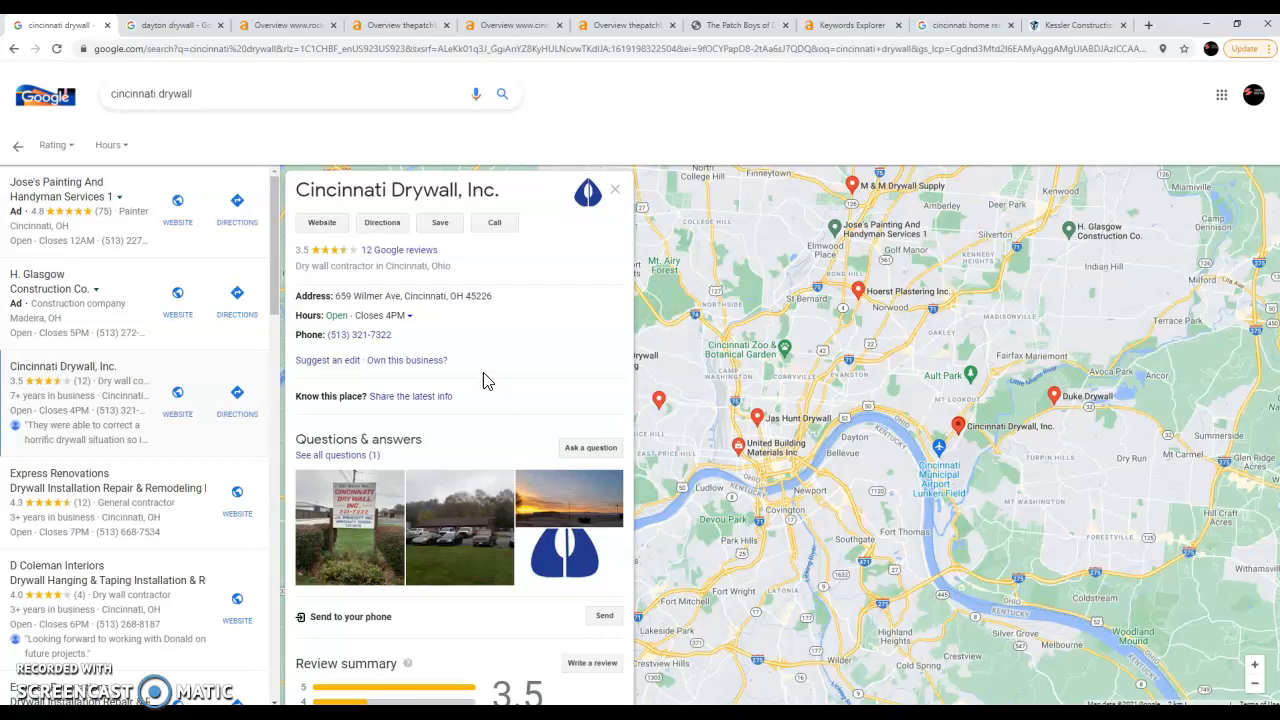
{"action": "mouse_move", "coordinate": [478, 374]}
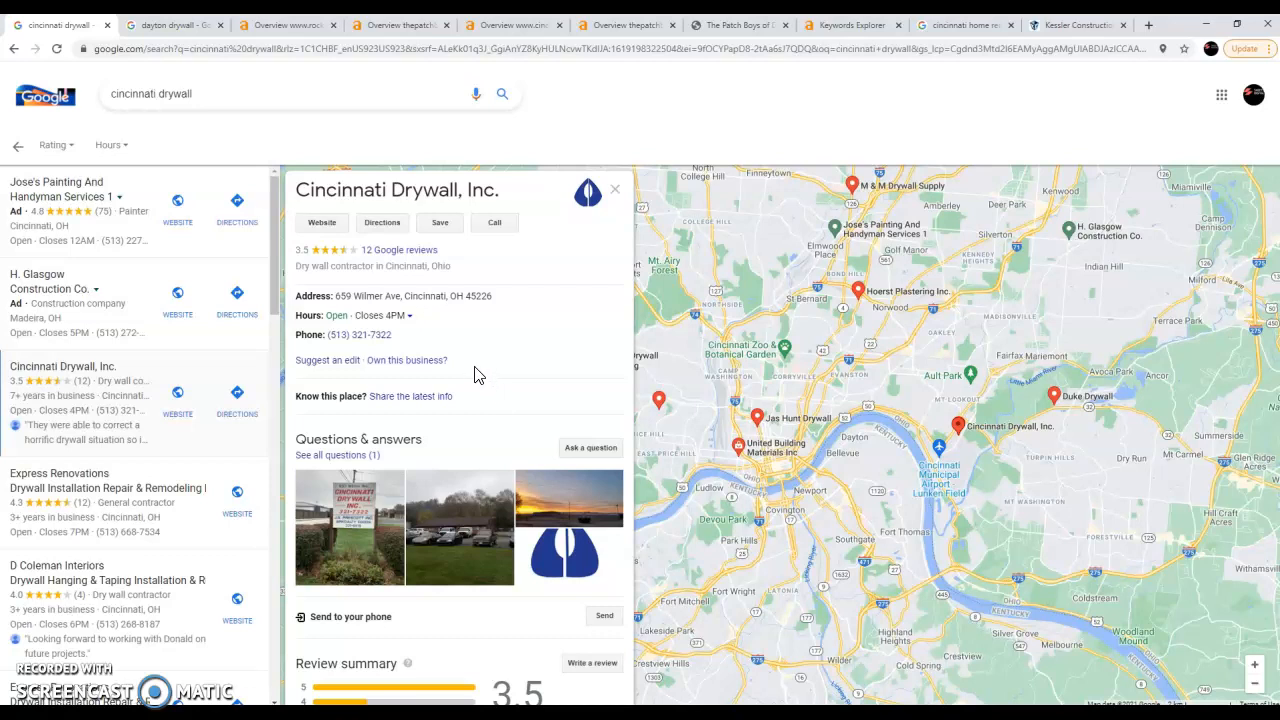
{"action": "mouse_move", "coordinate": [472, 356]}
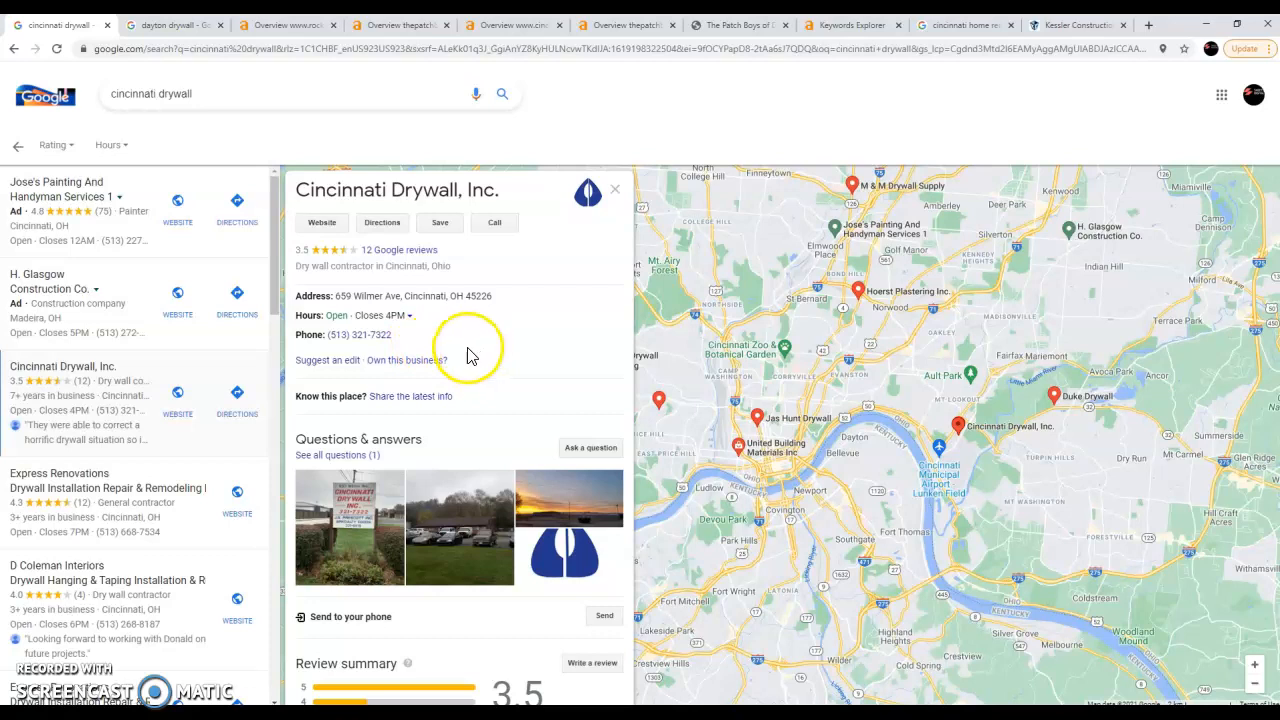
{"action": "mouse_move", "coordinate": [464, 358]}
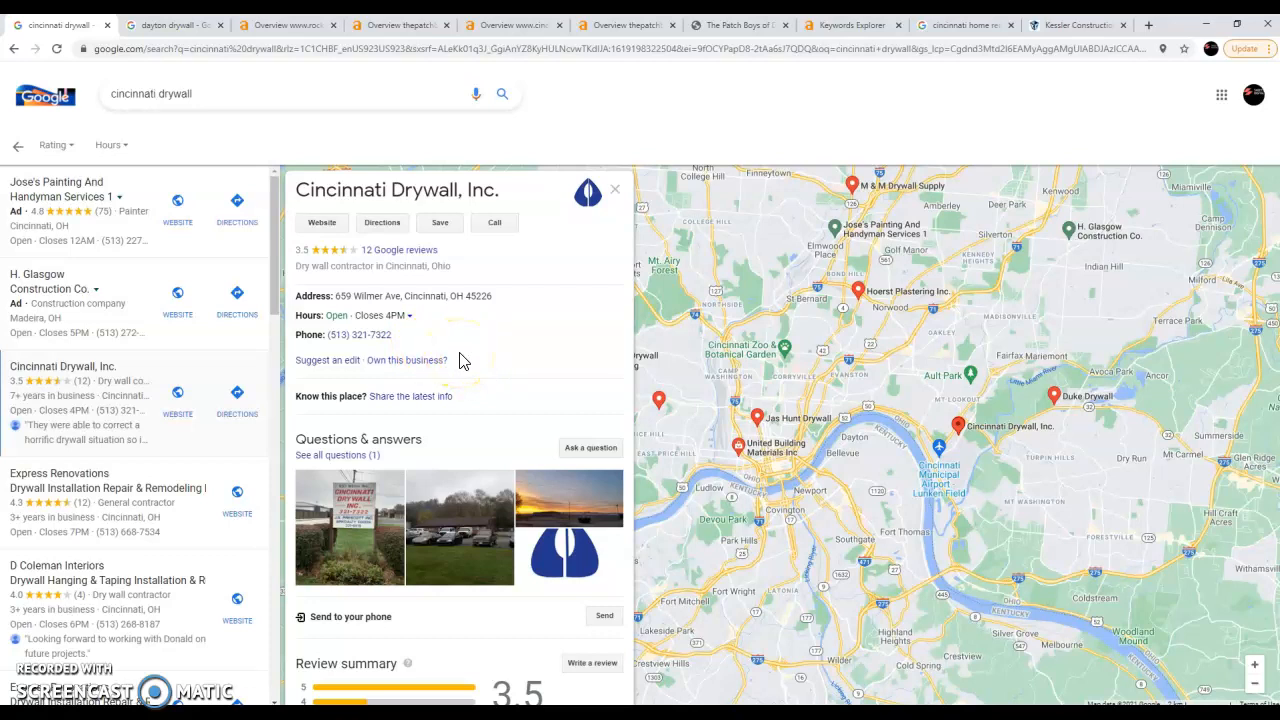
{"action": "mouse_move", "coordinate": [484, 364]}
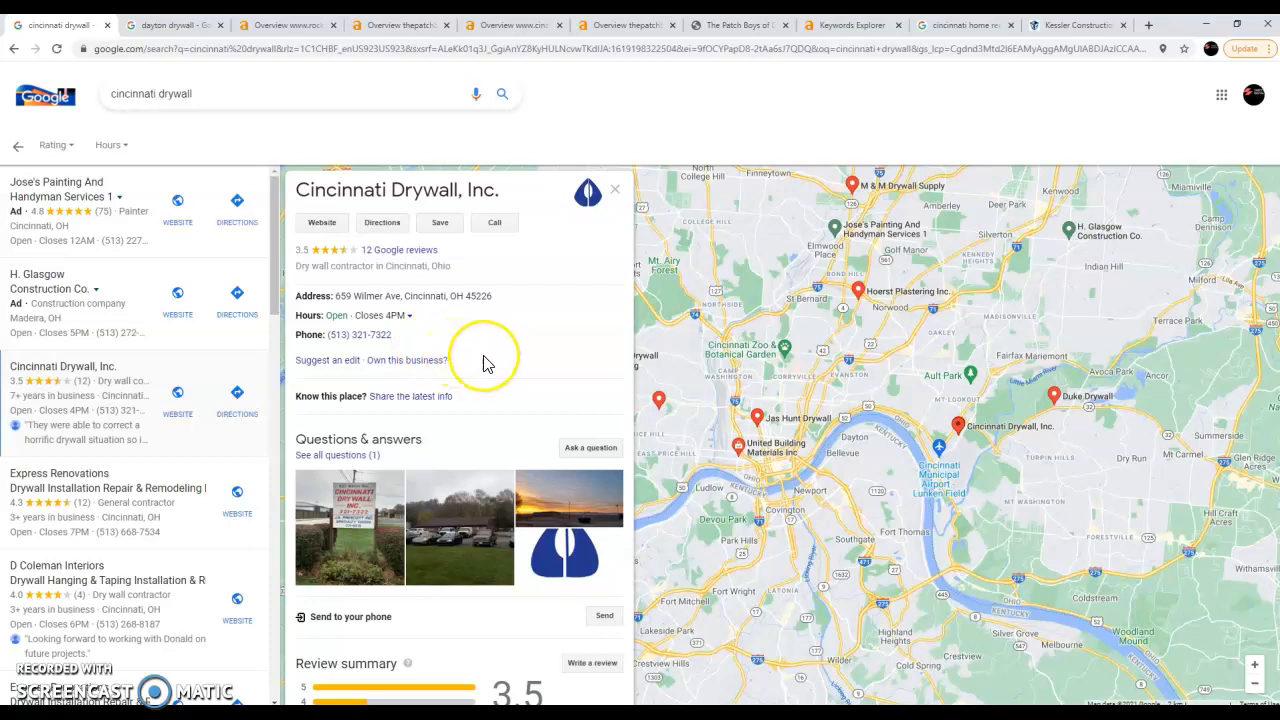
{"action": "mouse_move", "coordinate": [480, 352]}
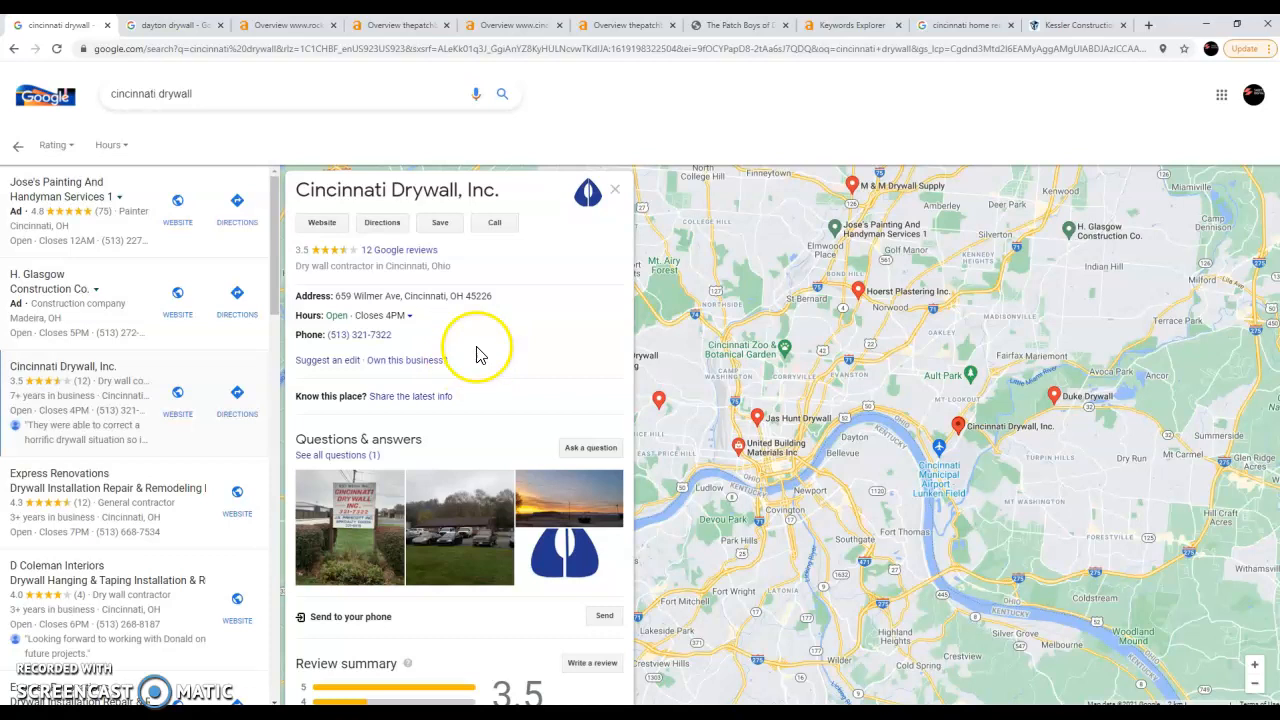
{"action": "mouse_move", "coordinate": [490, 358]}
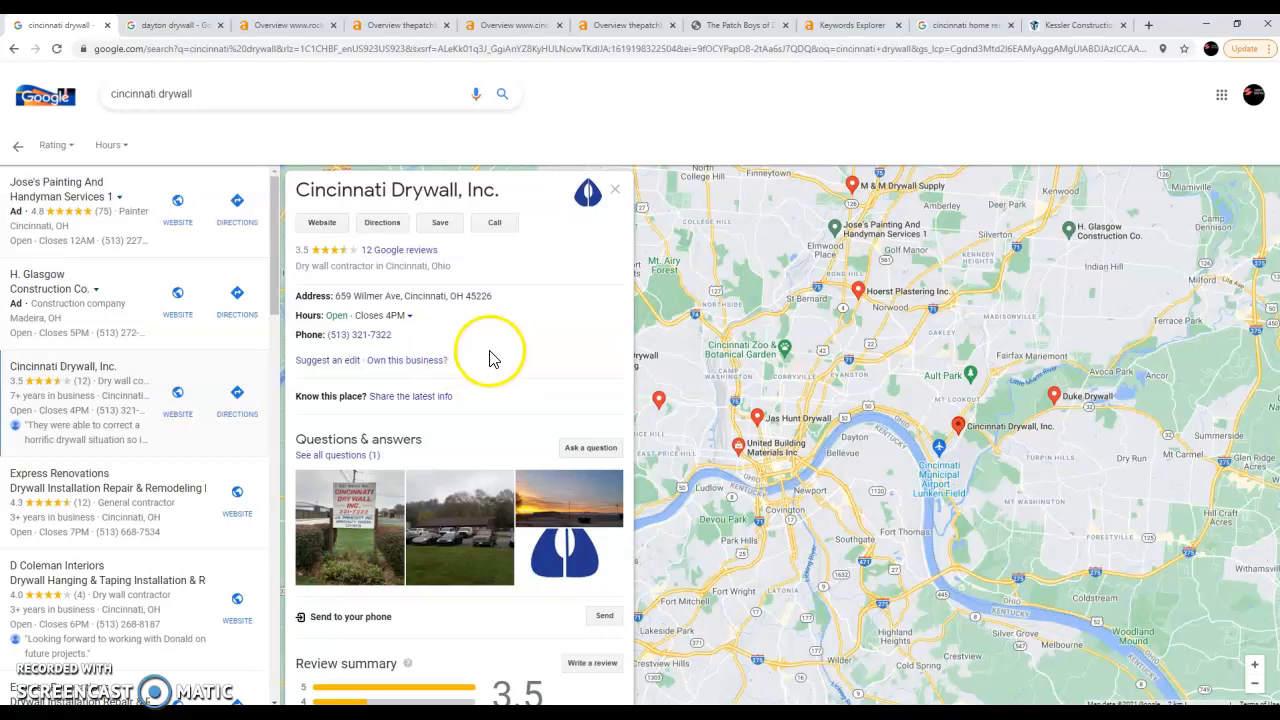
{"action": "mouse_move", "coordinate": [490, 362]}
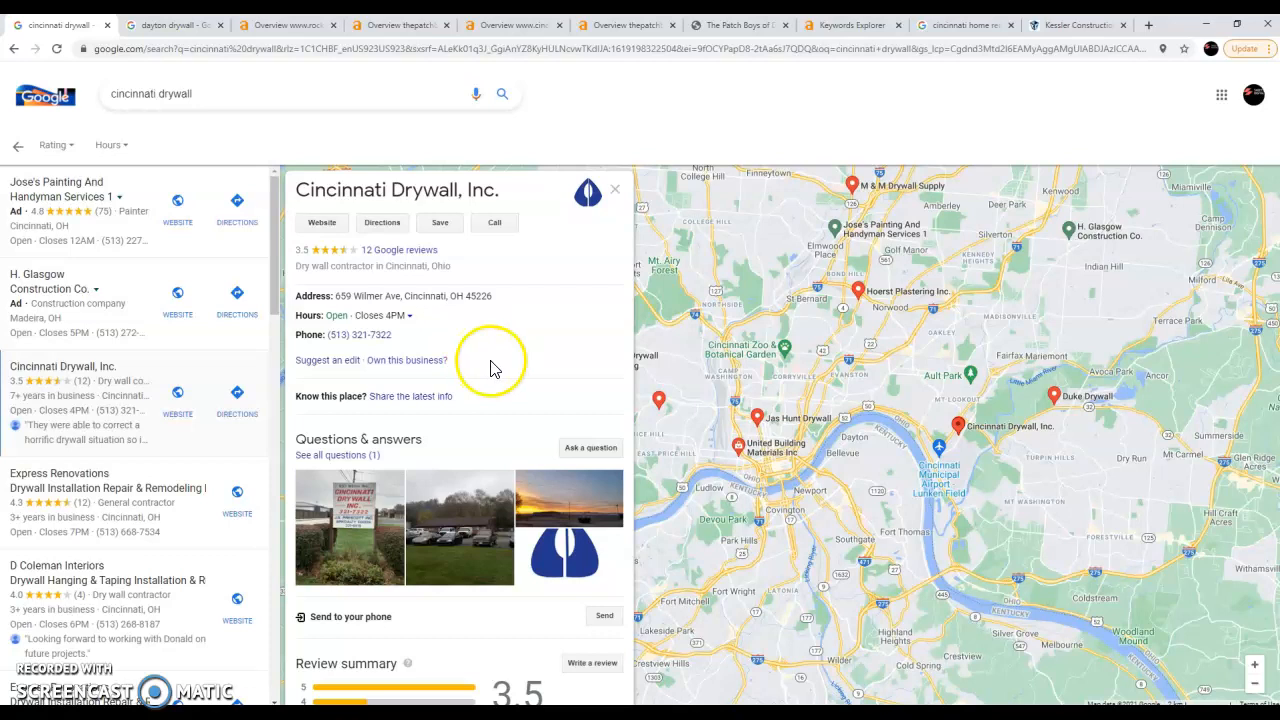
{"action": "mouse_move", "coordinate": [484, 364]}
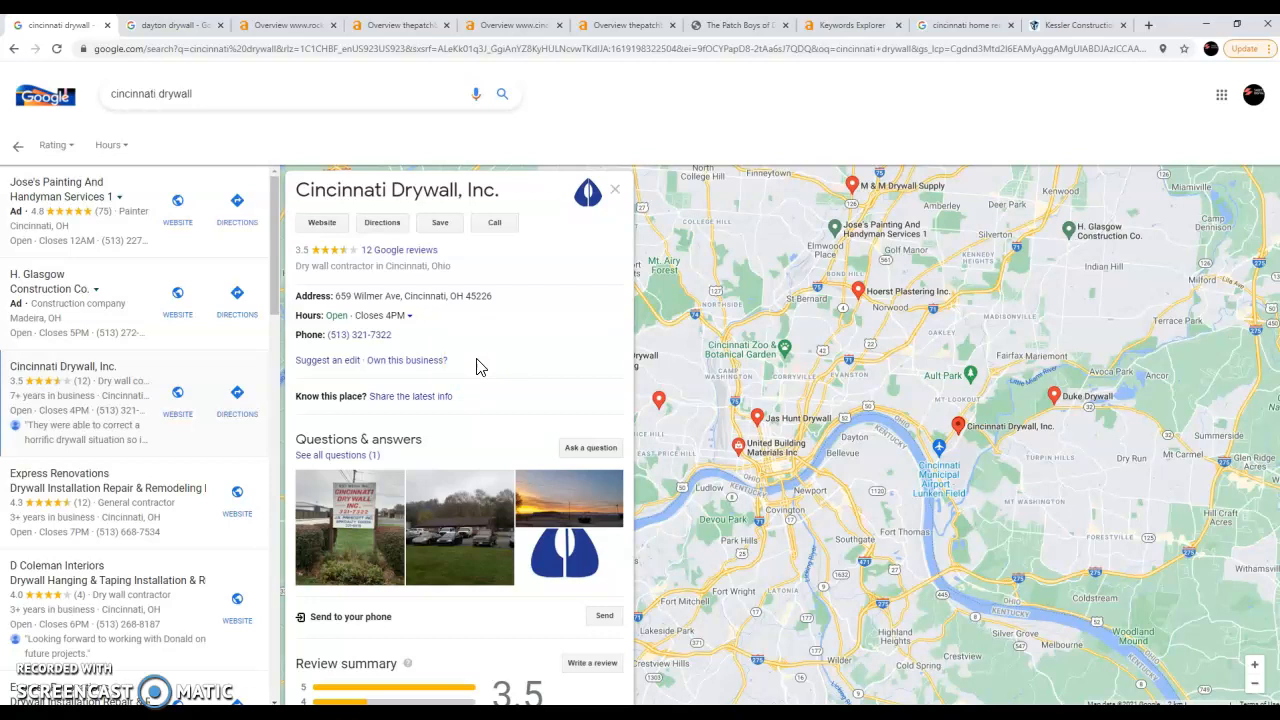
{"action": "mouse_move", "coordinate": [204, 452]}
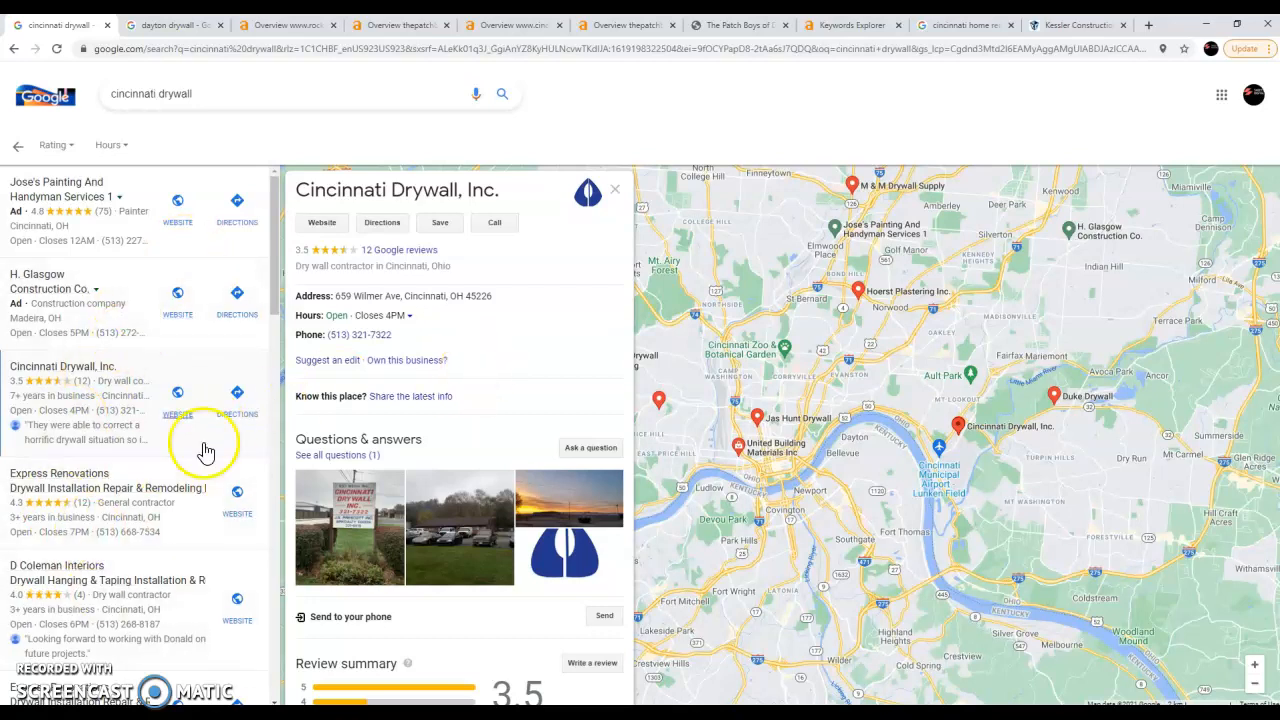
{"action": "mouse_move", "coordinate": [316, 414]}
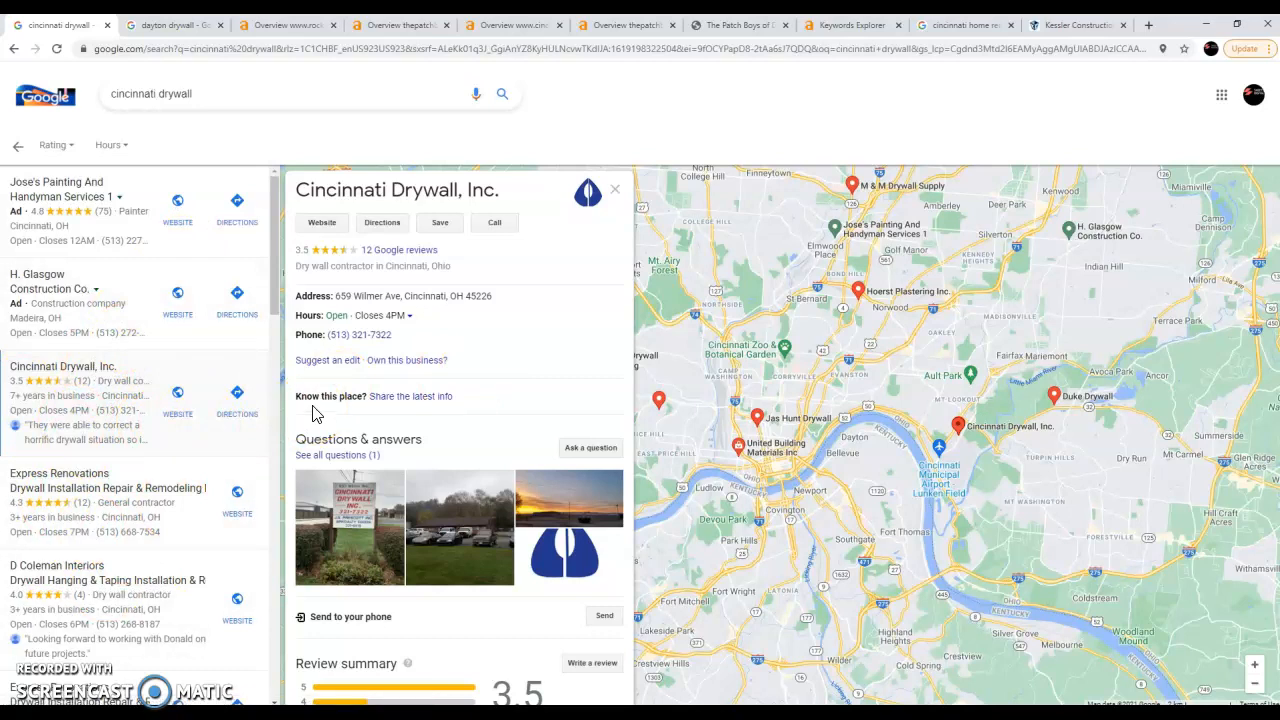
{"action": "mouse_move", "coordinate": [284, 420]}
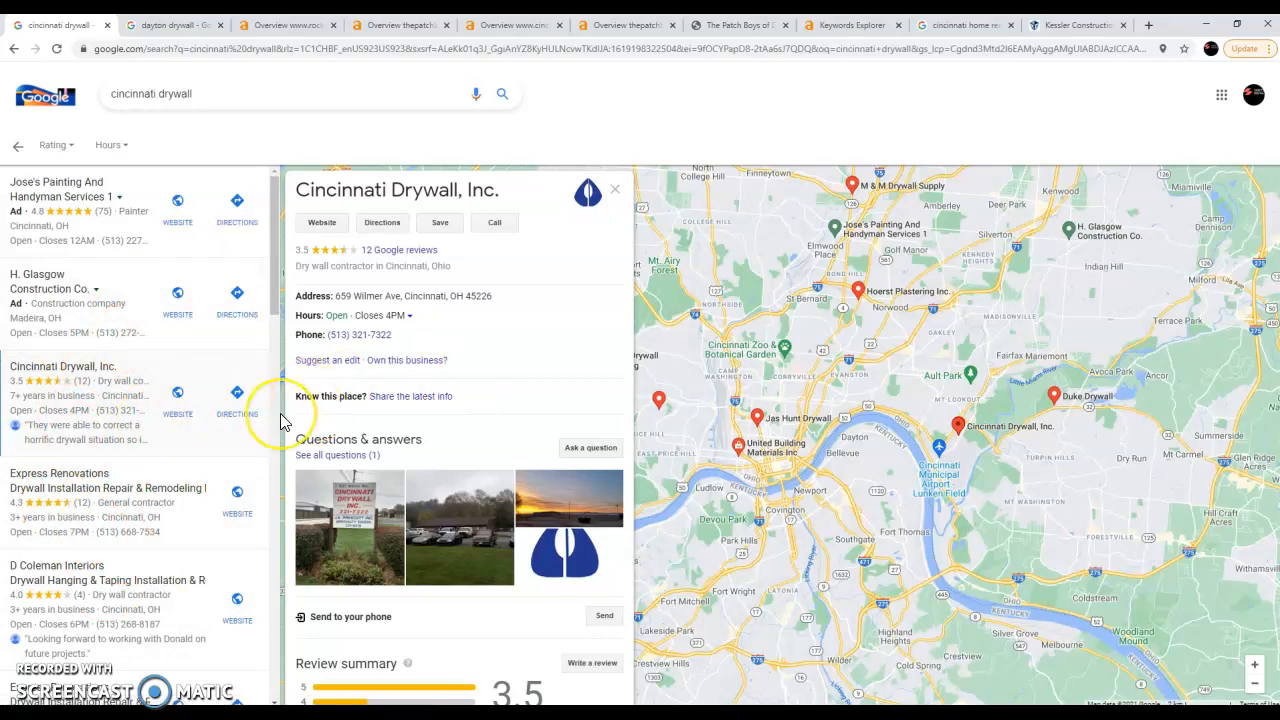
{"action": "mouse_move", "coordinate": [284, 420]}
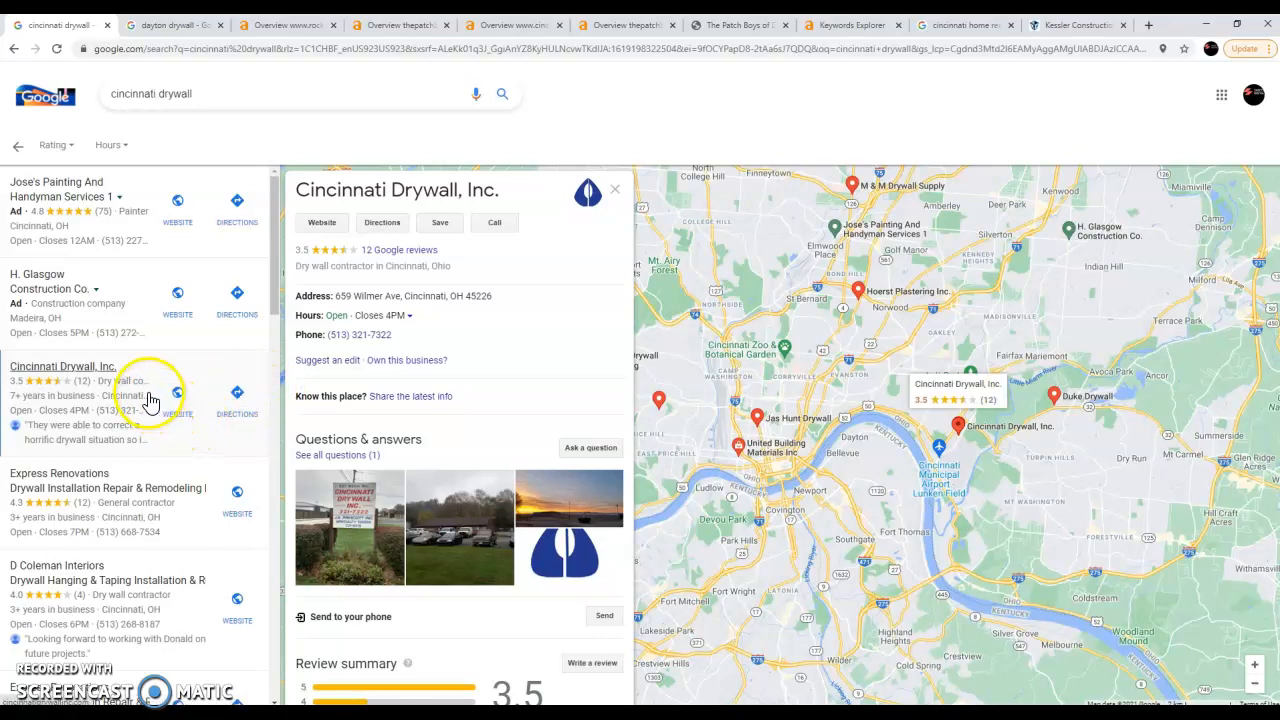
{"action": "mouse_move", "coordinate": [10, 120]}
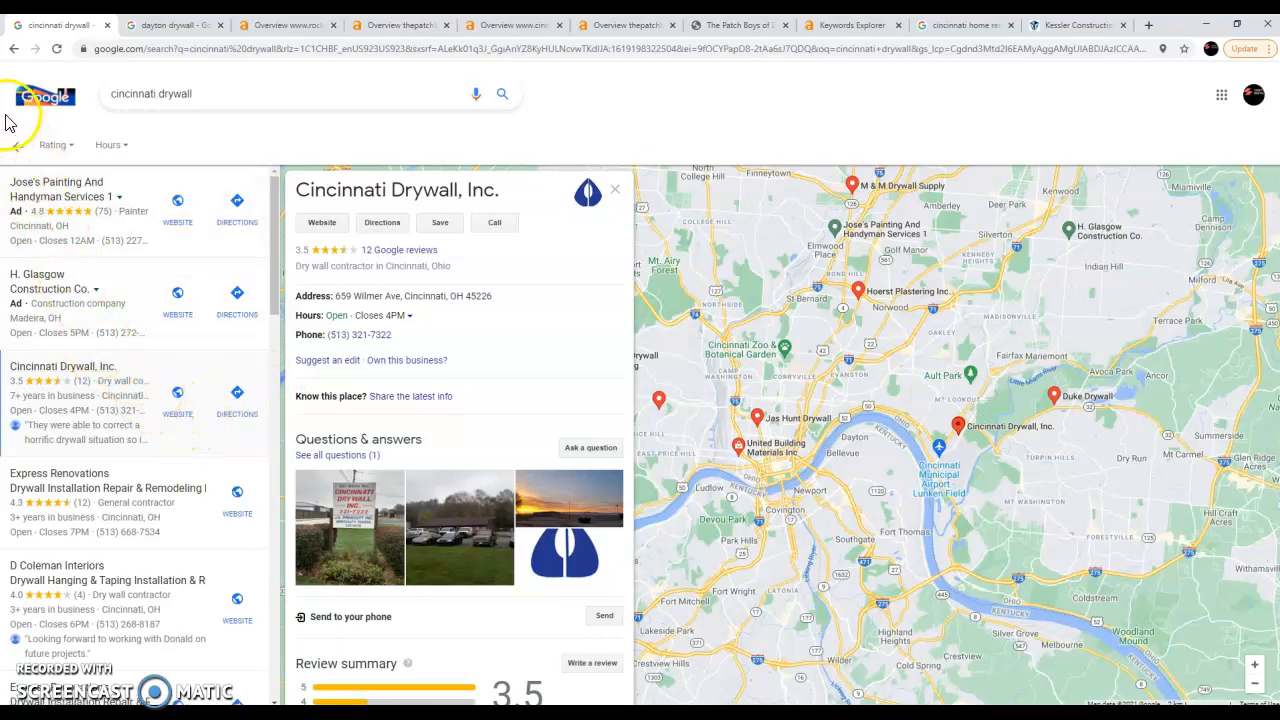
{"action": "mouse_move", "coordinate": [30, 120]}
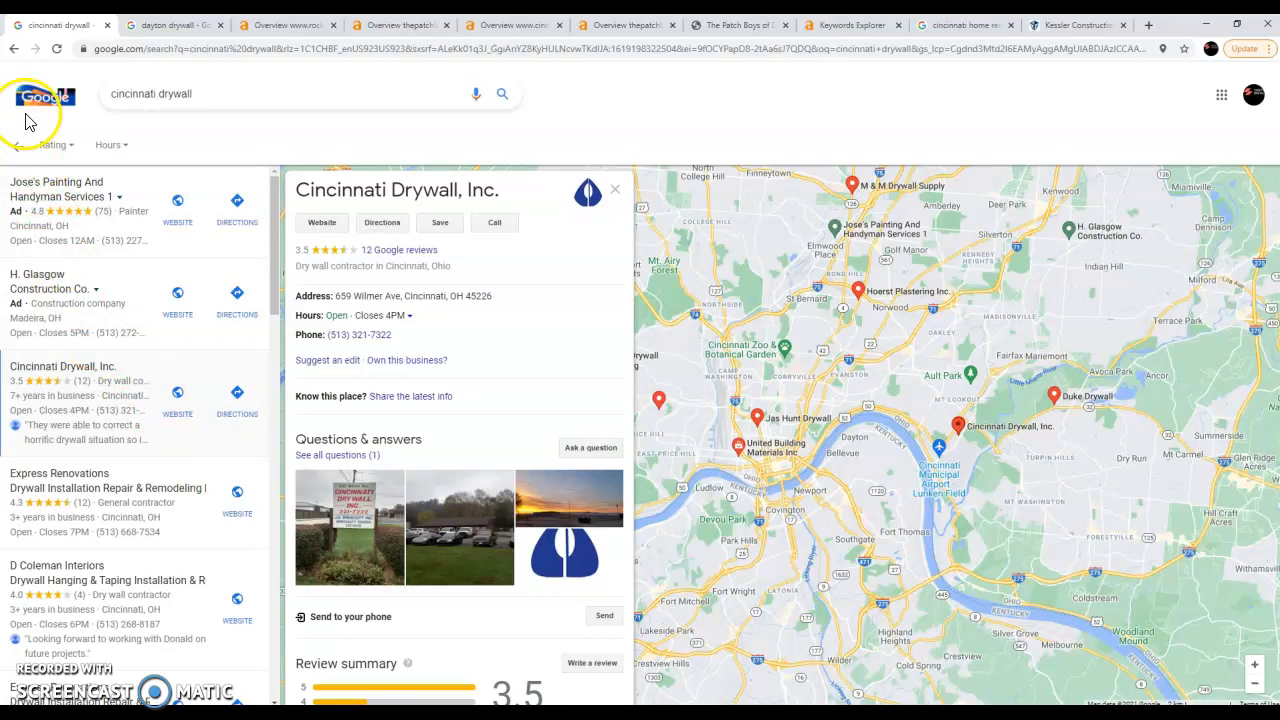
Step: Return to the 'cincinnati drywall' results and bring up the context menu on the Cincinnati Drywall, Inc: Home link
{"action": "left_click", "coordinate": [14, 48]}
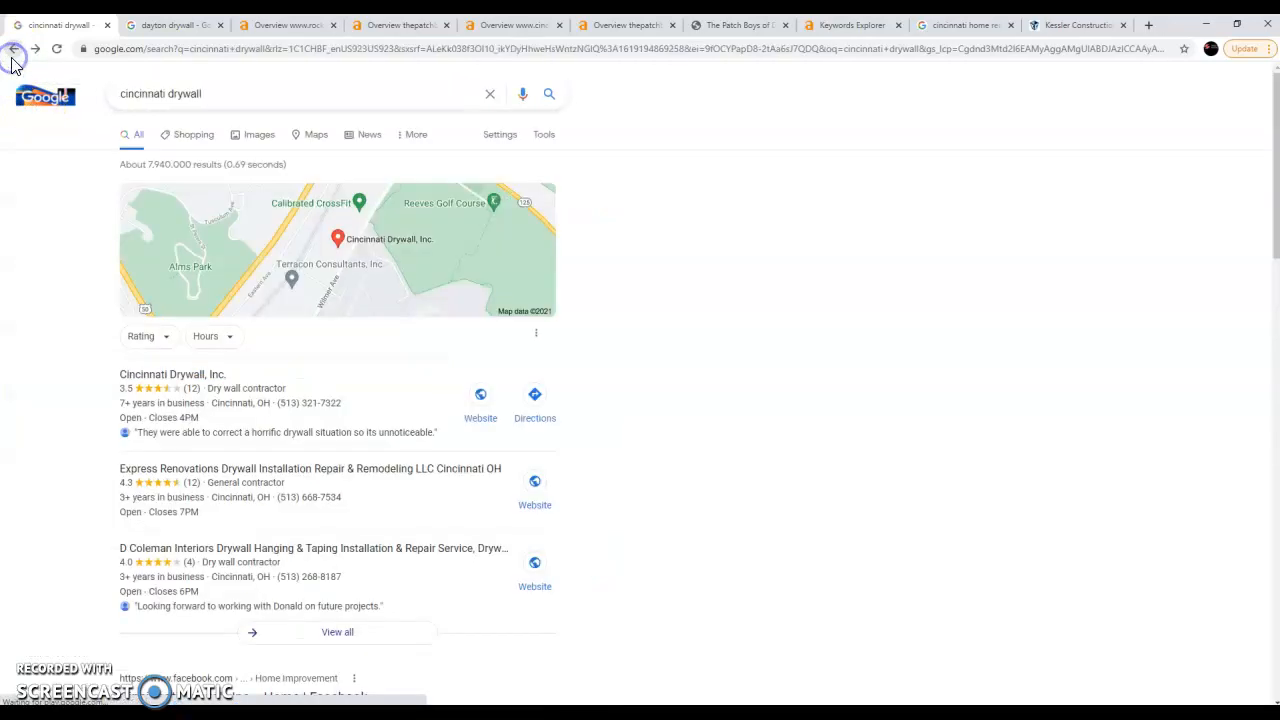
{"action": "scroll", "scroll_direction": "down", "scroll_amount": 3}
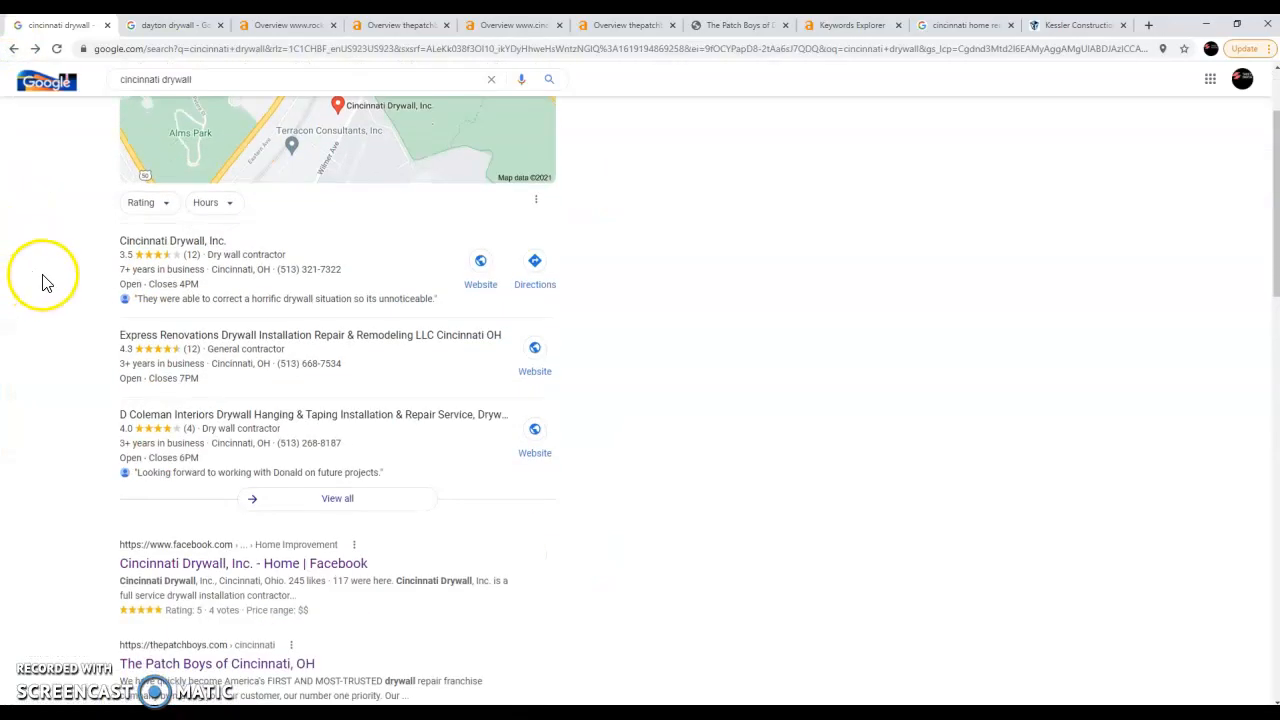
{"action": "mouse_move", "coordinate": [56, 268]}
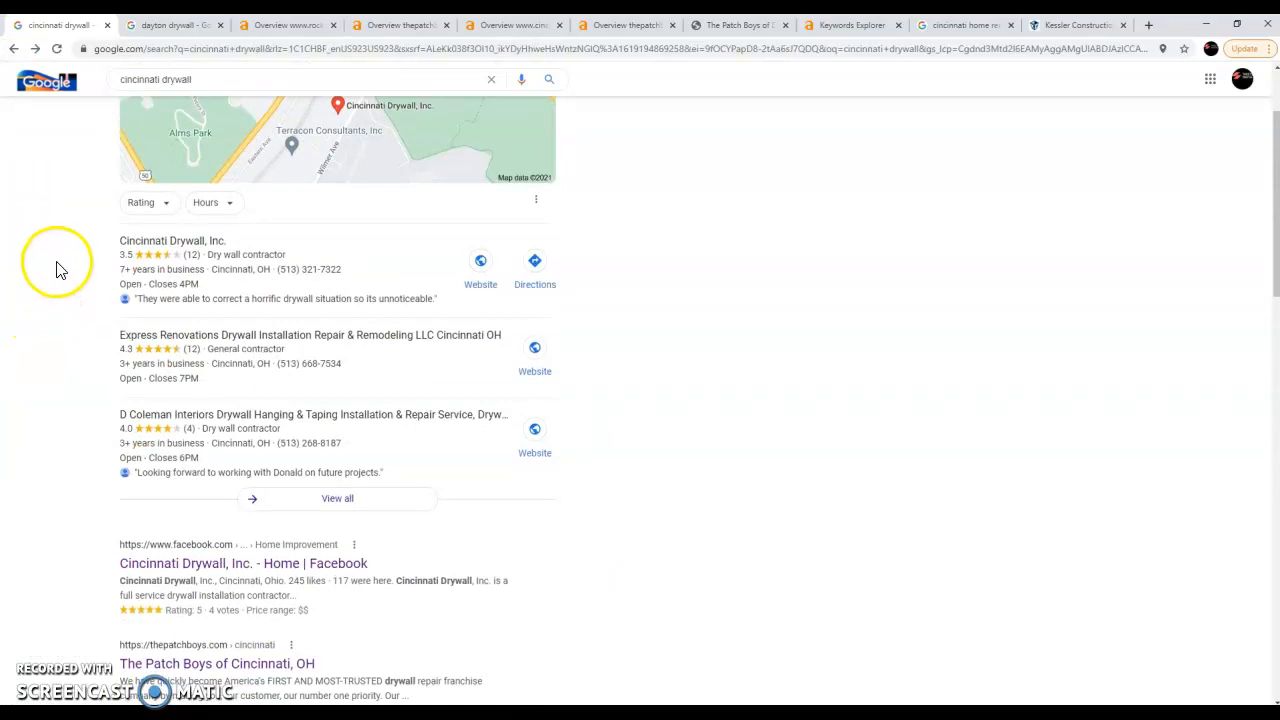
{"action": "mouse_move", "coordinate": [236, 530]}
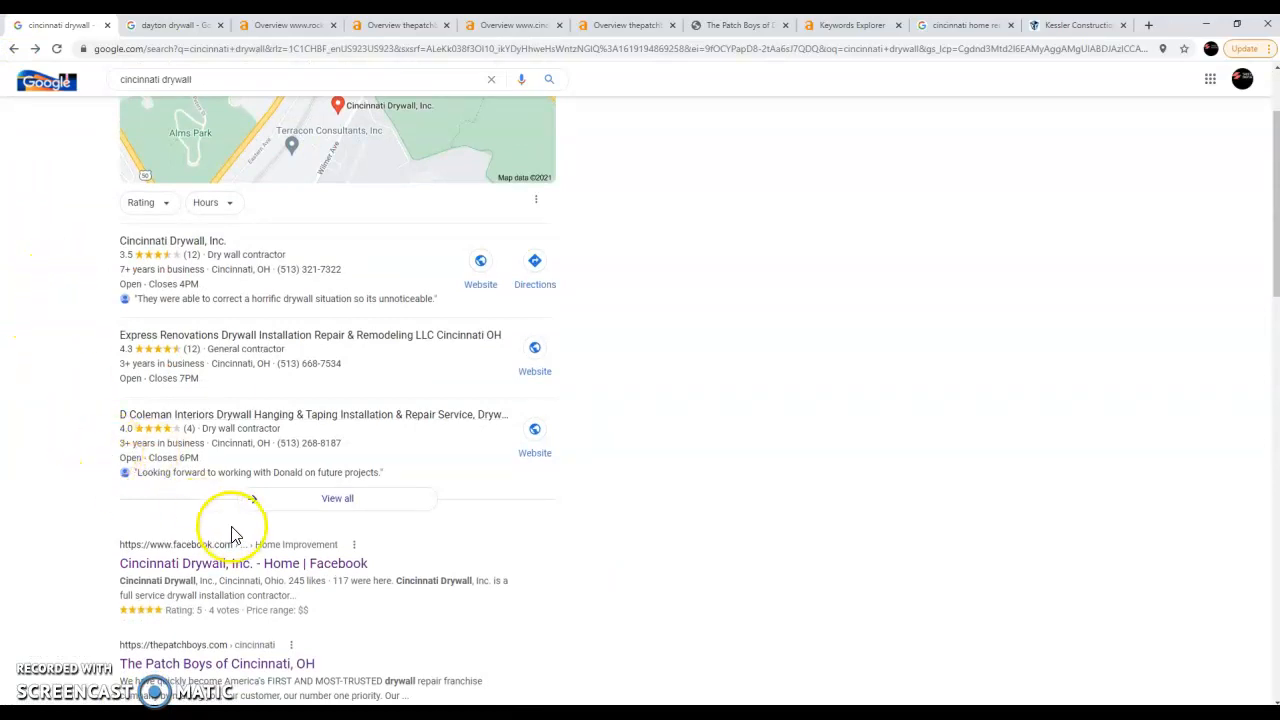
{"action": "scroll", "scroll_direction": "down", "scroll_amount": 3}
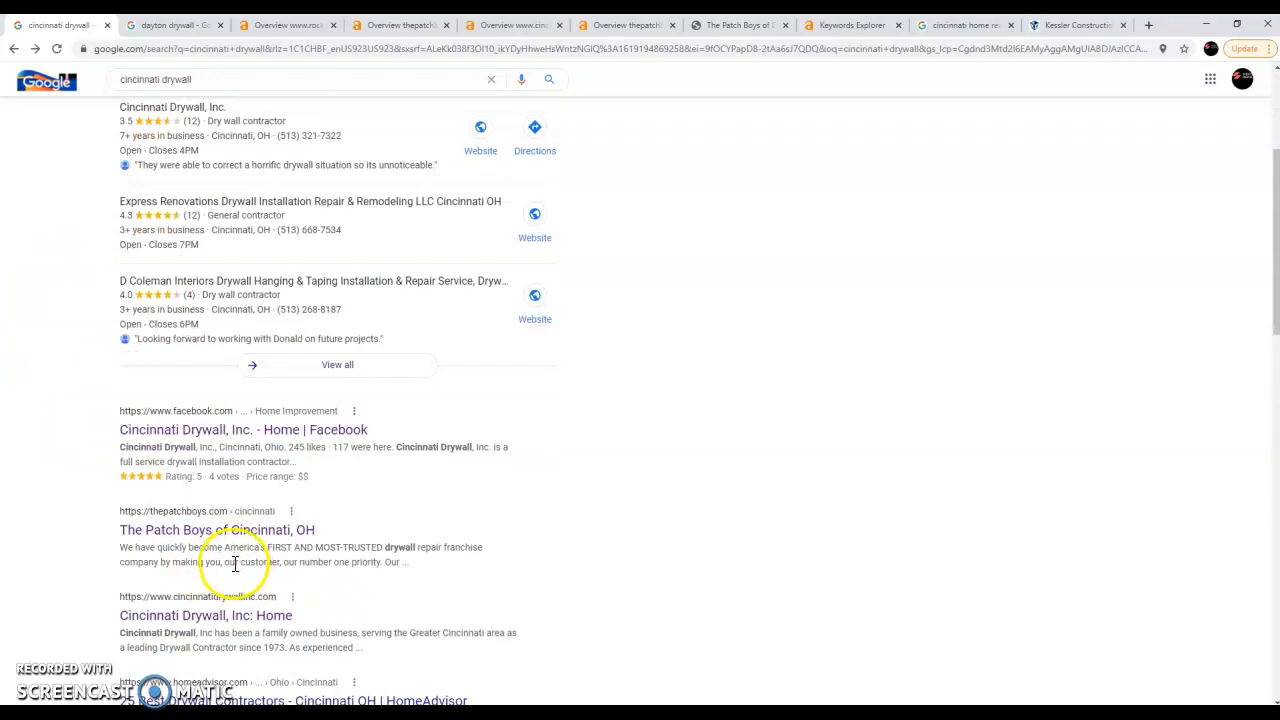
{"action": "mouse_move", "coordinate": [336, 512]}
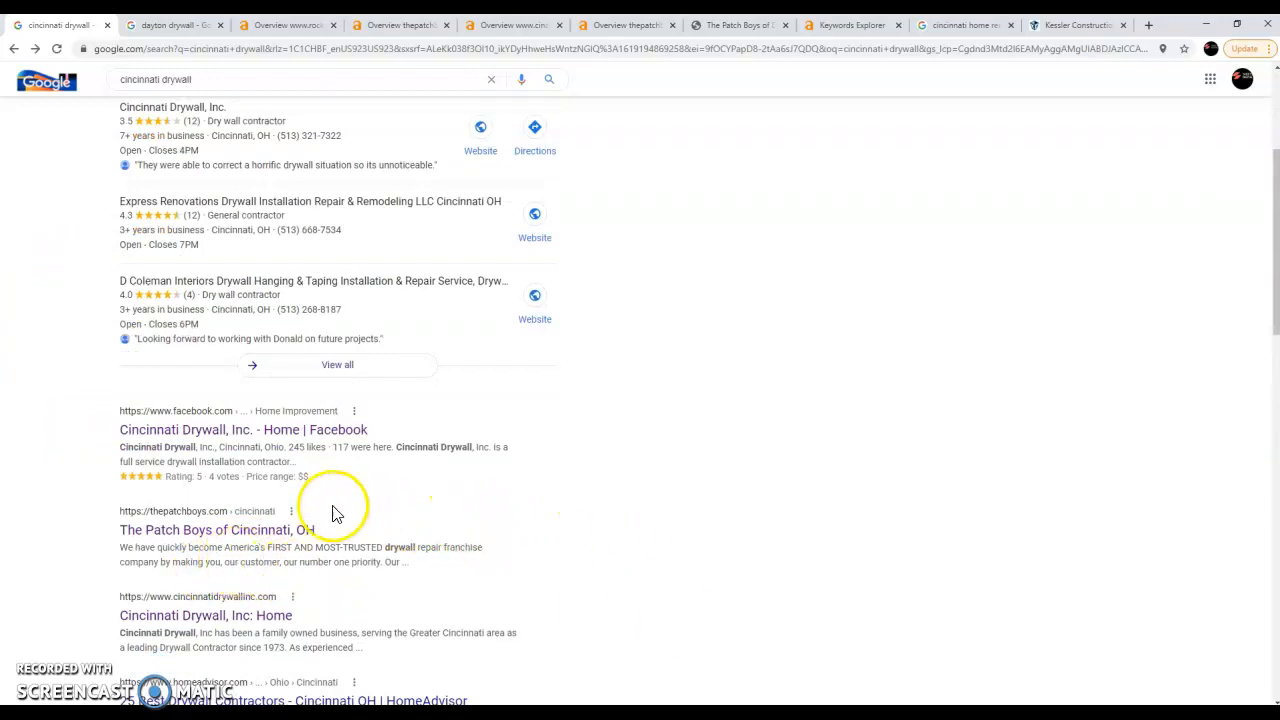
{"action": "mouse_move", "coordinate": [244, 444]}
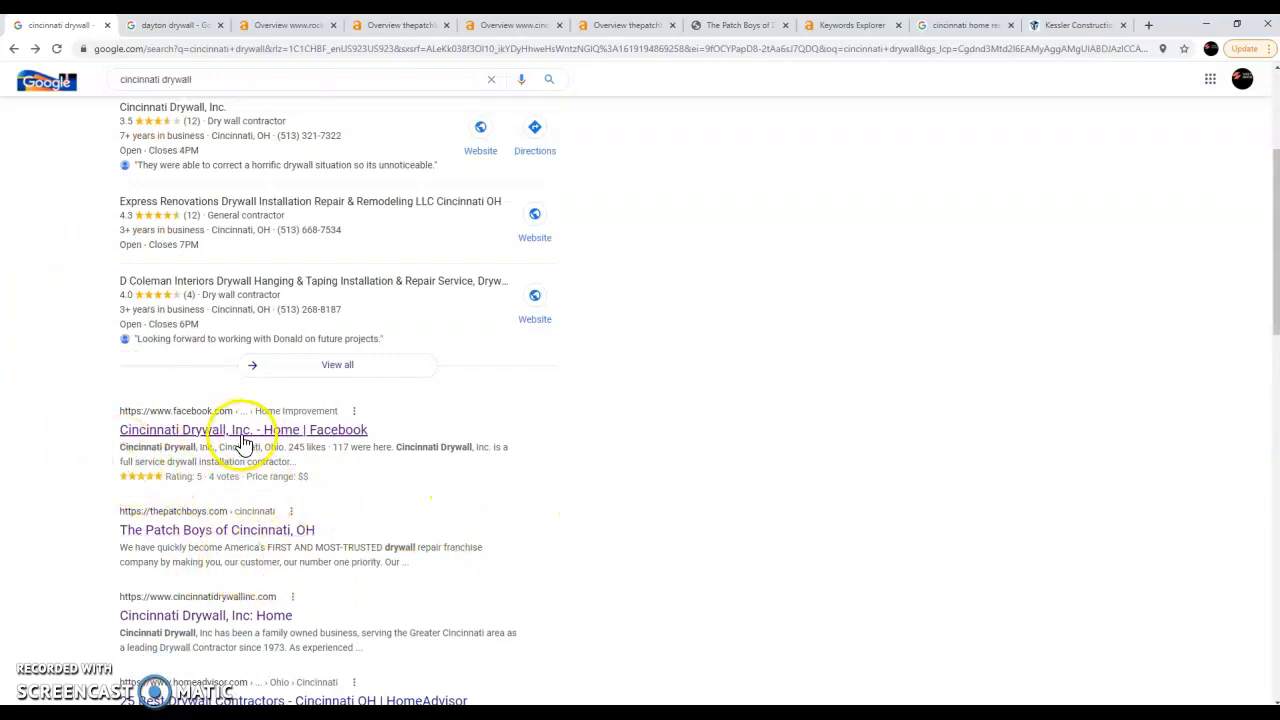
{"action": "mouse_move", "coordinate": [228, 444]}
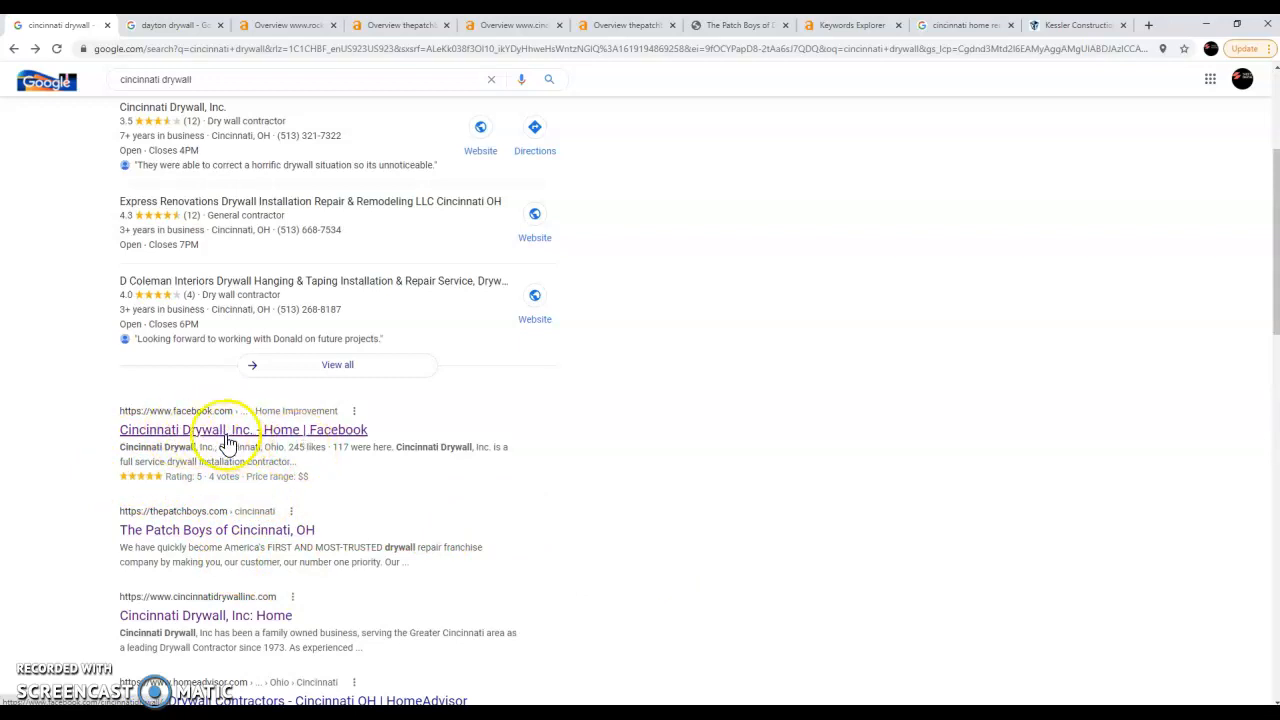
{"action": "mouse_move", "coordinate": [444, 472]}
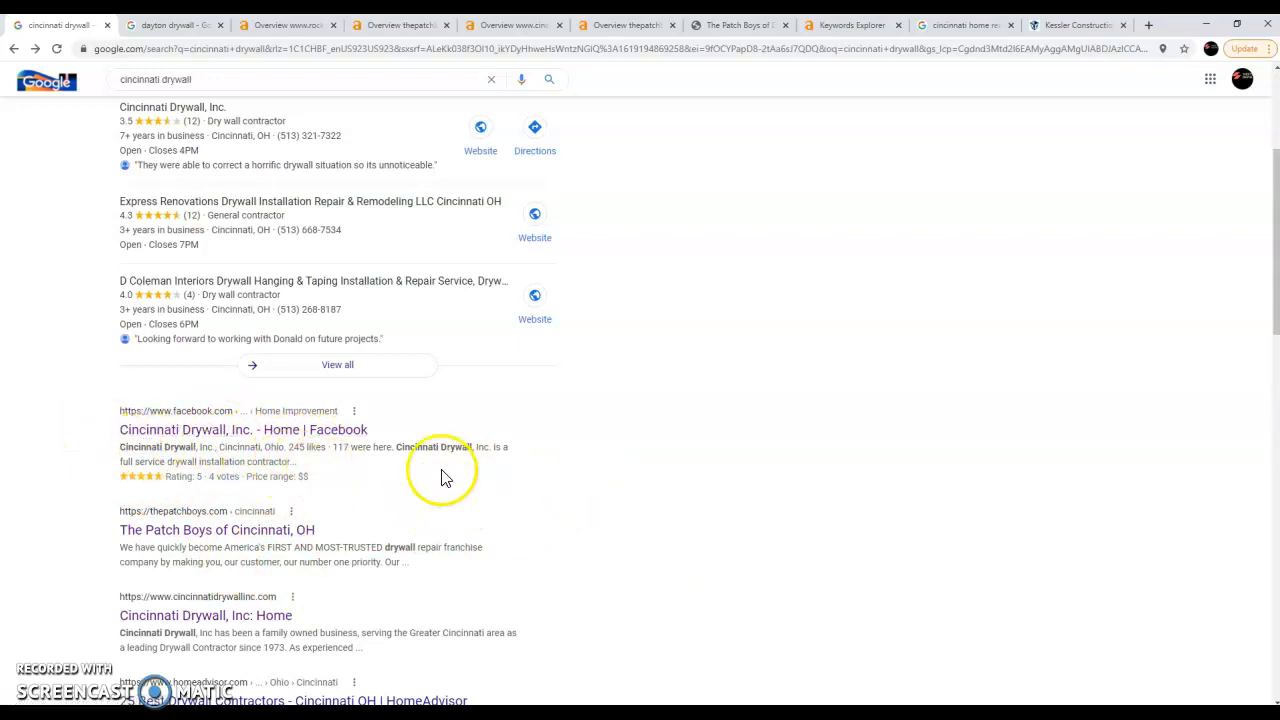
{"action": "scroll", "scroll_direction": "down", "scroll_amount": 3}
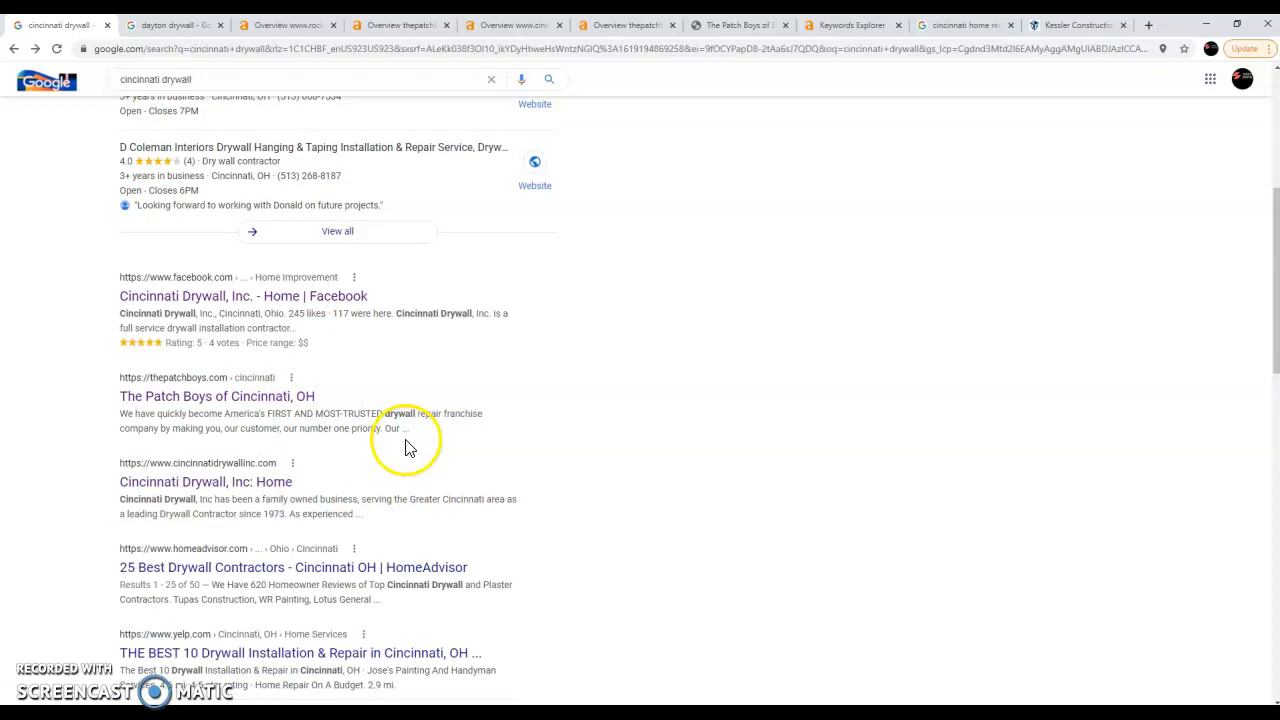
{"action": "mouse_move", "coordinate": [312, 410]}
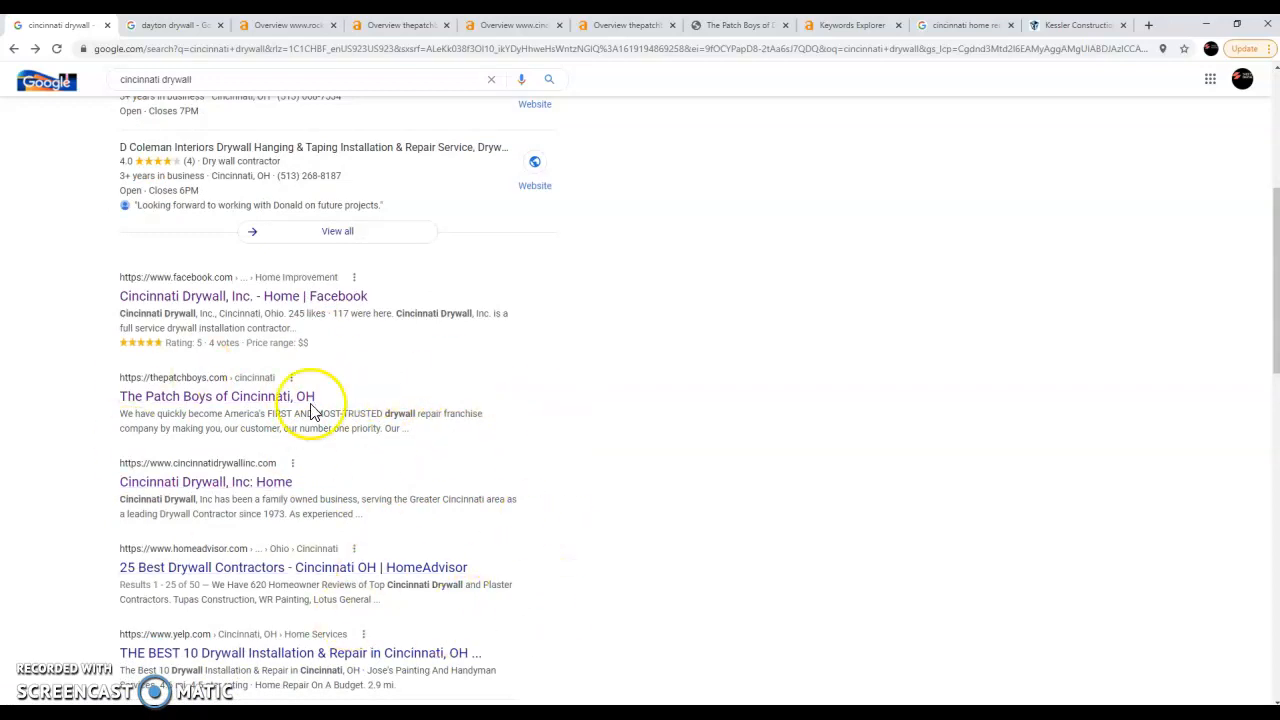
{"action": "mouse_move", "coordinate": [420, 478]}
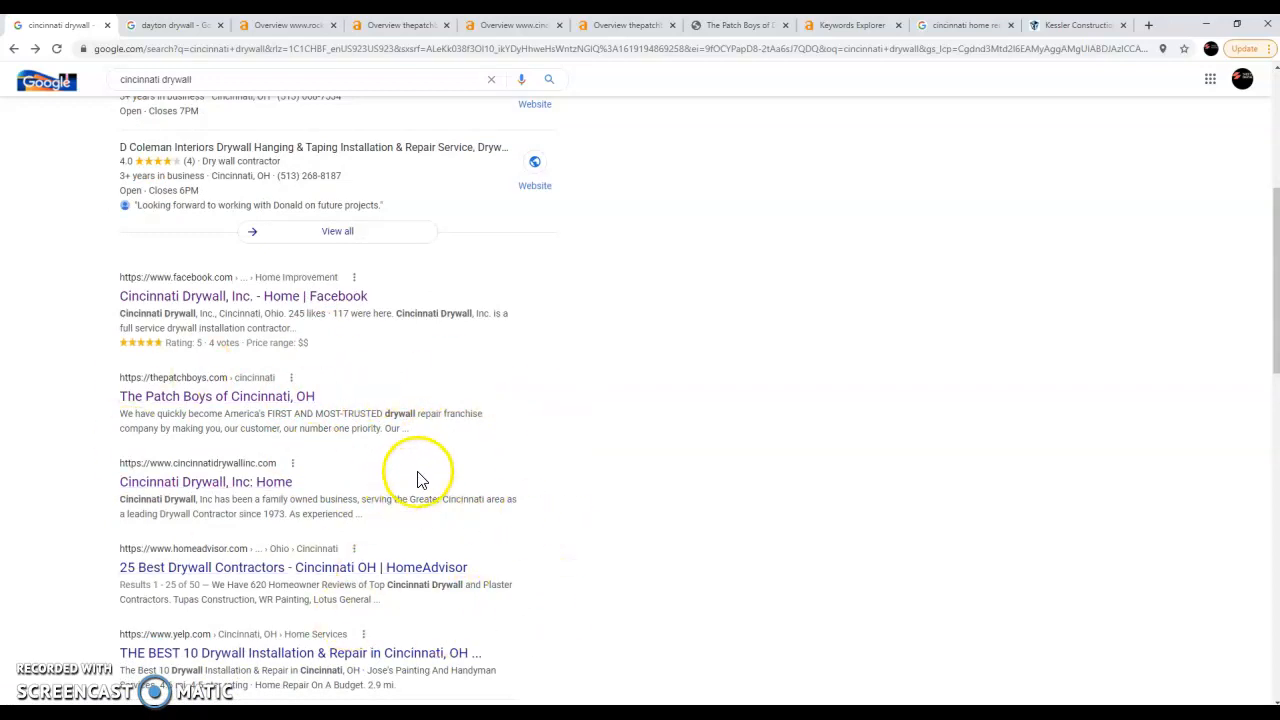
{"action": "mouse_move", "coordinate": [278, 300]}
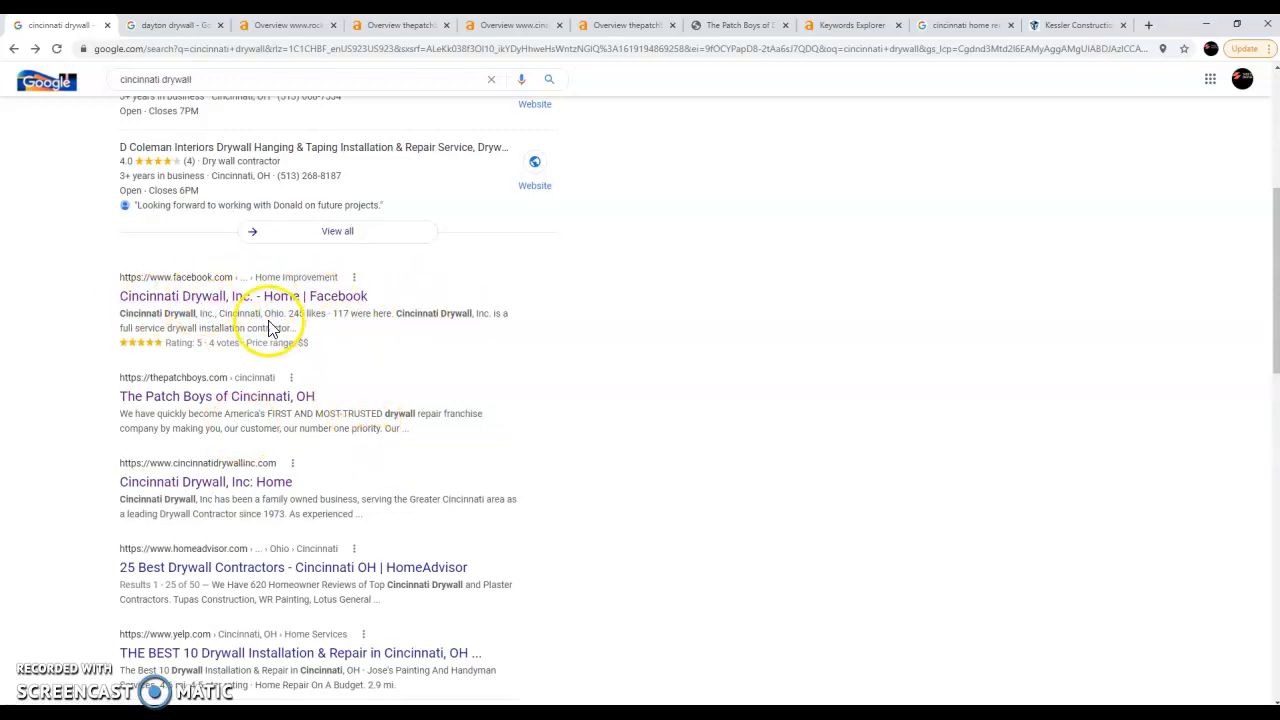
{"action": "mouse_move", "coordinate": [390, 352]}
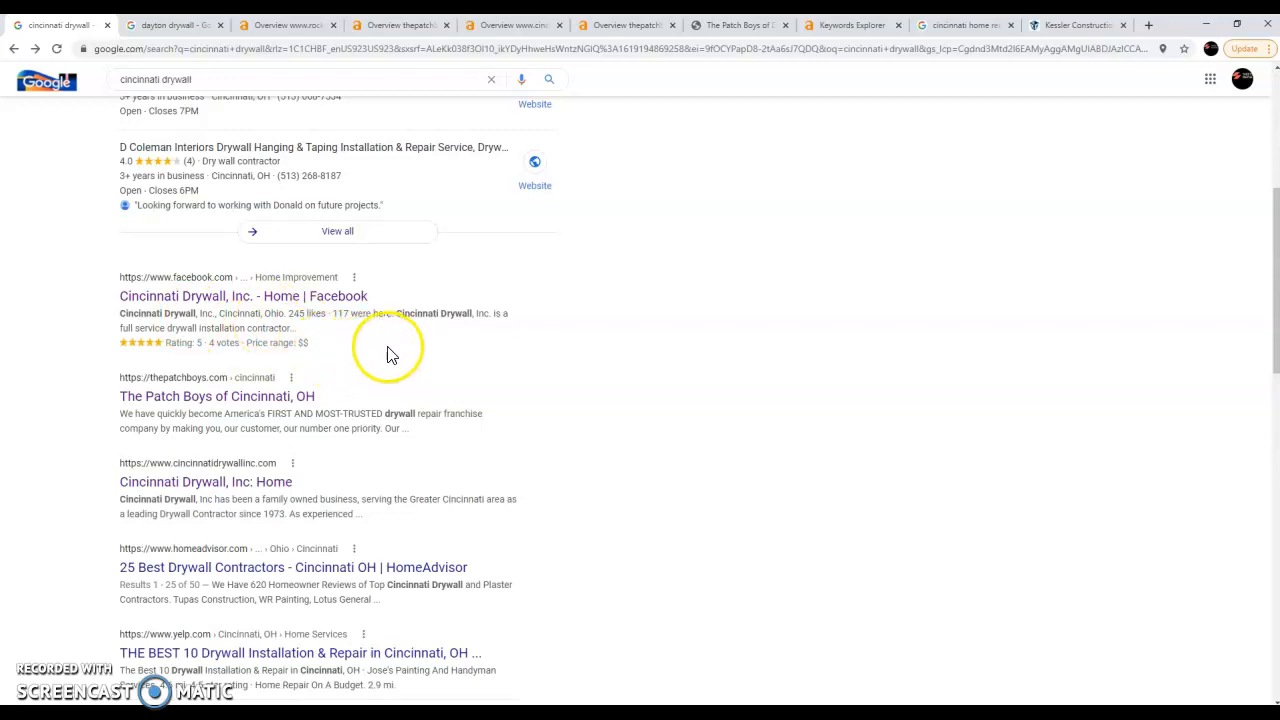
{"action": "mouse_move", "coordinate": [198, 312]}
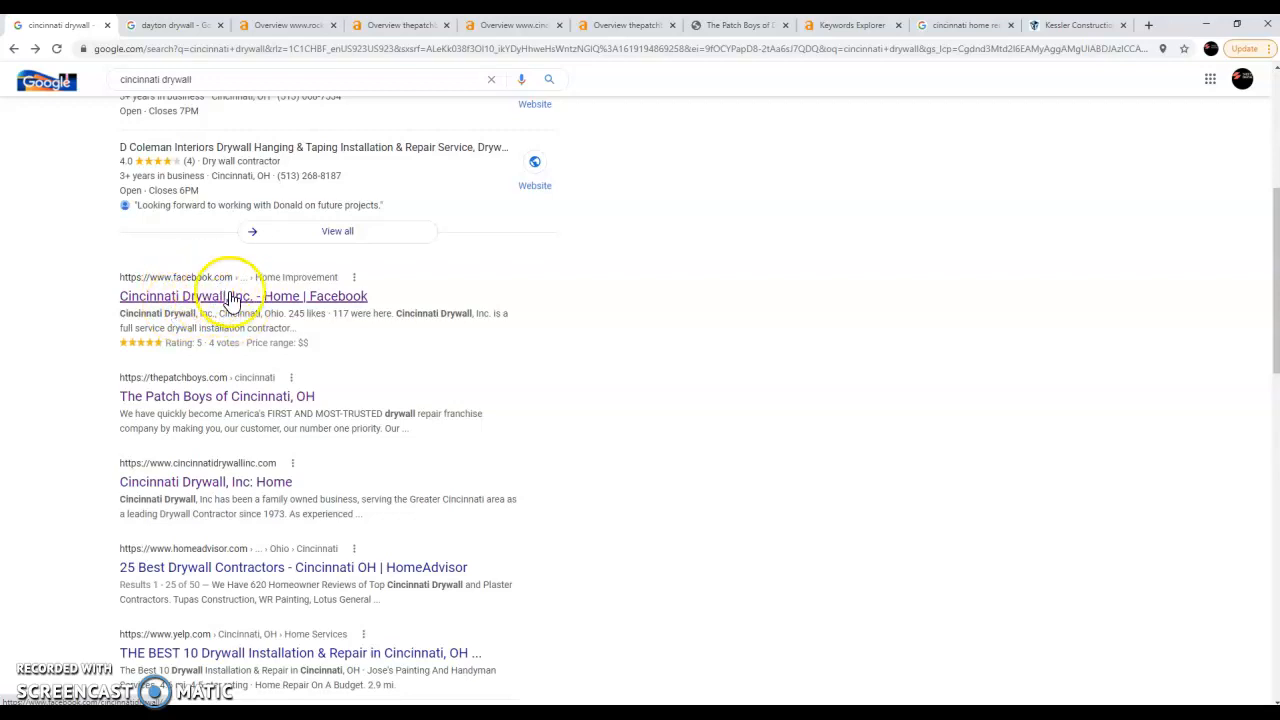
{"action": "mouse_move", "coordinate": [84, 328]}
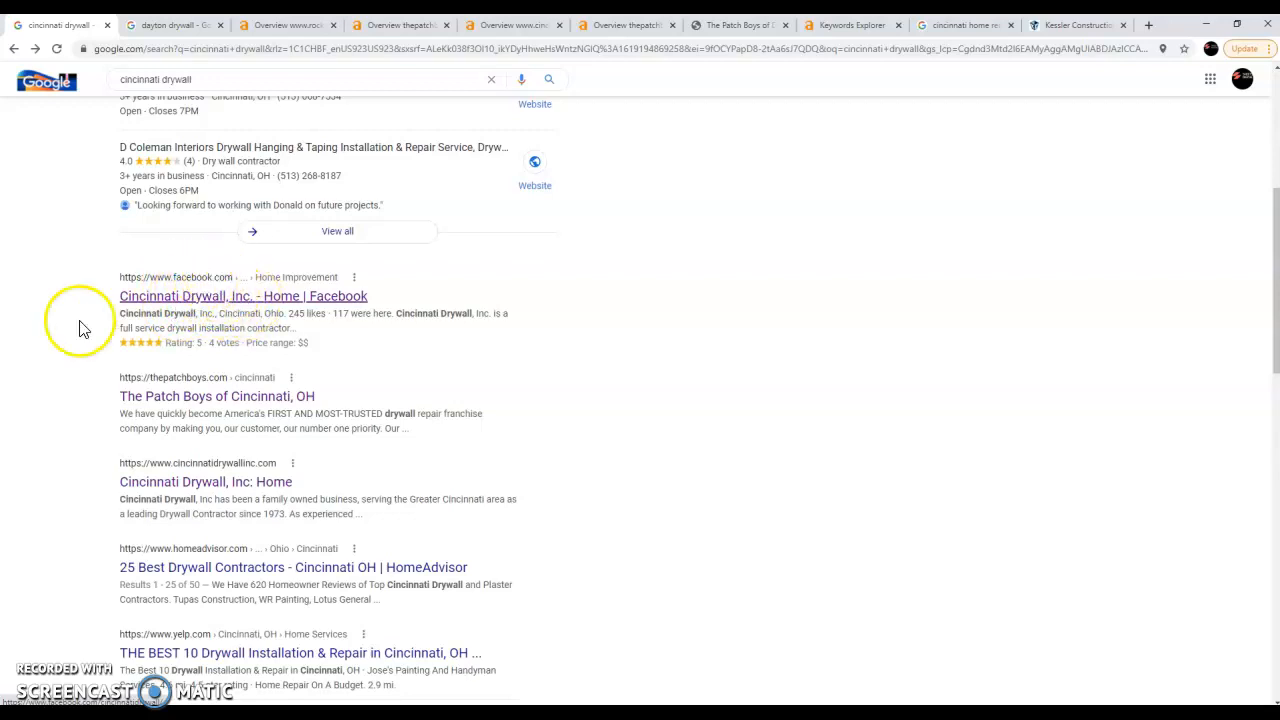
{"action": "mouse_move", "coordinate": [226, 490]}
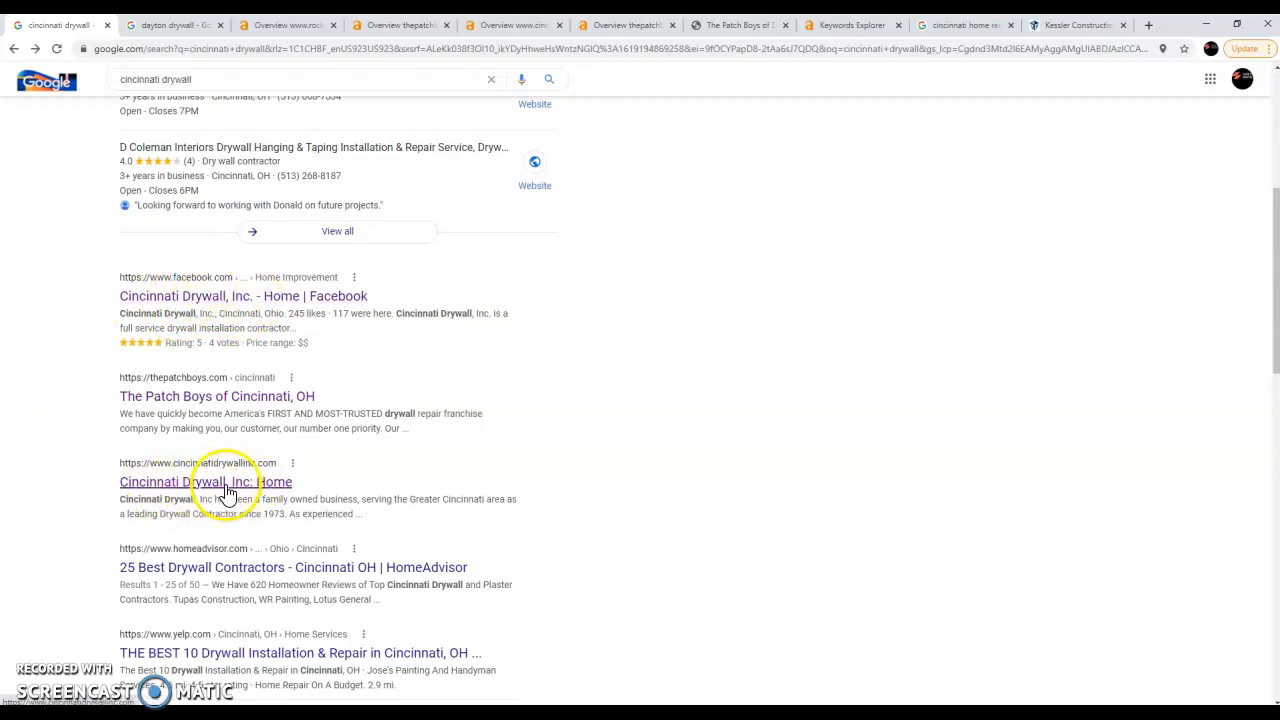
{"action": "mouse_move", "coordinate": [278, 484]}
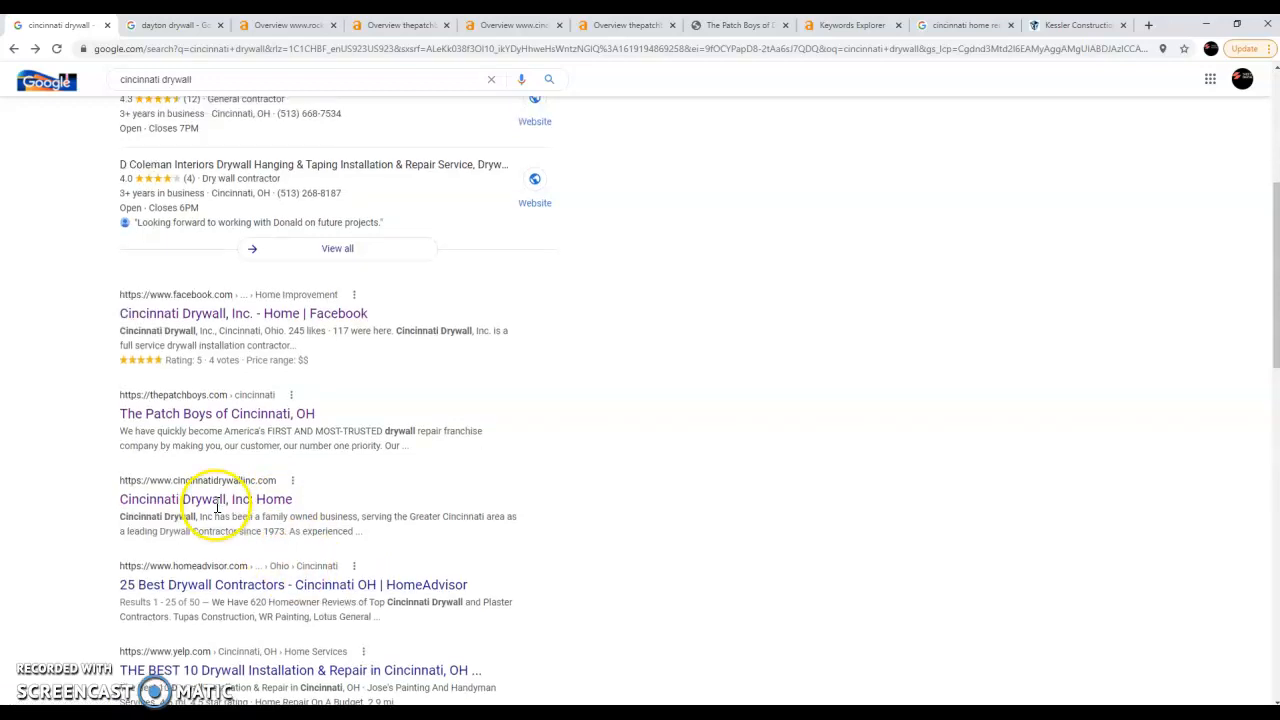
{"action": "scroll", "scroll_direction": "up", "scroll_amount": 3}
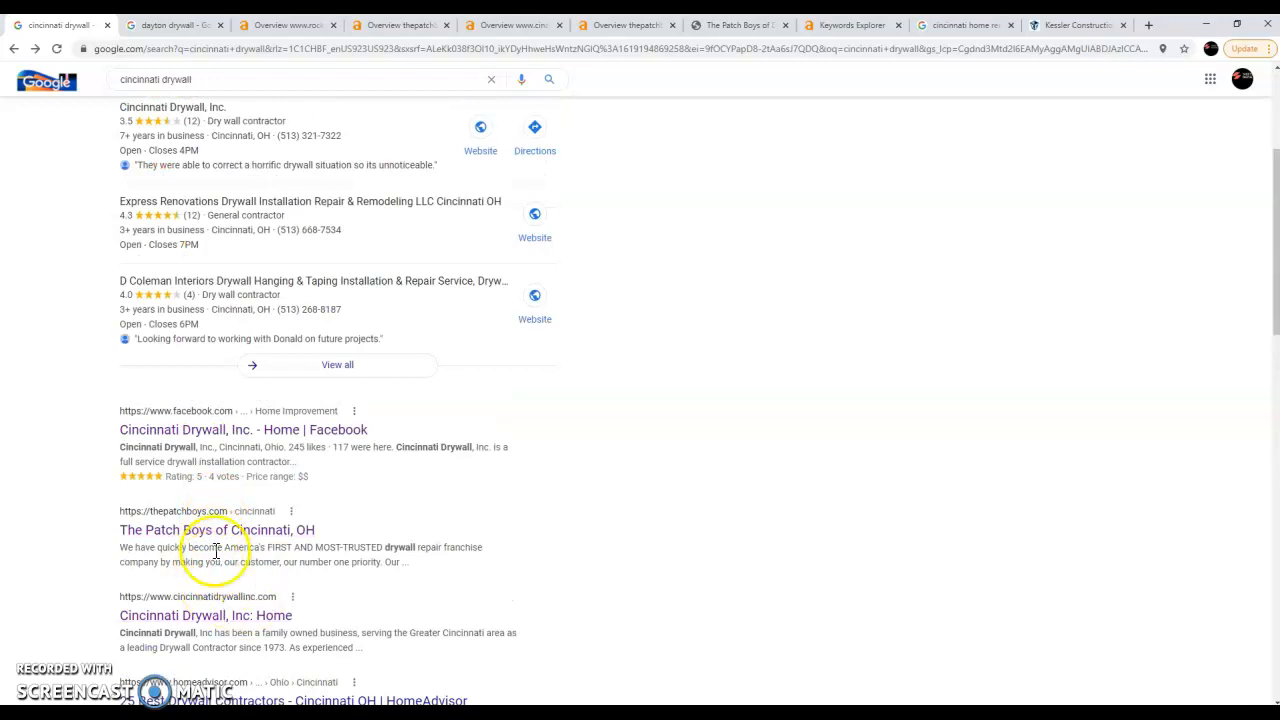
{"action": "mouse_move", "coordinate": [744, 272]}
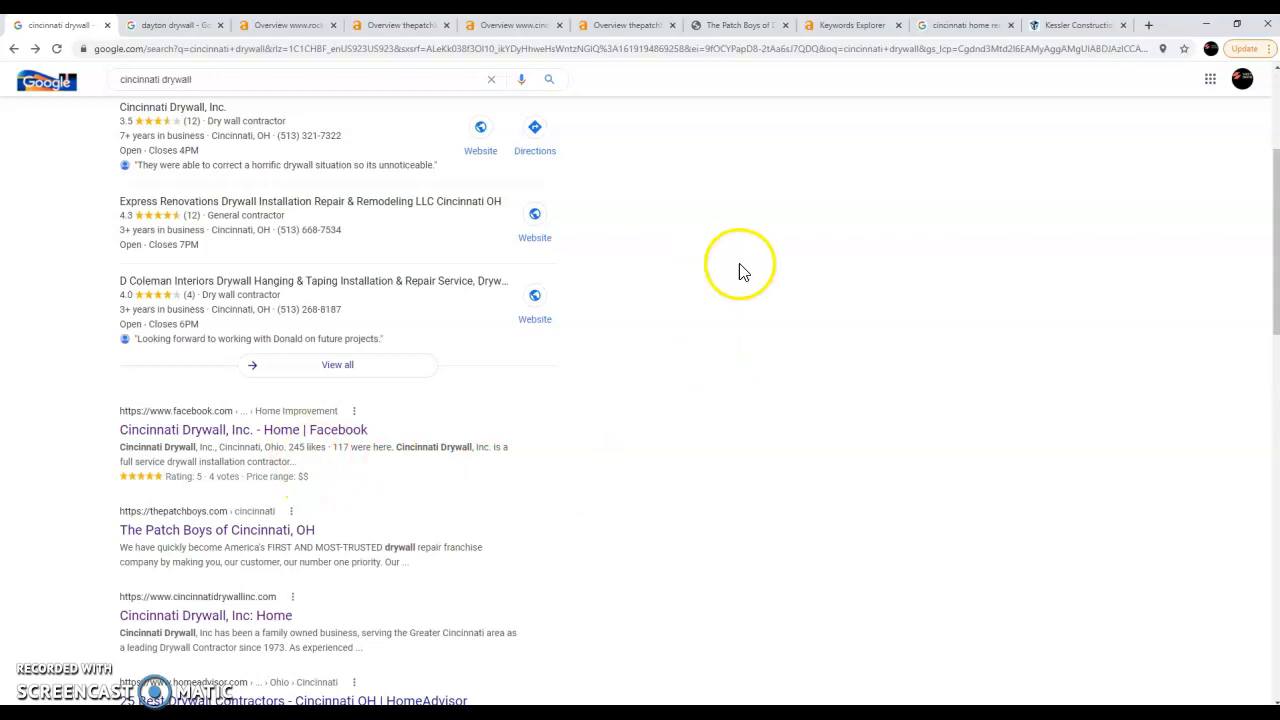
{"action": "mouse_move", "coordinate": [502, 72]}
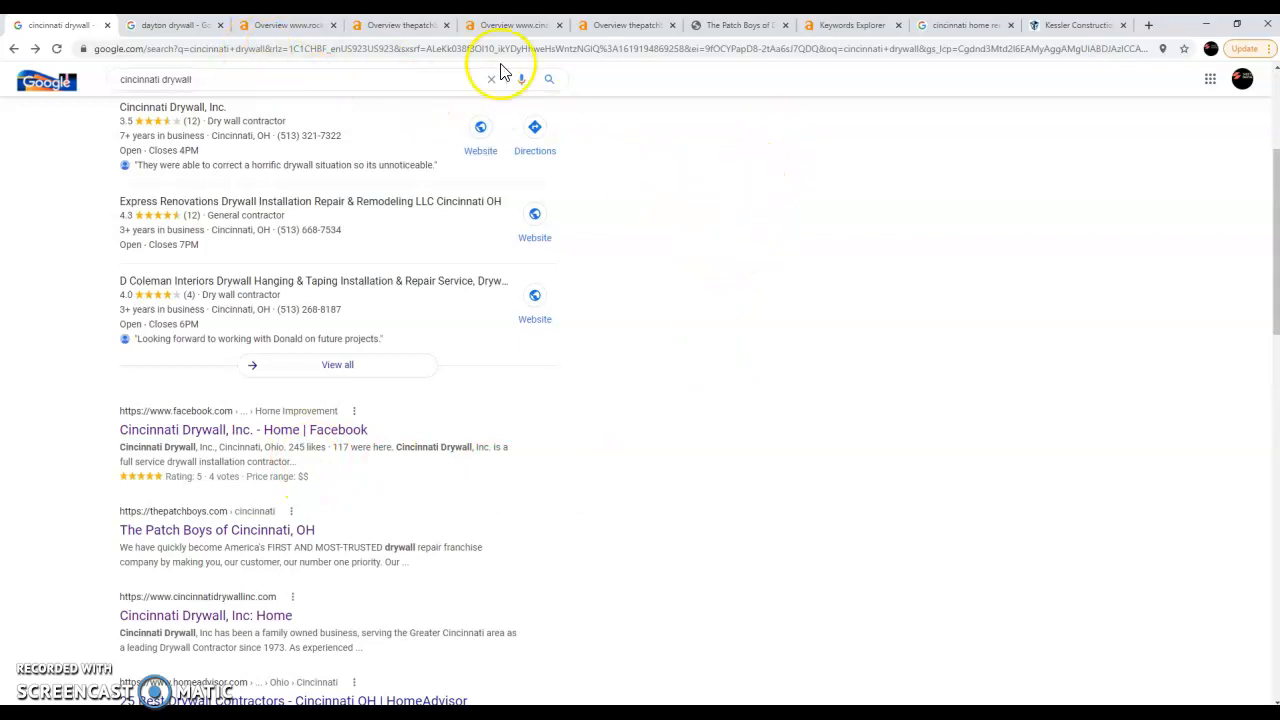
{"action": "mouse_move", "coordinate": [644, 260]}
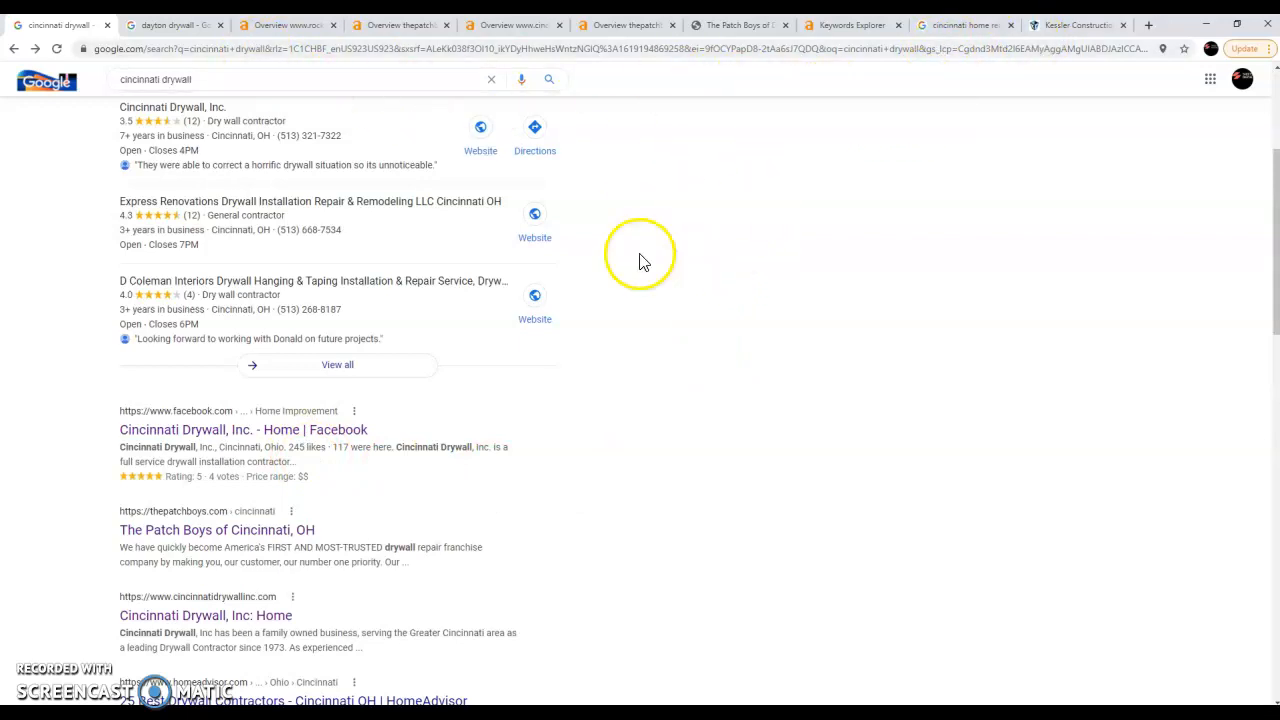
{"action": "right_click", "coordinate": [216, 528]}
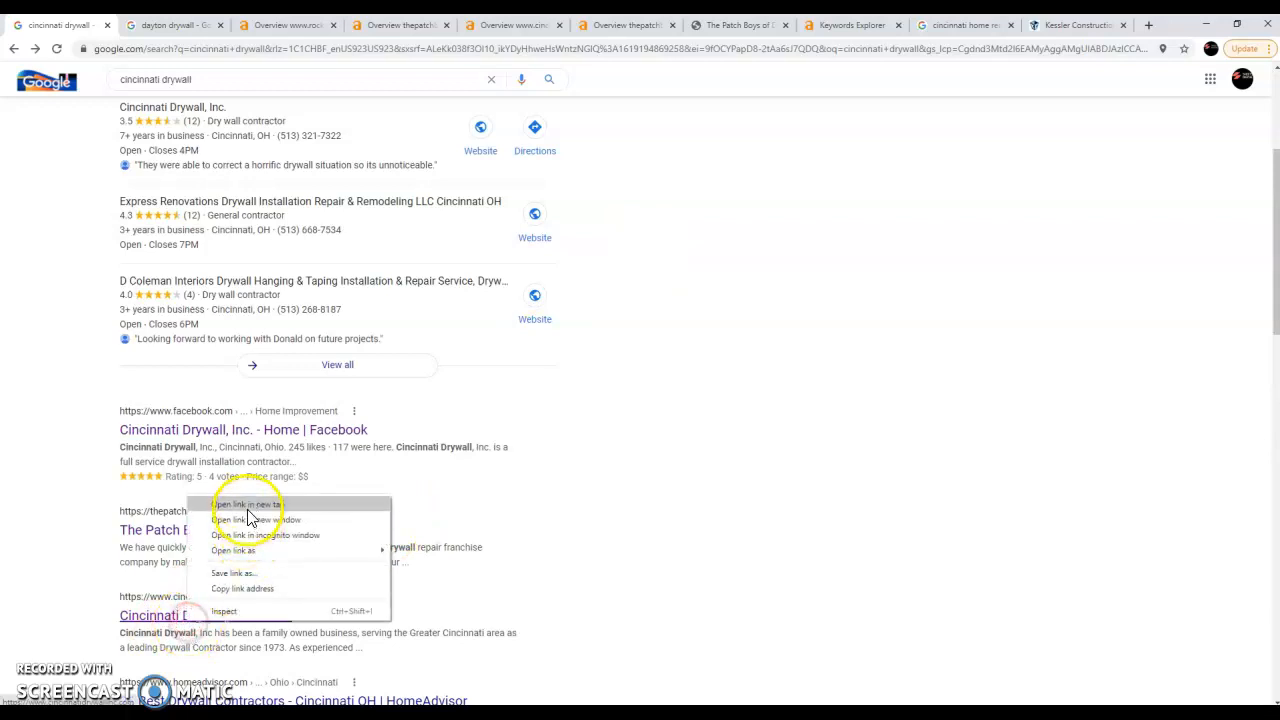
Step: Open the Cincinnati Drywall, Inc. homepage in a new tab and scroll through its project photos and map
{"action": "left_click", "coordinate": [248, 504]}
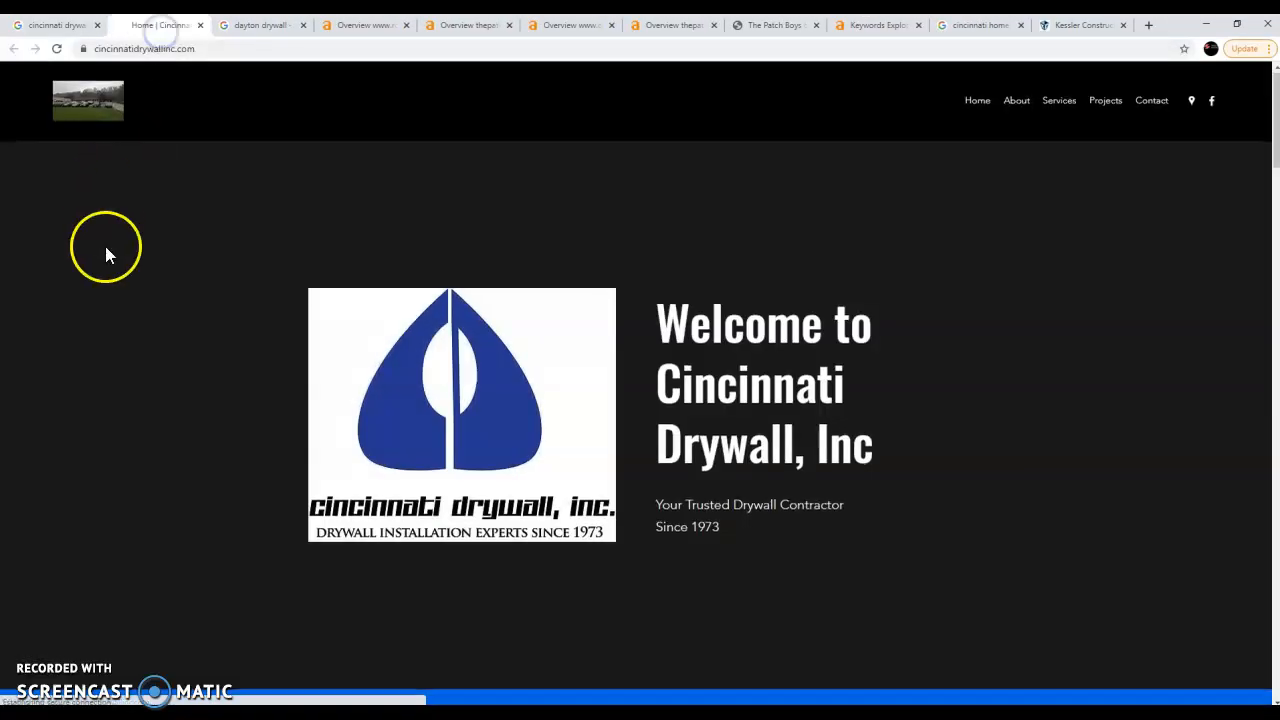
{"action": "scroll", "scroll_direction": "down", "scroll_amount": 3}
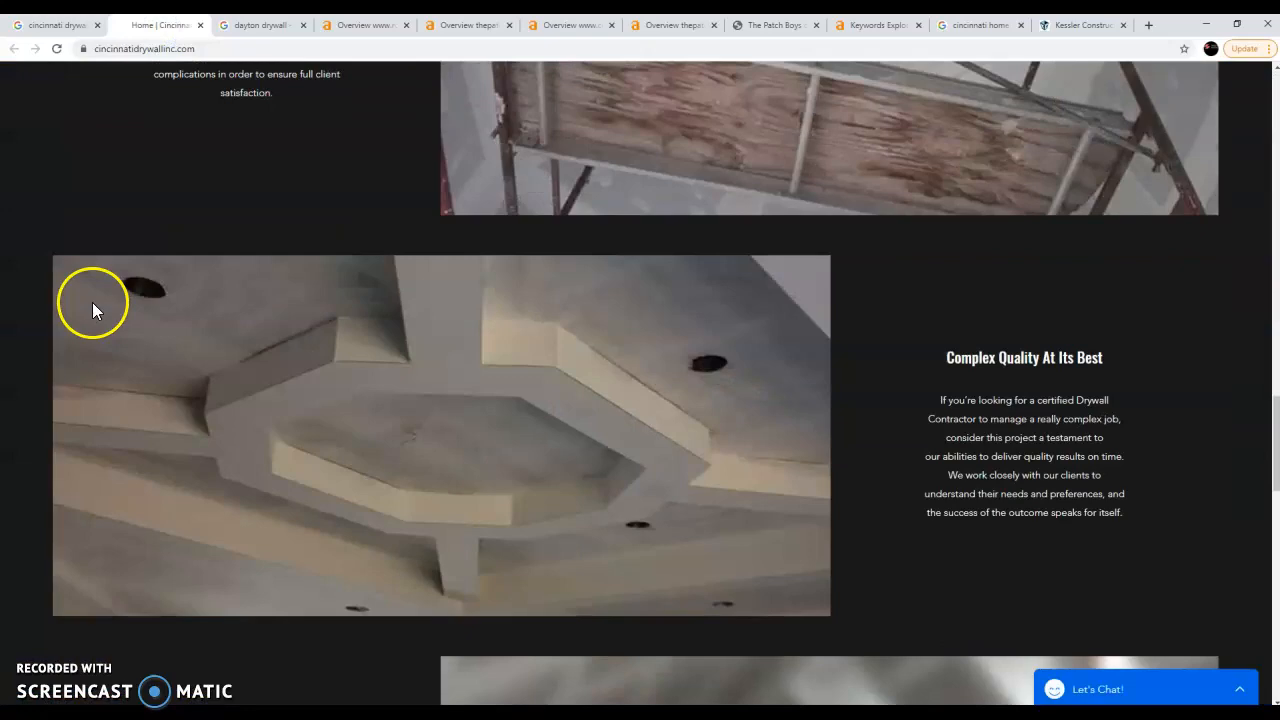
{"action": "scroll", "scroll_direction": "down", "scroll_amount": 3}
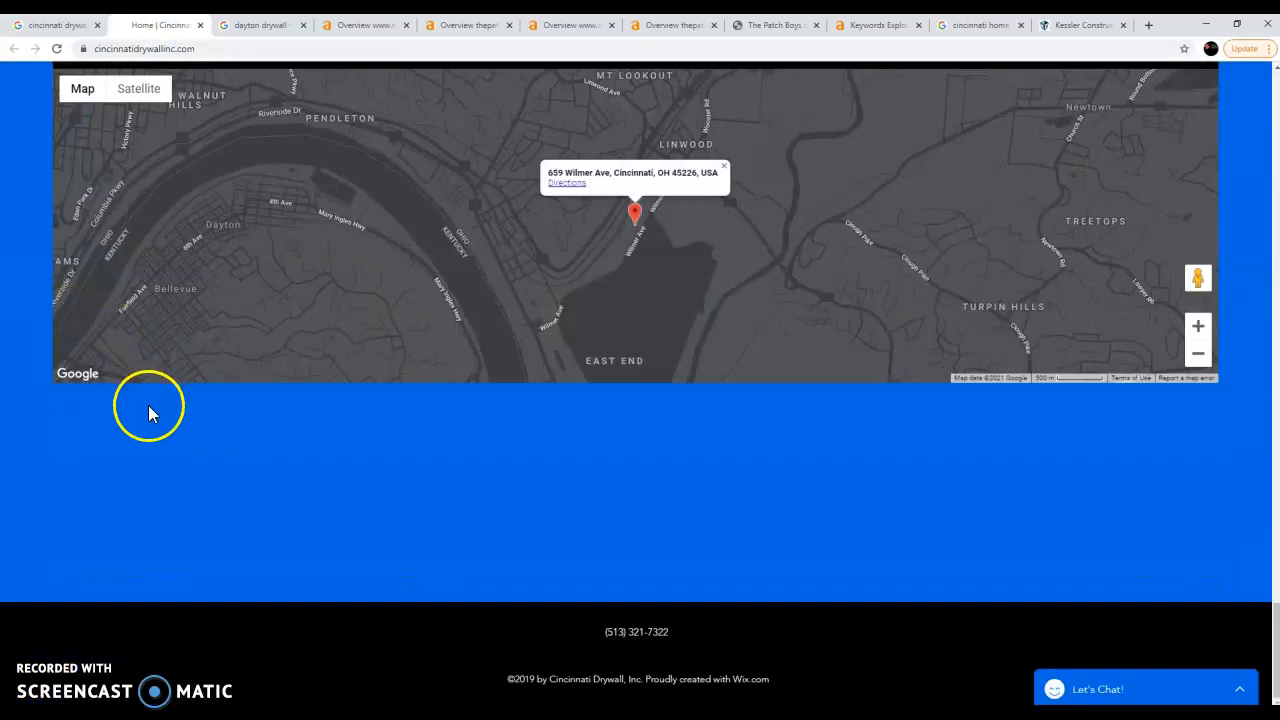
{"action": "scroll", "scroll_direction": "up", "scroll_amount": 3}
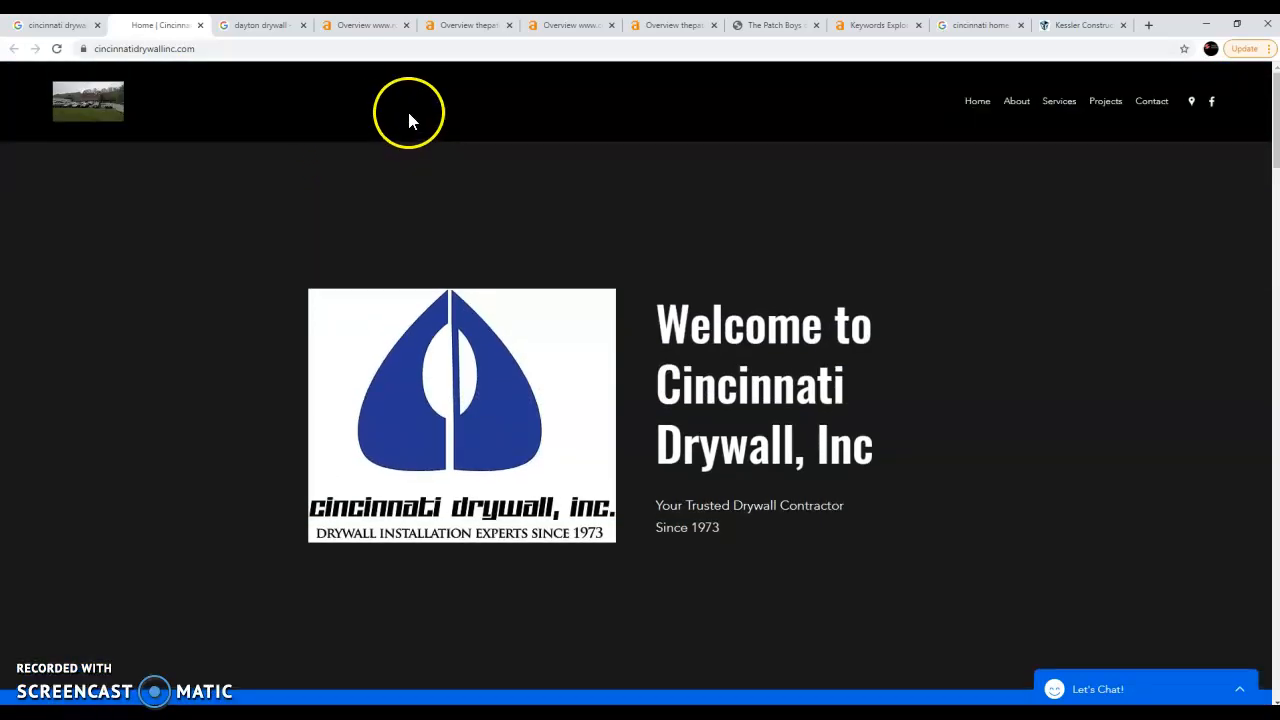
Step: Switch to the Ahrefs overview and open cincinnatidrywallinc.com's report of 7 organic keywords
{"action": "left_click", "coordinate": [572, 24]}
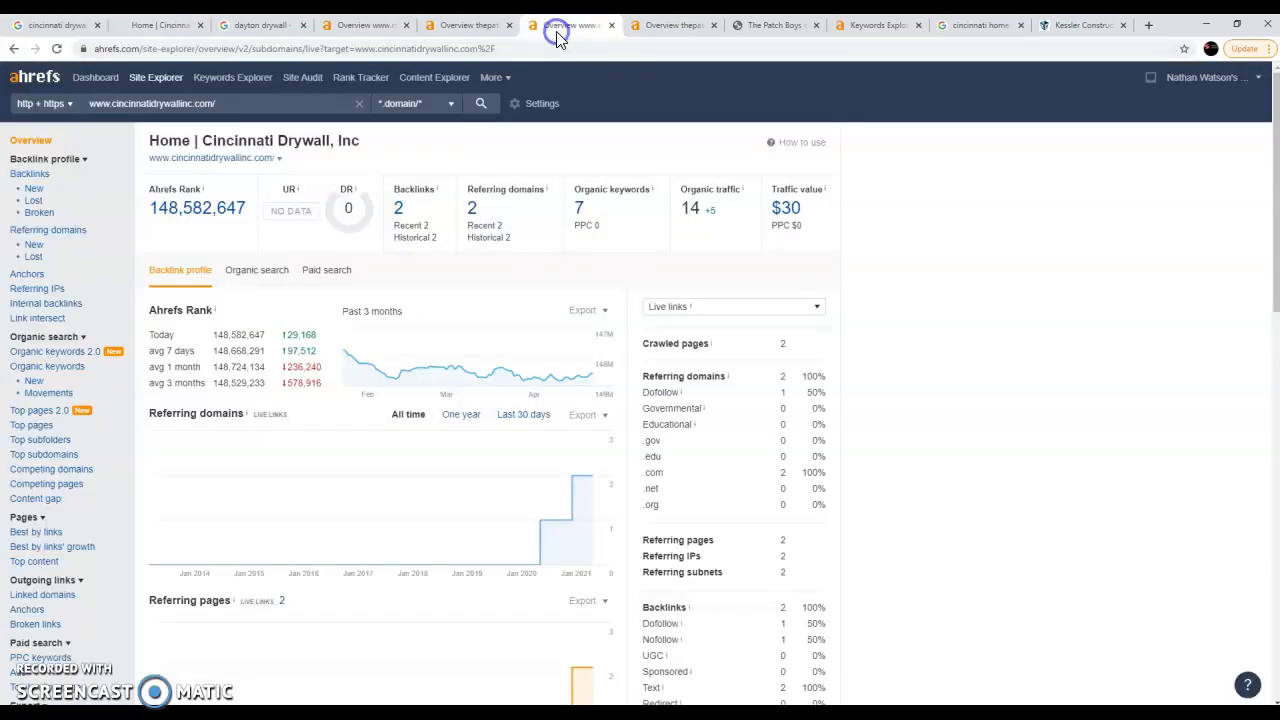
{"action": "mouse_move", "coordinate": [996, 176]}
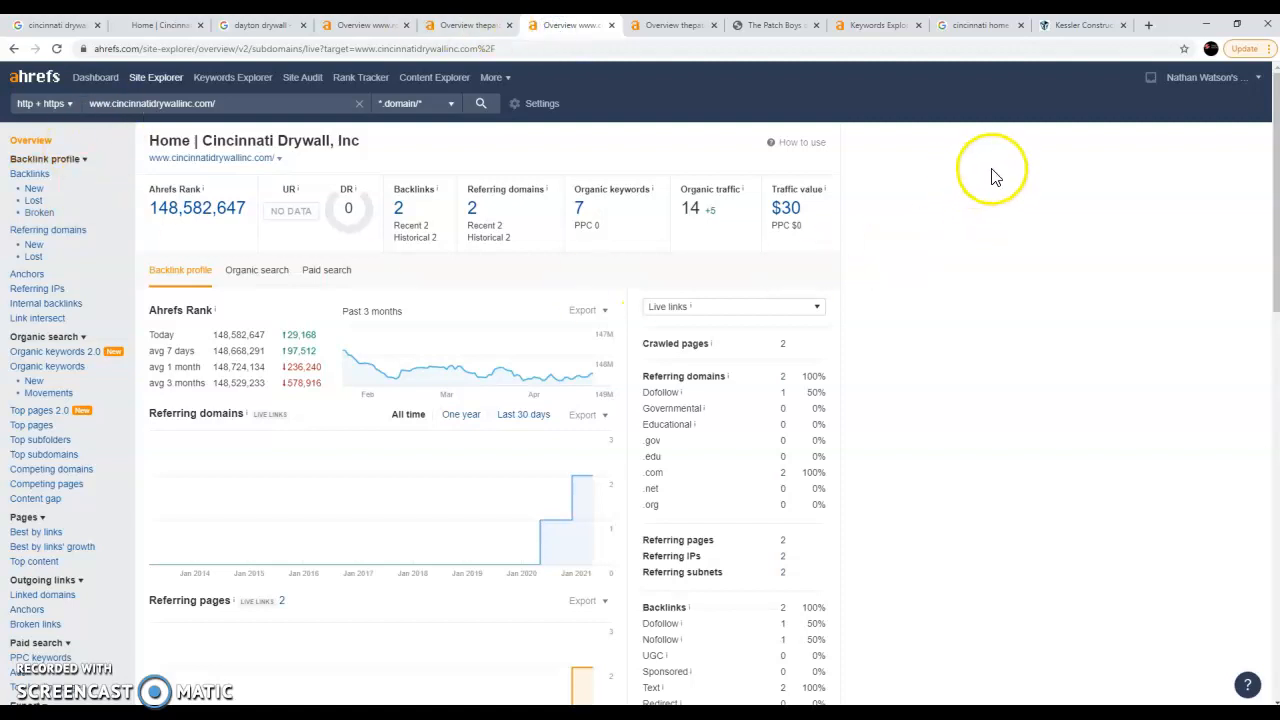
{"action": "mouse_move", "coordinate": [556, 264]}
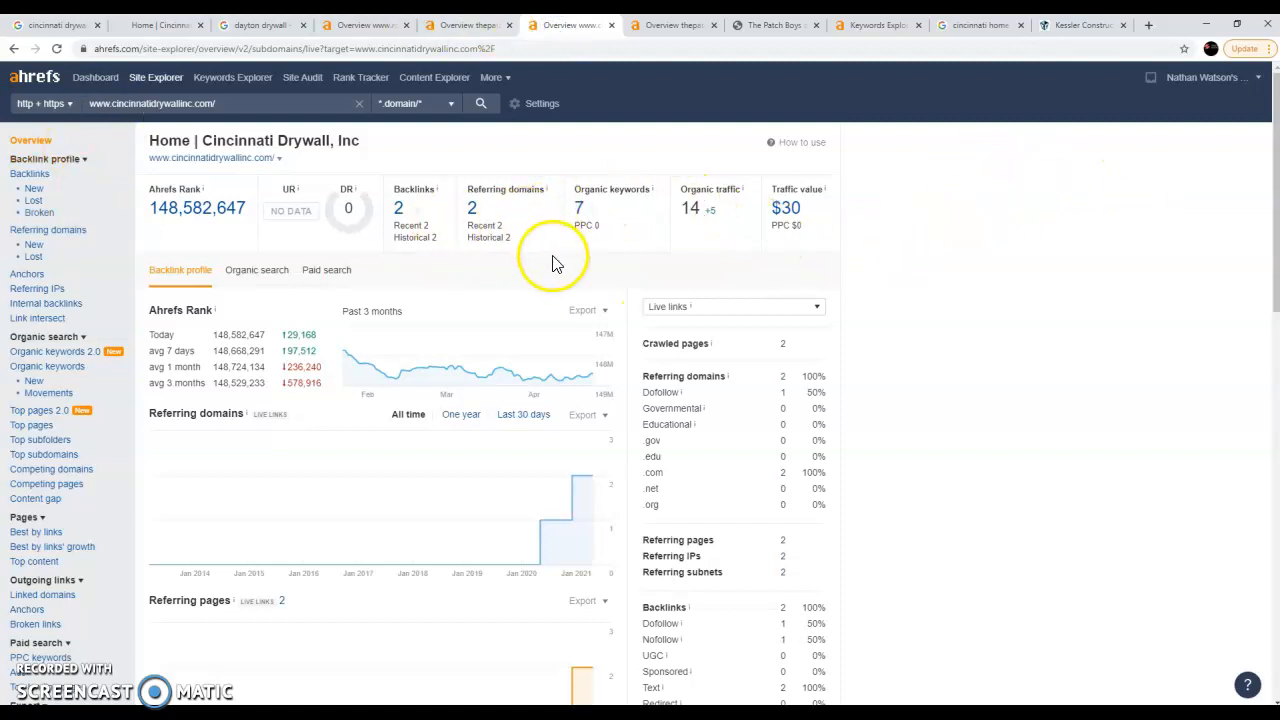
{"action": "mouse_move", "coordinate": [592, 224]}
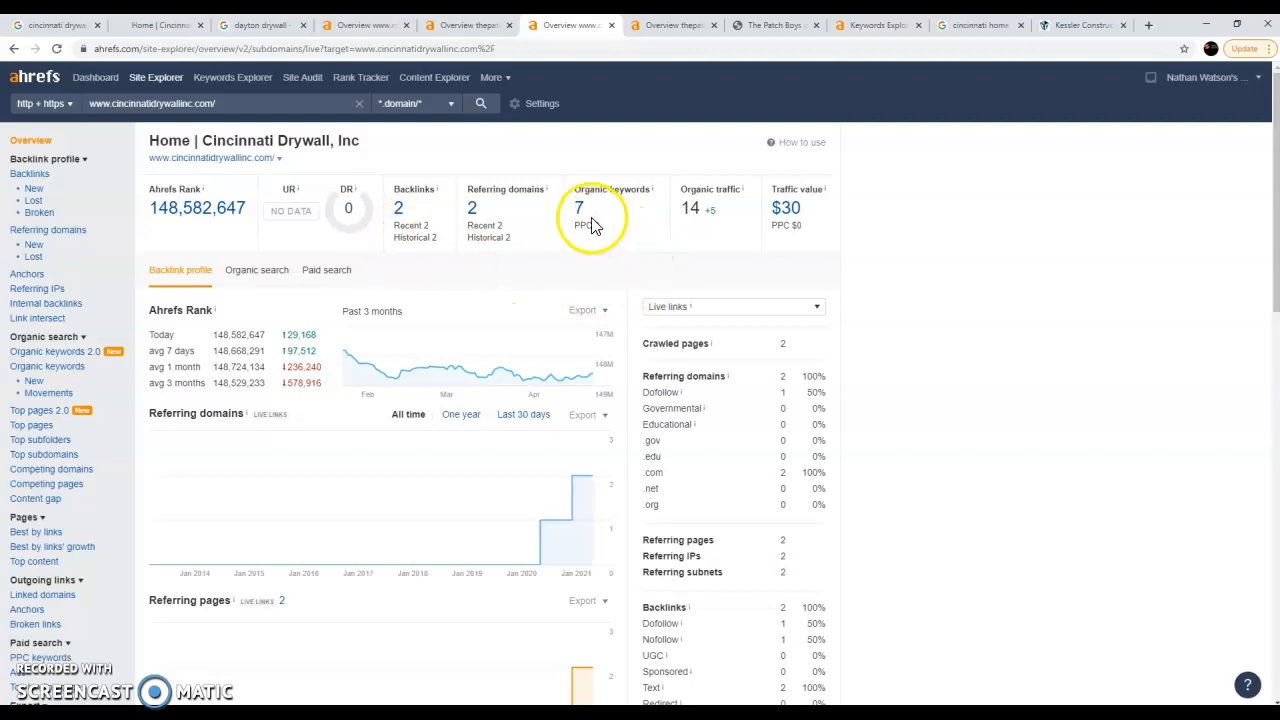
{"action": "left_click", "coordinate": [578, 206]}
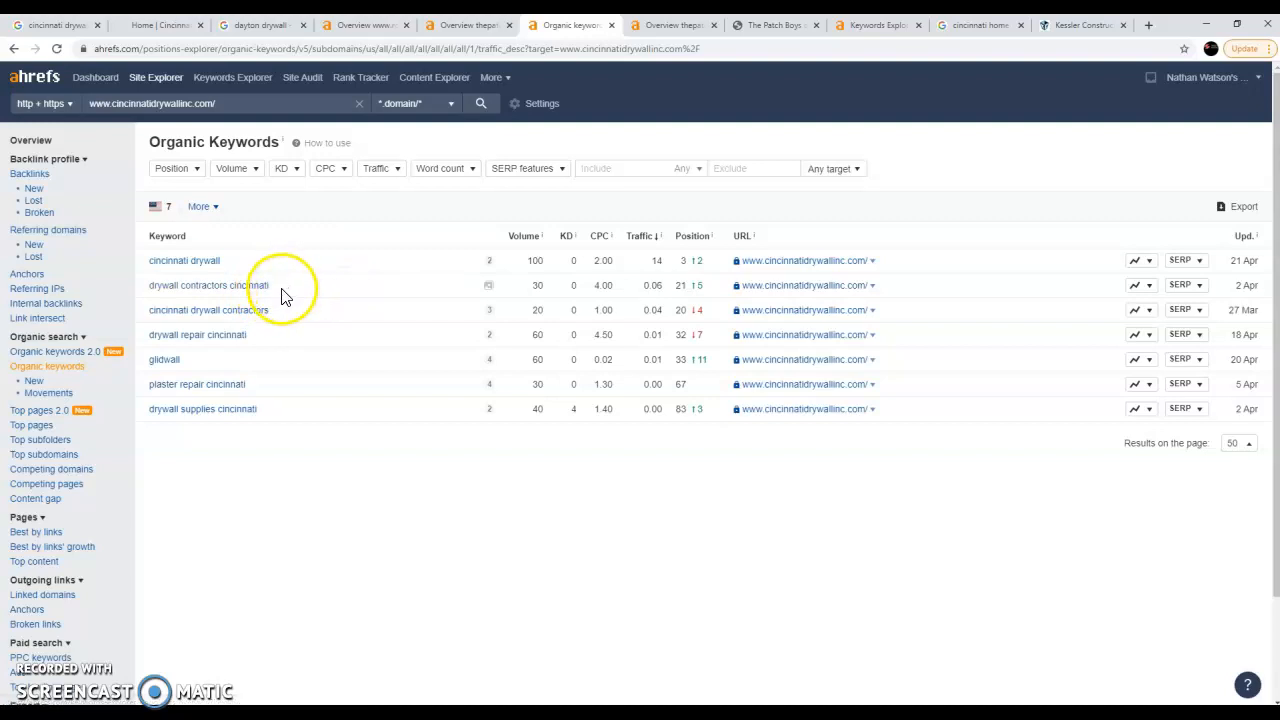
{"action": "mouse_move", "coordinate": [288, 336]}
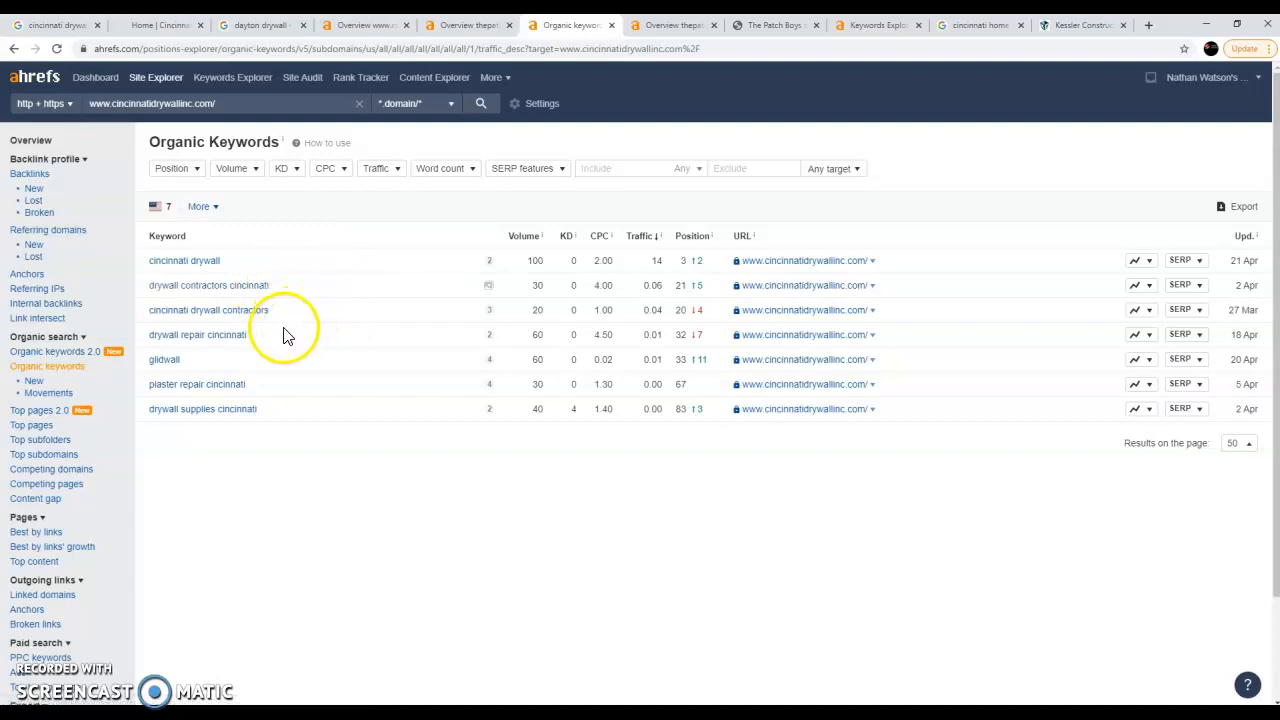
{"action": "mouse_move", "coordinate": [216, 352]}
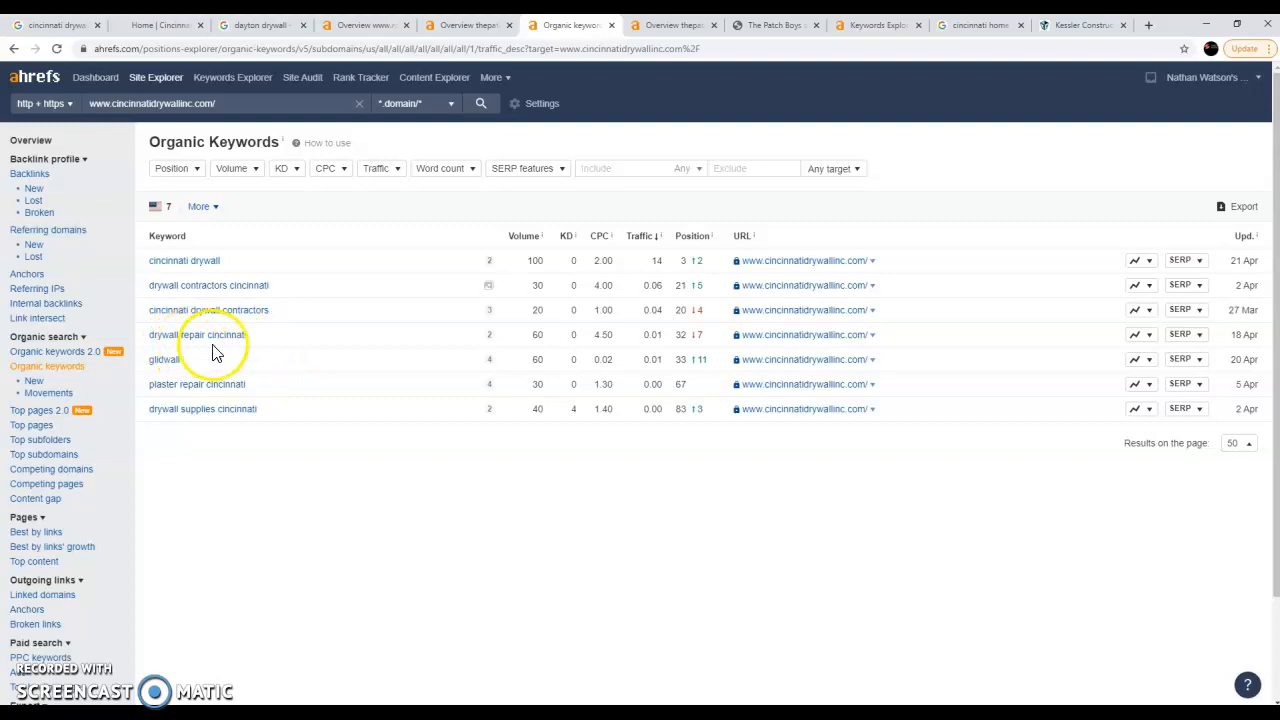
{"action": "mouse_move", "coordinate": [544, 272]}
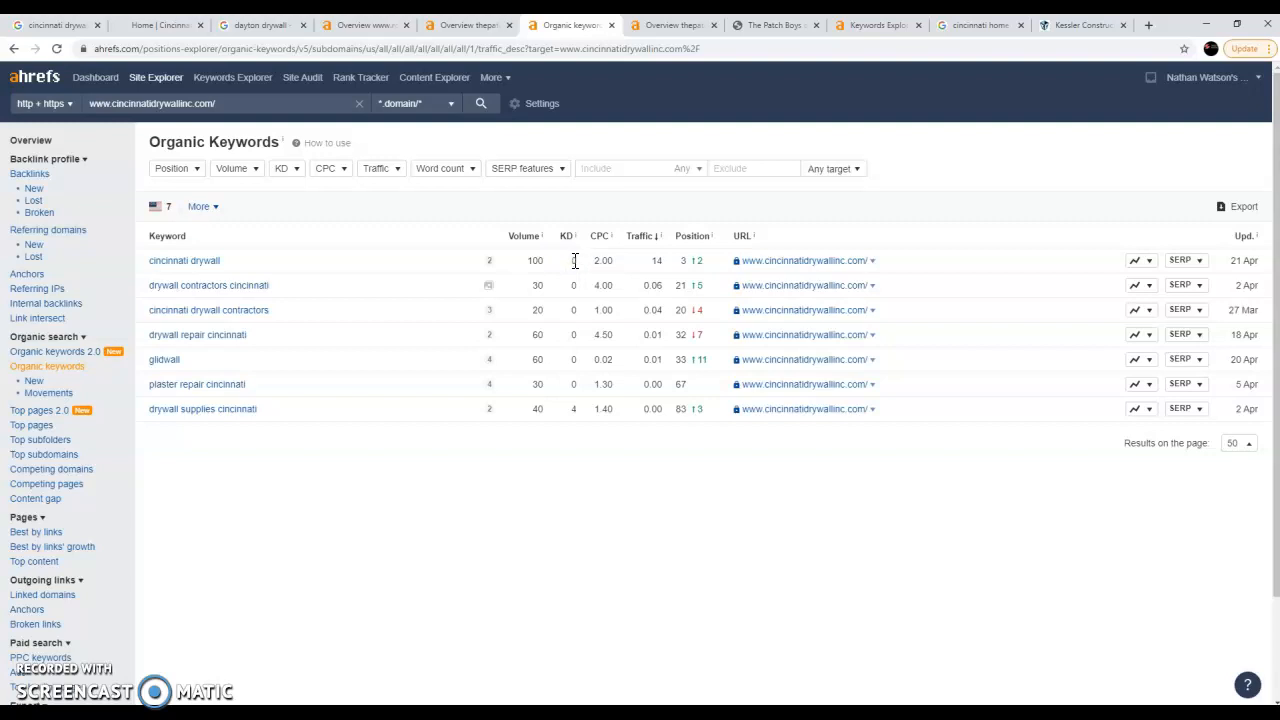
{"action": "mouse_move", "coordinate": [534, 262]}
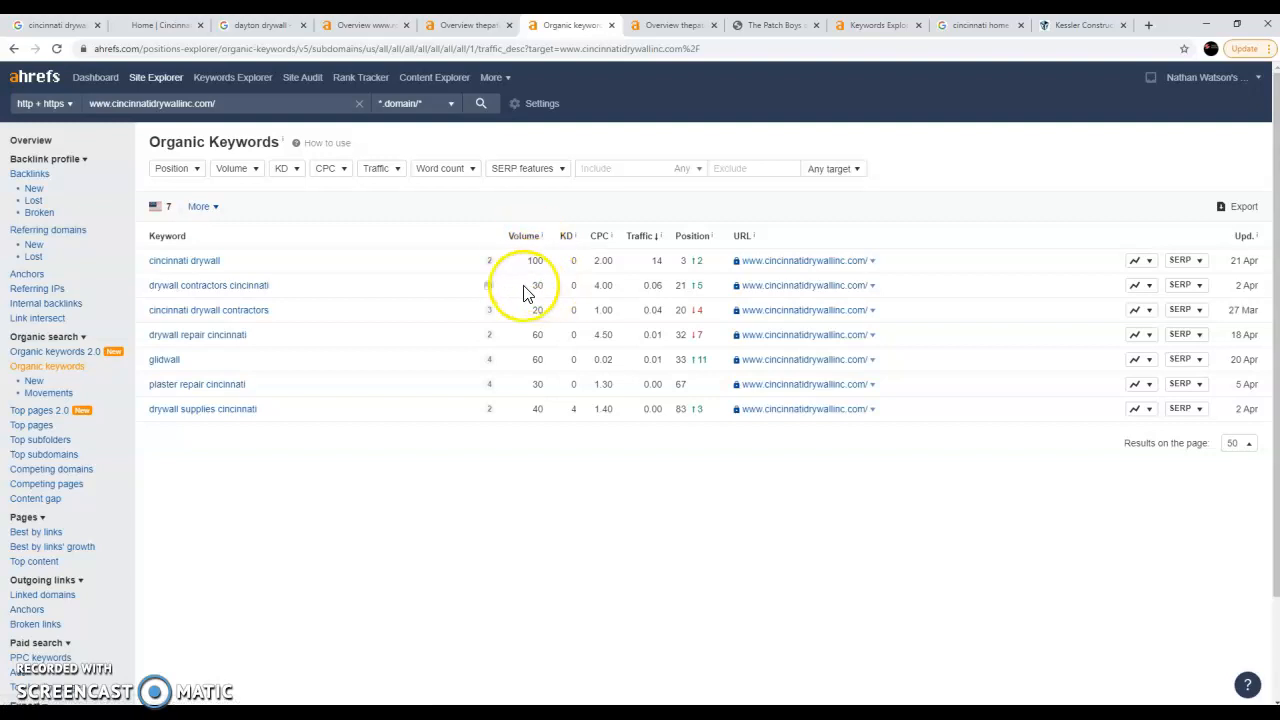
{"action": "mouse_move", "coordinate": [318, 296]}
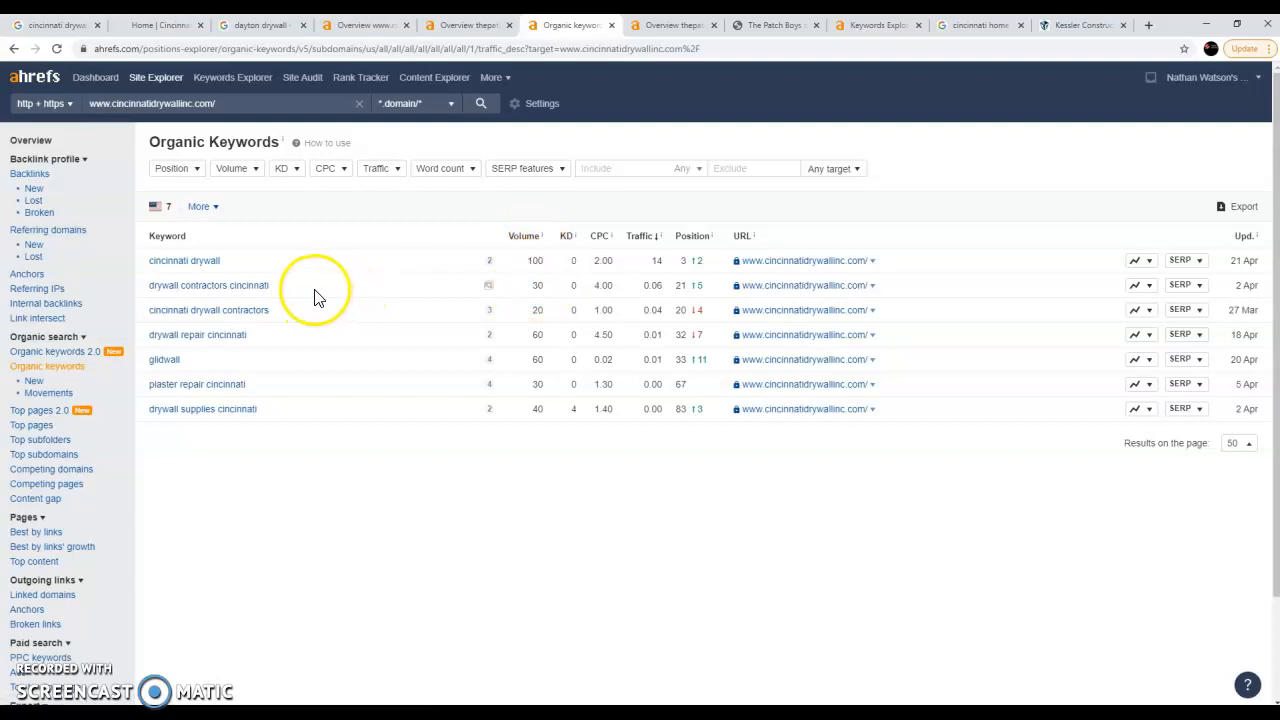
{"action": "mouse_move", "coordinate": [544, 288]}
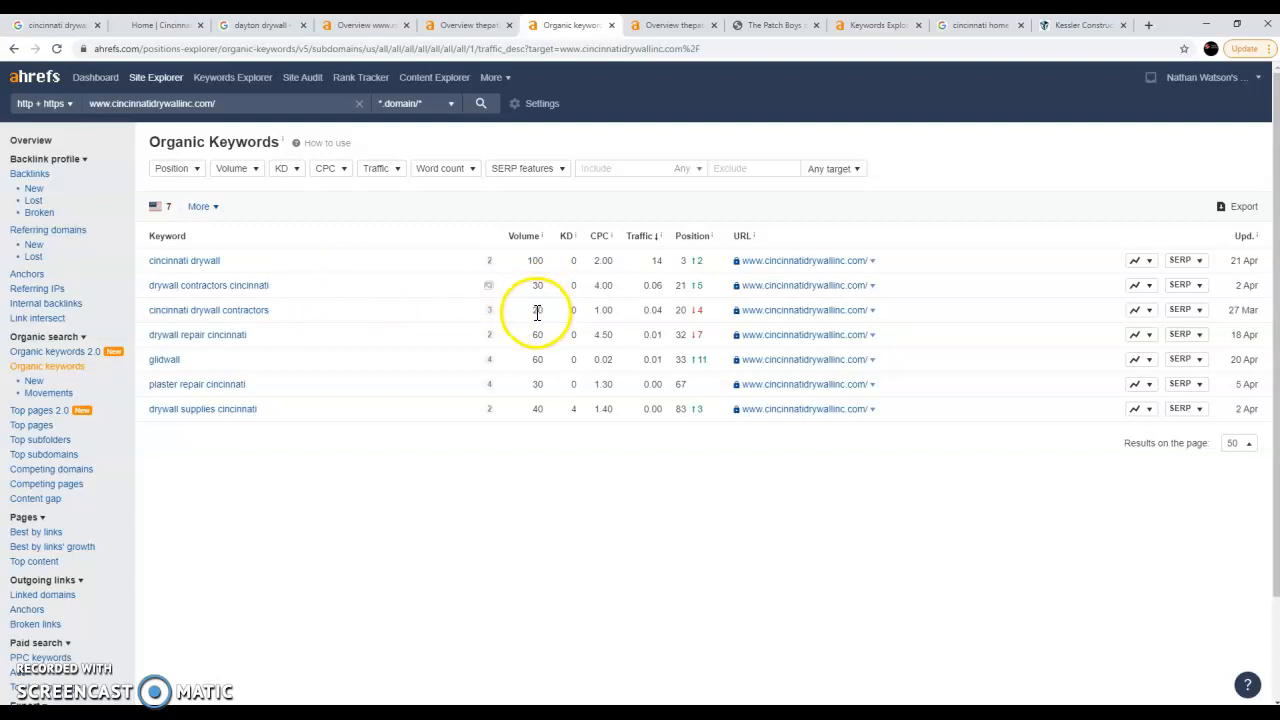
{"action": "mouse_move", "coordinate": [556, 336]}
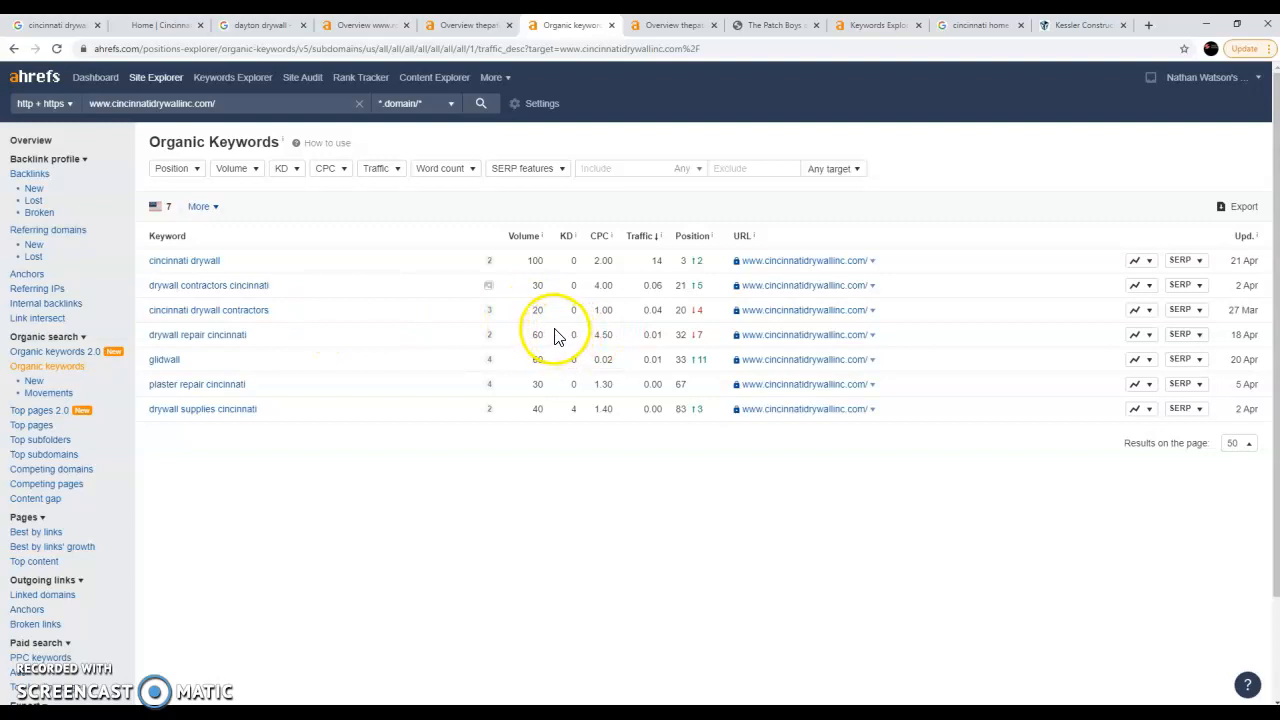
{"action": "mouse_move", "coordinate": [532, 356]}
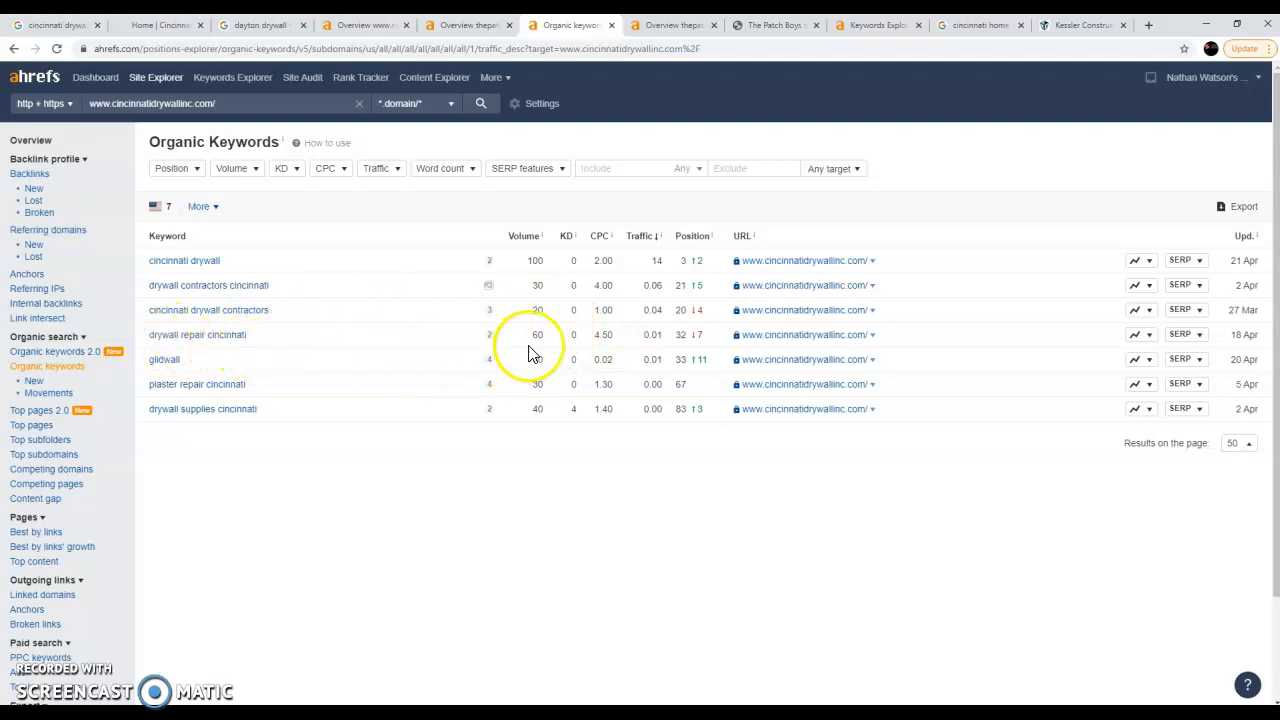
{"action": "mouse_move", "coordinate": [400, 444]}
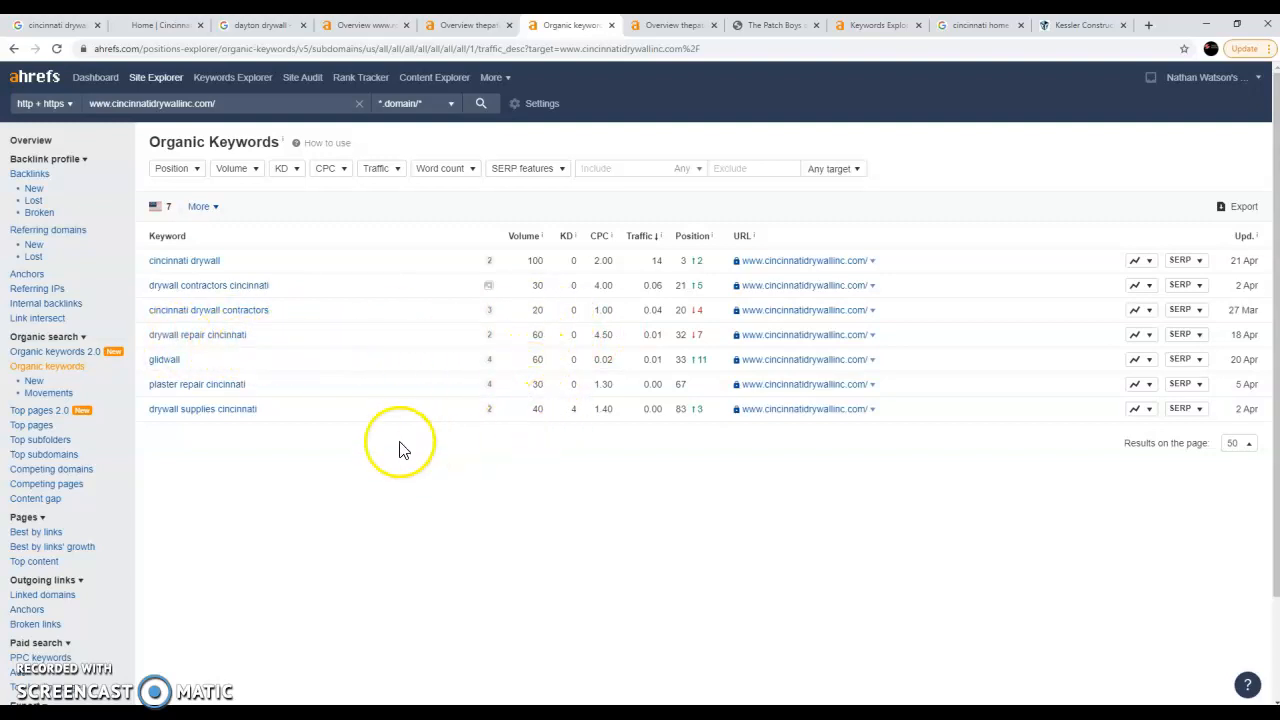
{"action": "mouse_move", "coordinate": [538, 296]}
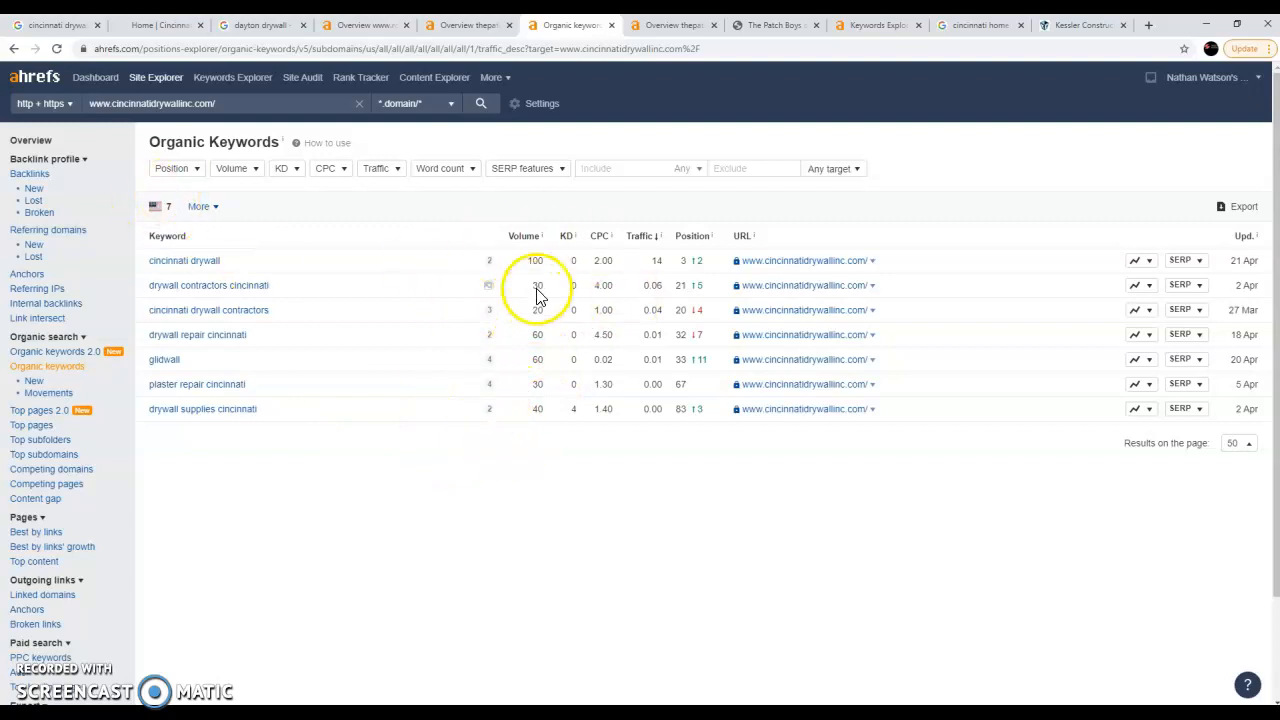
{"action": "mouse_move", "coordinate": [444, 272]}
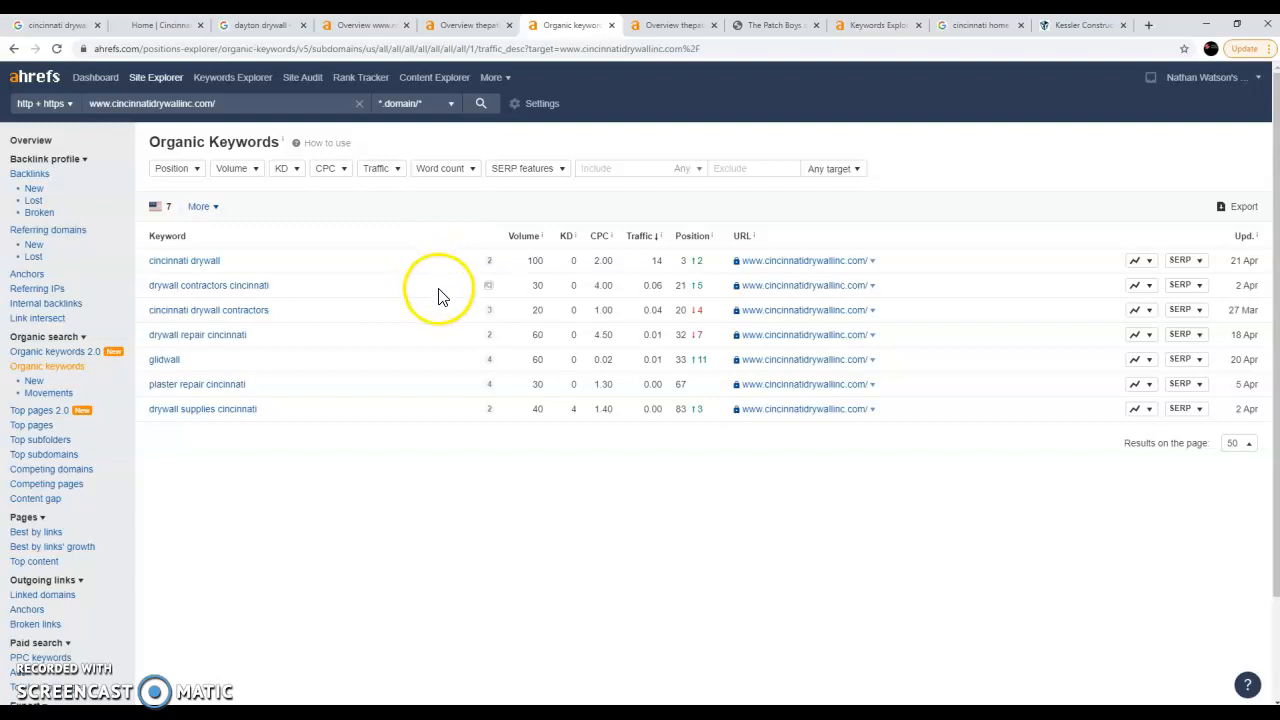
{"action": "mouse_move", "coordinate": [652, 300]}
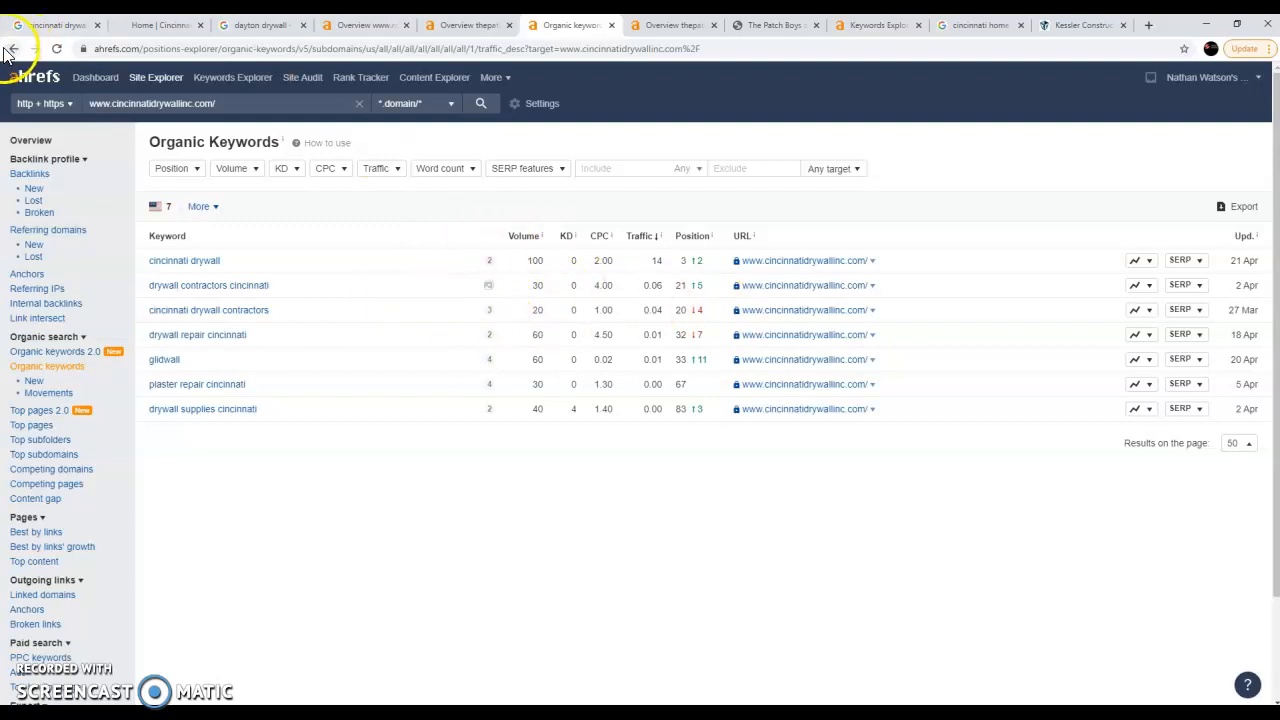
Step: Go back from the Organic Keywords table to the cincinnatidrywallinc.com overview
{"action": "left_click", "coordinate": [12, 48]}
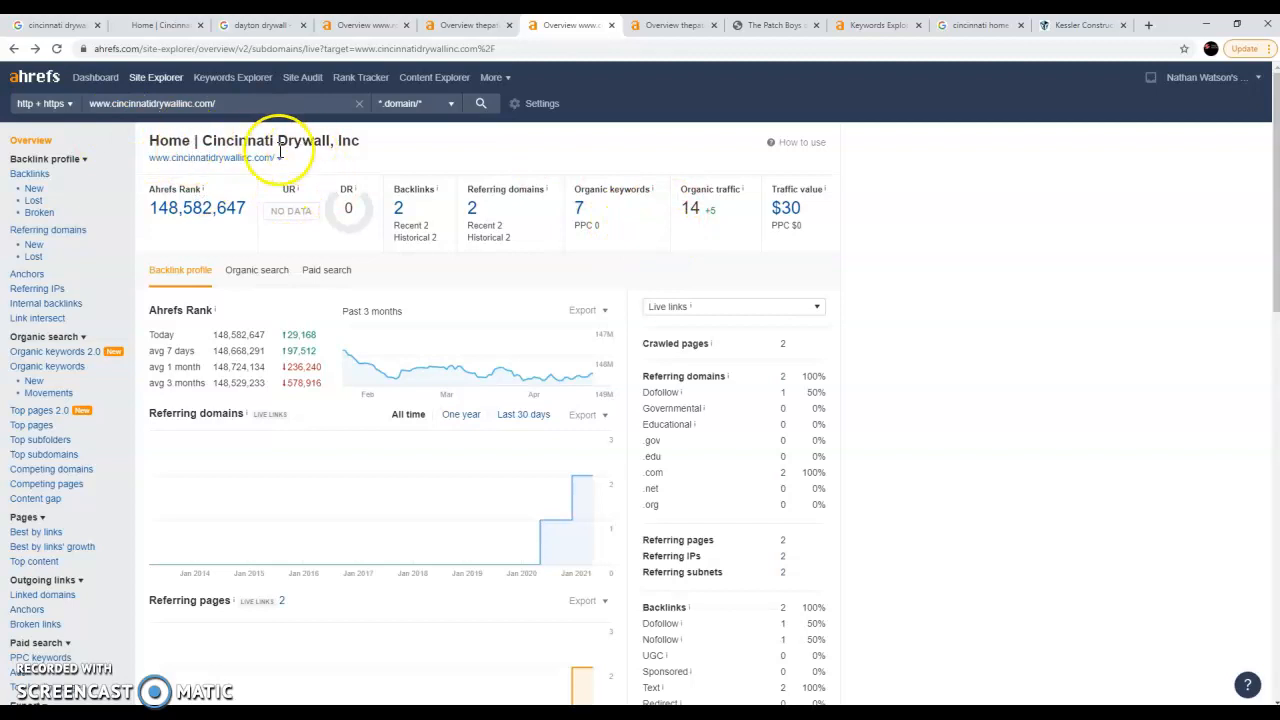
{"action": "mouse_move", "coordinate": [680, 244]}
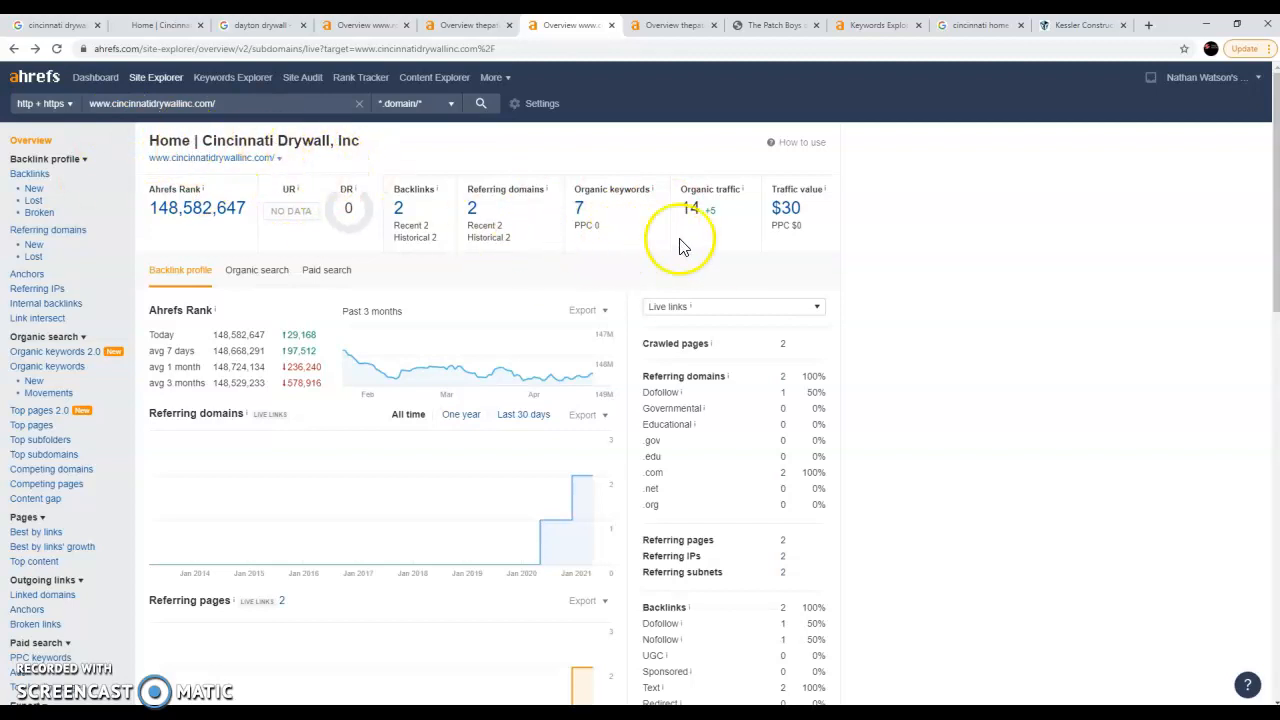
{"action": "mouse_move", "coordinate": [690, 210]}
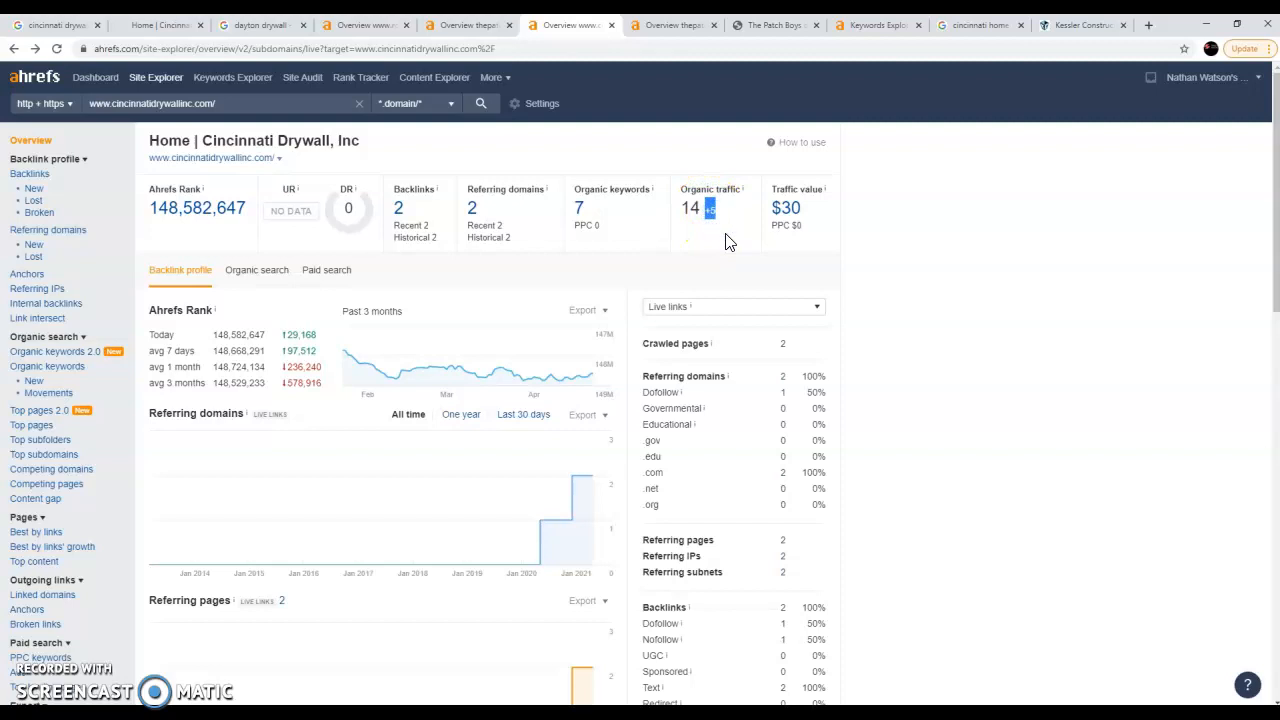
{"action": "mouse_move", "coordinate": [420, 276]}
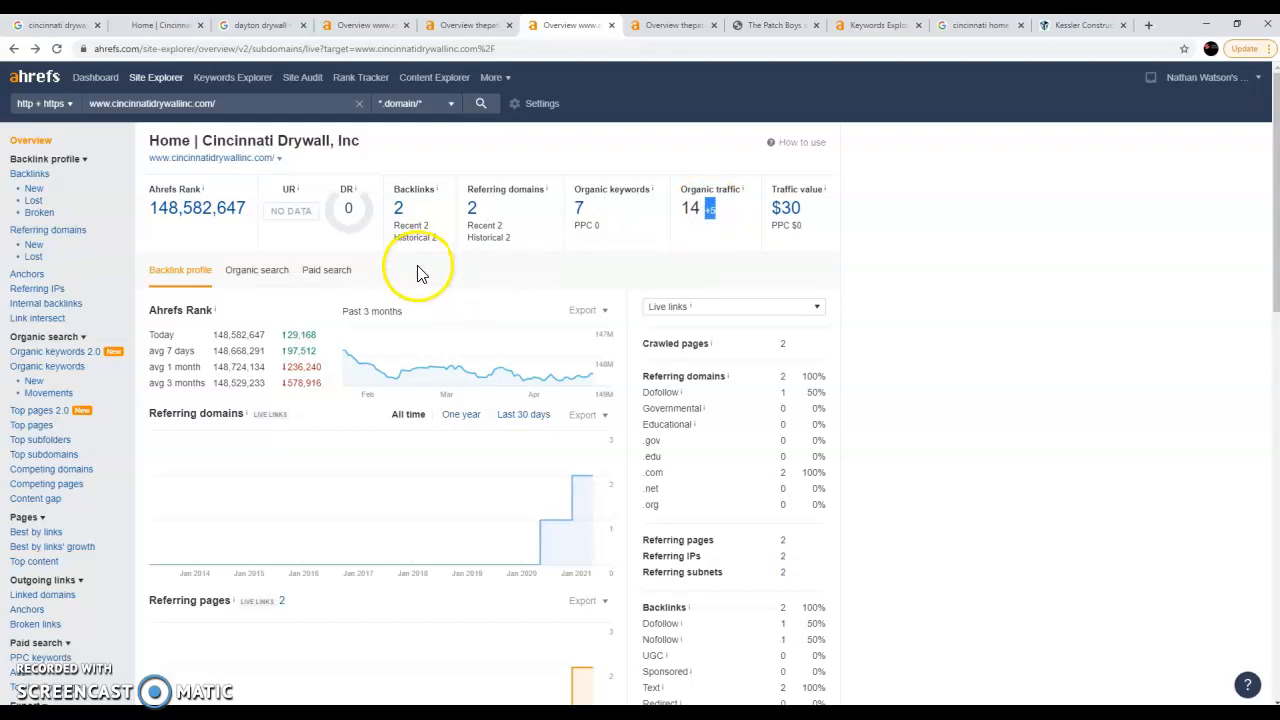
{"action": "mouse_move", "coordinate": [564, 276]}
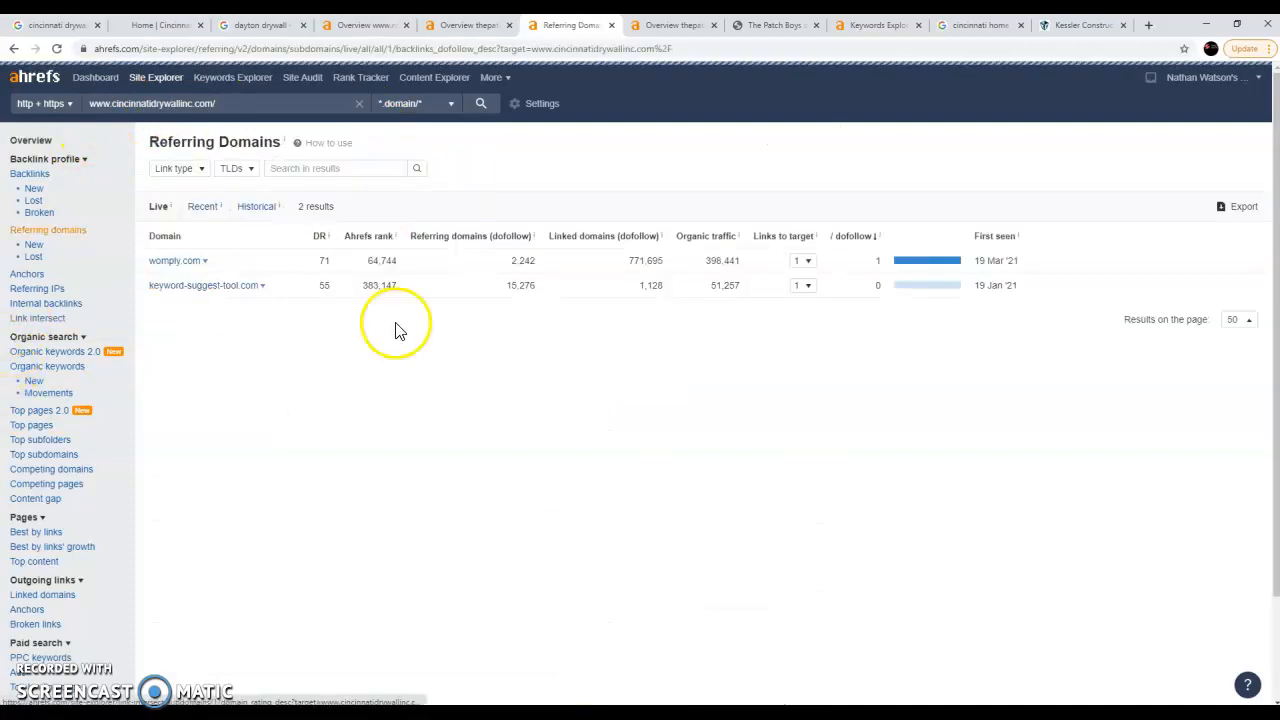
{"action": "mouse_move", "coordinate": [418, 496]}
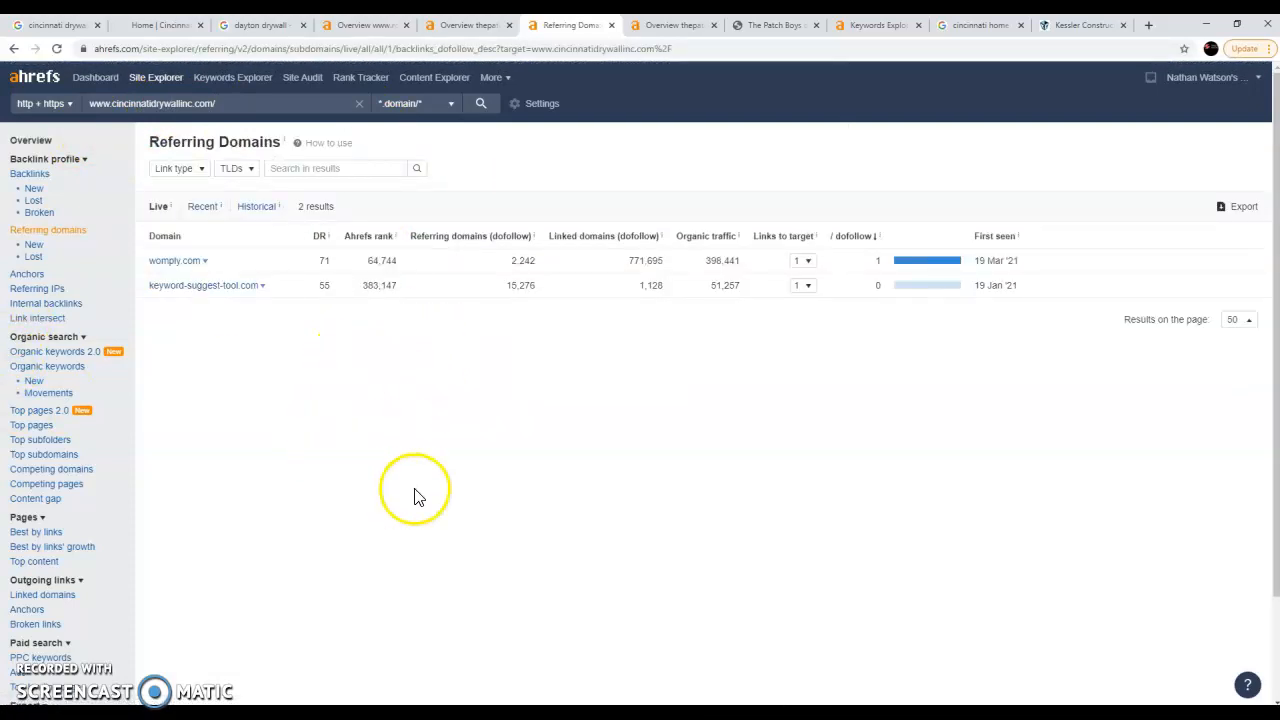
{"action": "mouse_move", "coordinate": [528, 292]}
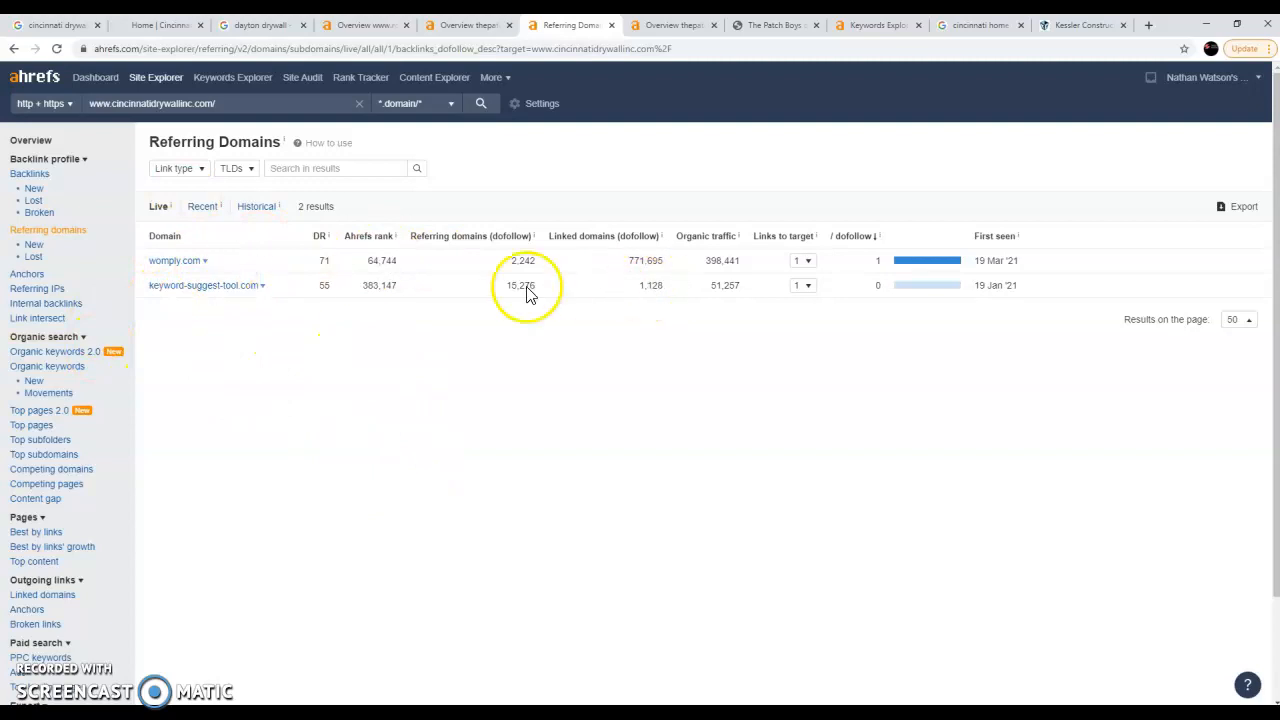
{"action": "mouse_move", "coordinate": [884, 270]}
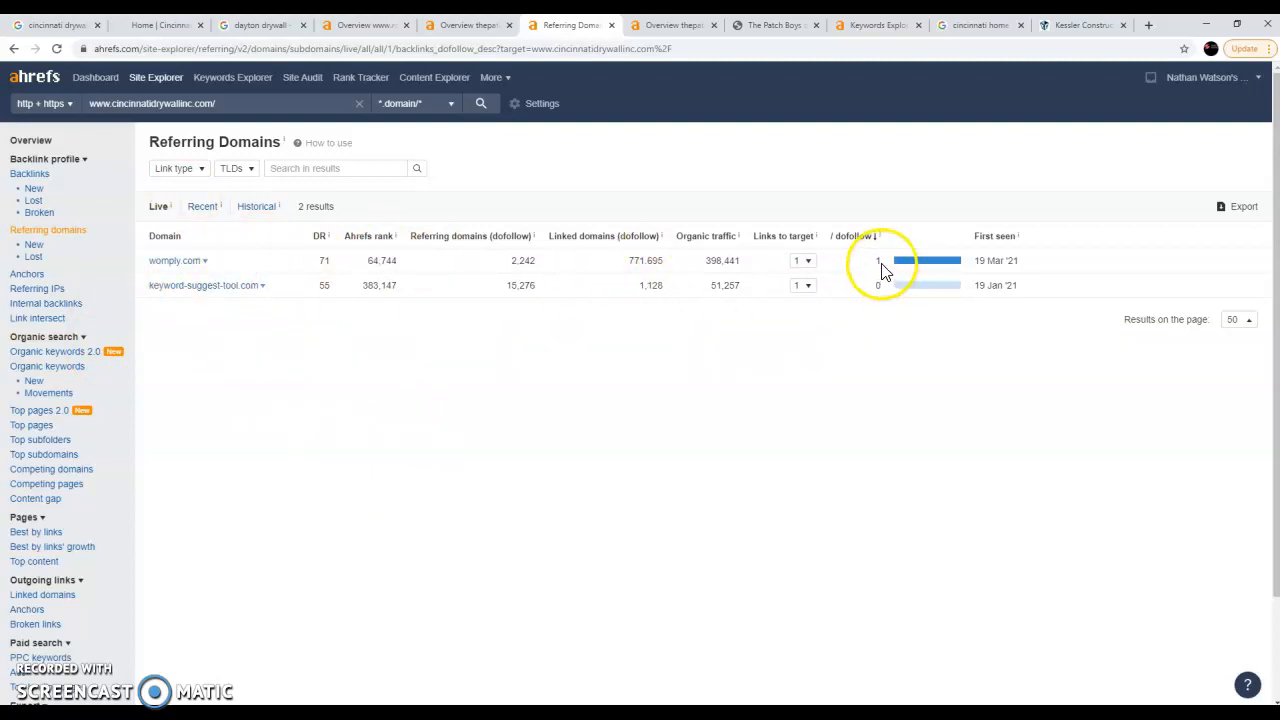
{"action": "mouse_move", "coordinate": [860, 272]}
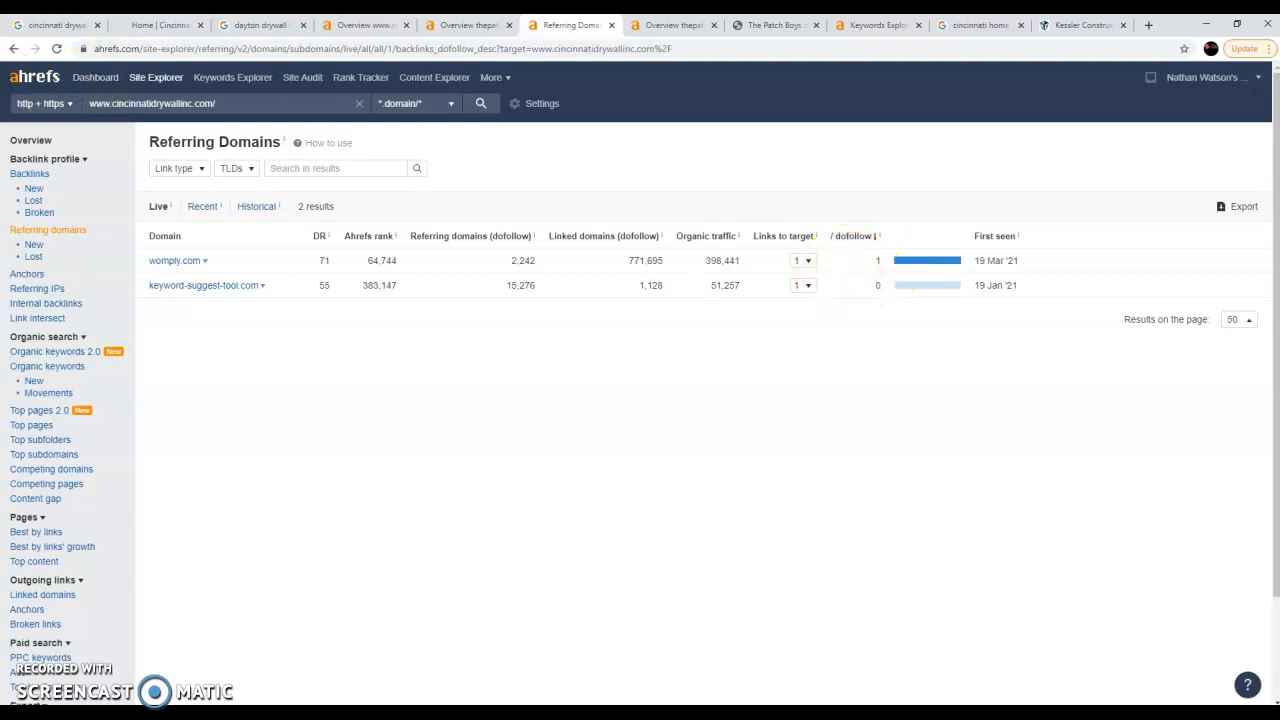
Step: Go back from the two referring domains (wompty.com, keyword-suggest-tool.com) to the site overview
{"action": "left_click", "coordinate": [30, 140]}
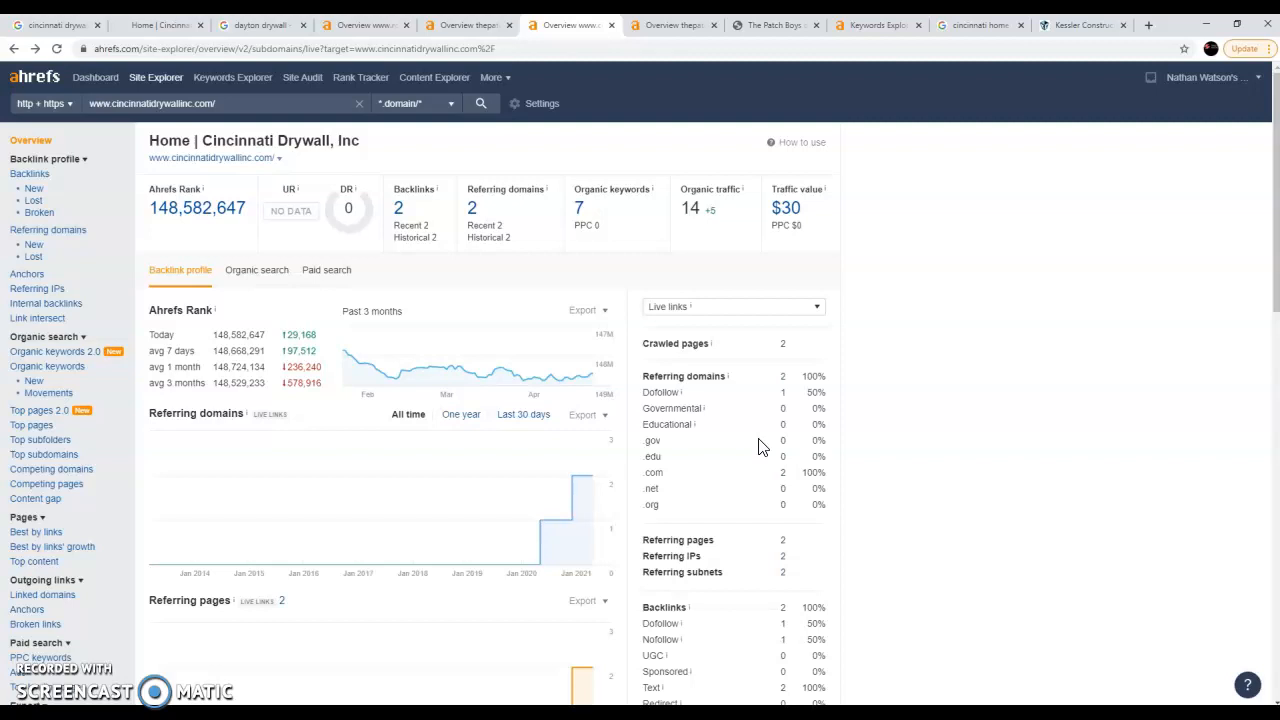
{"action": "mouse_move", "coordinate": [640, 500]}
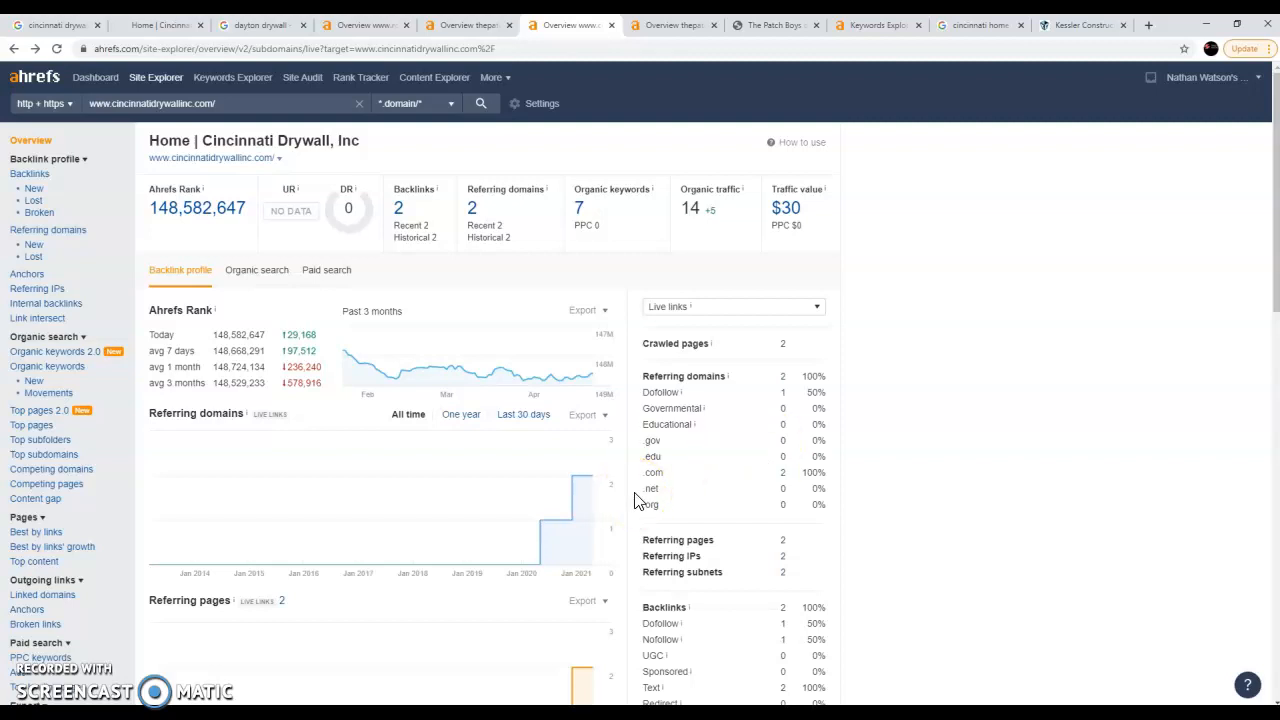
{"action": "mouse_move", "coordinate": [640, 368]}
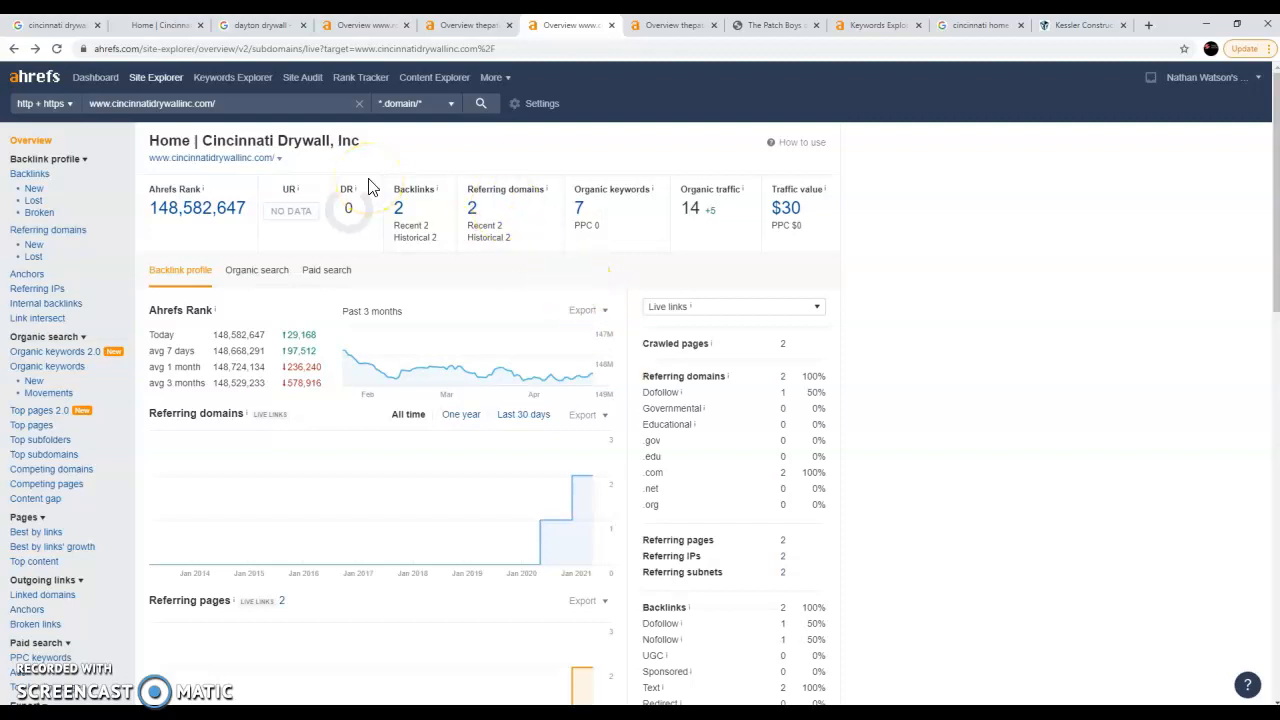
{"action": "mouse_move", "coordinate": [936, 52]}
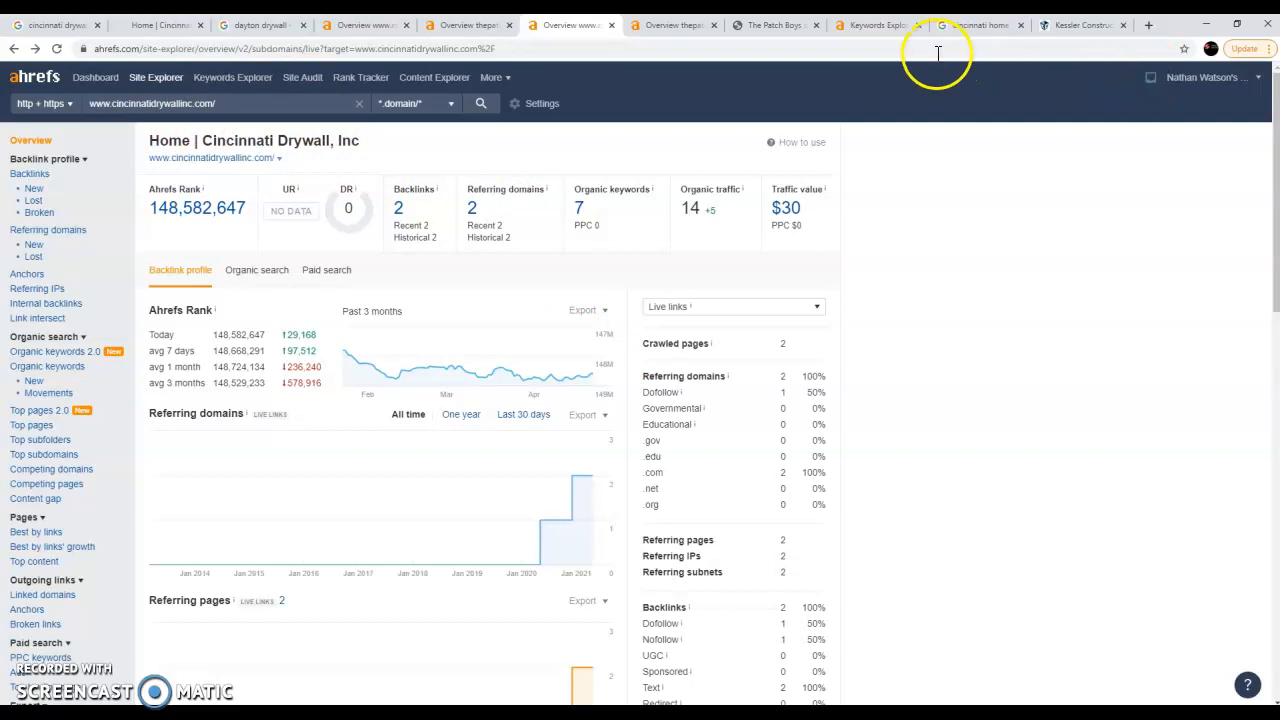
{"action": "mouse_move", "coordinate": [512, 68]}
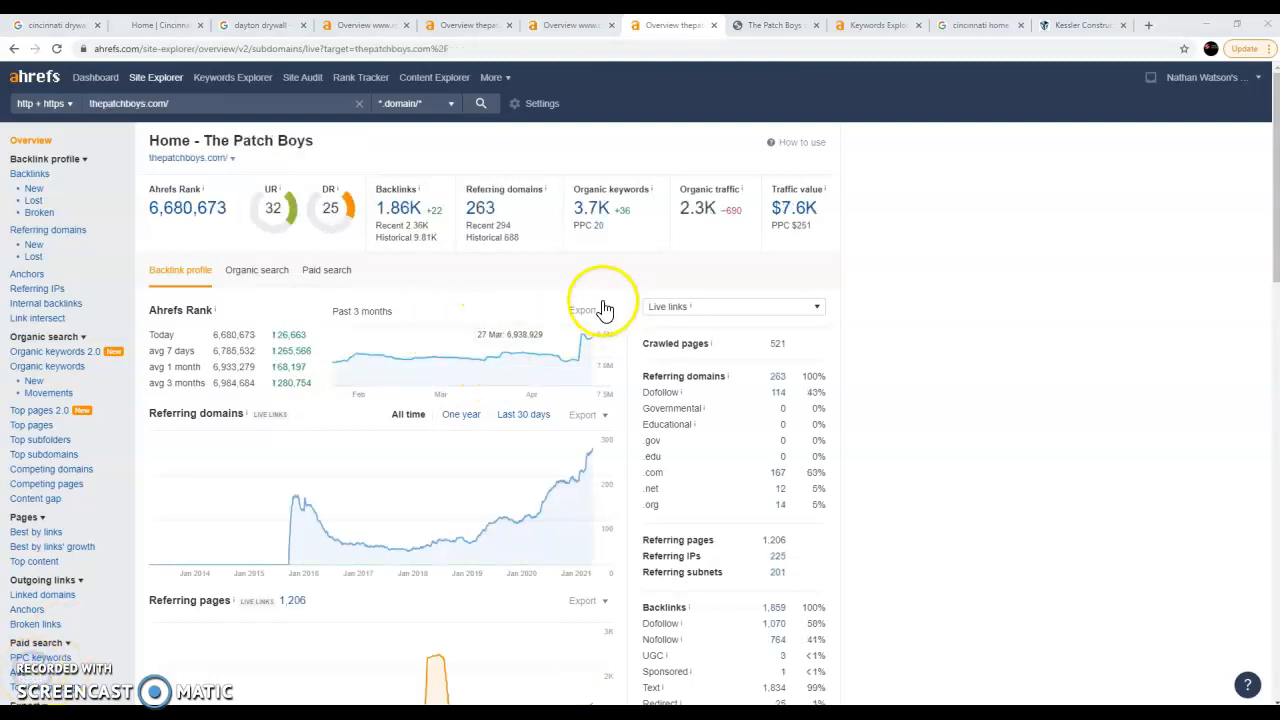
{"action": "mouse_move", "coordinate": [584, 270]}
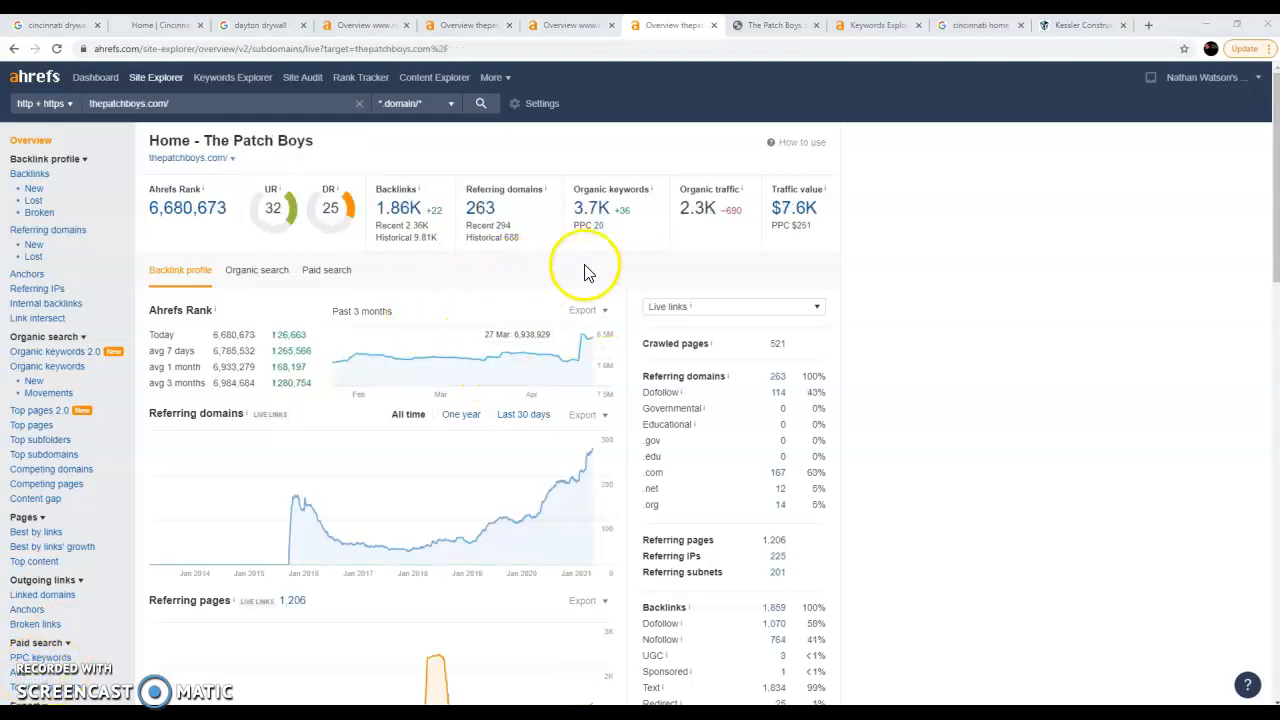
{"action": "mouse_move", "coordinate": [450, 270]}
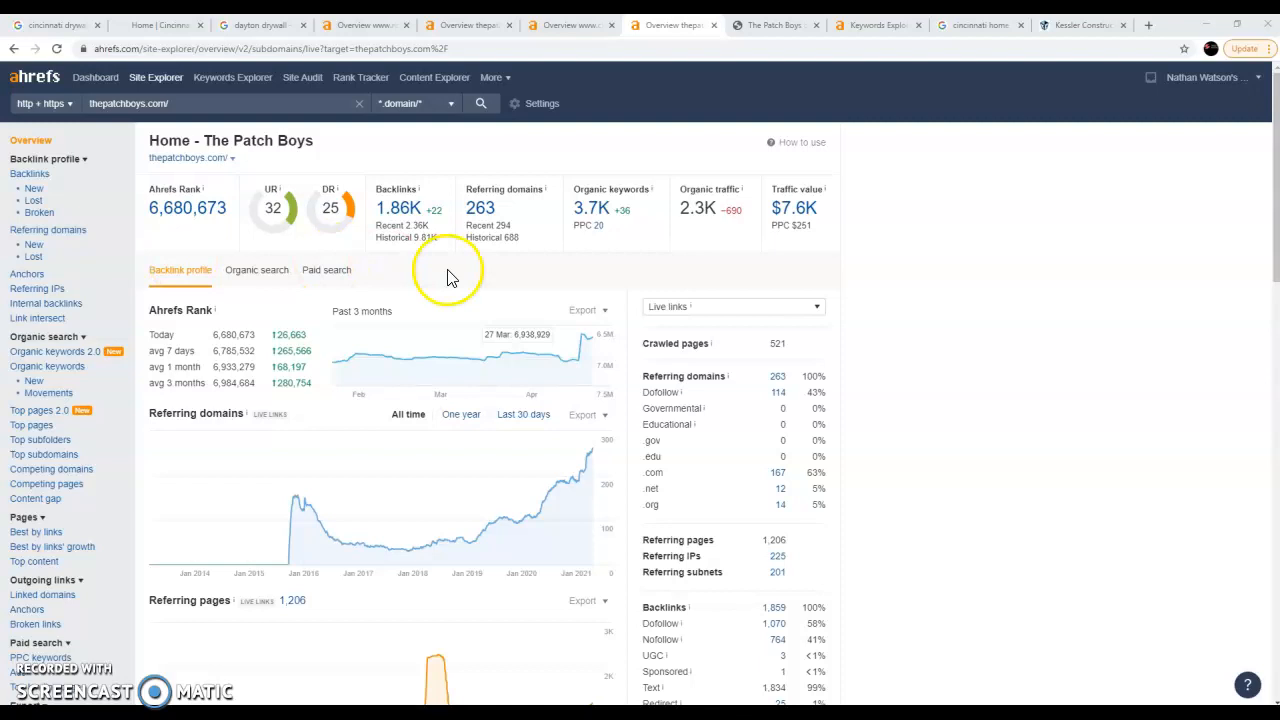
{"action": "mouse_move", "coordinate": [564, 216]}
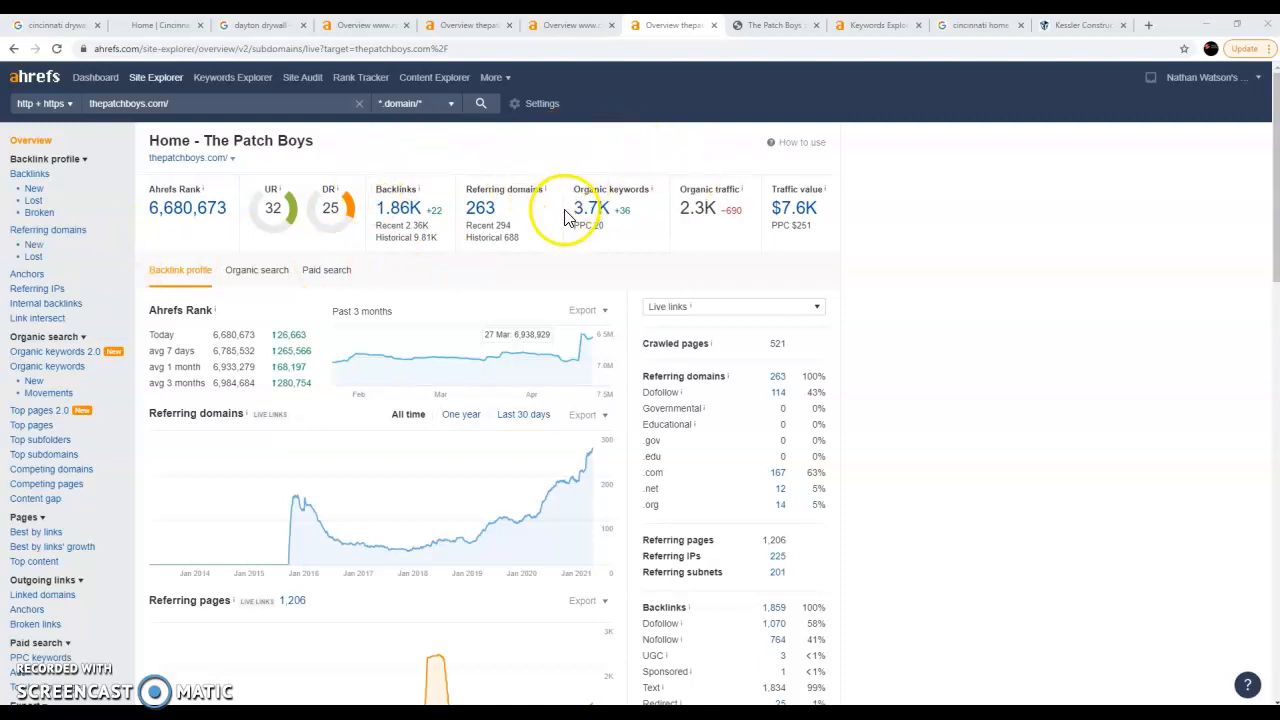
{"action": "mouse_move", "coordinate": [504, 268]}
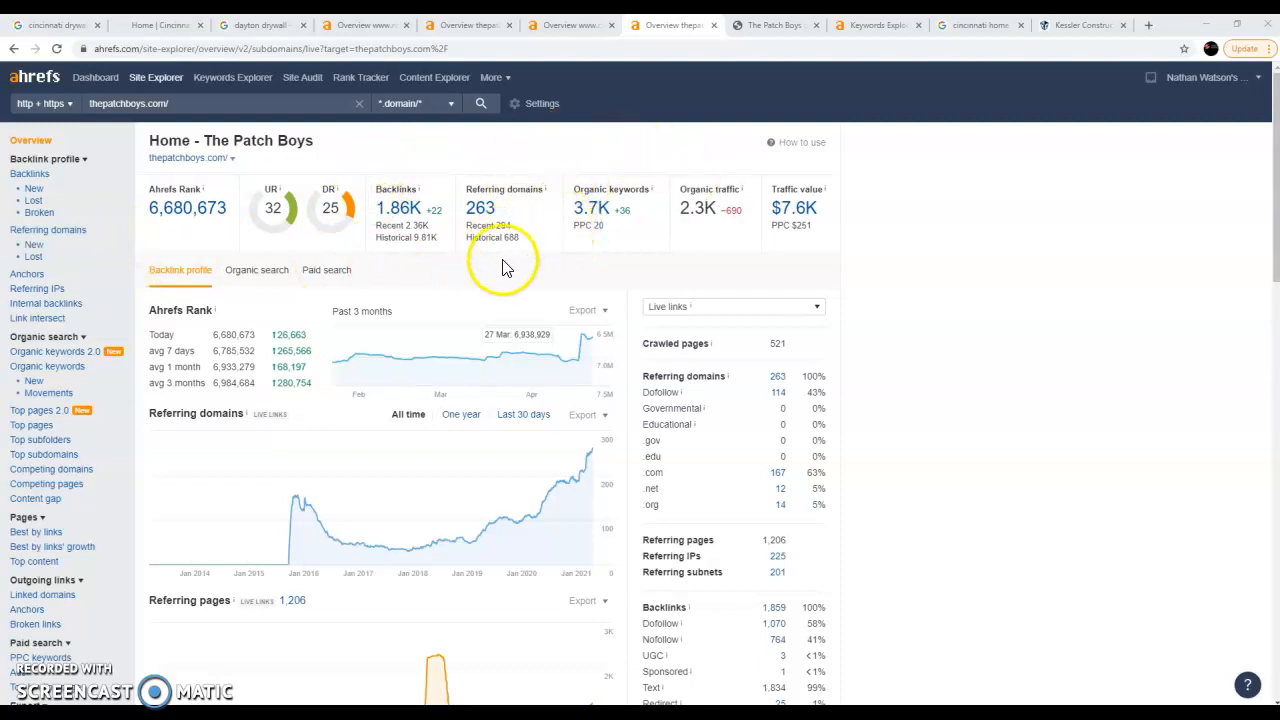
{"action": "mouse_move", "coordinate": [658, 272]}
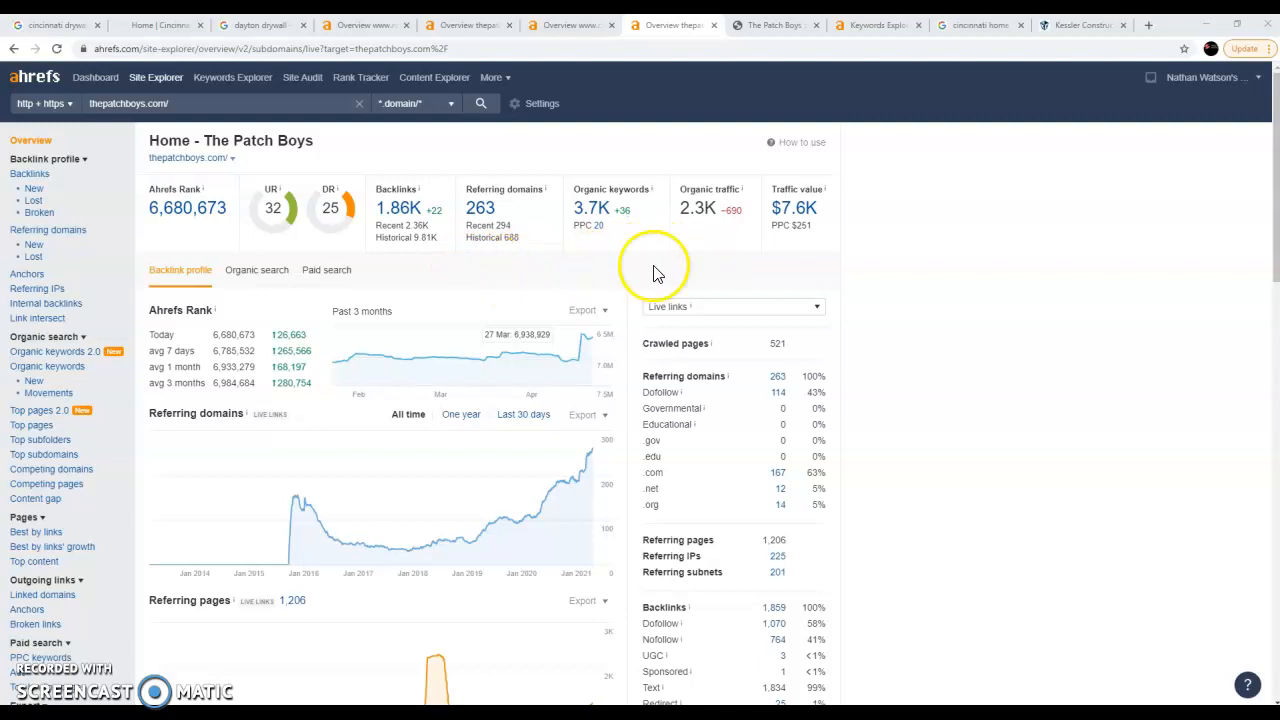
{"action": "mouse_move", "coordinate": [620, 252]}
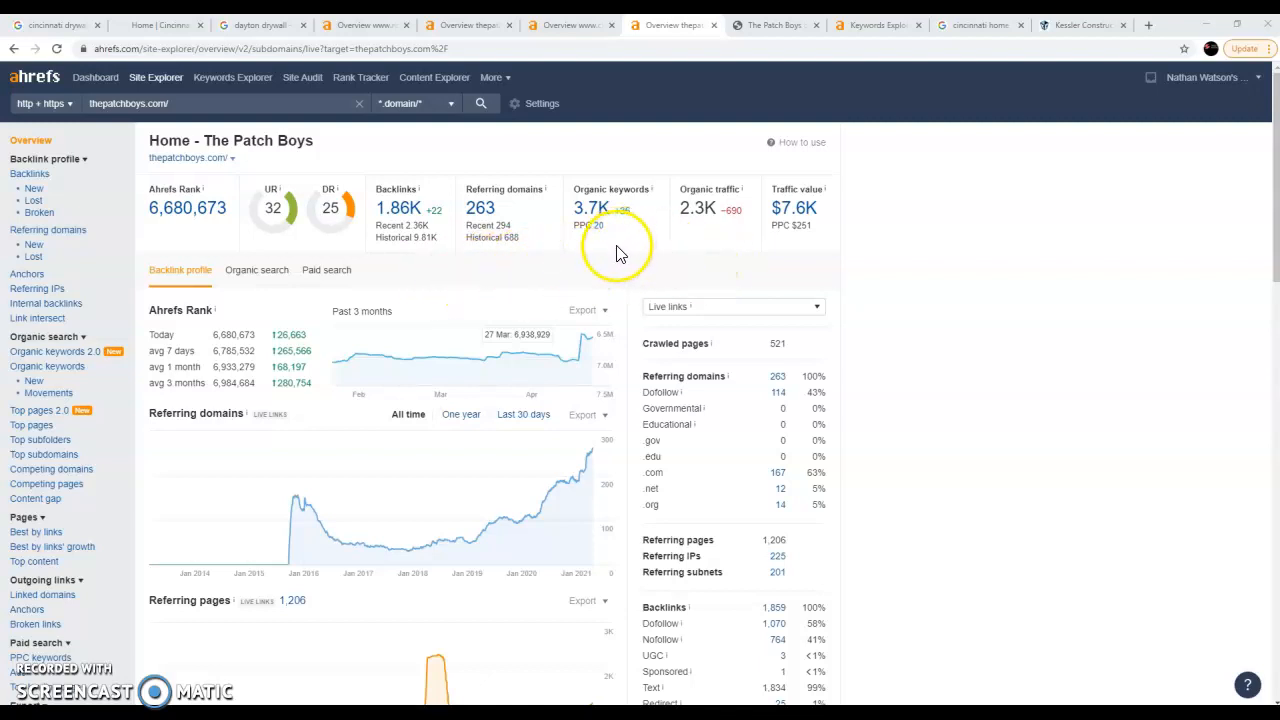
{"action": "mouse_move", "coordinate": [588, 252]}
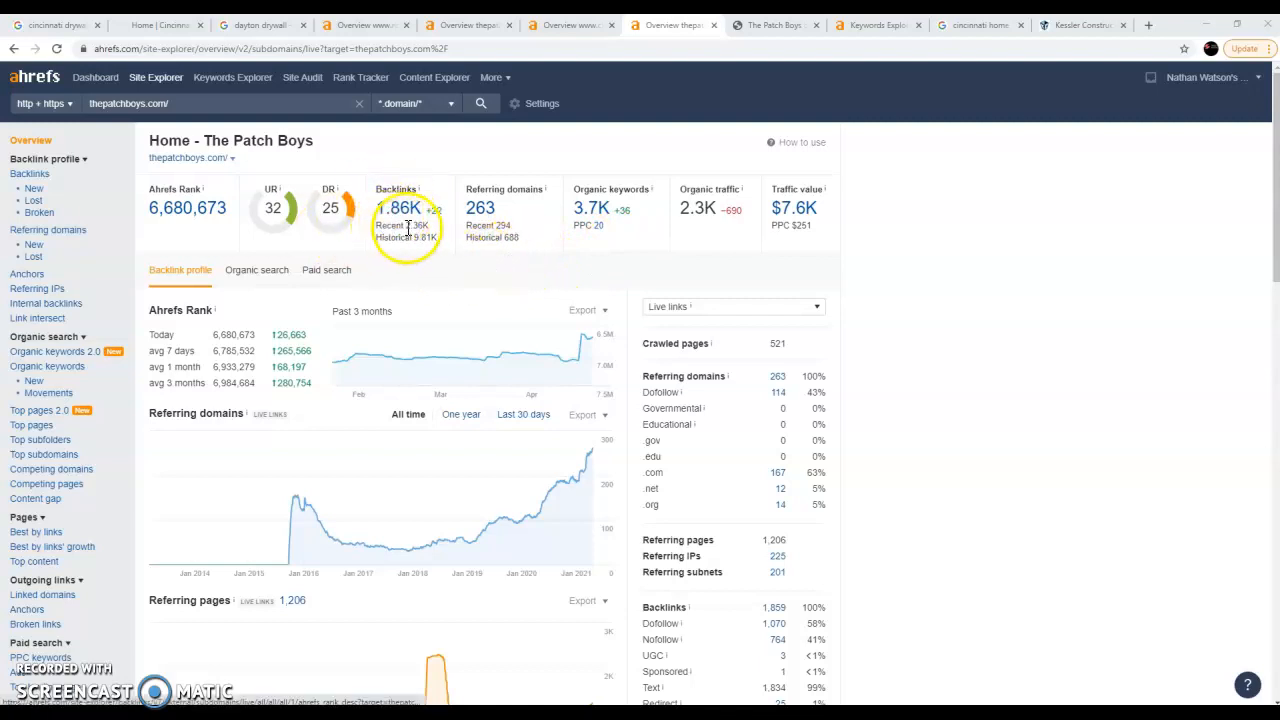
{"action": "mouse_move", "coordinate": [524, 238]}
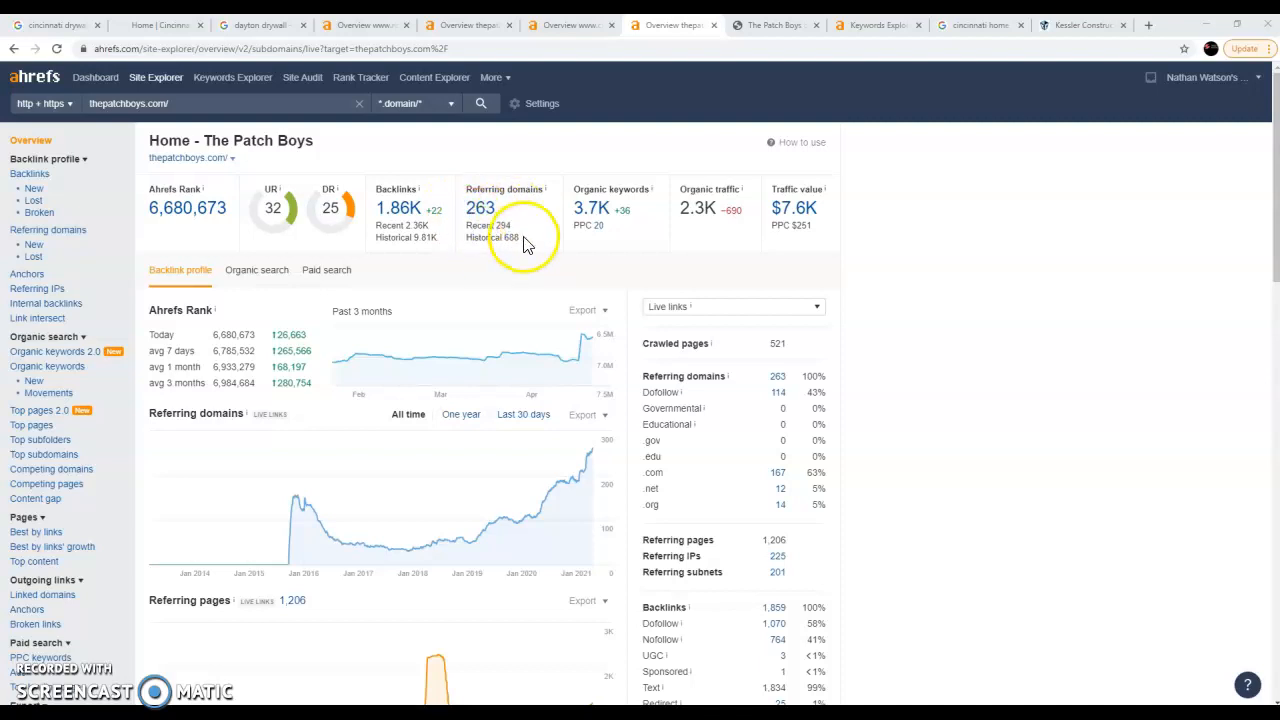
{"action": "mouse_move", "coordinate": [640, 264]}
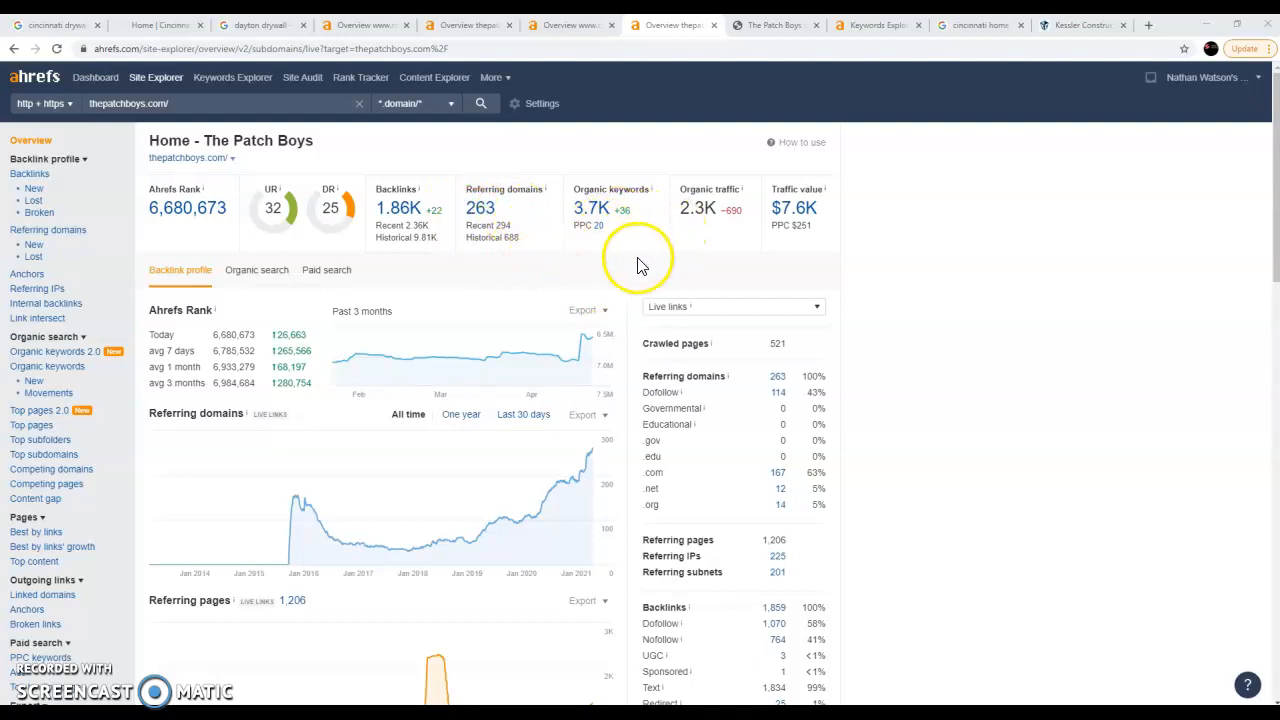
{"action": "mouse_move", "coordinate": [710, 210]}
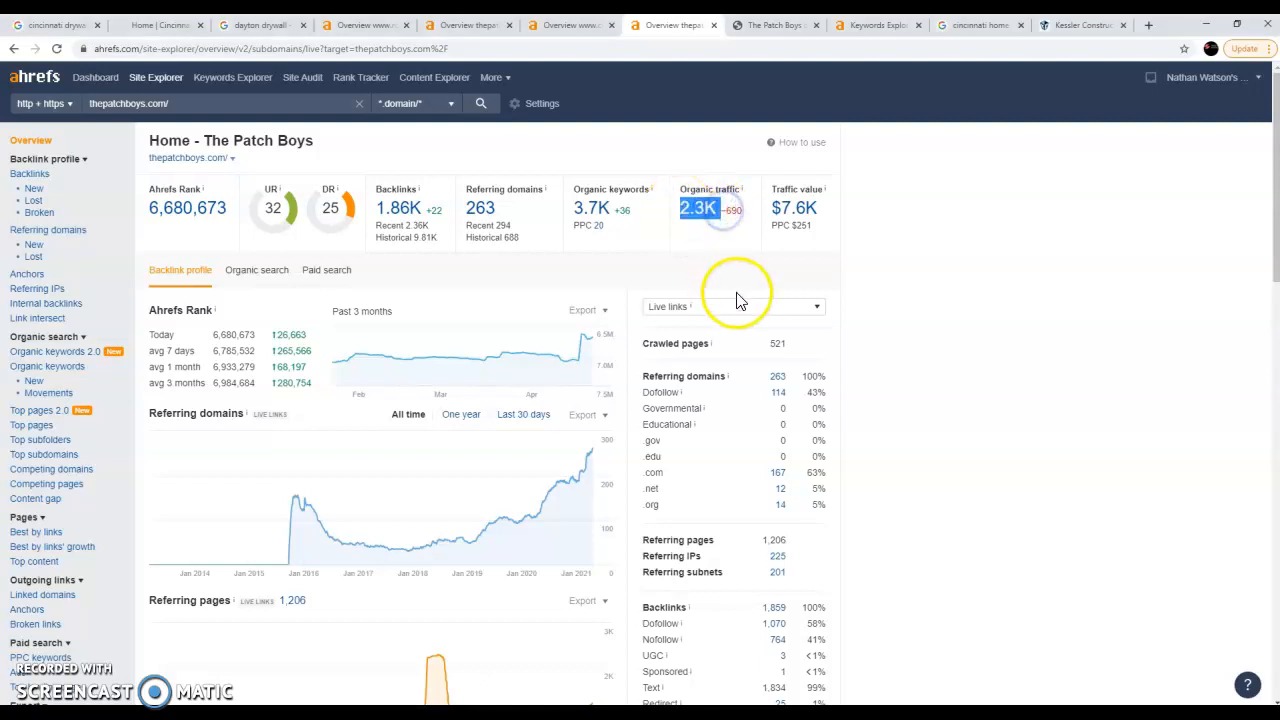
{"action": "mouse_move", "coordinate": [736, 300]}
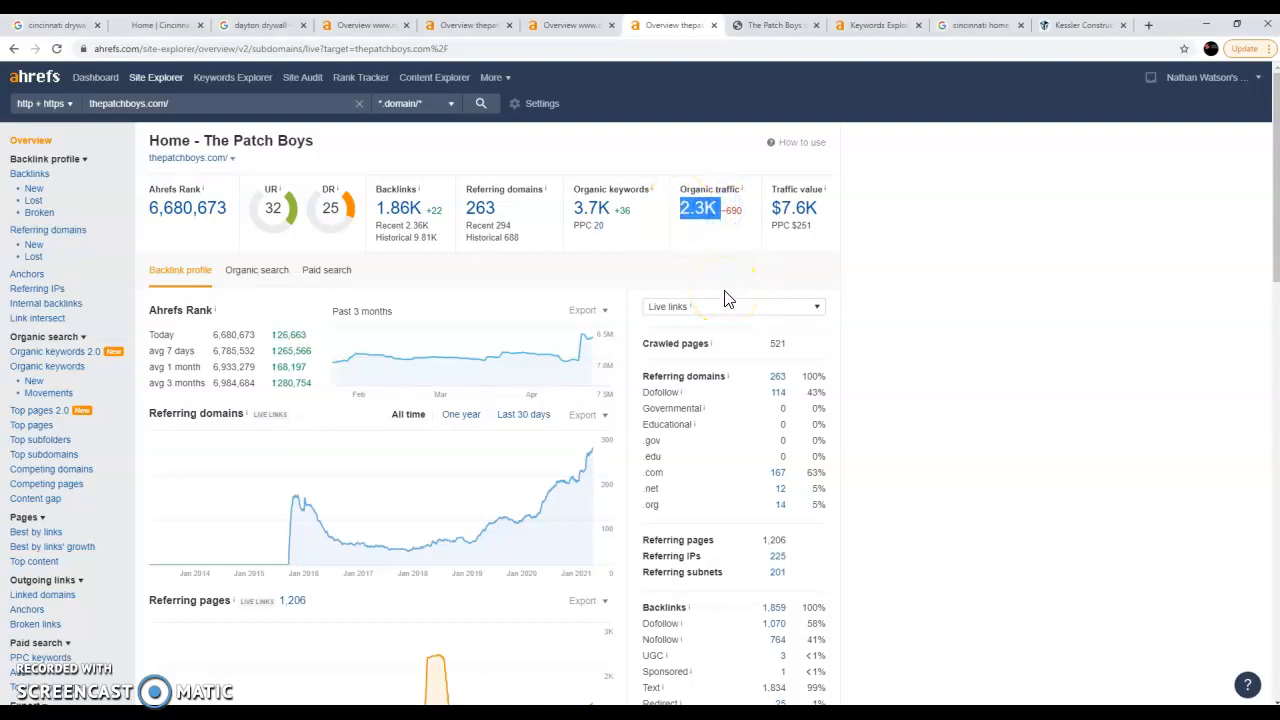
{"action": "mouse_move", "coordinate": [722, 260]}
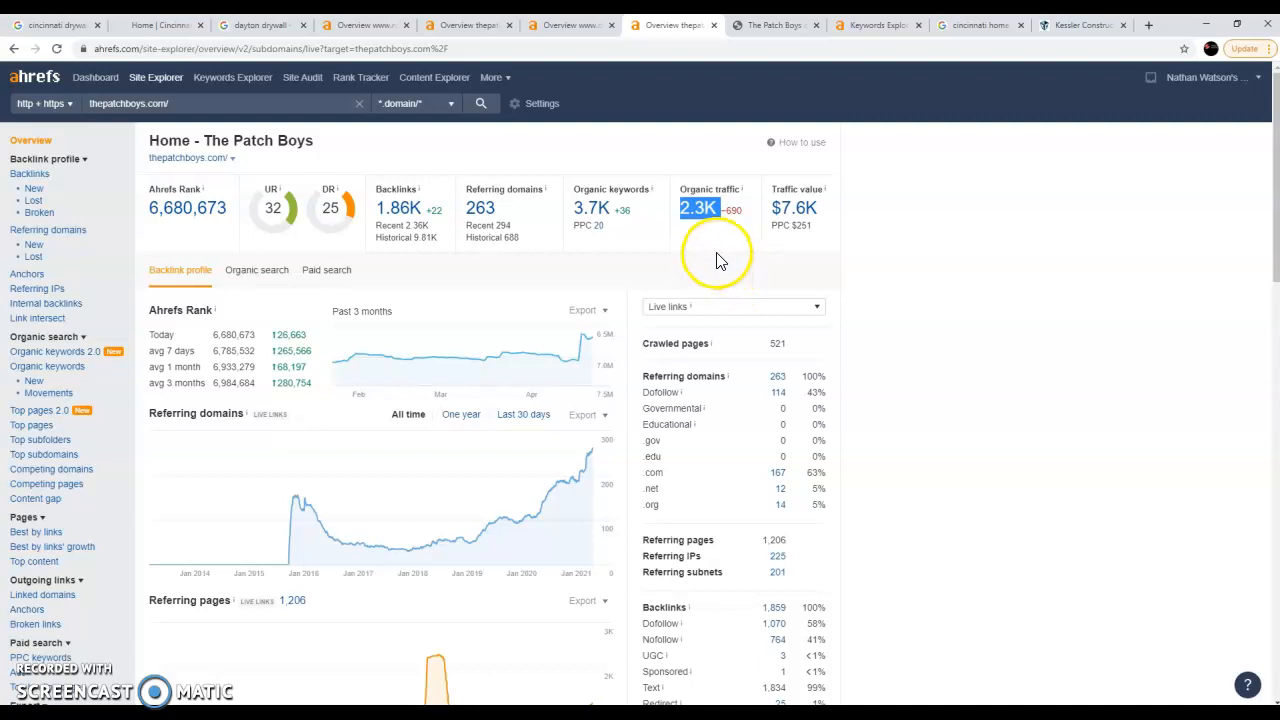
{"action": "mouse_move", "coordinate": [736, 230]}
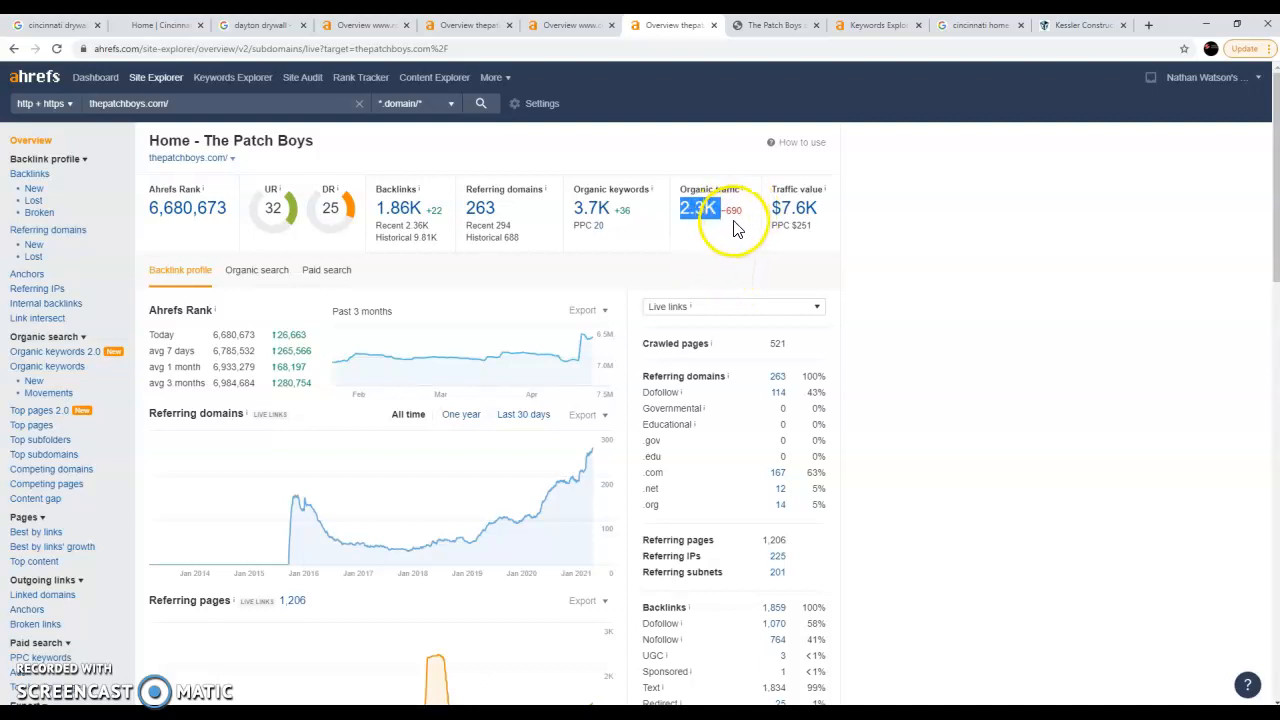
{"action": "mouse_move", "coordinate": [516, 262]}
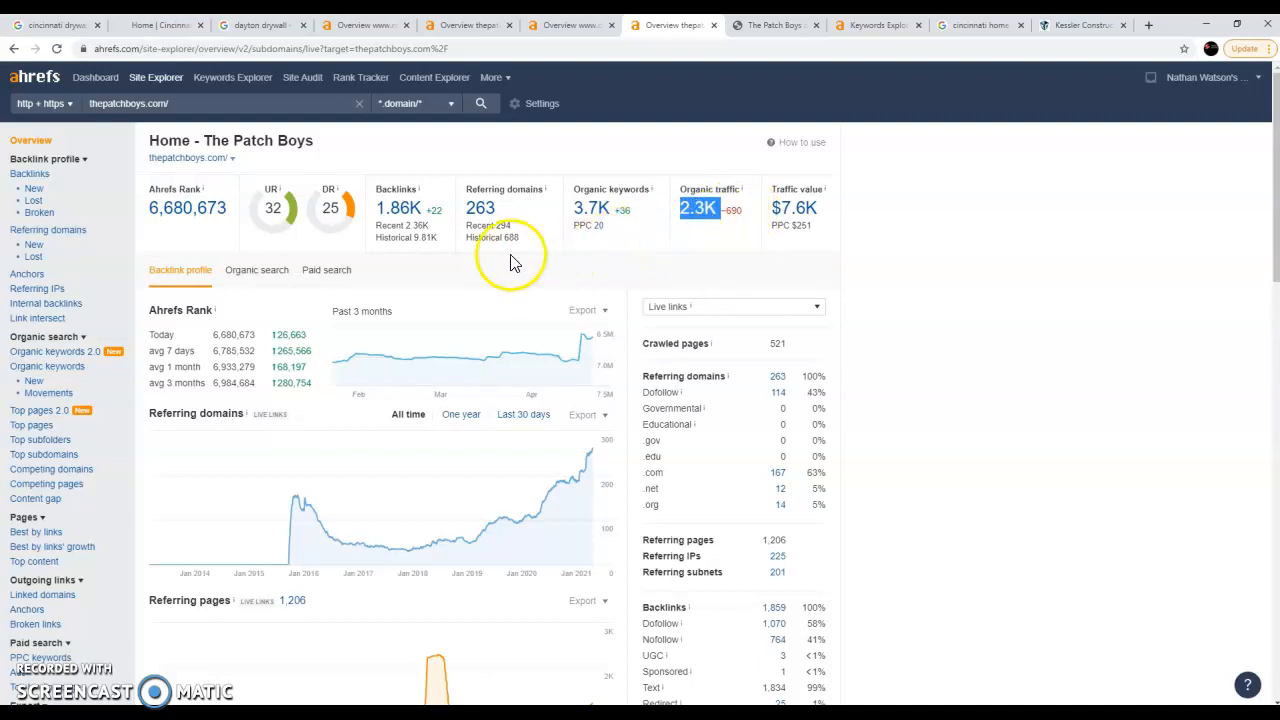
{"action": "mouse_move", "coordinate": [644, 238]}
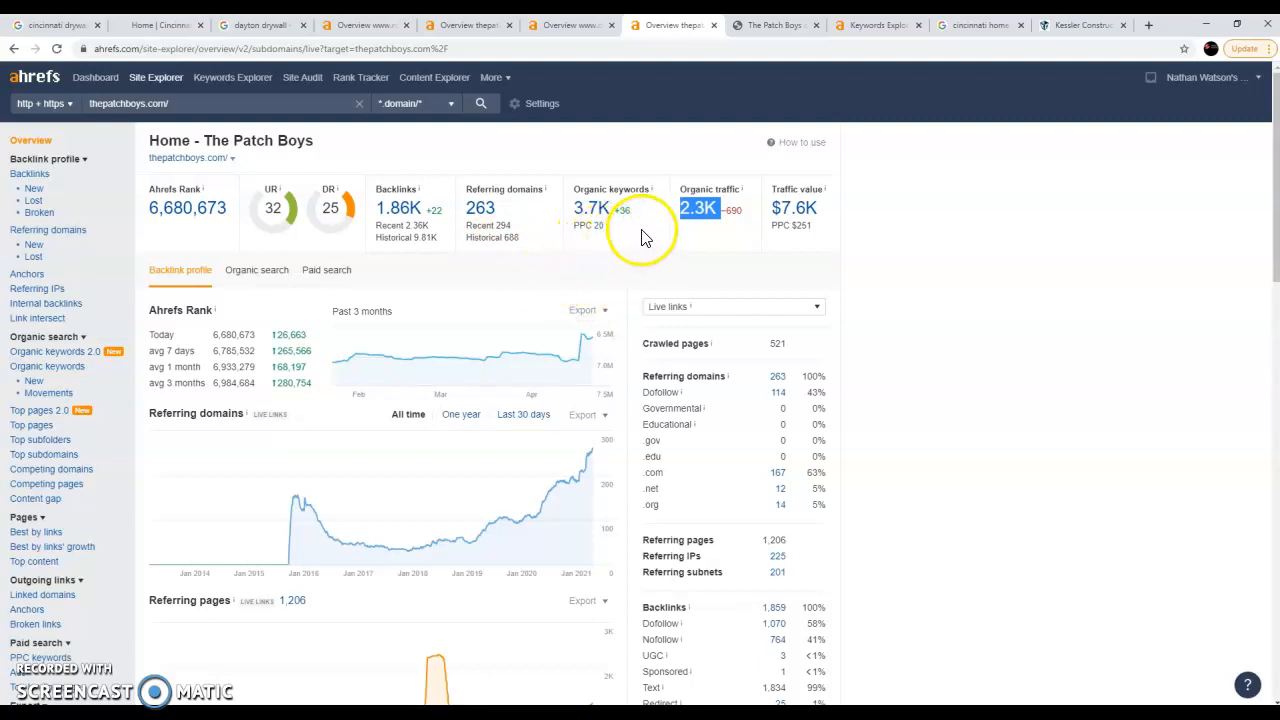
{"action": "mouse_move", "coordinate": [708, 252]}
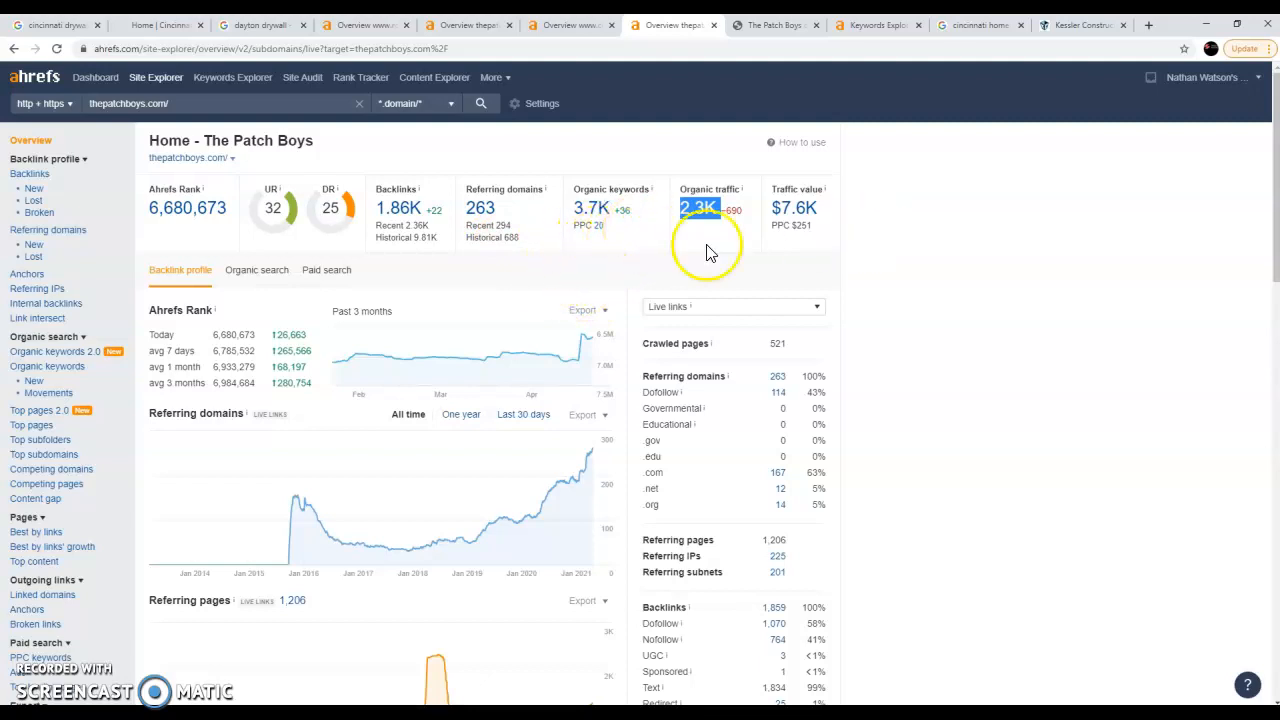
{"action": "mouse_move", "coordinate": [668, 196]}
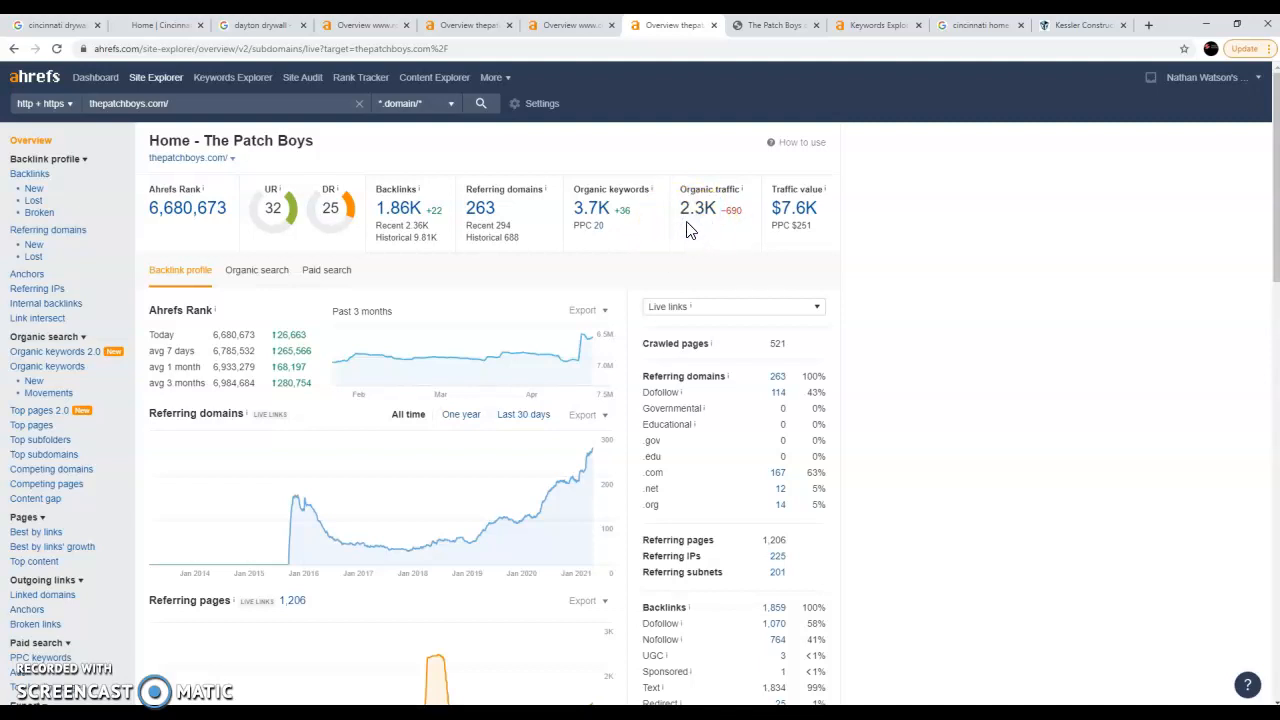
{"action": "mouse_move", "coordinate": [684, 218]}
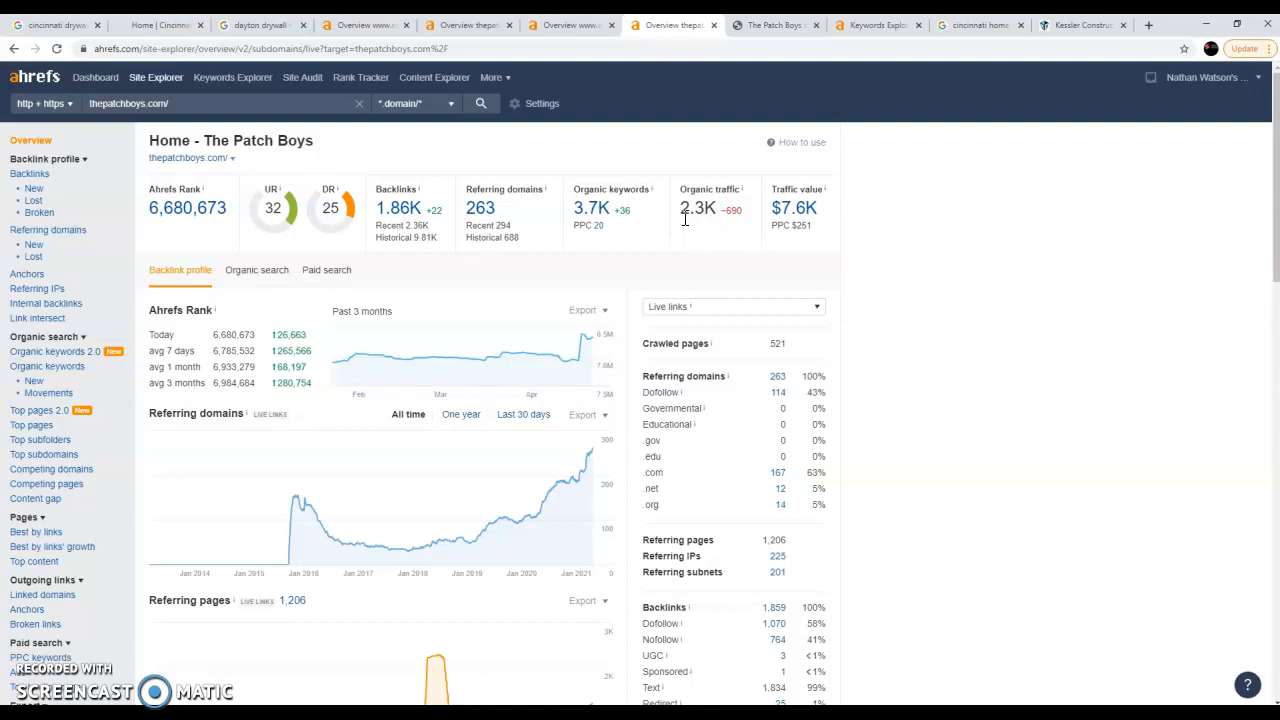
{"action": "mouse_move", "coordinate": [672, 224]}
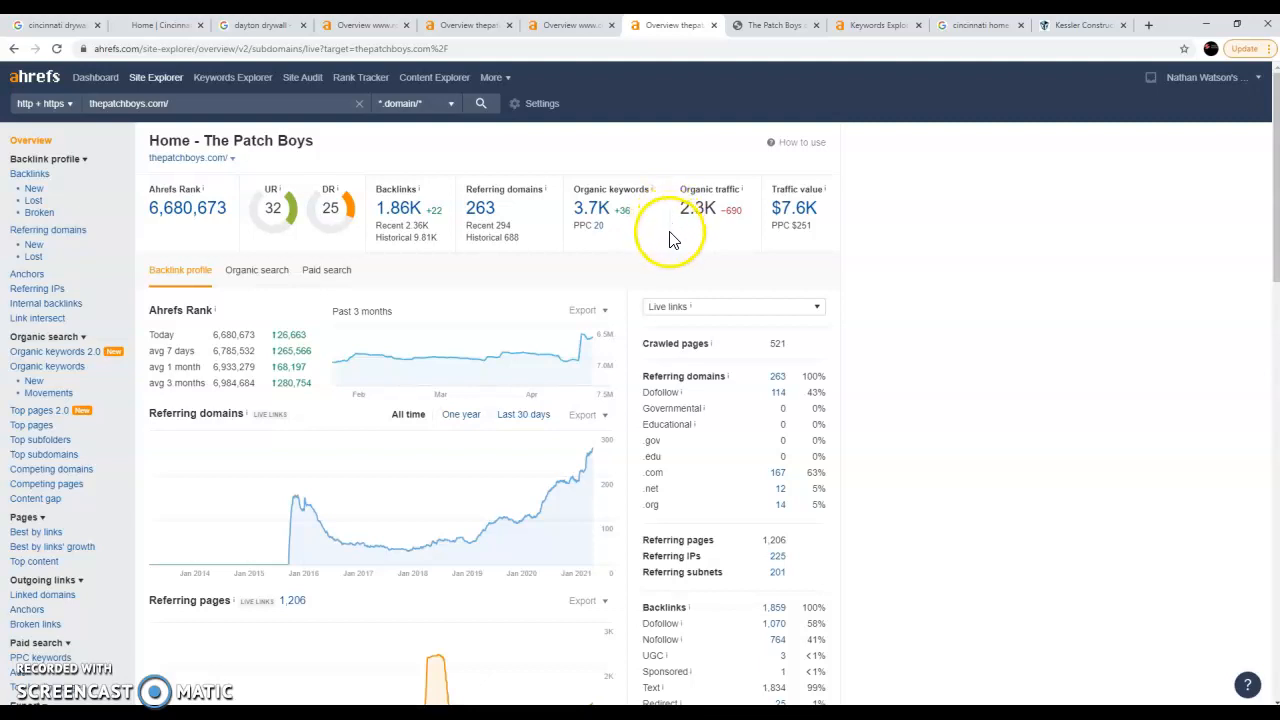
{"action": "mouse_move", "coordinate": [608, 294]}
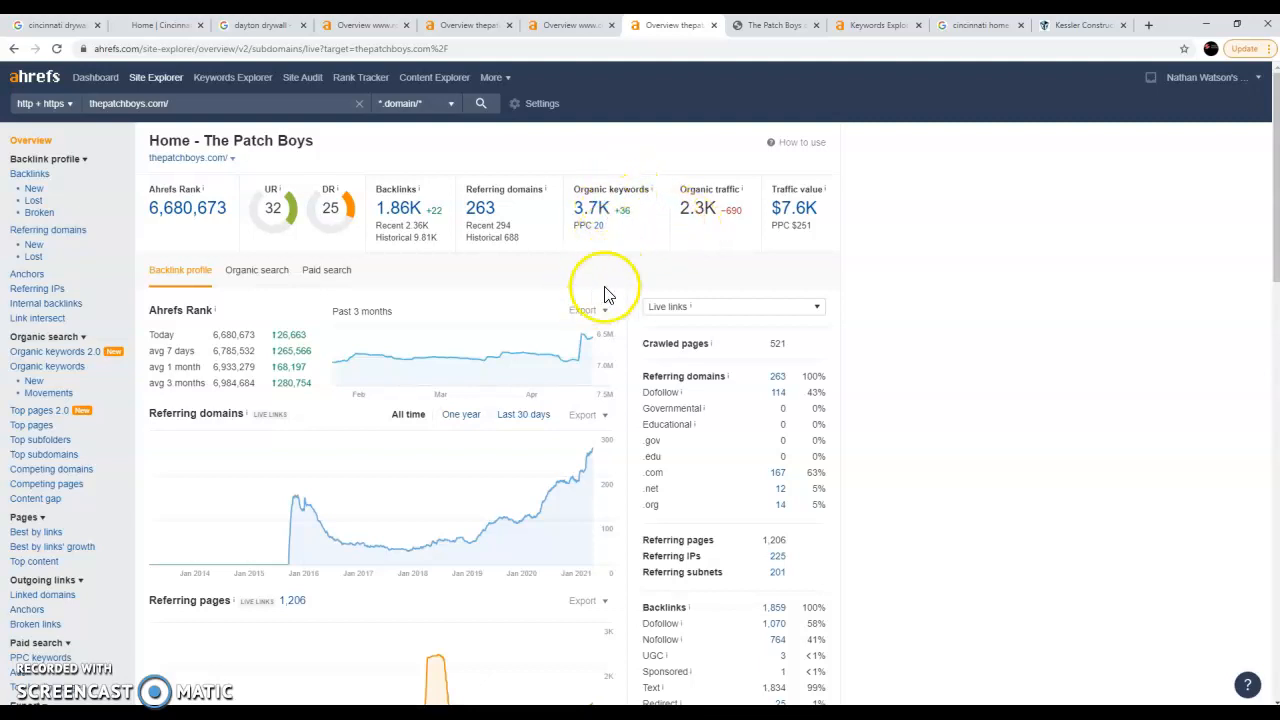
{"action": "mouse_move", "coordinate": [650, 208]}
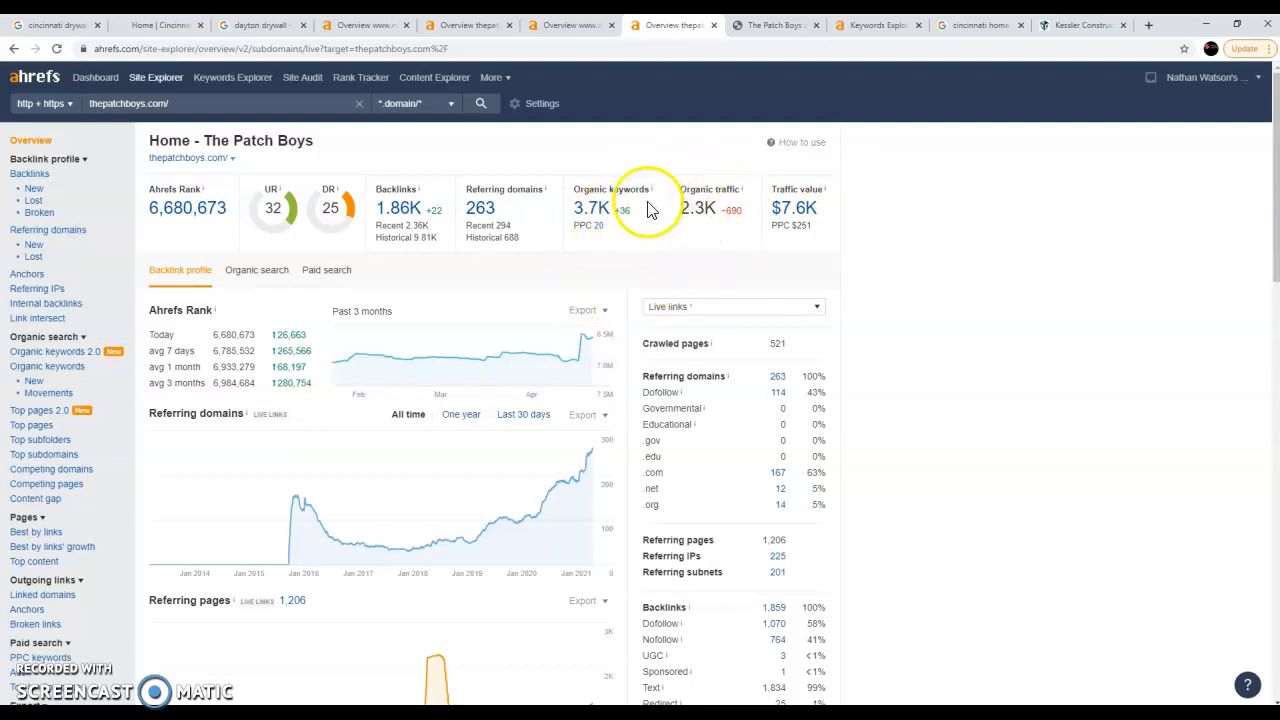
{"action": "mouse_move", "coordinate": [646, 340]}
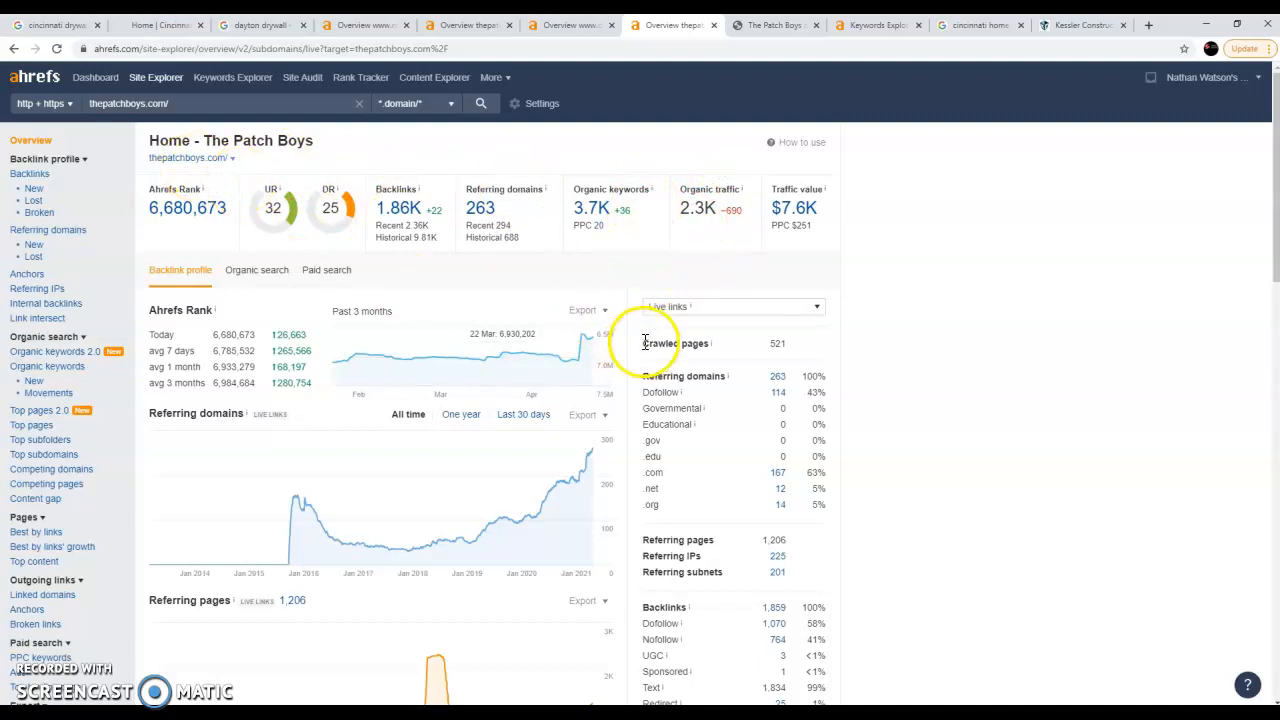
{"action": "mouse_move", "coordinate": [576, 248]}
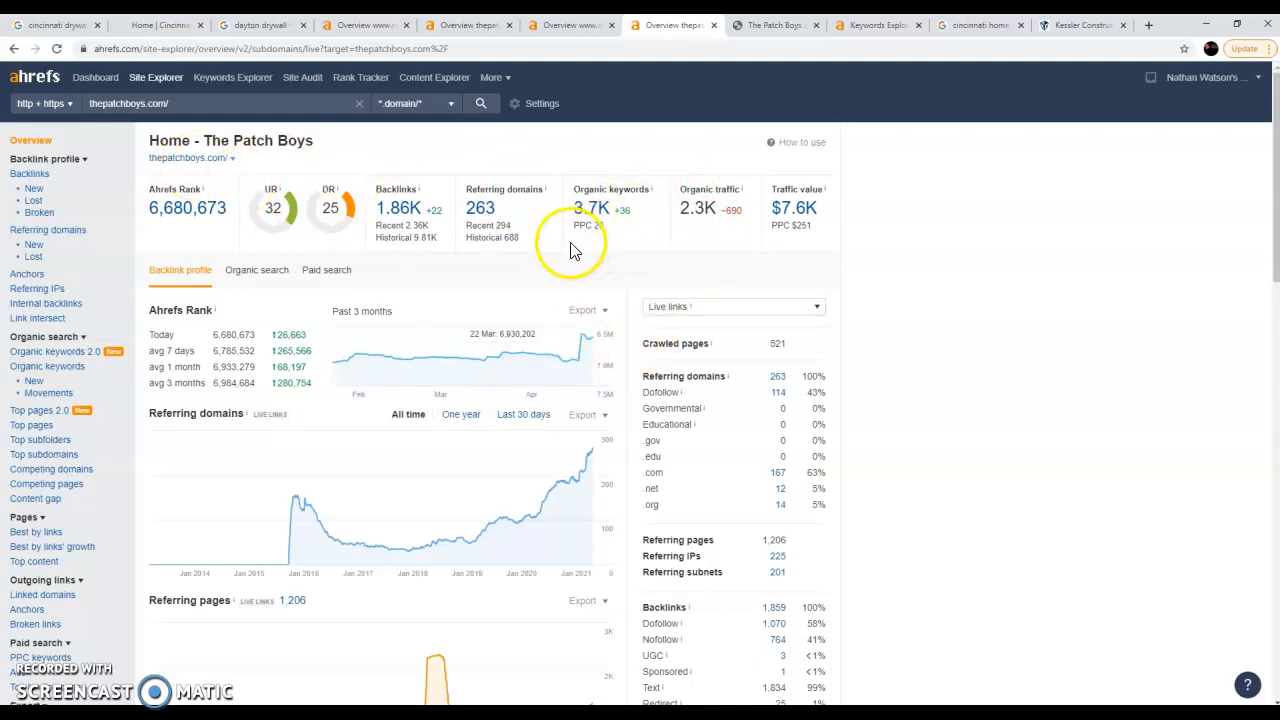
{"action": "mouse_move", "coordinate": [344, 204]}
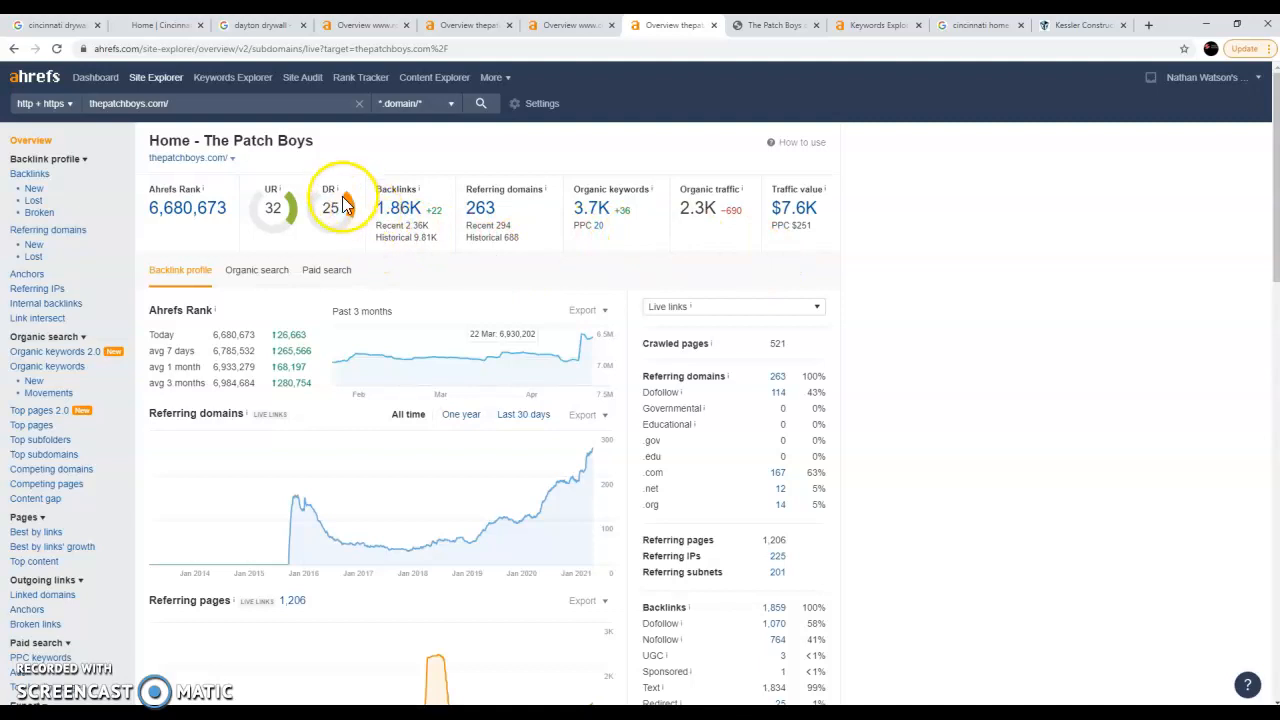
{"action": "mouse_move", "coordinate": [418, 222]}
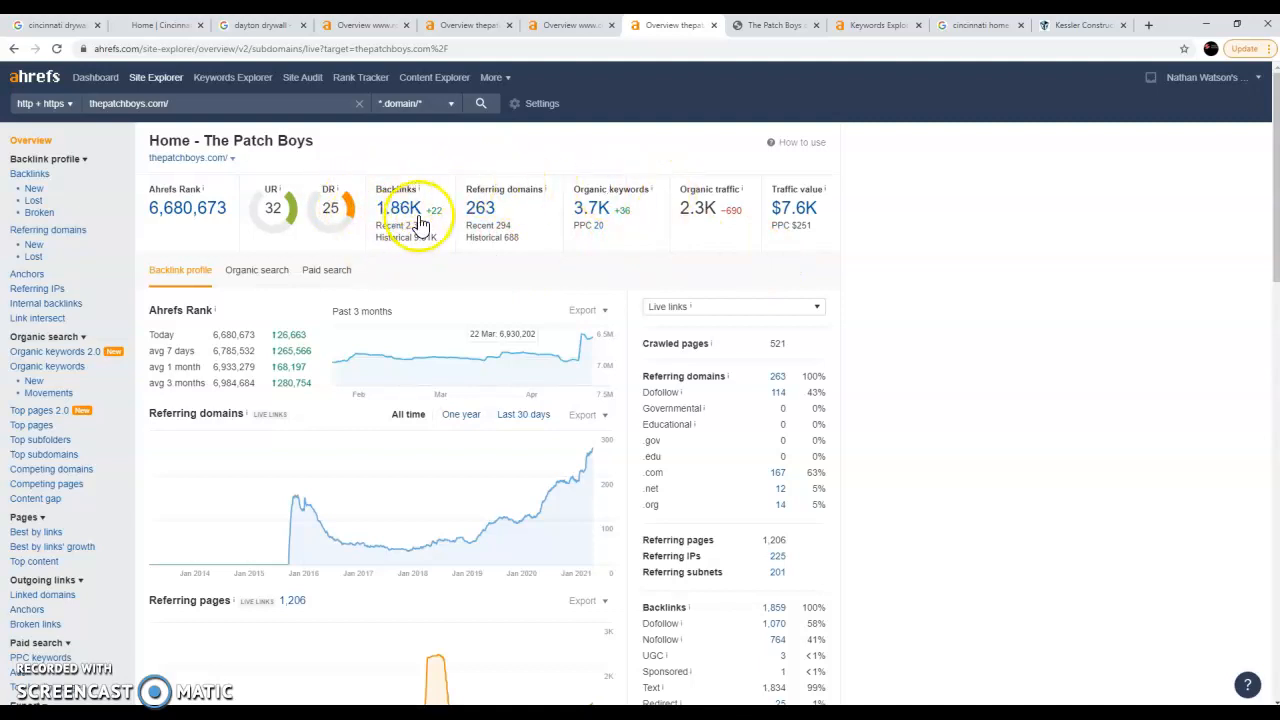
{"action": "mouse_move", "coordinate": [714, 236]}
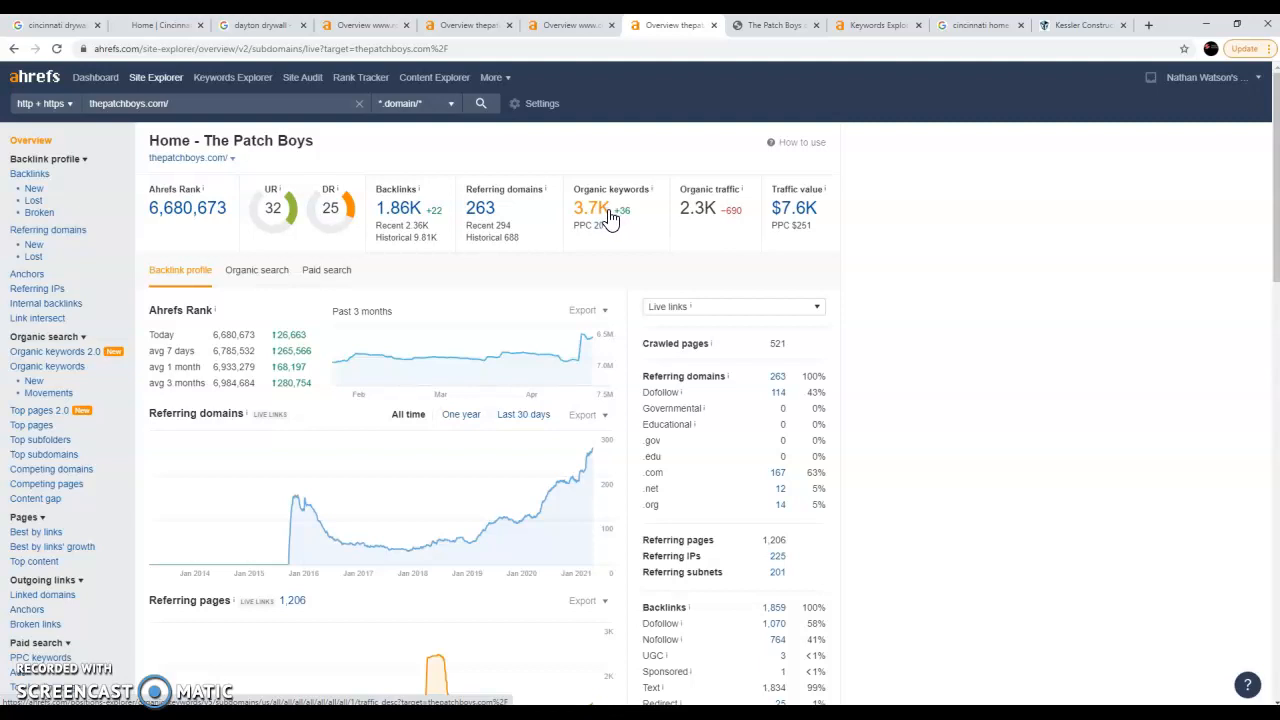
{"action": "mouse_move", "coordinate": [400, 374]}
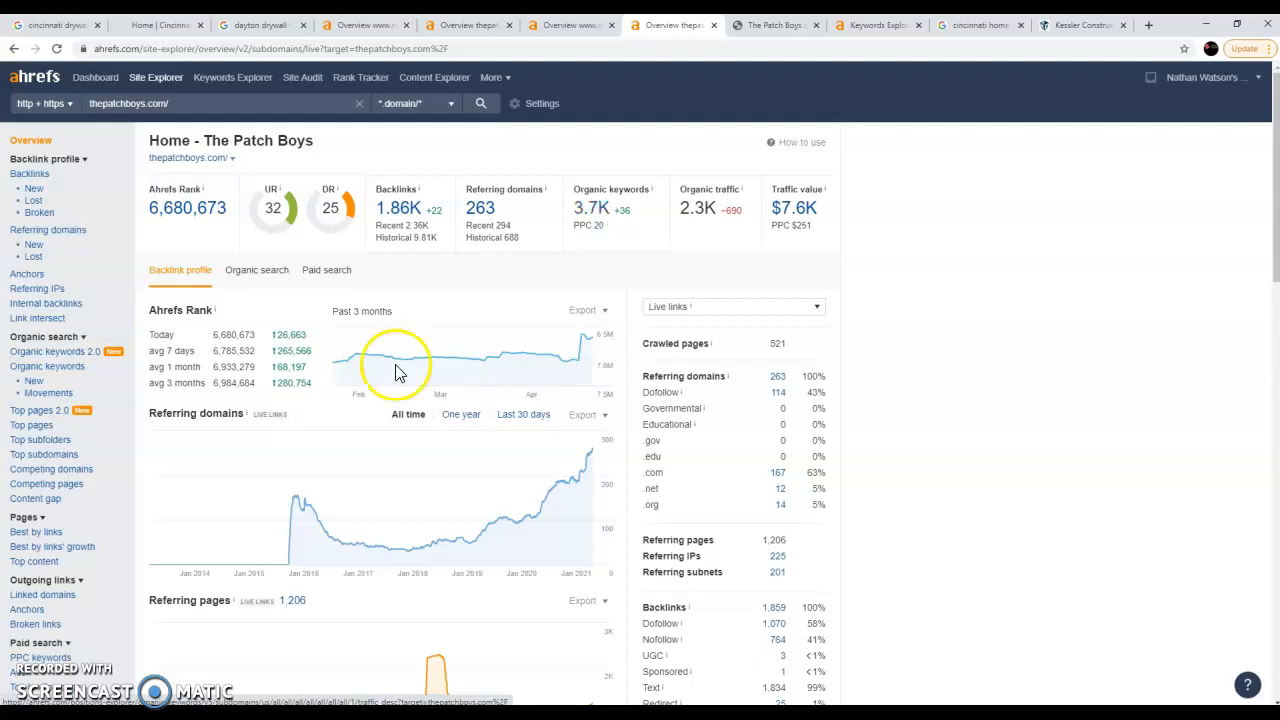
{"action": "mouse_move", "coordinate": [900, 280]}
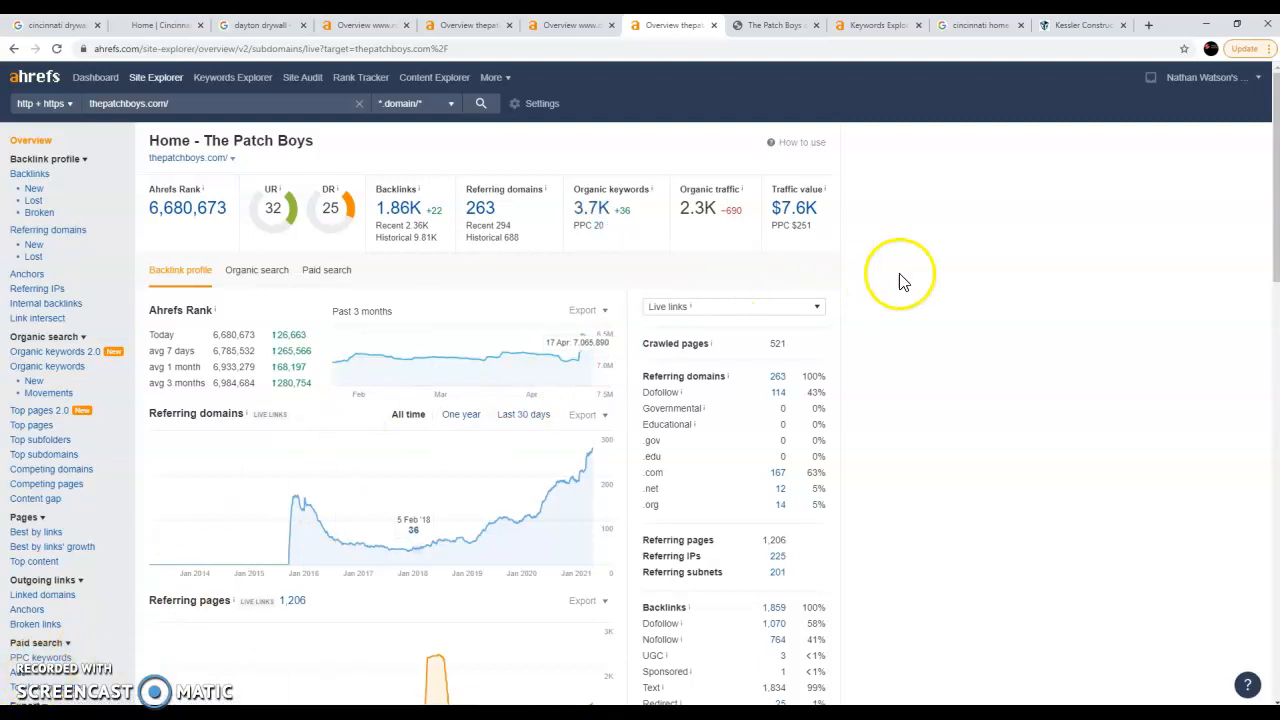
{"action": "mouse_move", "coordinate": [324, 64]}
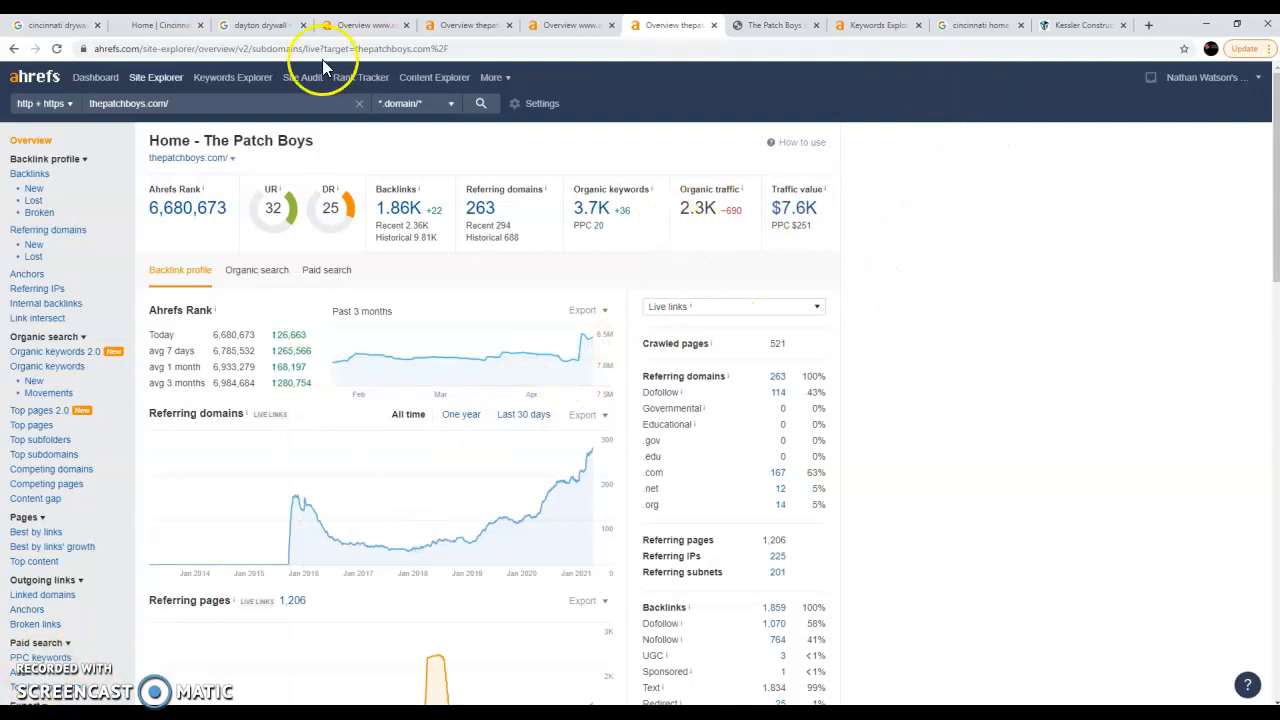
Step: Switch to the Google tab showing the 'cincinnati drywall' results with the local map pack
{"action": "left_click", "coordinate": [56, 24]}
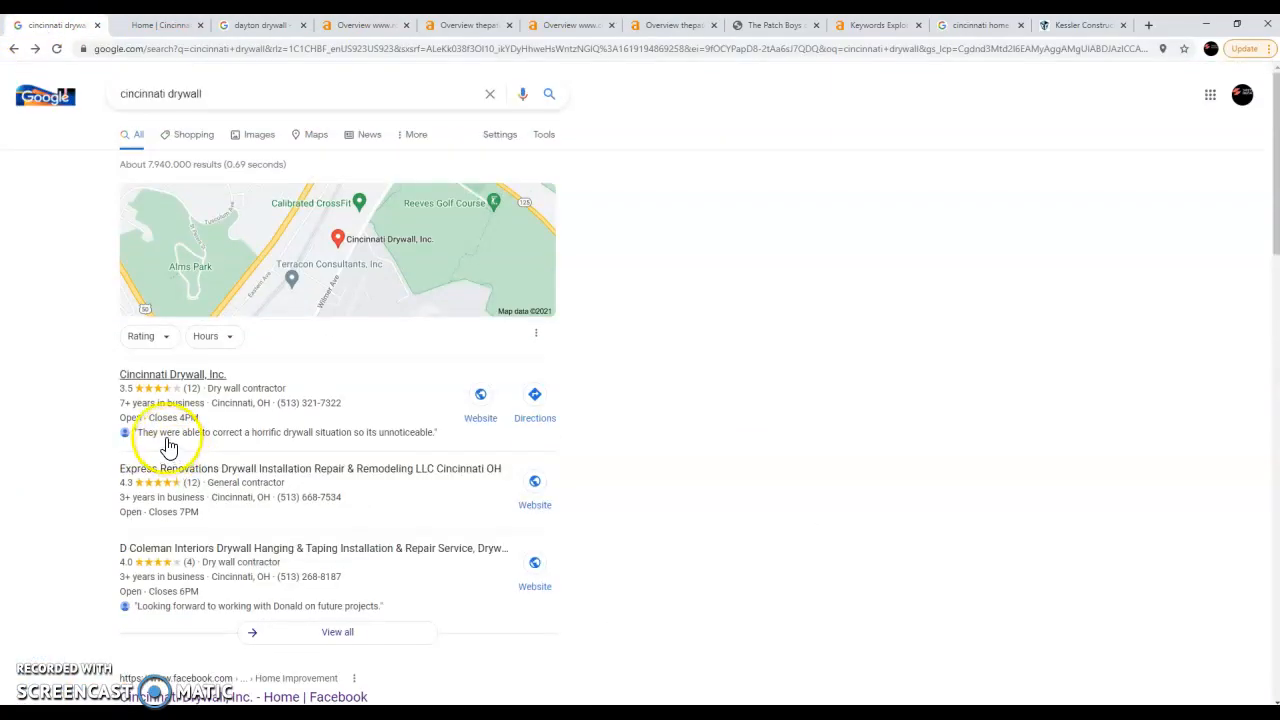
{"action": "scroll", "scroll_direction": "down", "scroll_amount": 3}
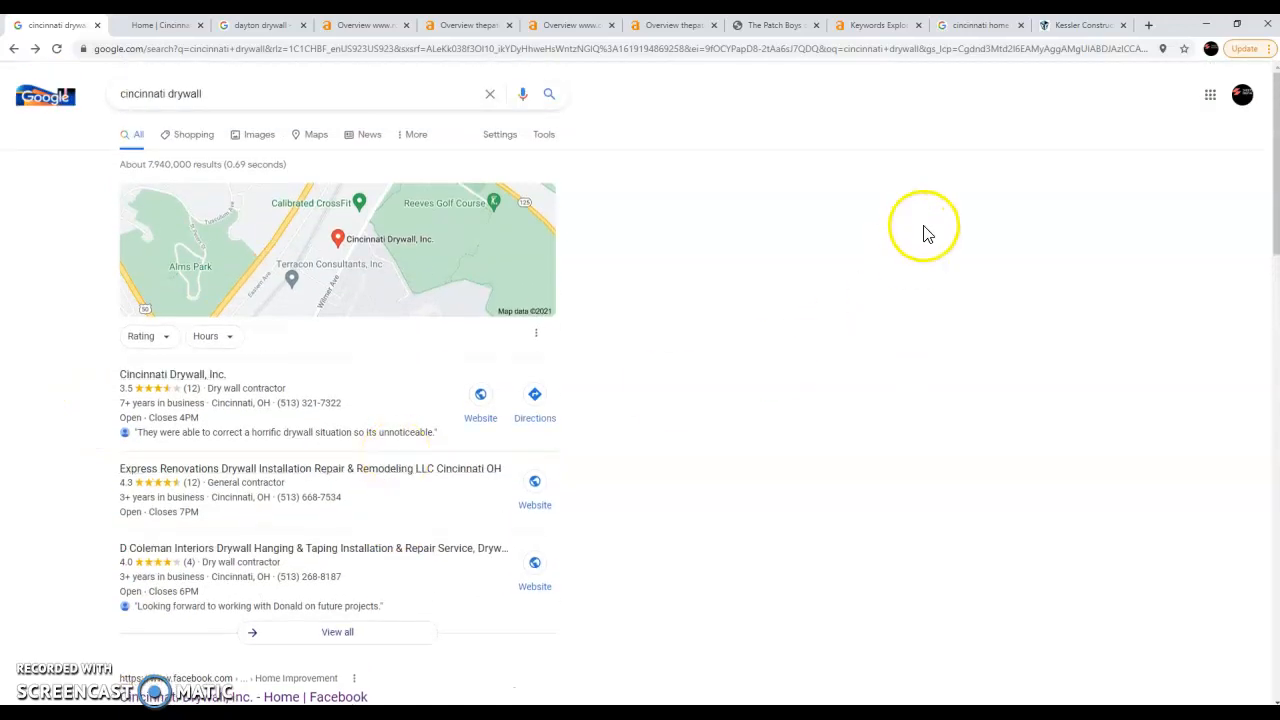
{"action": "mouse_move", "coordinate": [864, 280]}
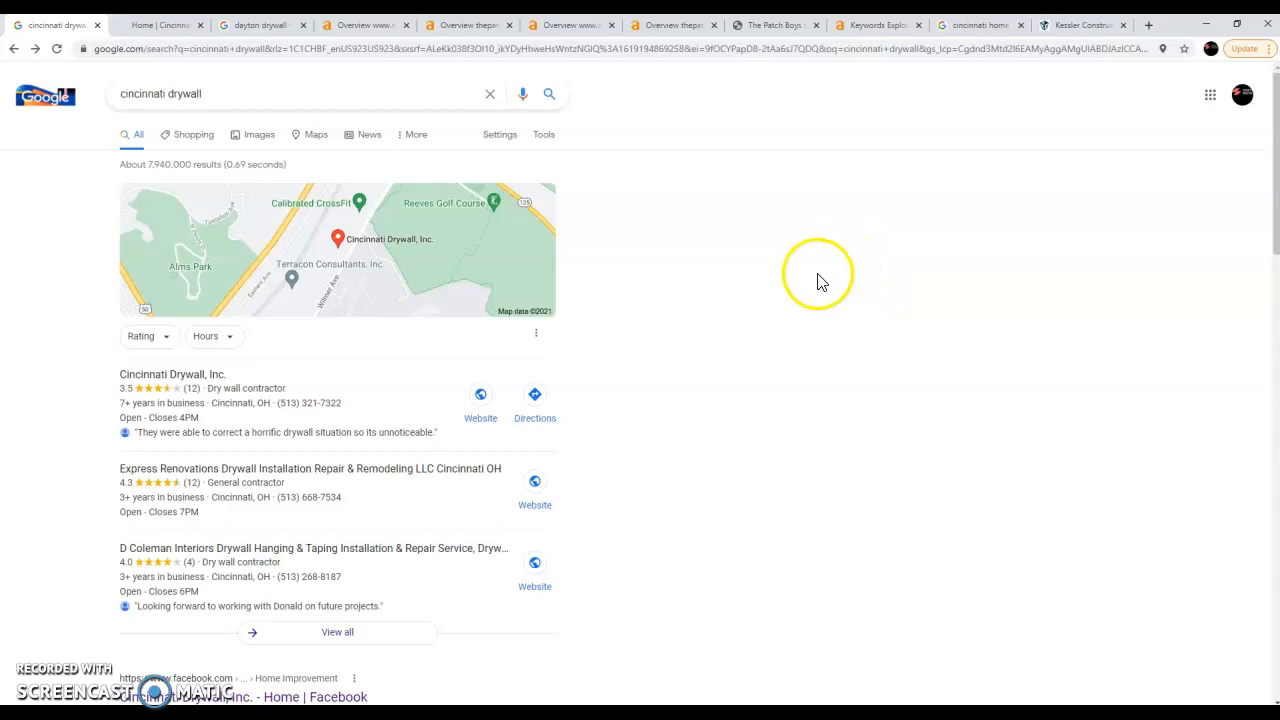
{"action": "mouse_move", "coordinate": [340, 114]}
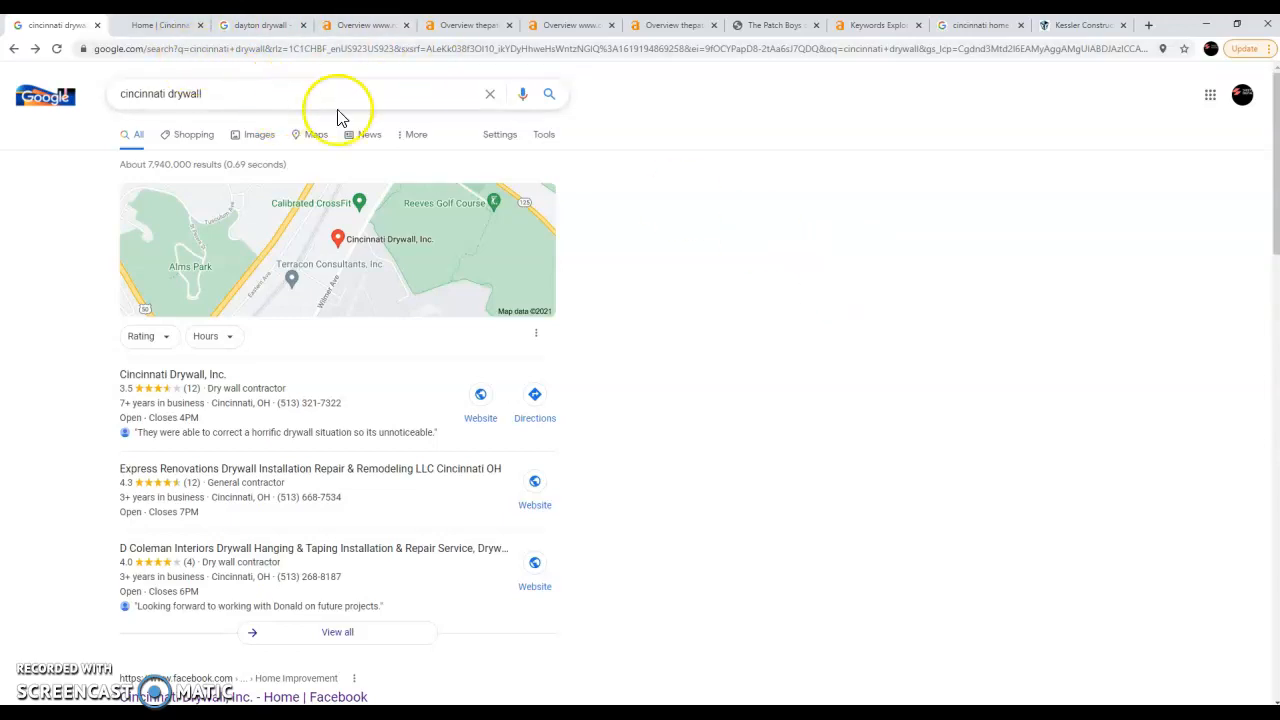
{"action": "mouse_move", "coordinate": [696, 142]}
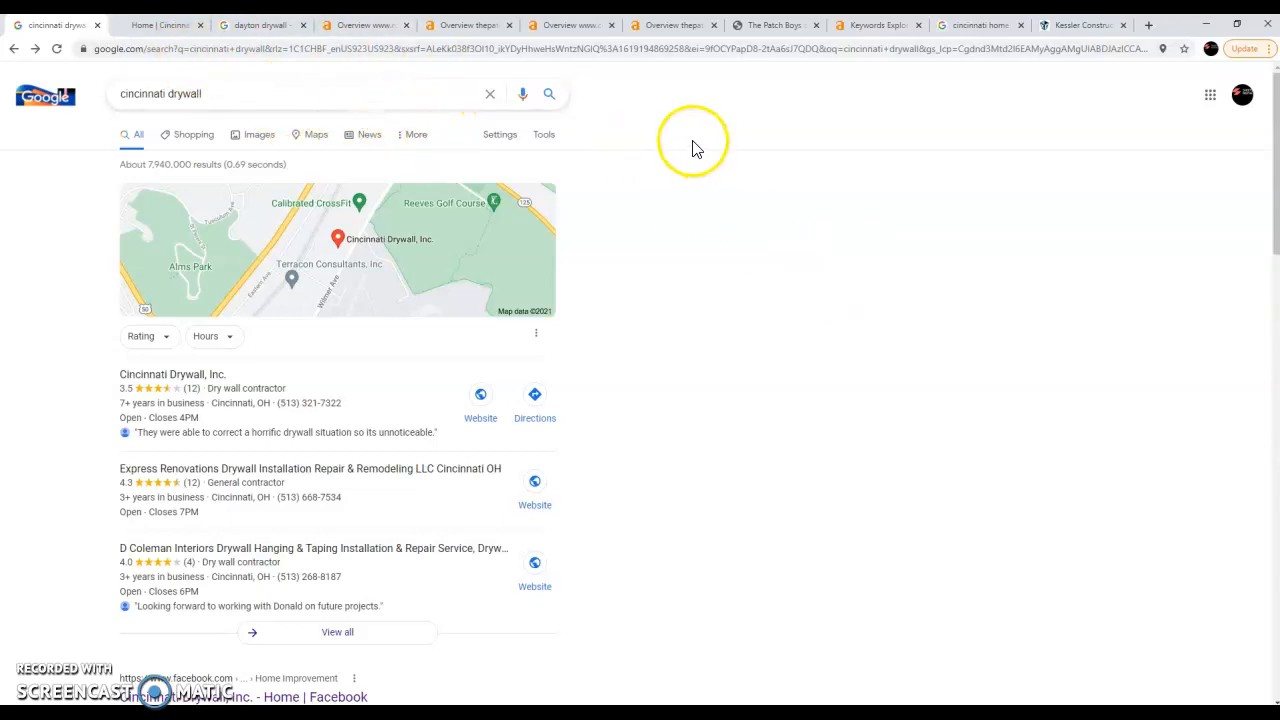
{"action": "mouse_move", "coordinate": [668, 178]}
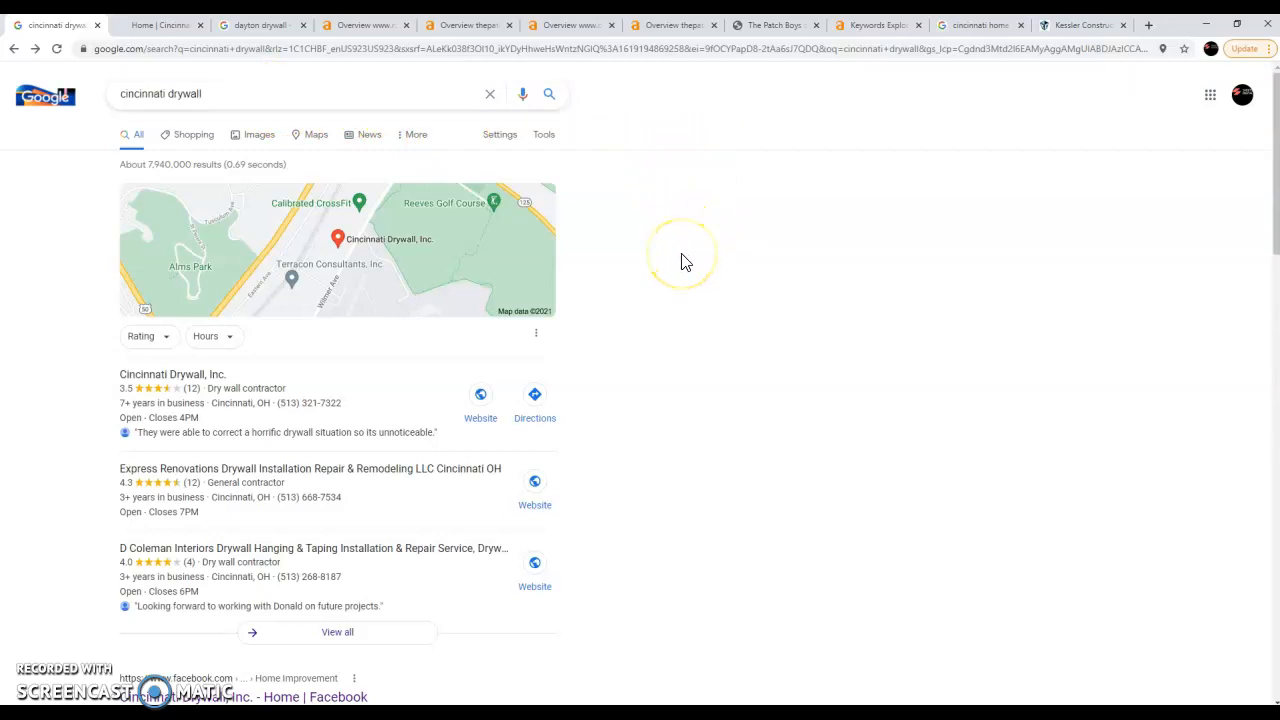
{"action": "mouse_move", "coordinate": [712, 216]}
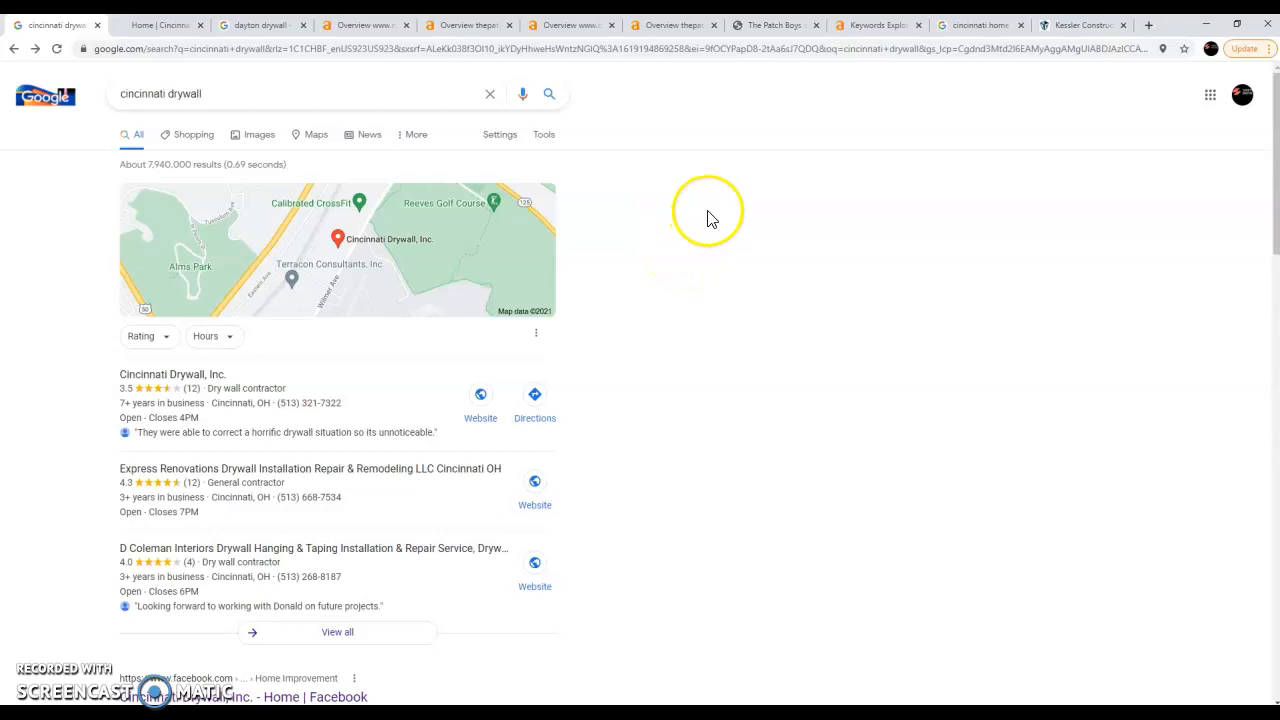
{"action": "mouse_move", "coordinate": [780, 250]}
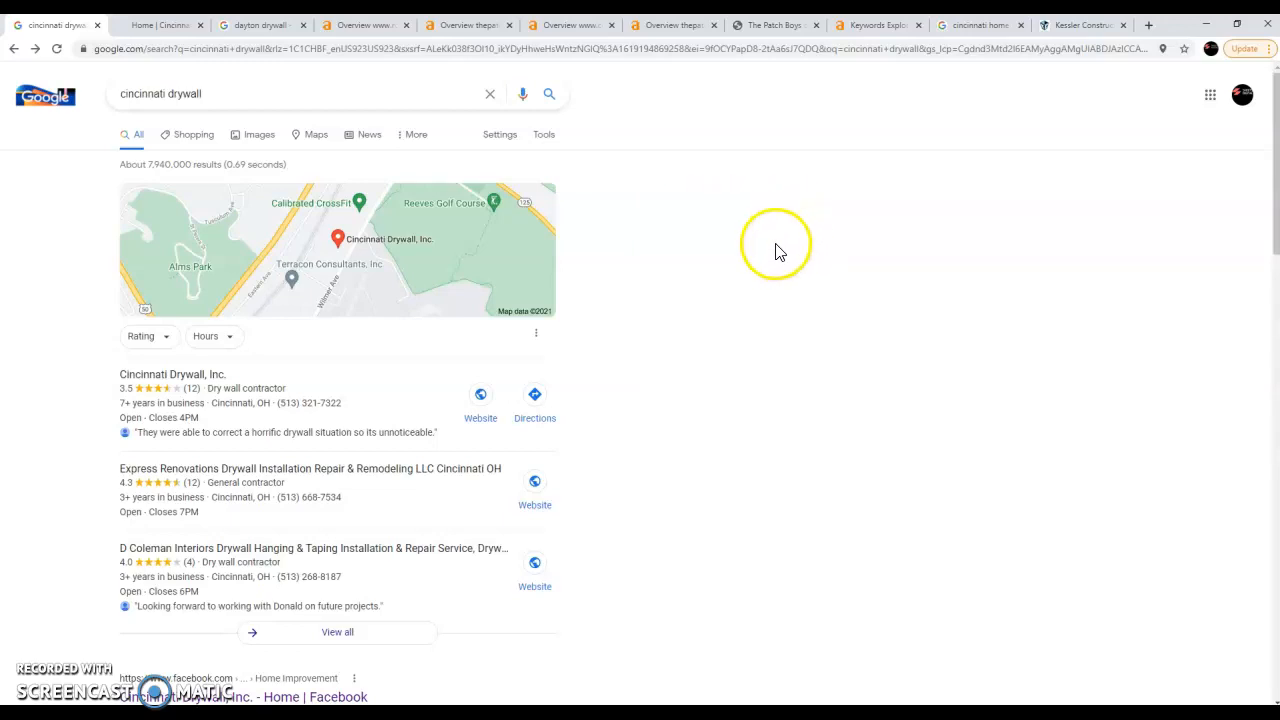
{"action": "mouse_move", "coordinate": [778, 232]}
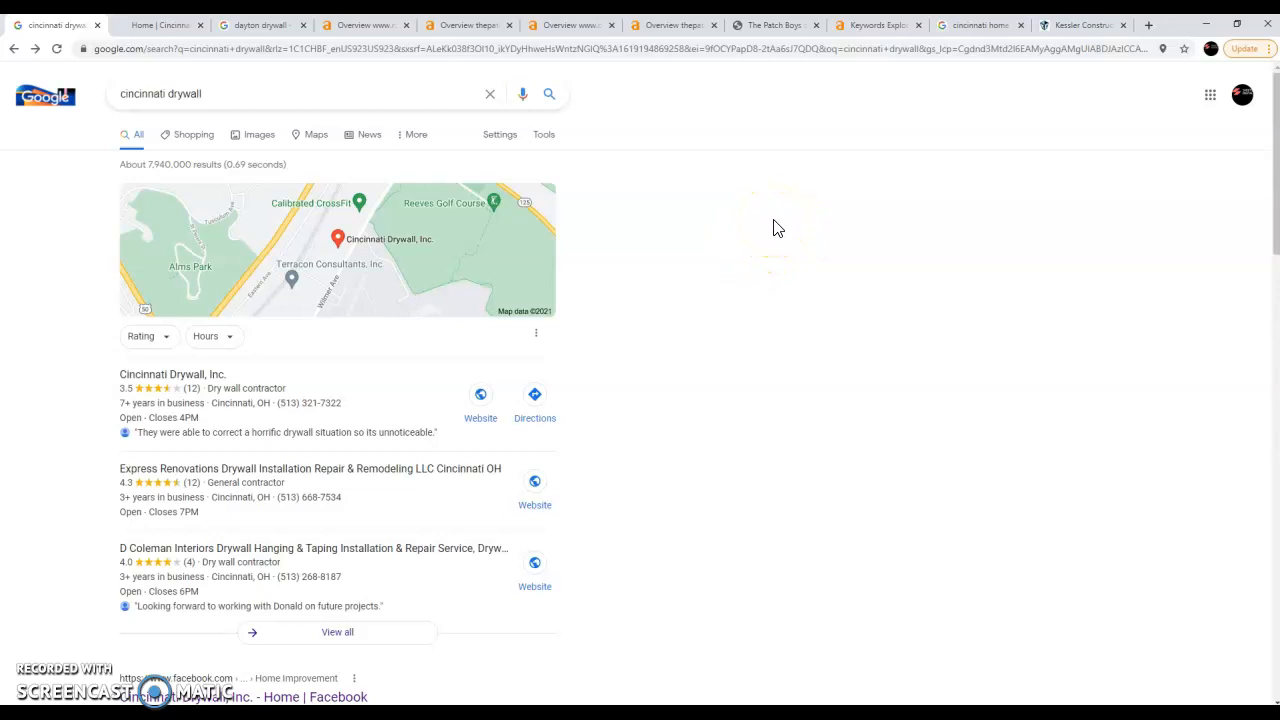
{"action": "mouse_move", "coordinate": [708, 312]}
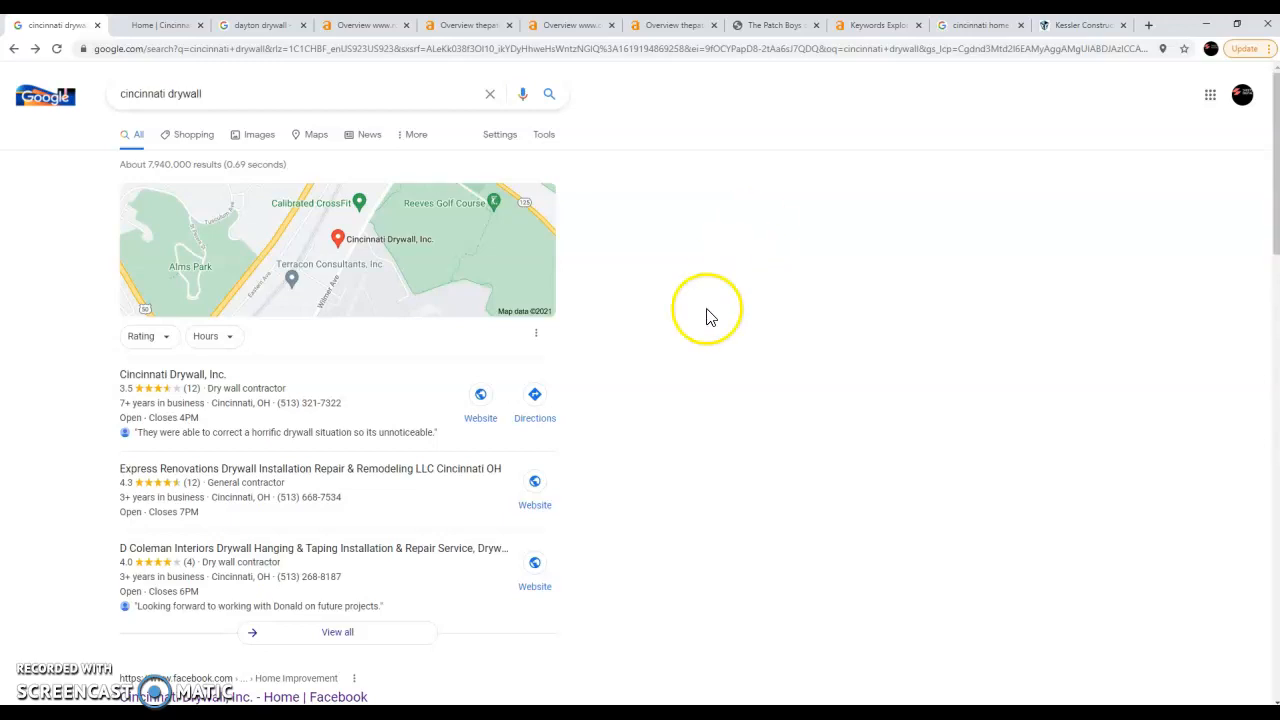
{"action": "scroll", "scroll_direction": "down", "scroll_amount": 3}
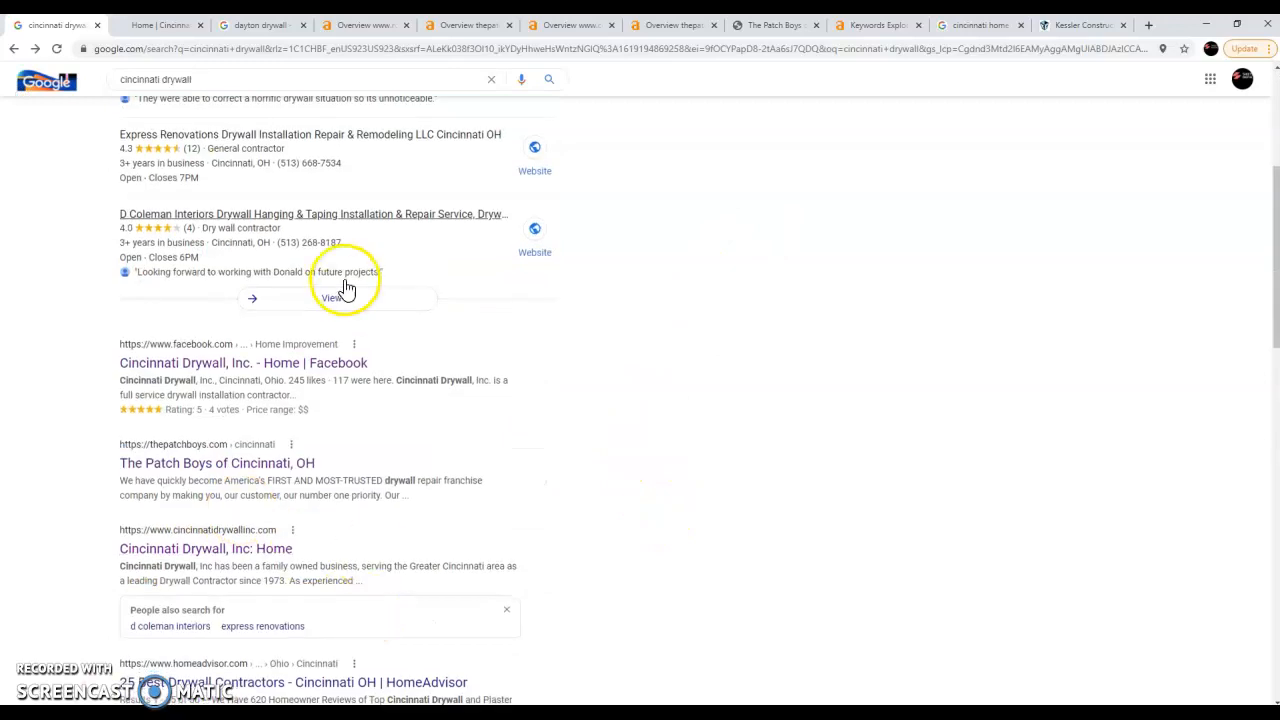
{"action": "scroll", "scroll_direction": "down", "scroll_amount": 3}
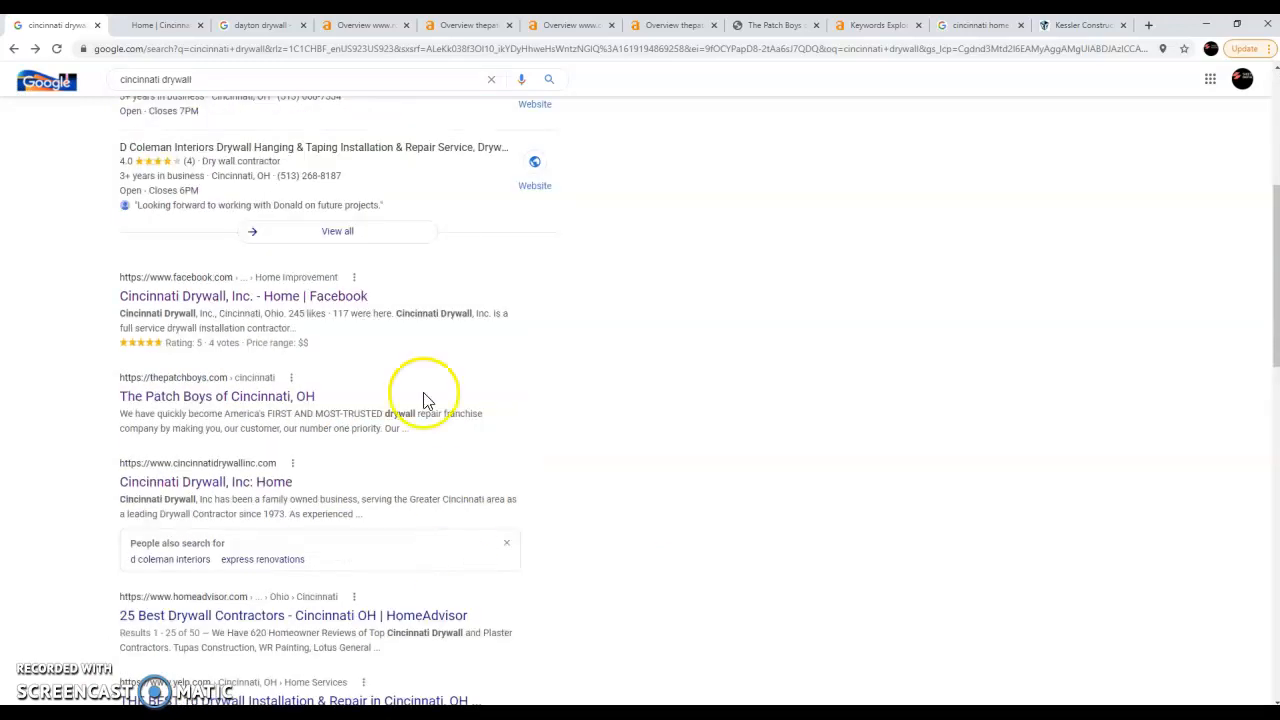
{"action": "scroll", "scroll_direction": "up", "scroll_amount": 3}
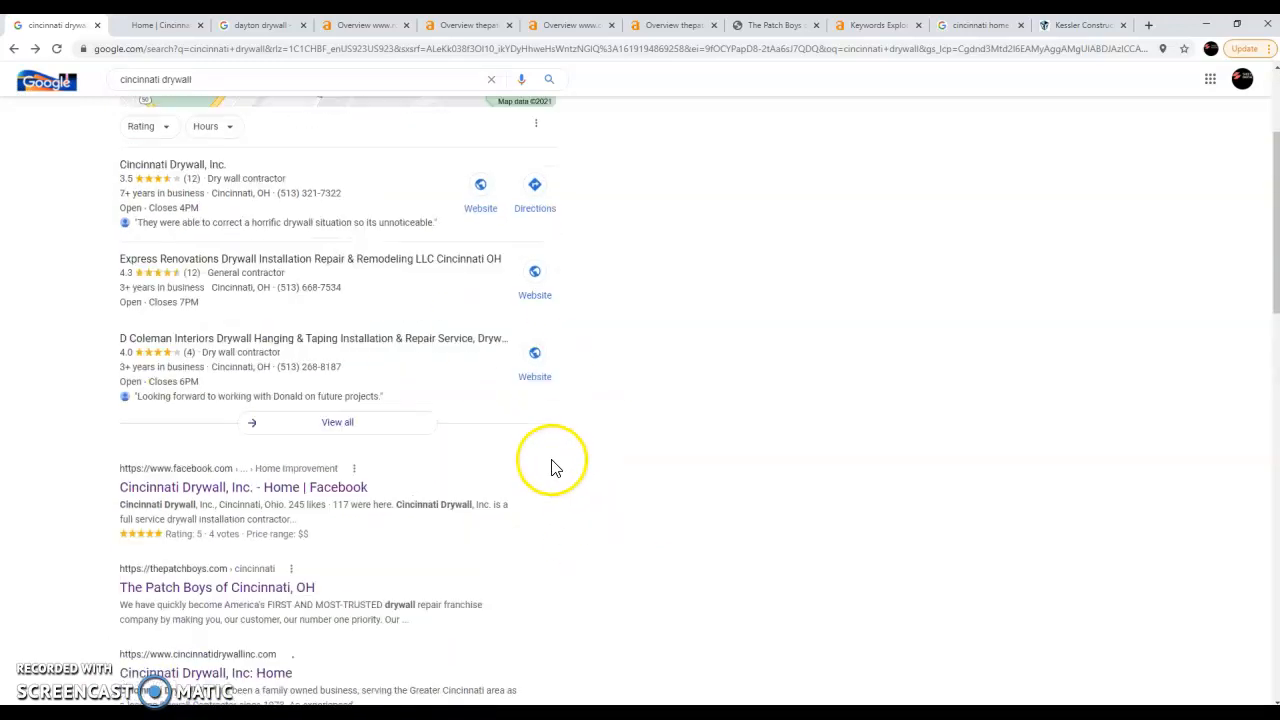
{"action": "scroll", "scroll_direction": "down", "scroll_amount": 3}
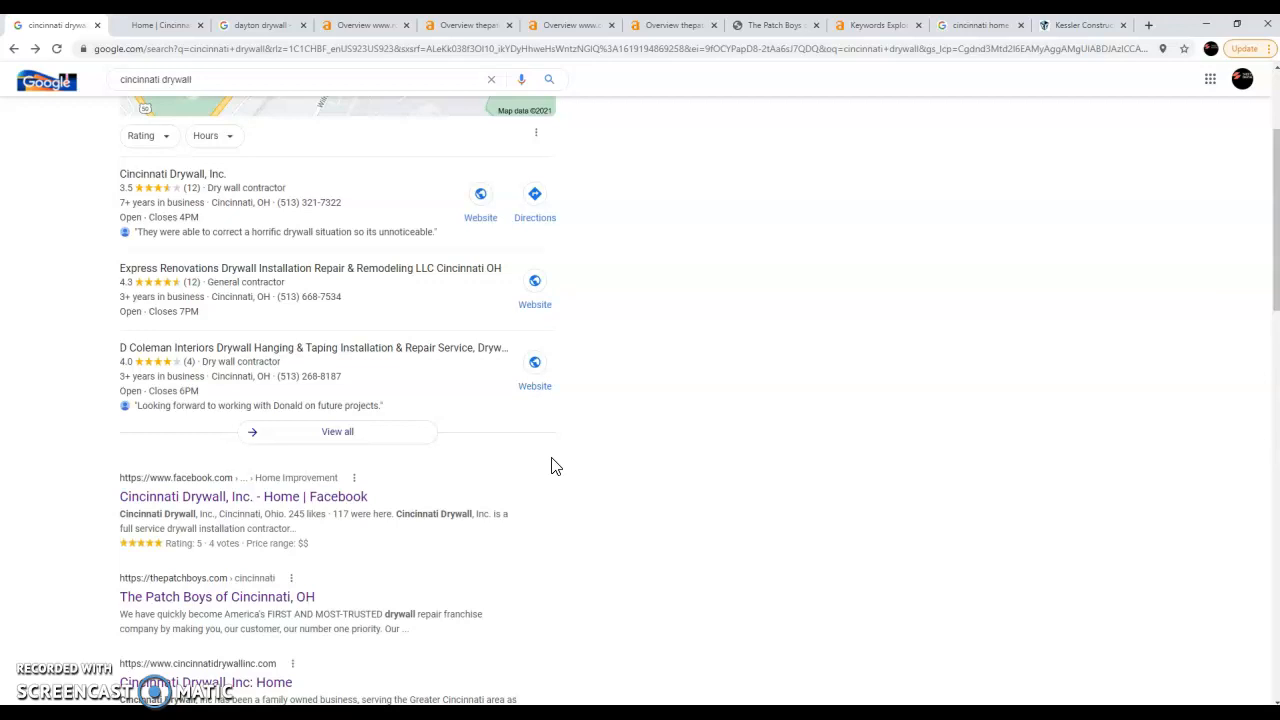
{"action": "mouse_move", "coordinate": [48, 316]}
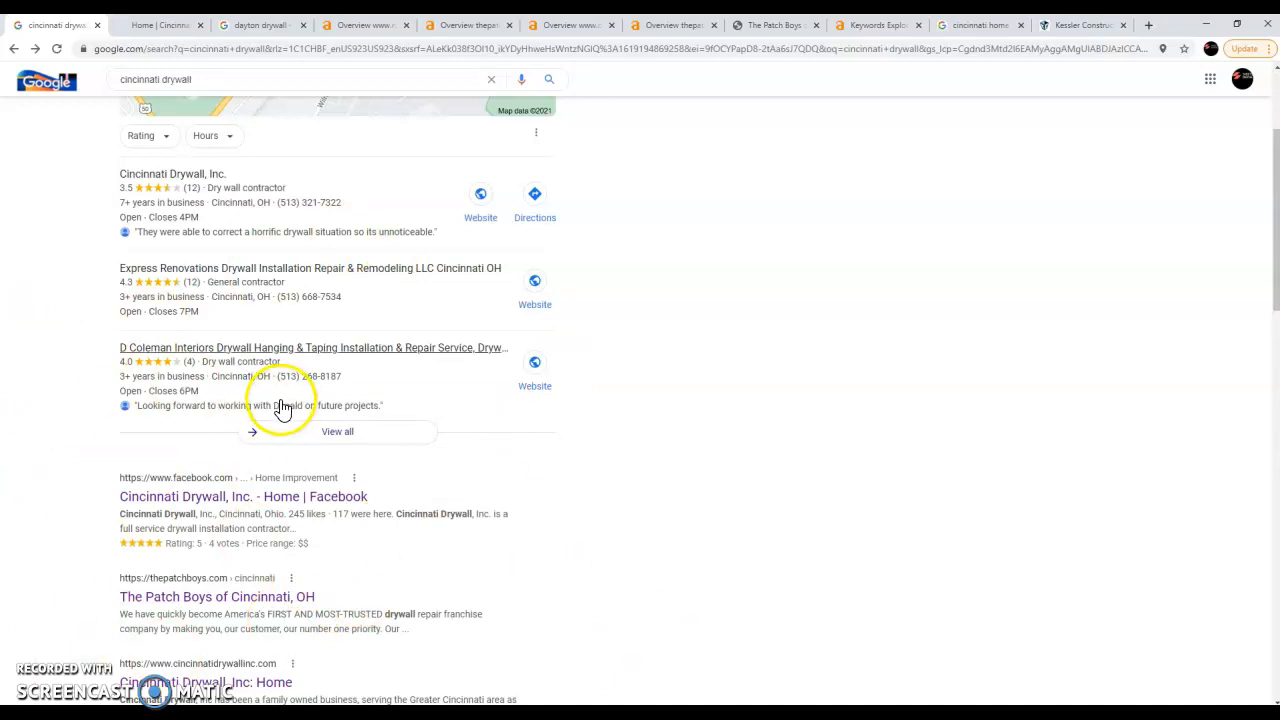
{"action": "scroll", "scroll_direction": "up", "scroll_amount": 3}
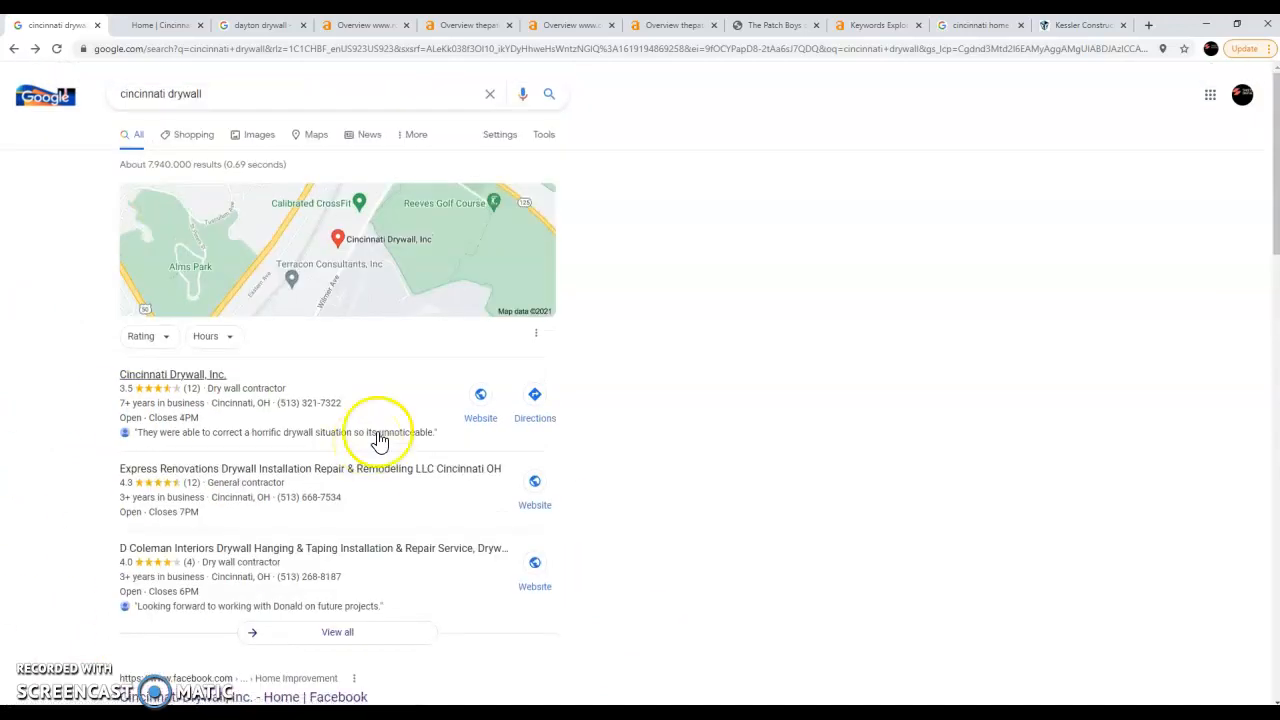
{"action": "mouse_move", "coordinate": [604, 338]}
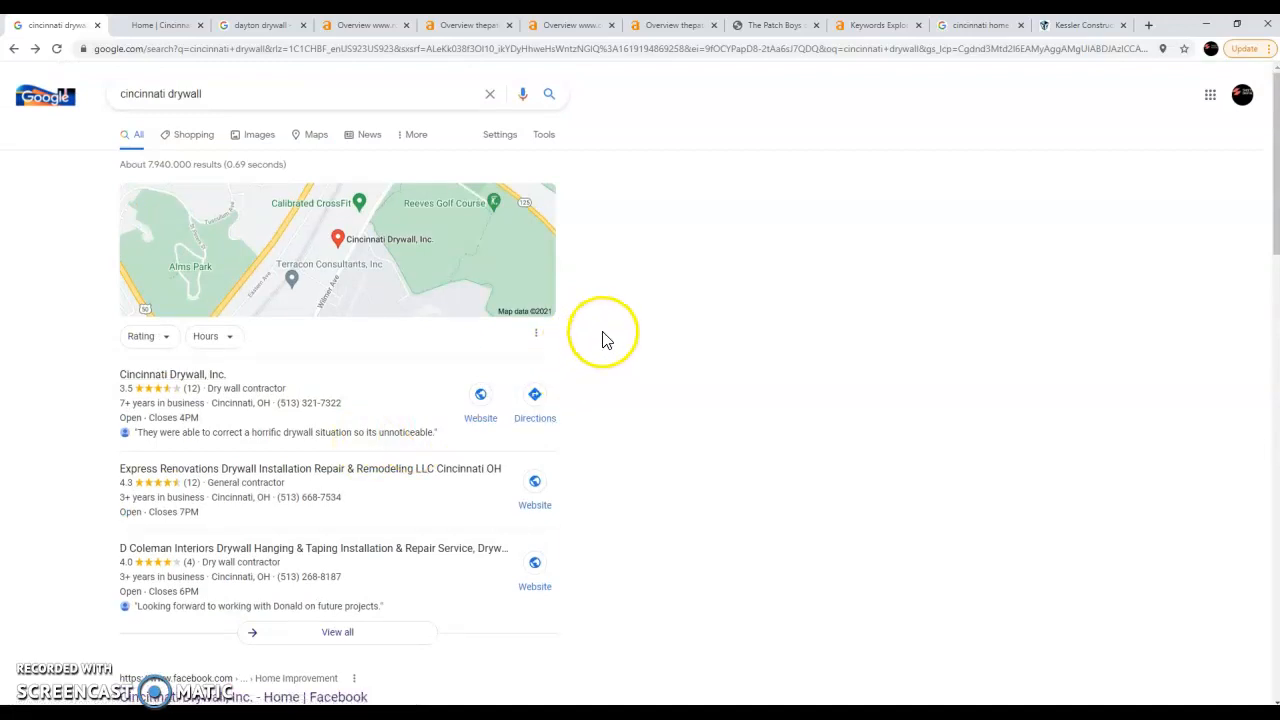
{"action": "mouse_move", "coordinate": [612, 320]}
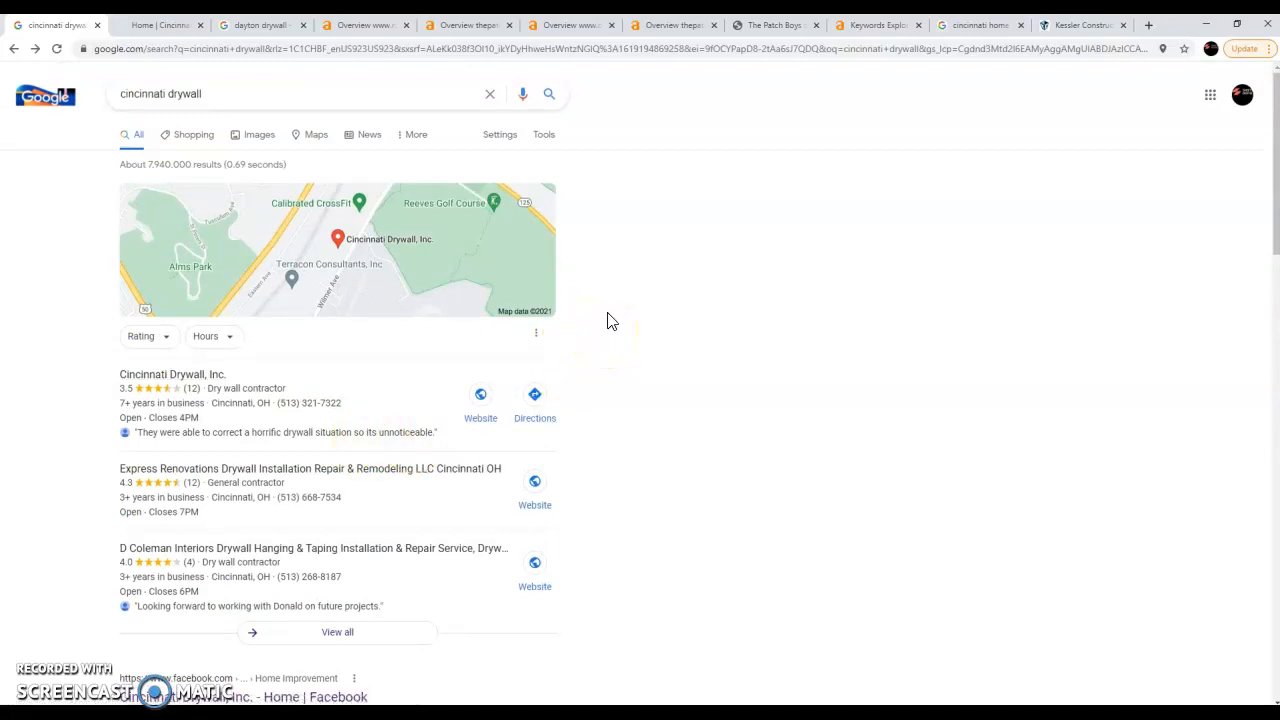
{"action": "mouse_move", "coordinate": [640, 360]}
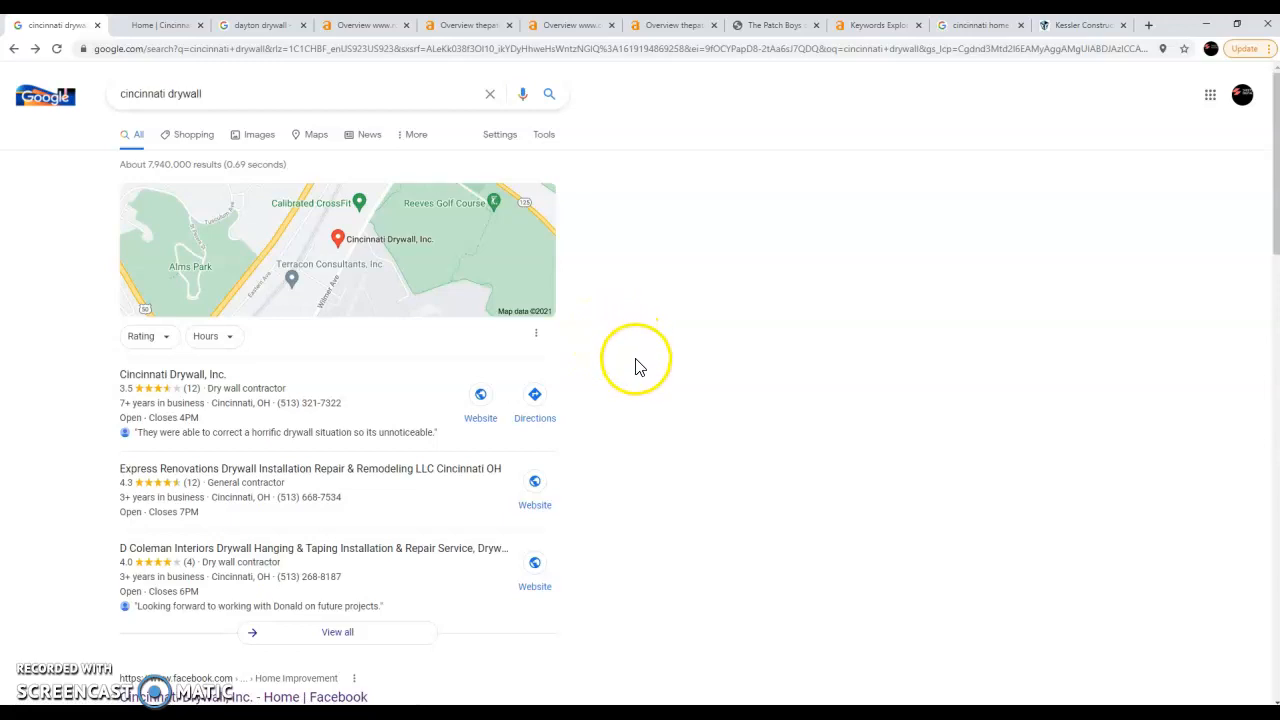
{"action": "mouse_move", "coordinate": [648, 358]}
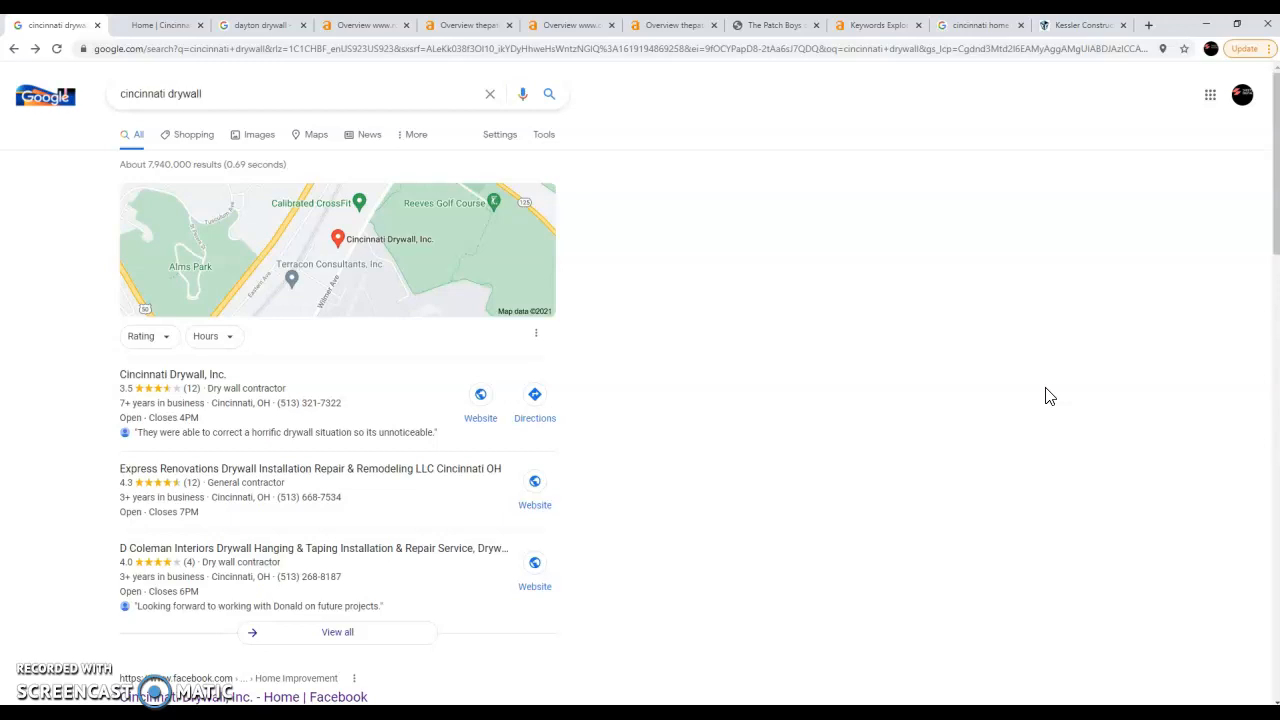
{"action": "mouse_move", "coordinate": [884, 384]}
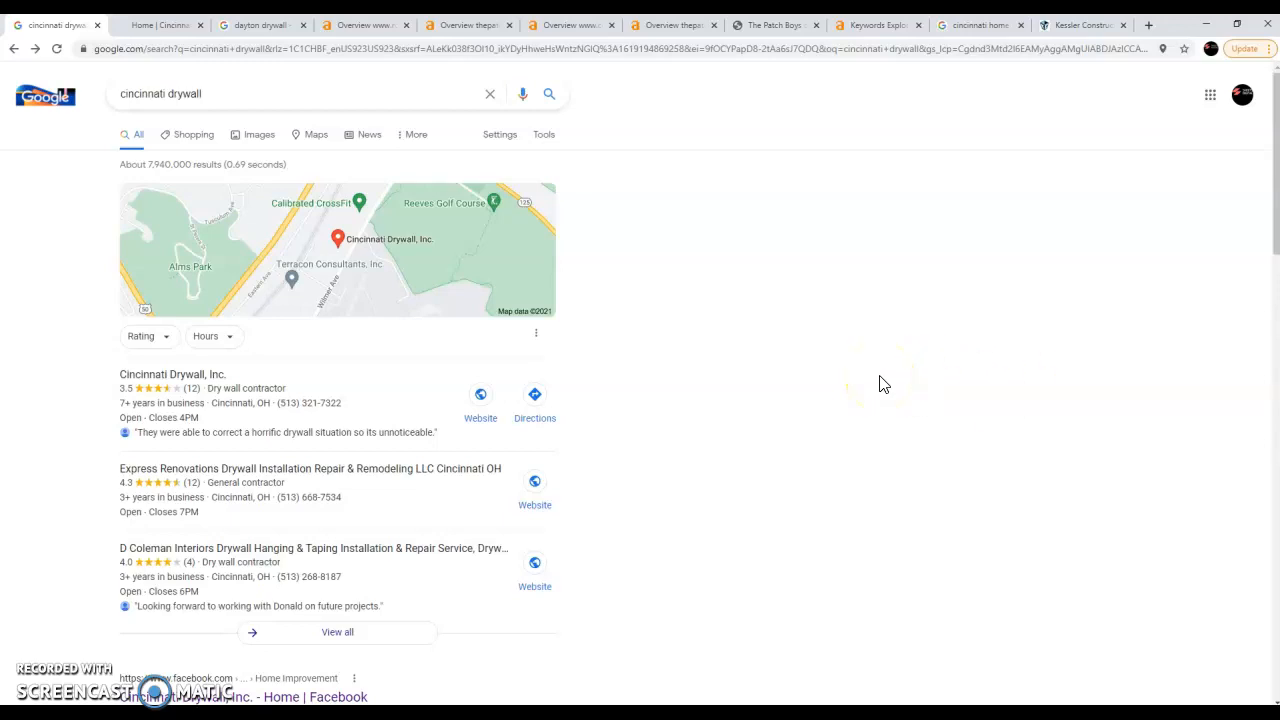
{"action": "mouse_move", "coordinate": [888, 368]}
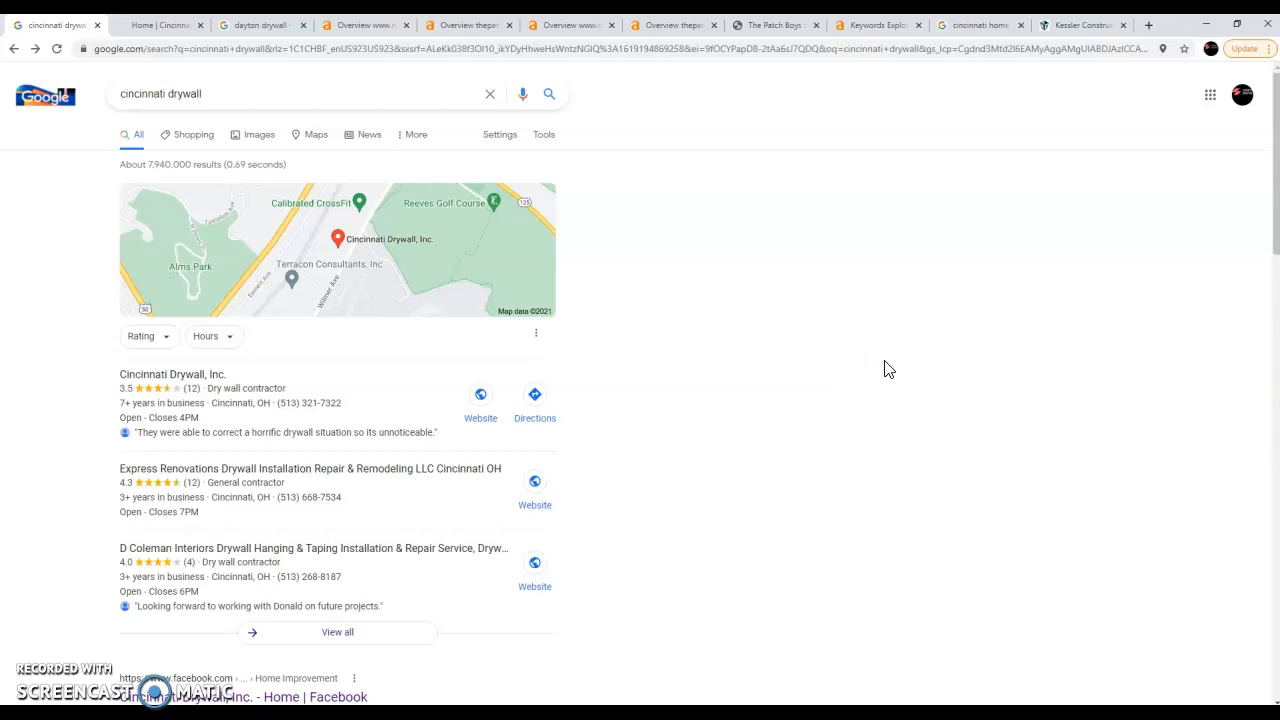
{"action": "mouse_move", "coordinate": [944, 362]}
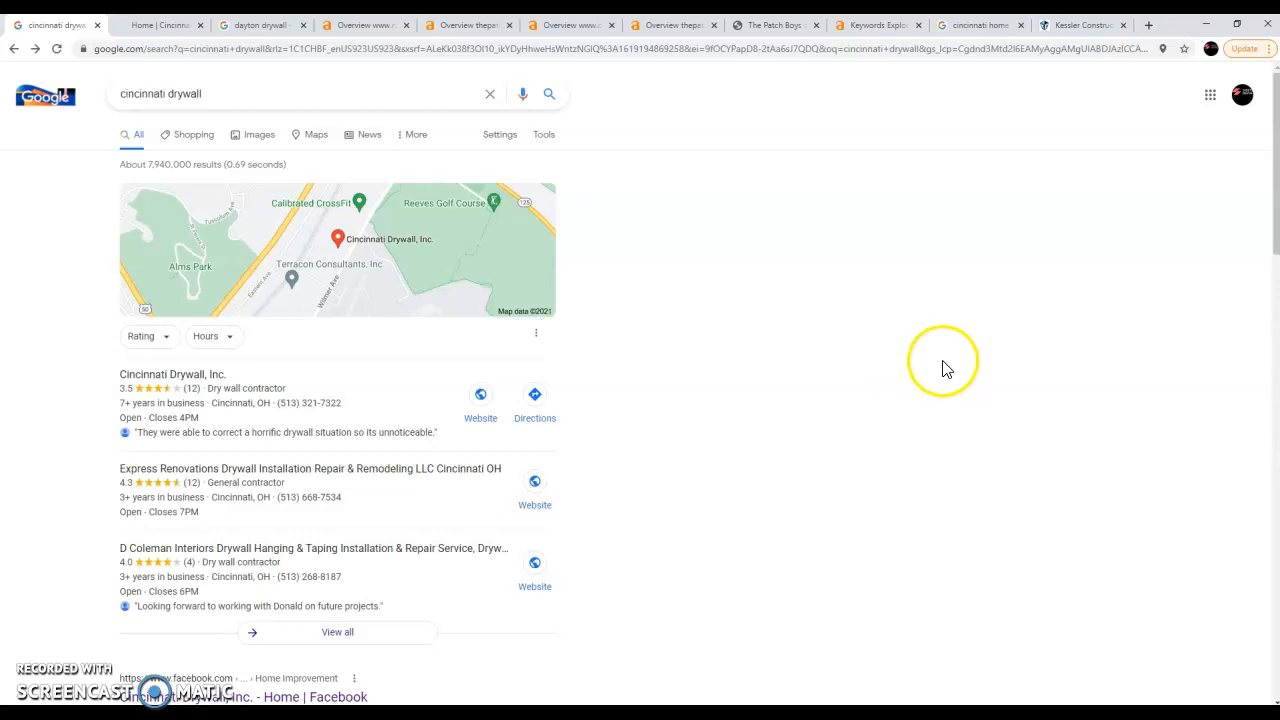
{"action": "mouse_move", "coordinate": [878, 366]}
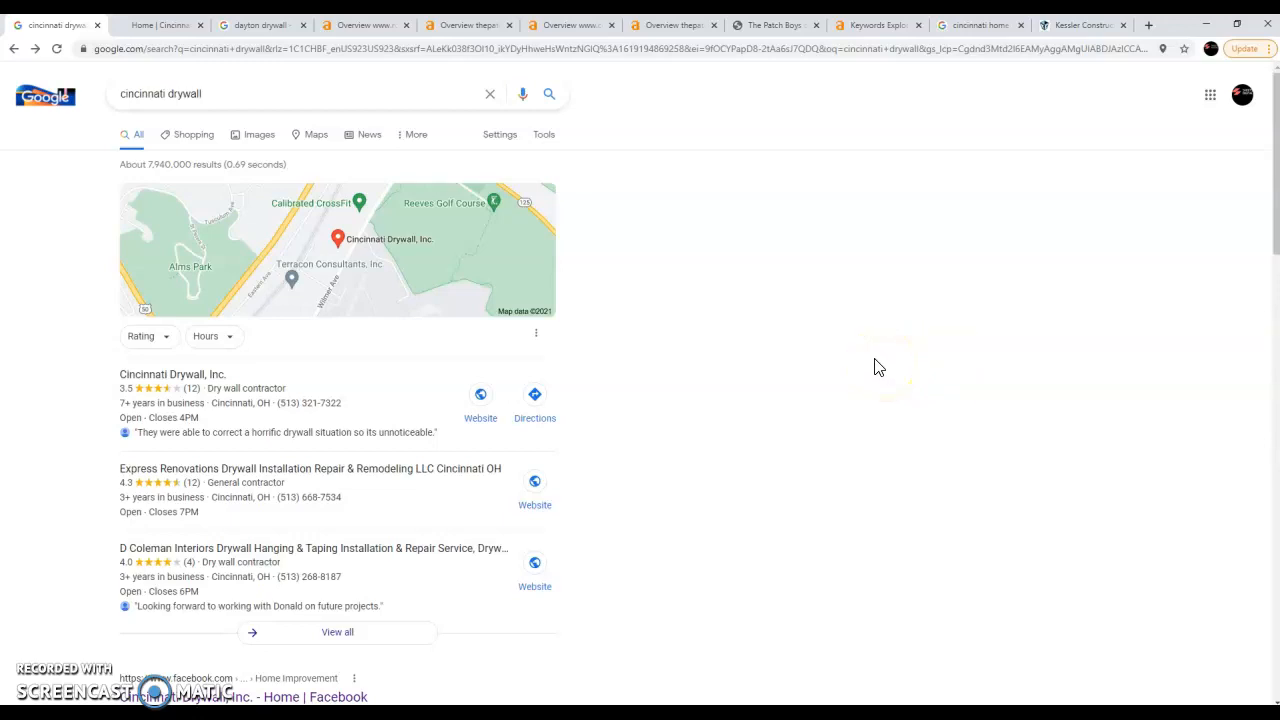
{"action": "mouse_move", "coordinate": [36, 684]}
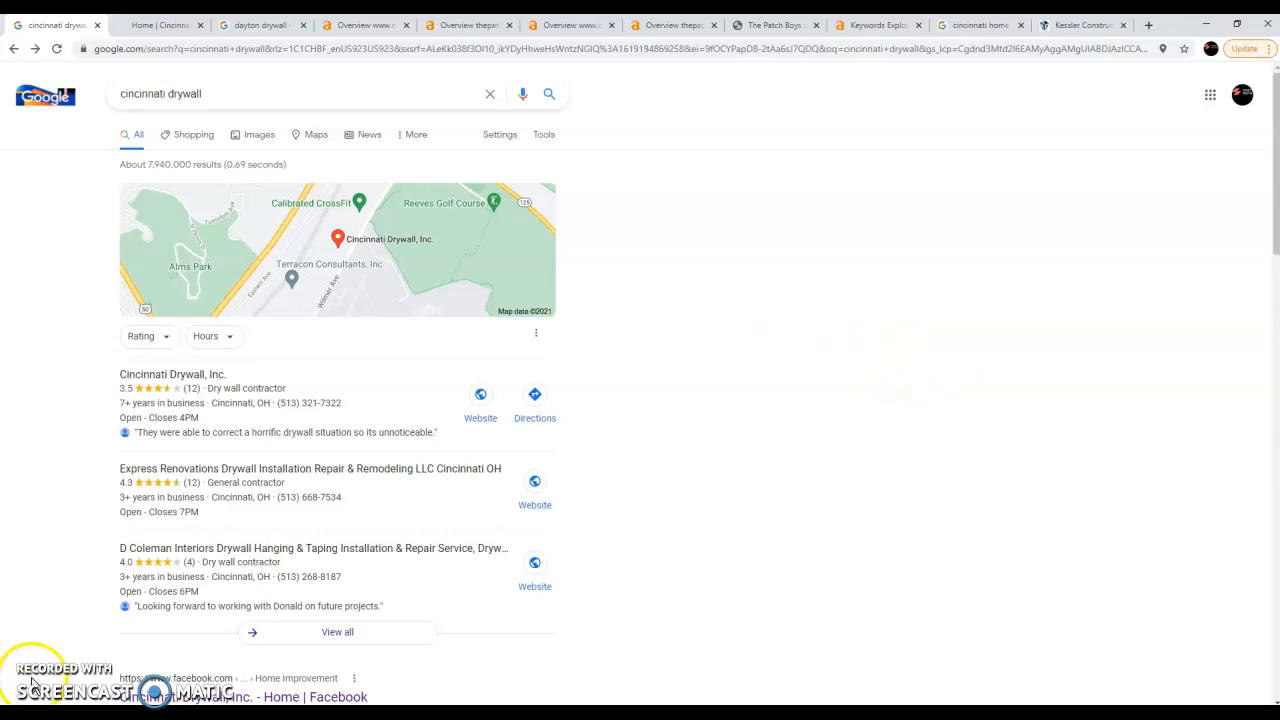